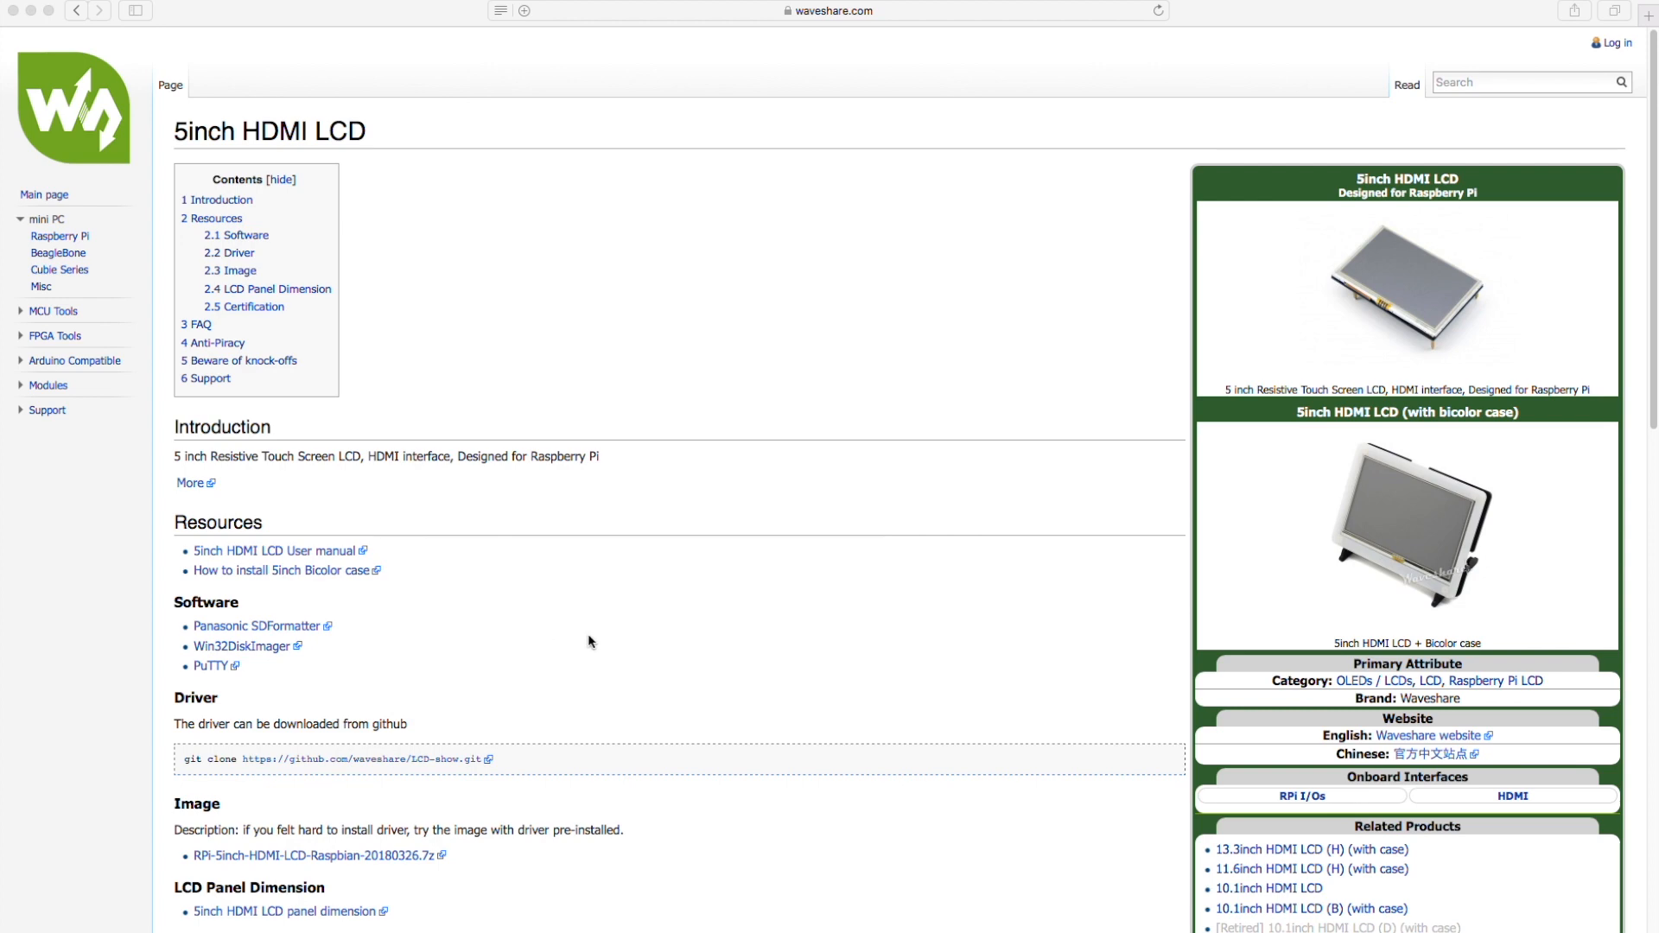
Step: Download the RPi-5inch-HDMI-LCD-Raspbian image from the wiki's Image section
scroll(down, 3)
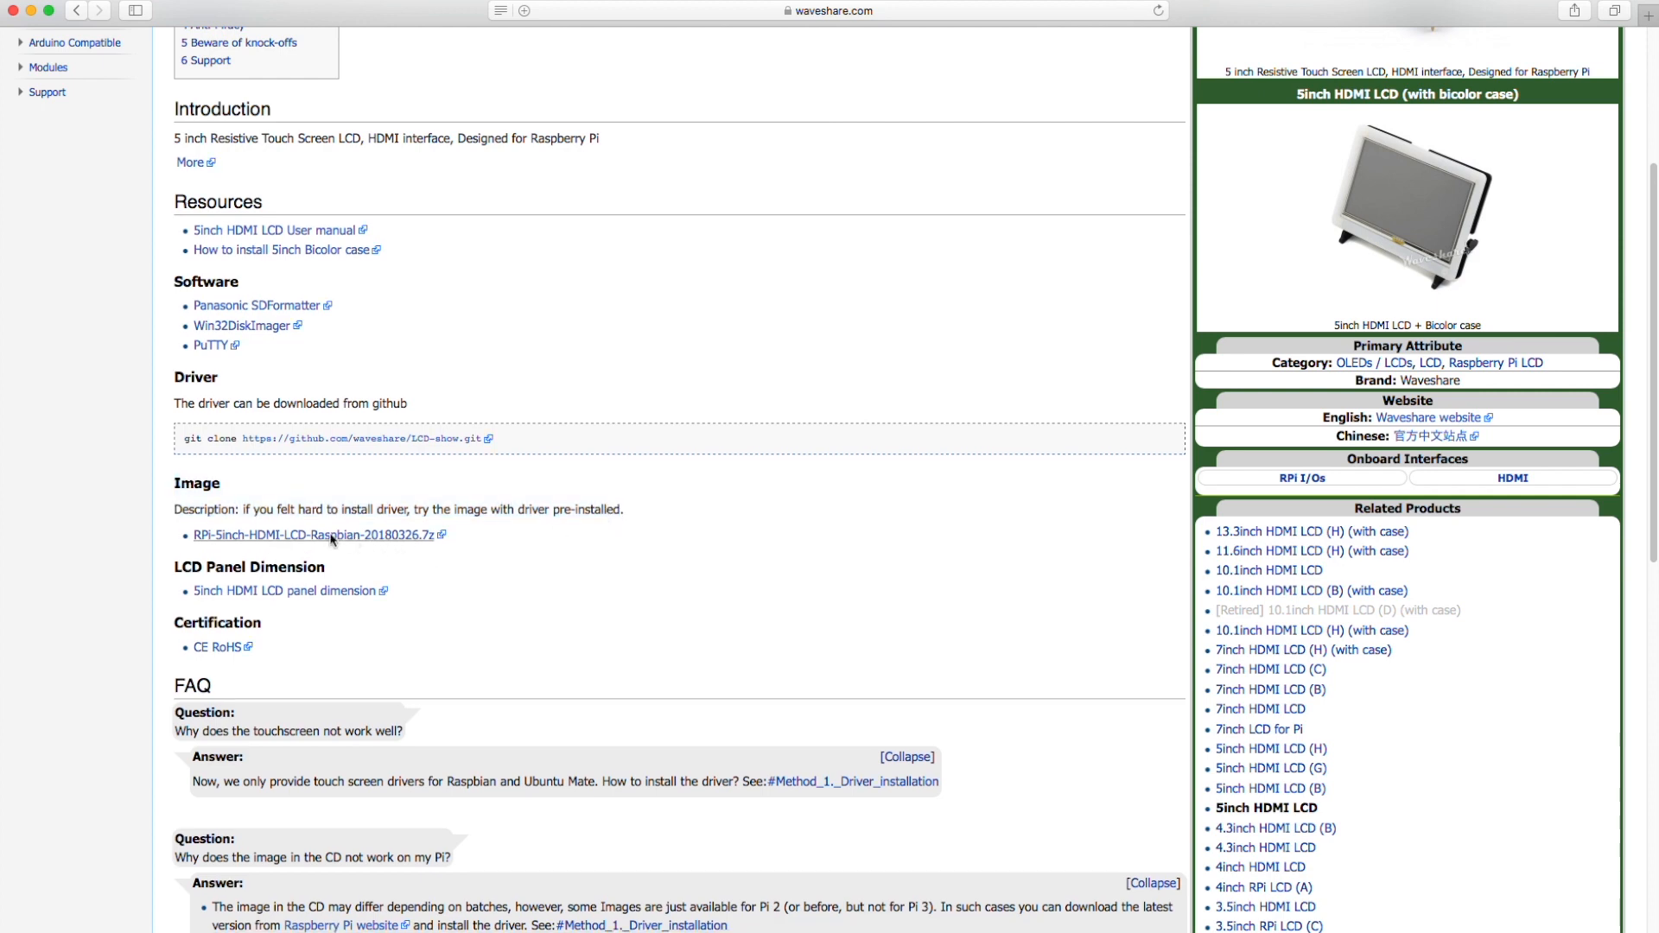
click(312, 534)
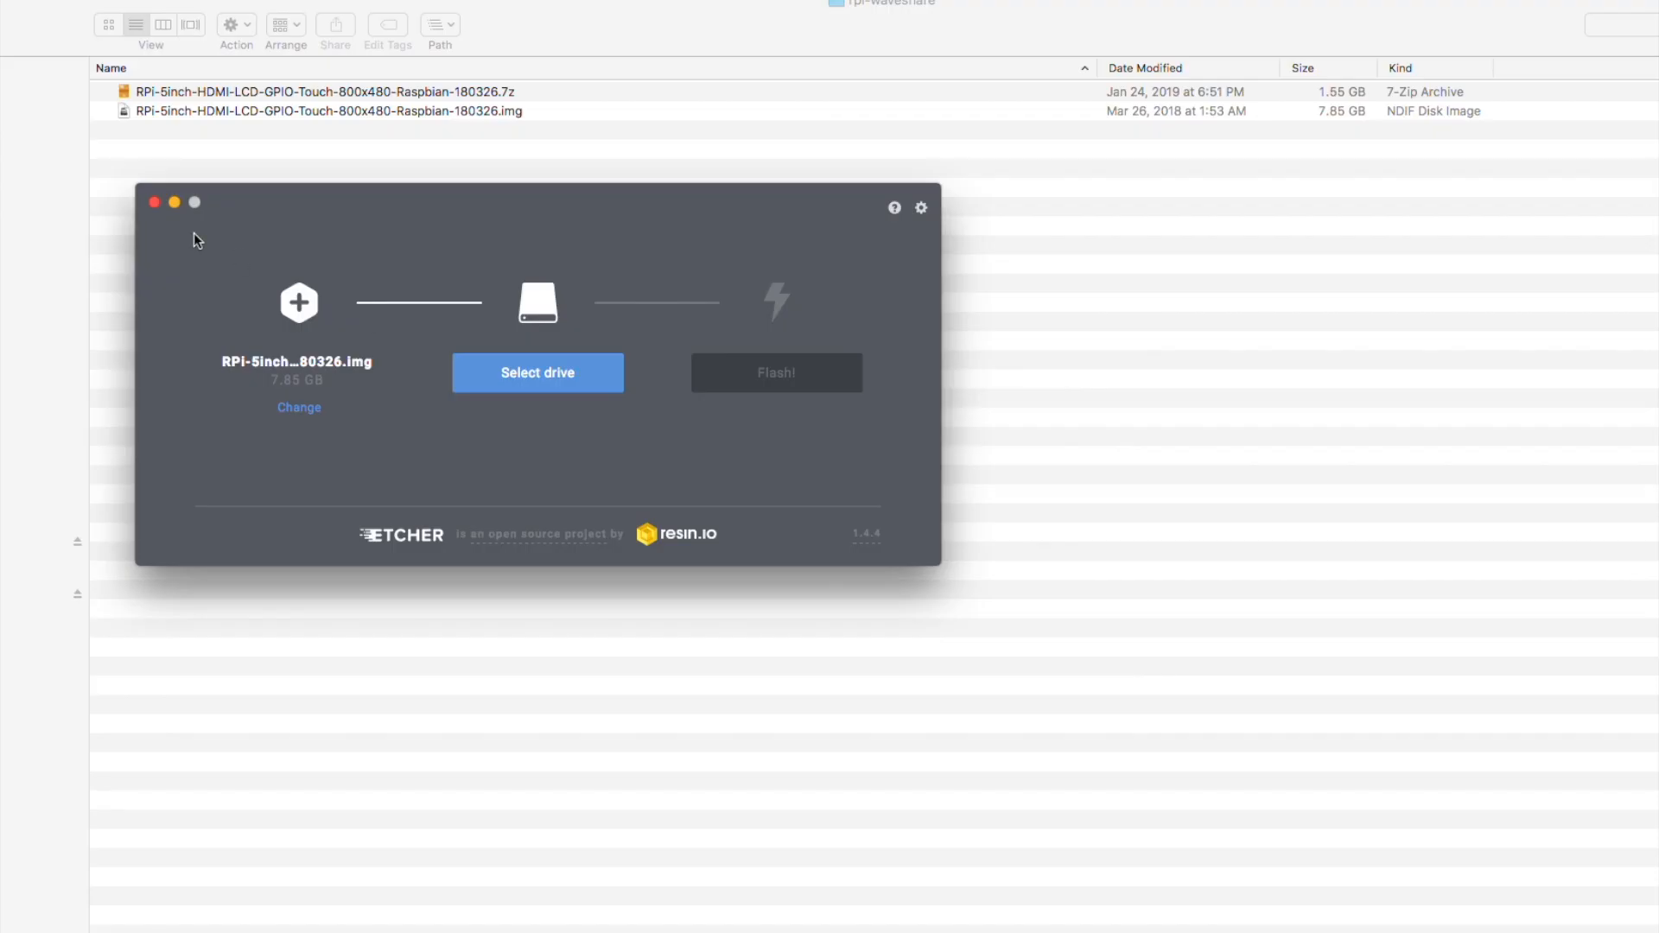
mouse_move(400, 413)
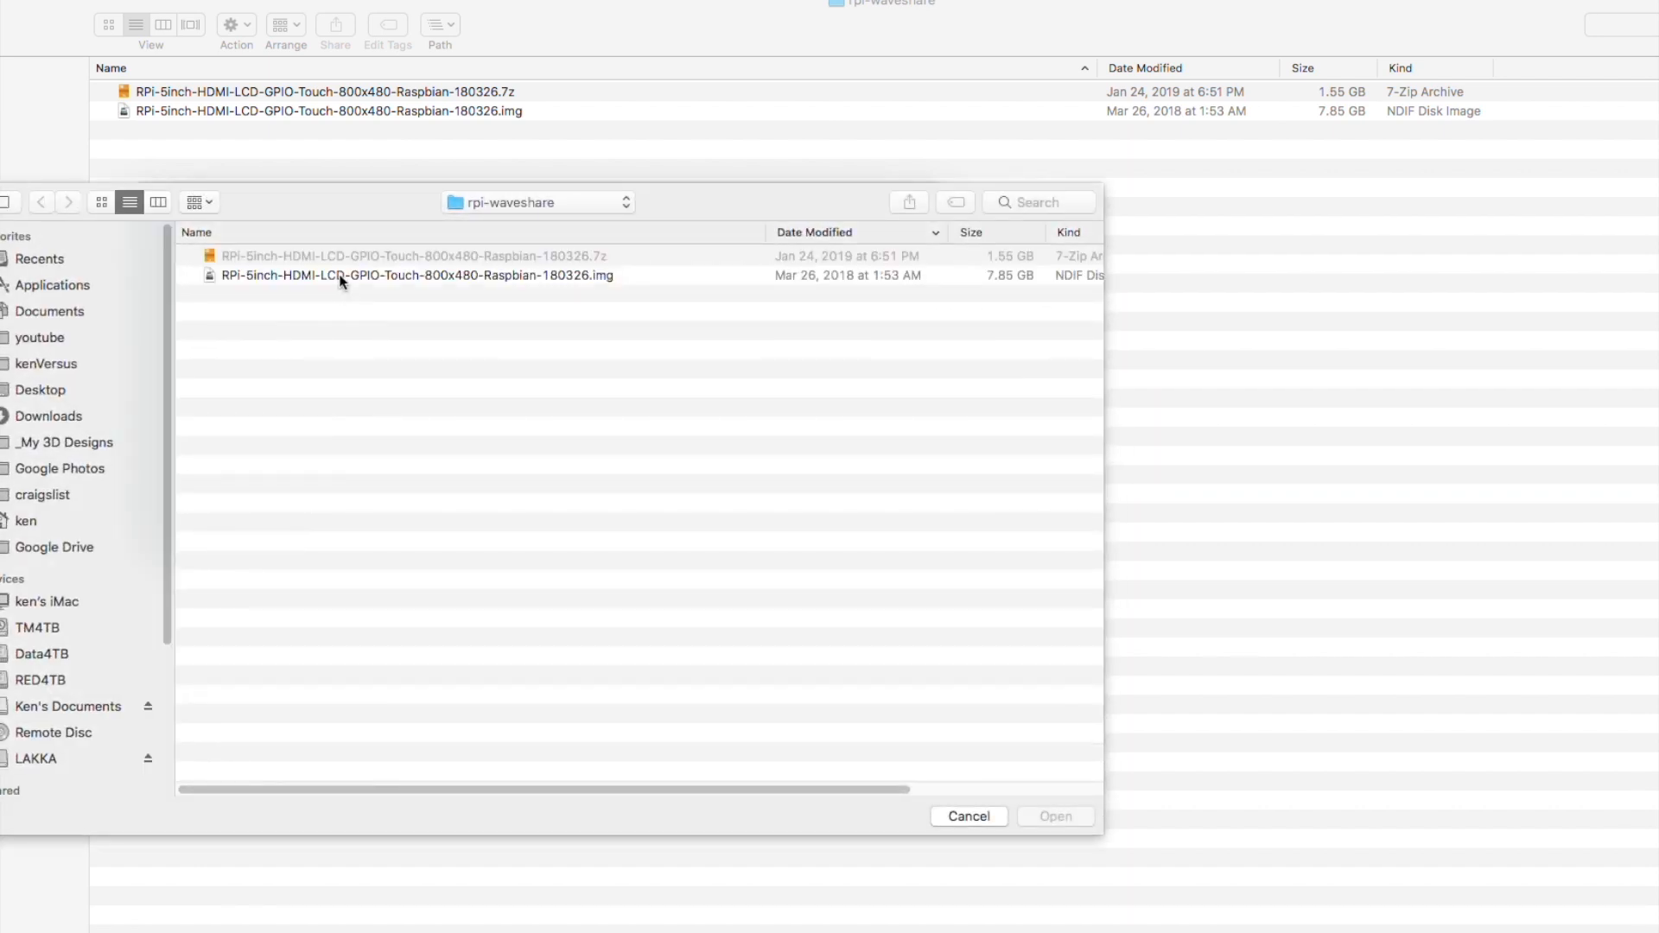
Step: Flash the RPi-5inch…180326.img image onto the 16 GB Multi Flash Reader card
click(415, 275)
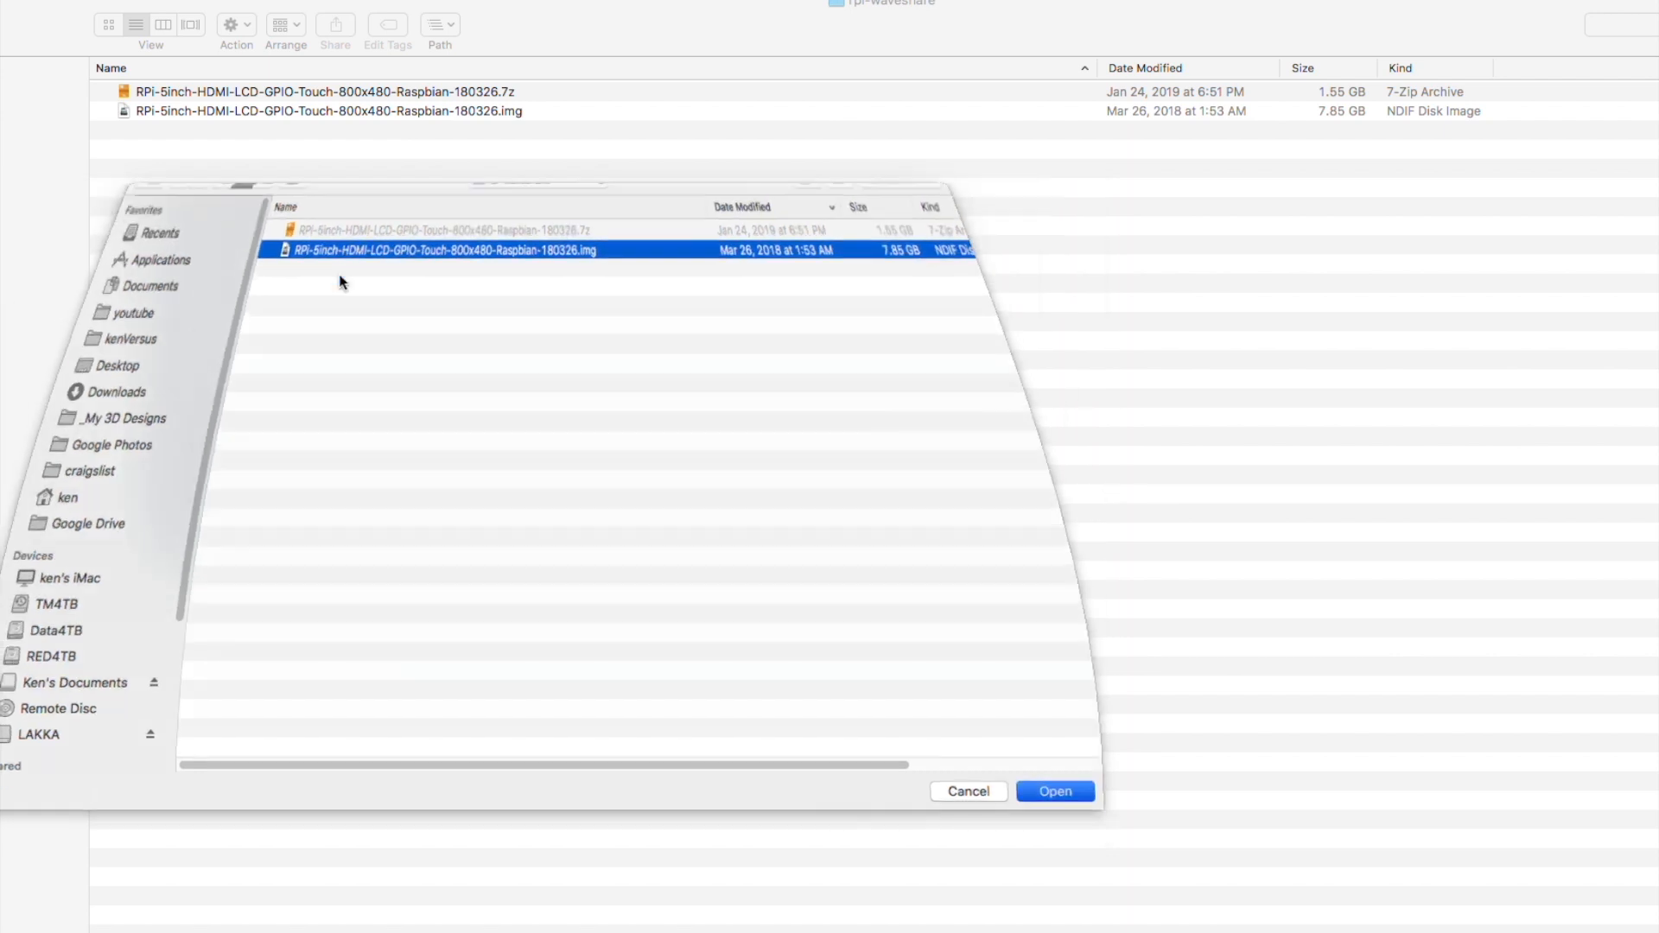
click(1054, 791)
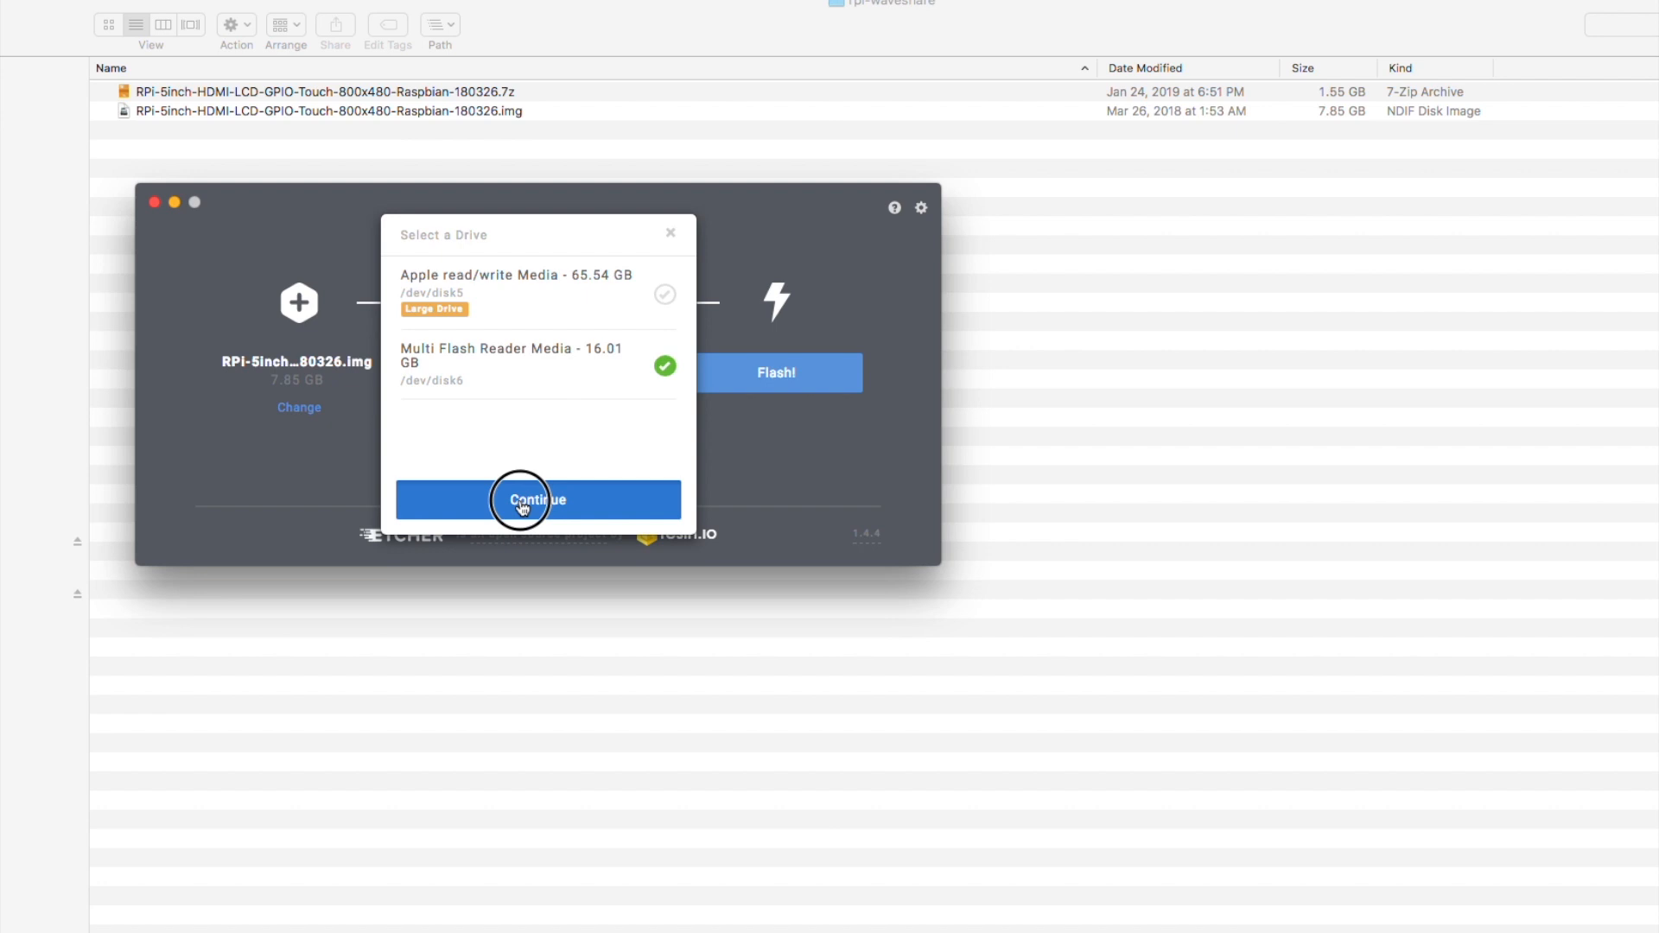
click(537, 499)
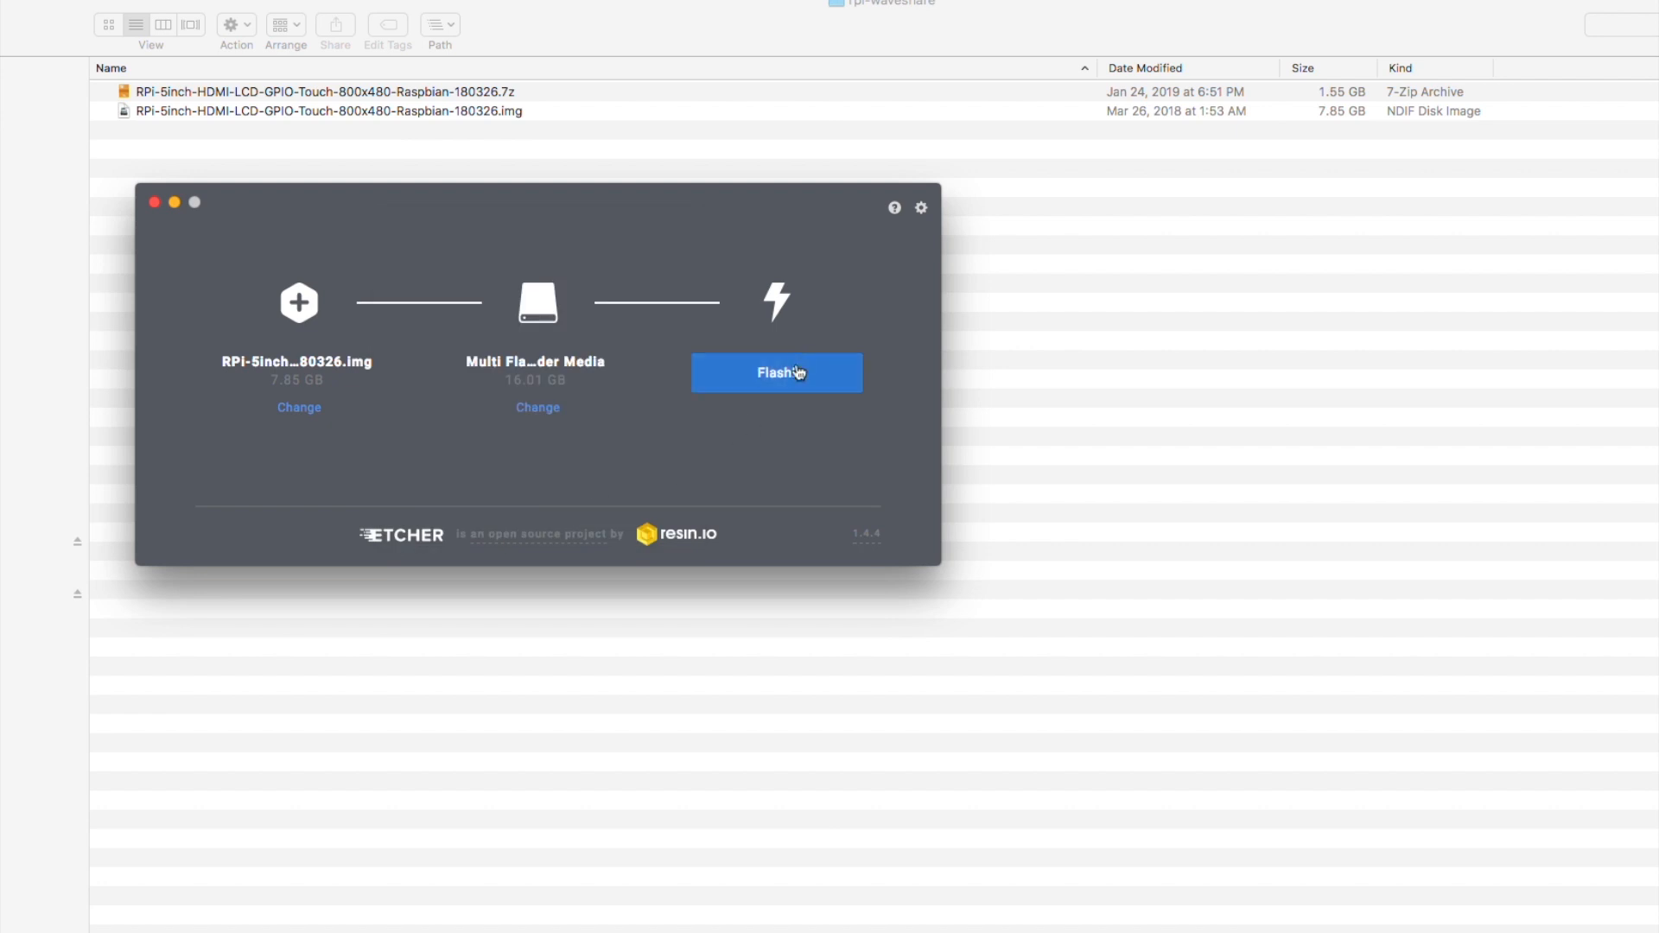
click(776, 371)
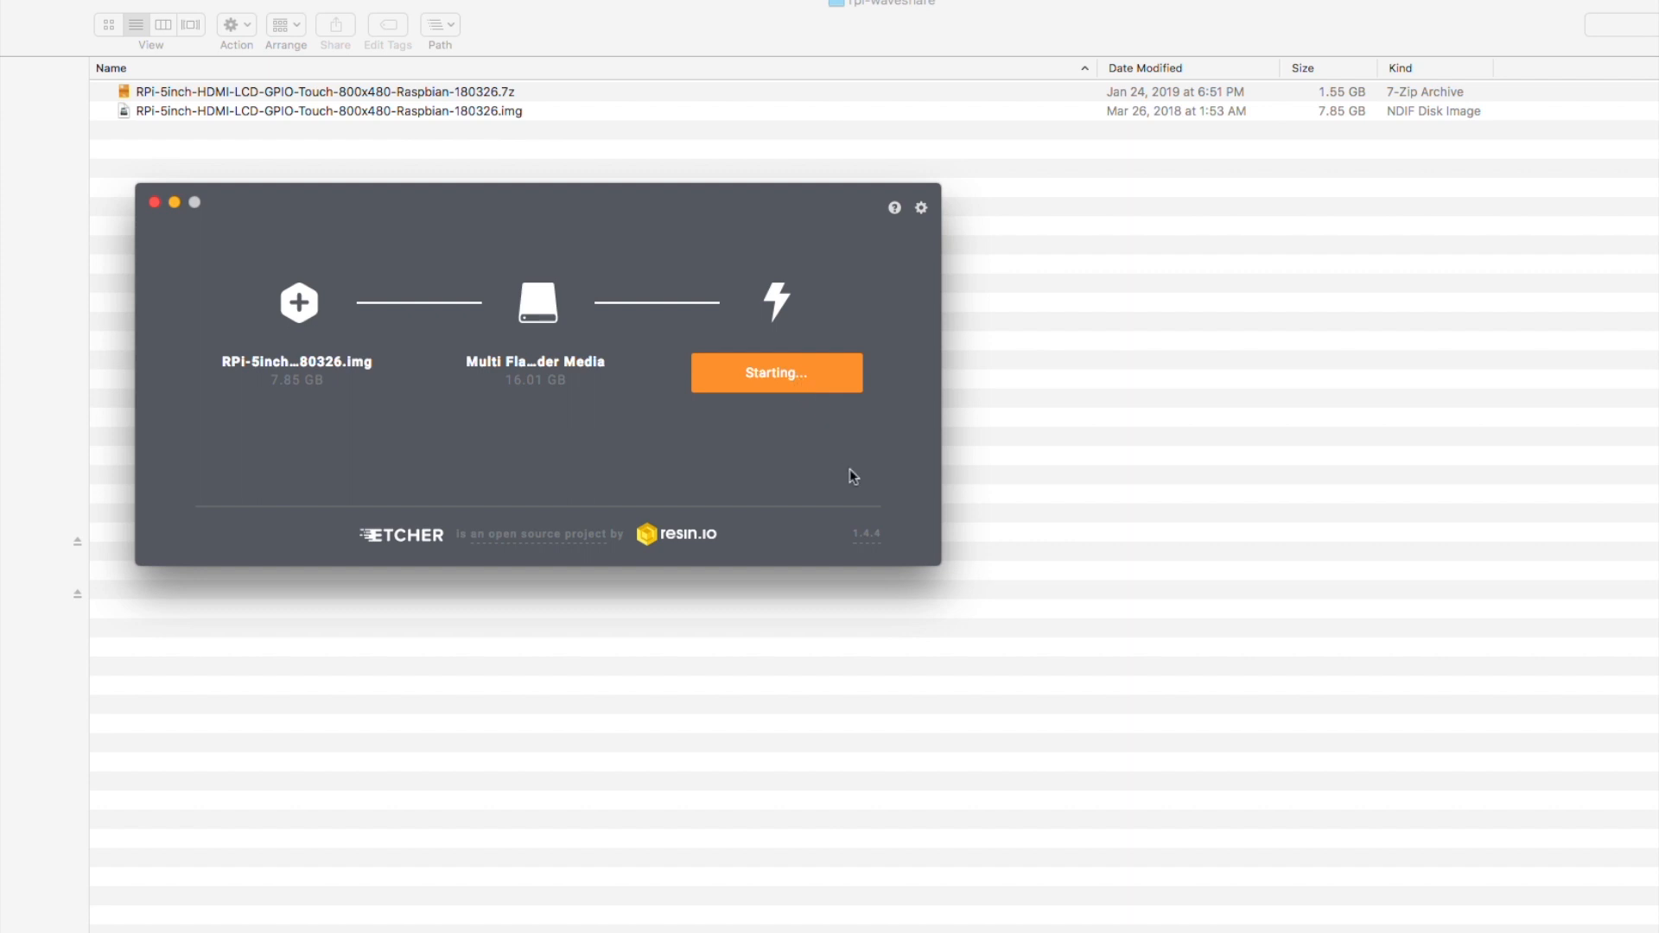
mouse_move(864, 520)
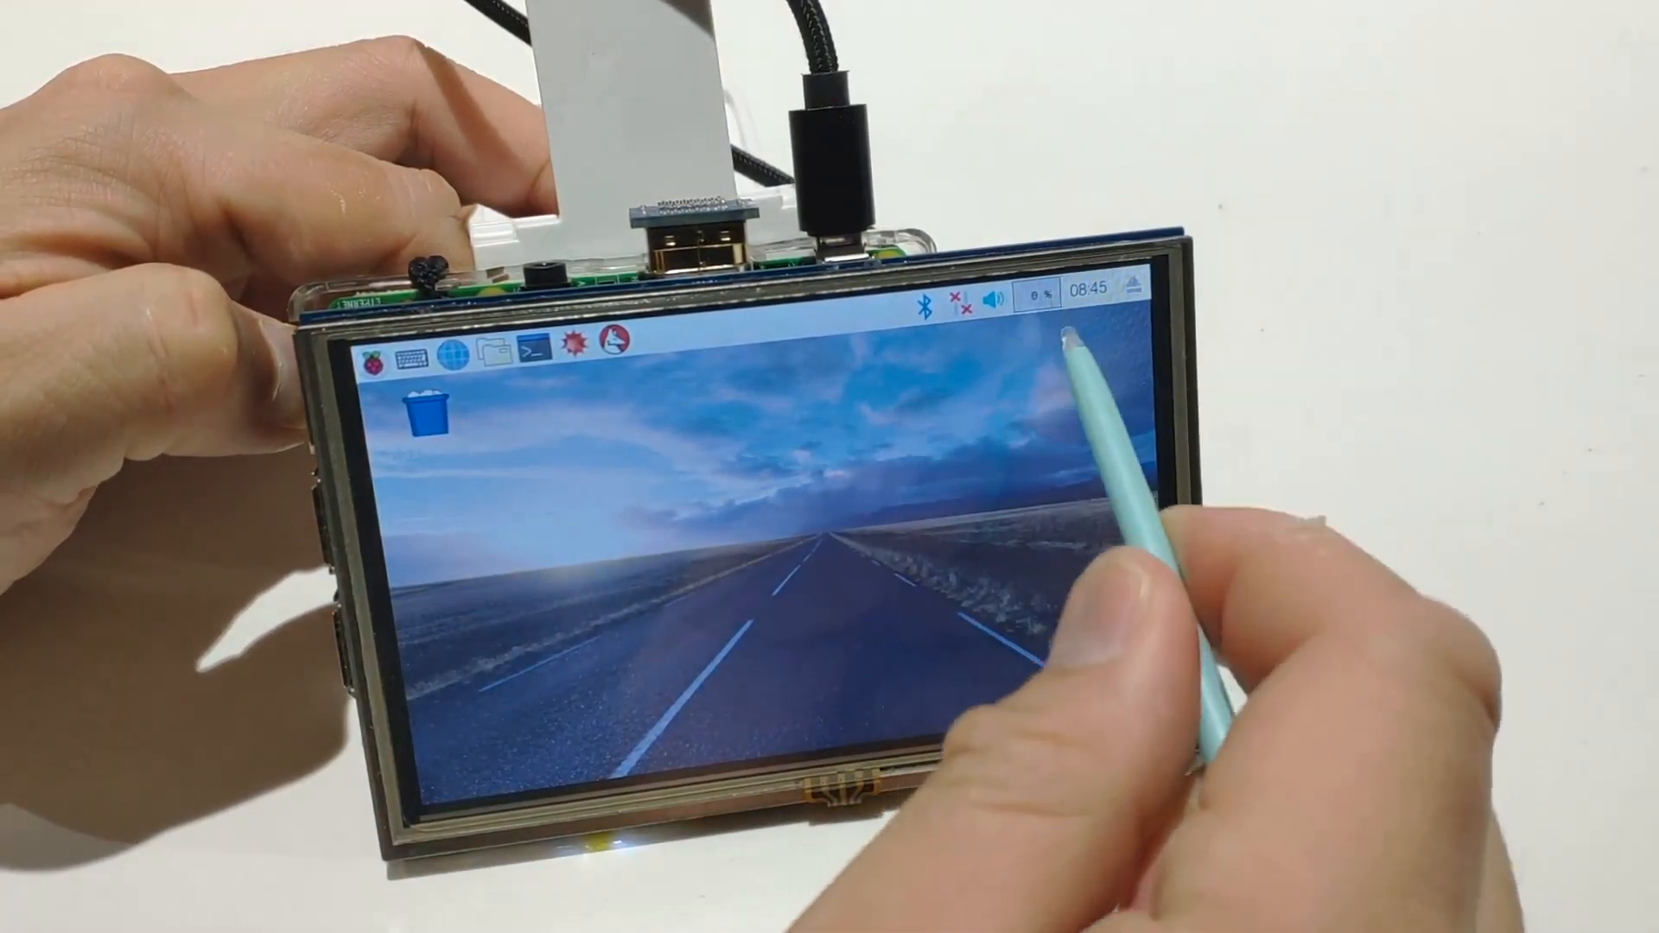
Step: Join the Wakanda Wi-Fi network with its pre-shared key and confirm the connection
click(953, 300)
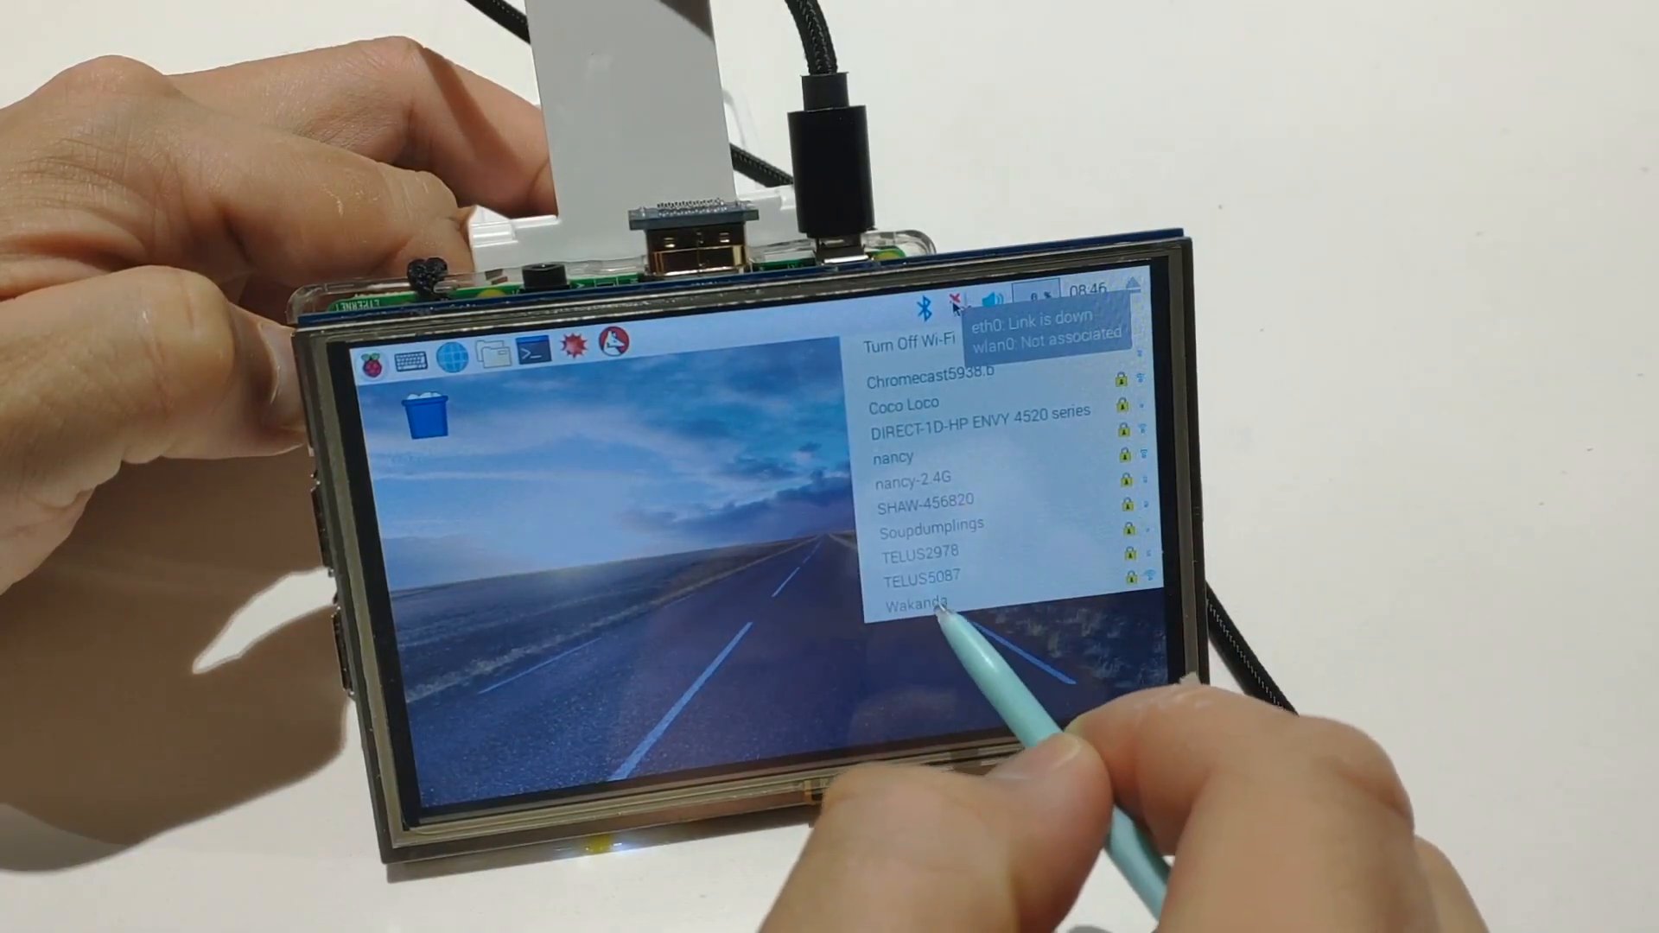
click(919, 601)
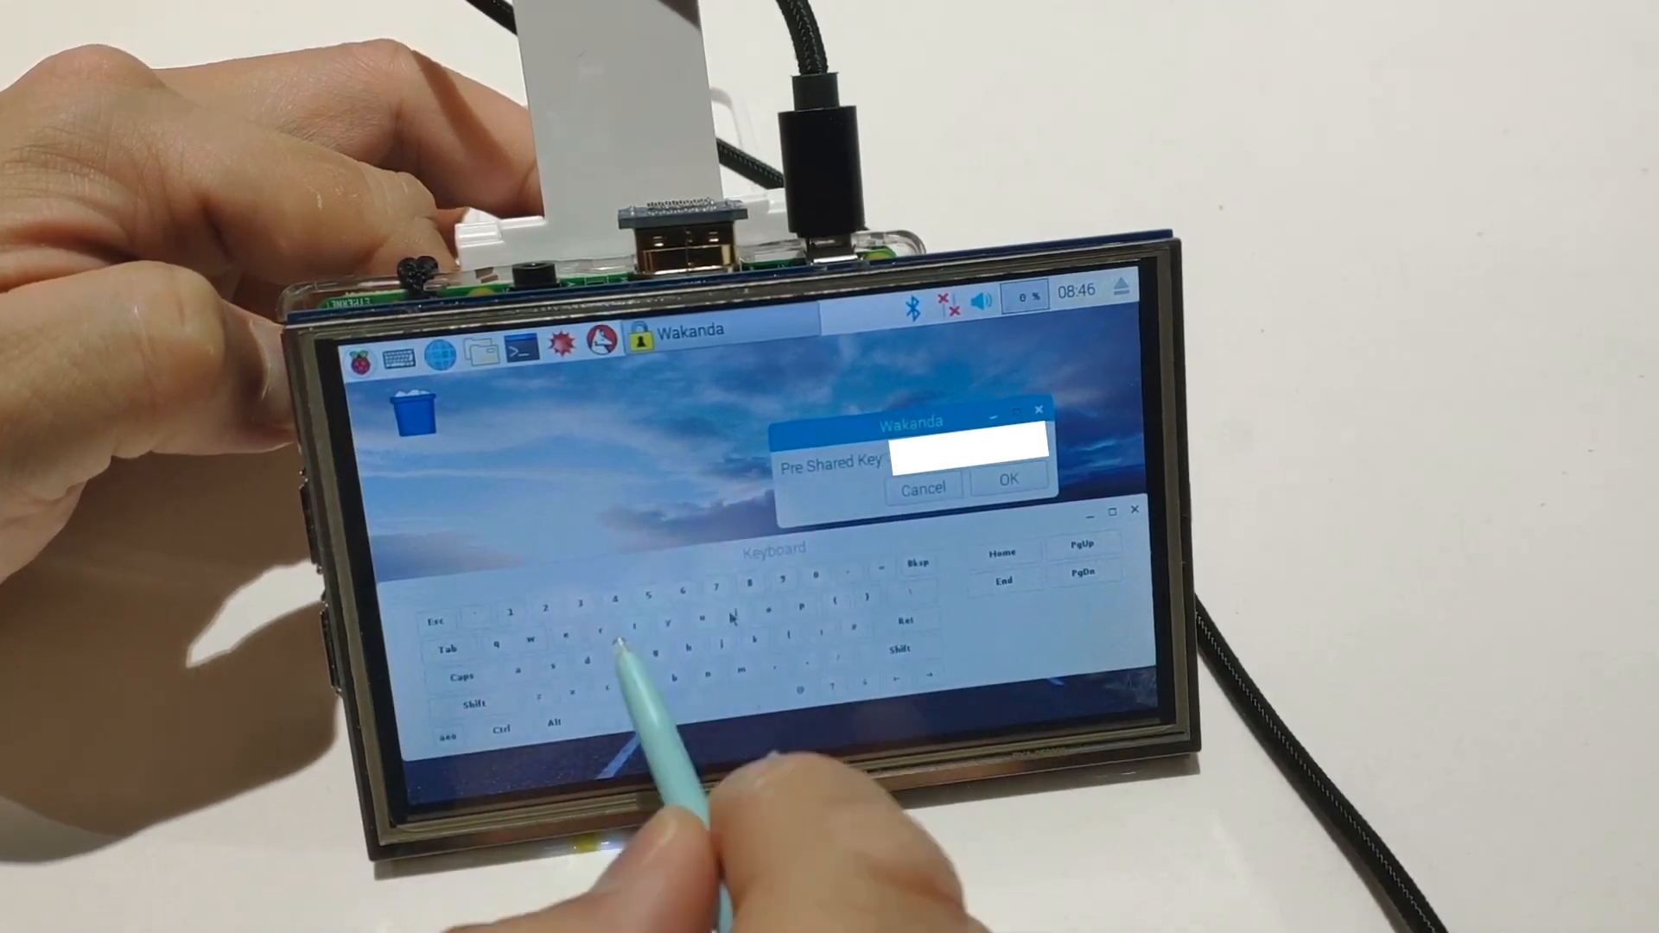
click(1005, 476)
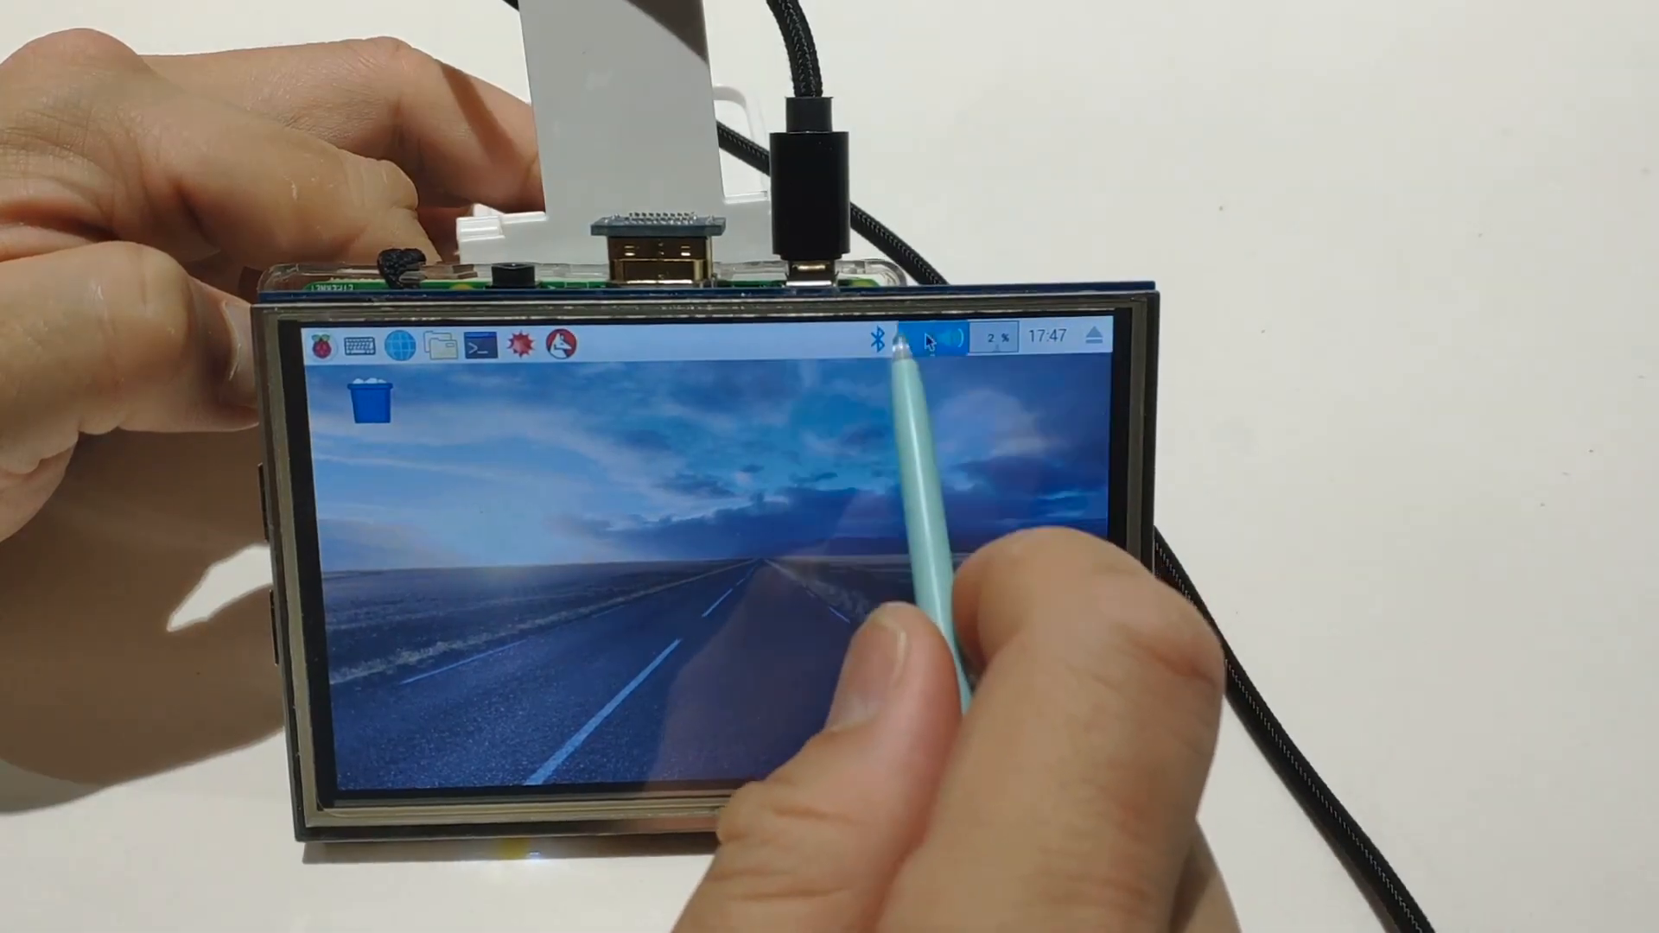
click(894, 336)
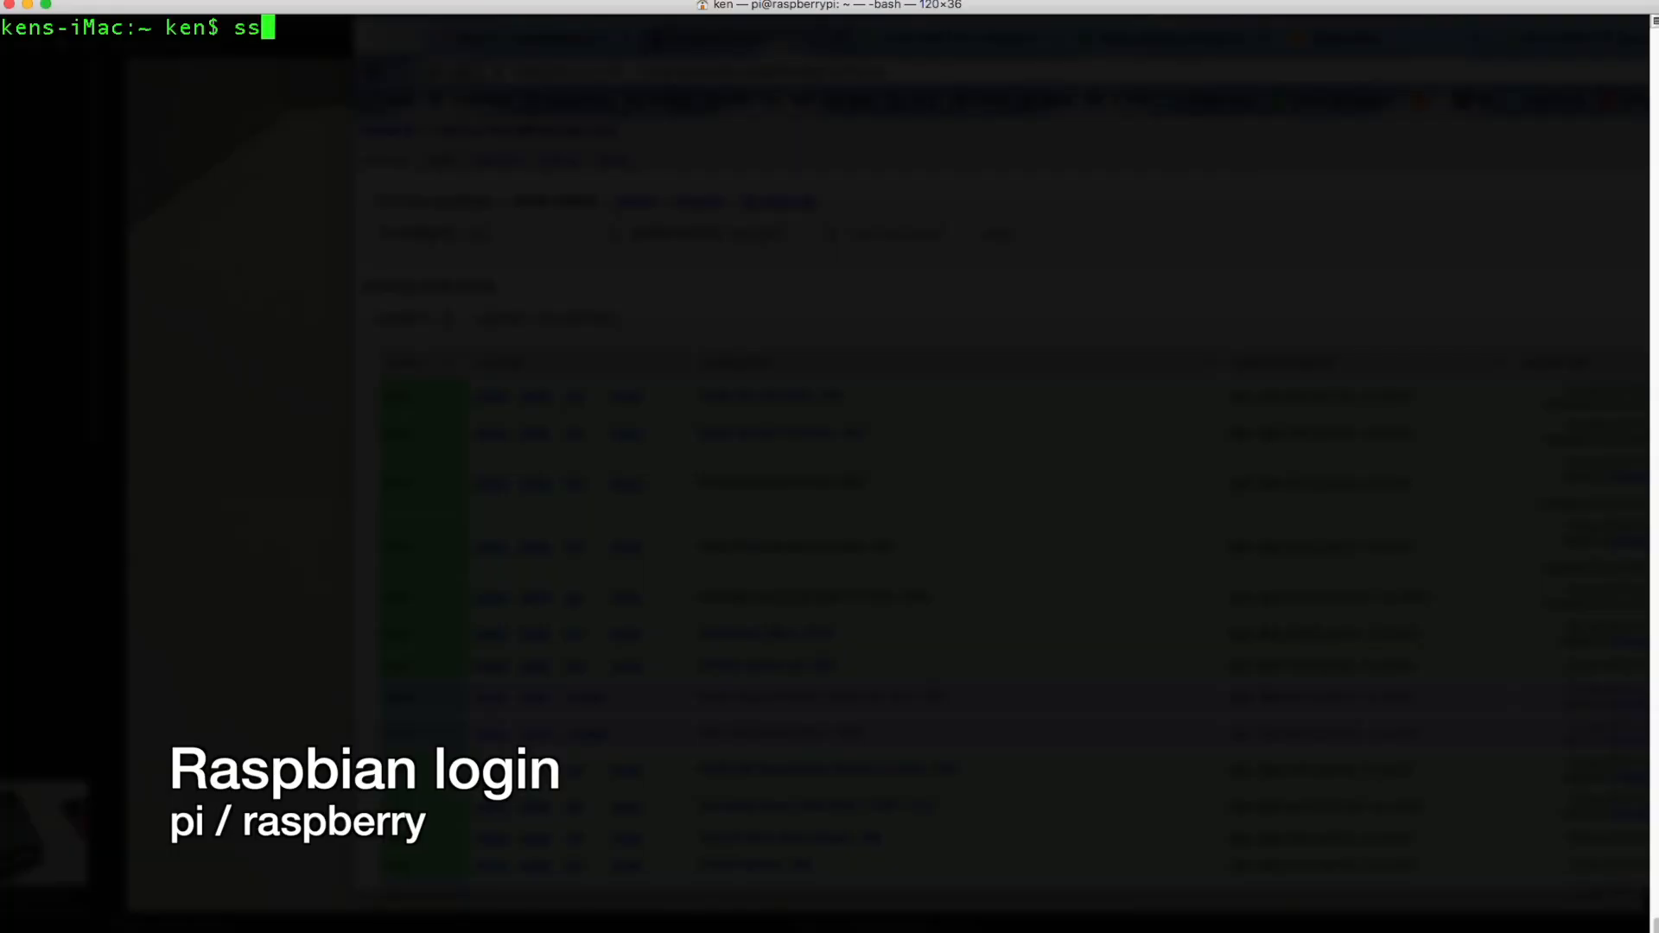
text(h pi@)
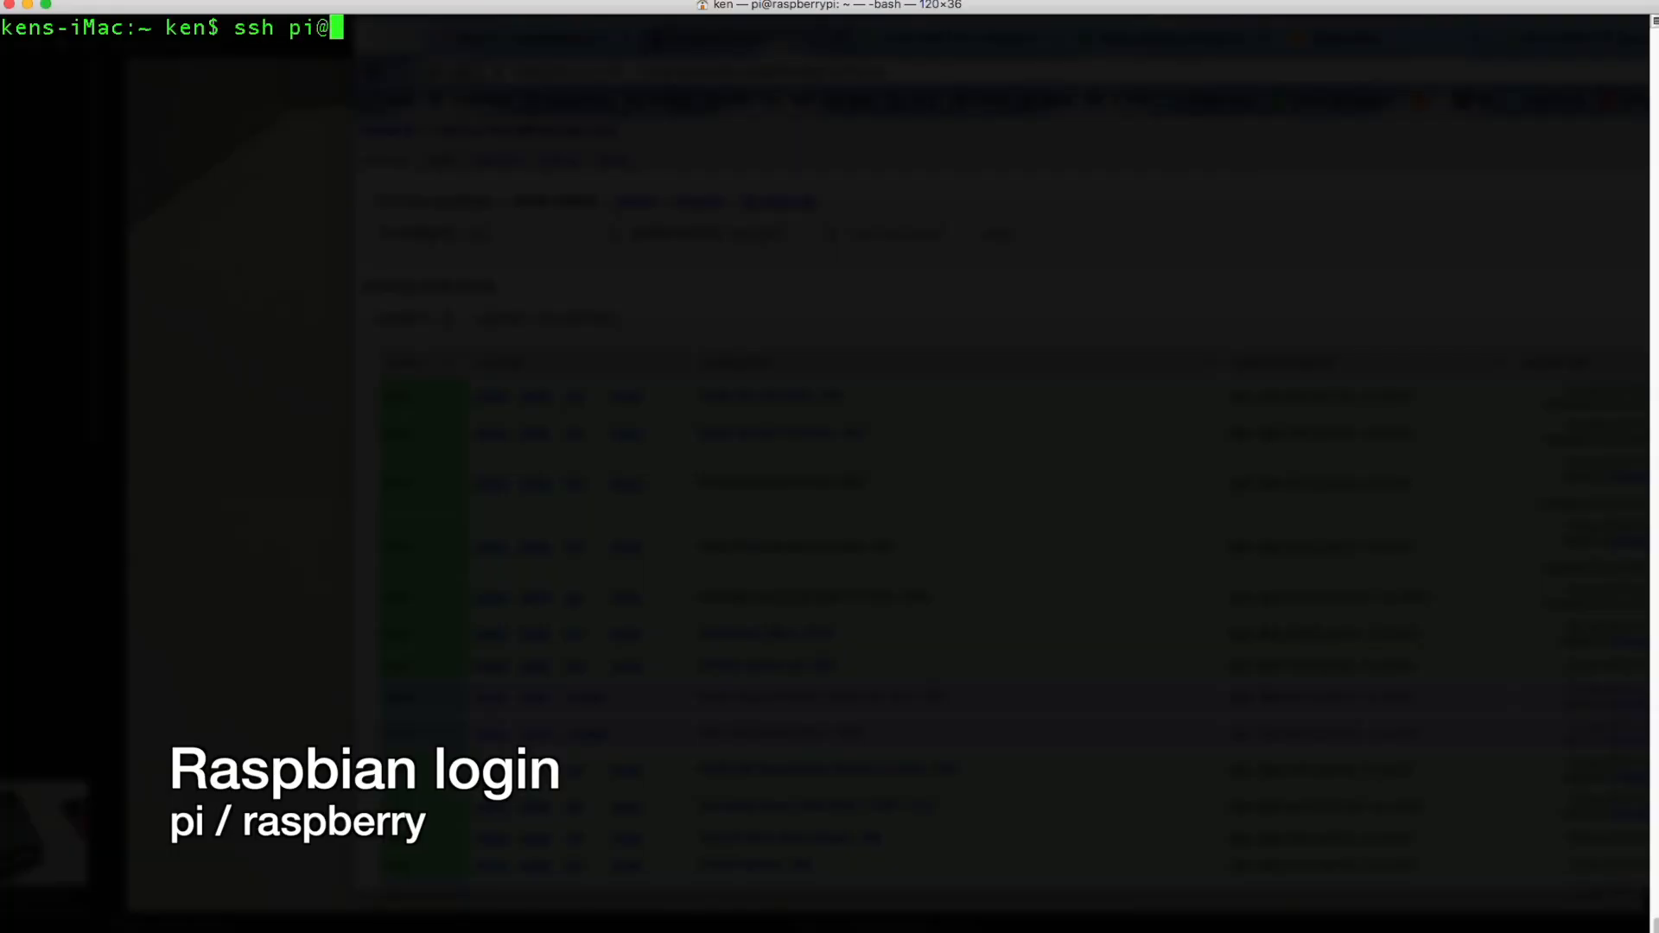
text(192.168.1)
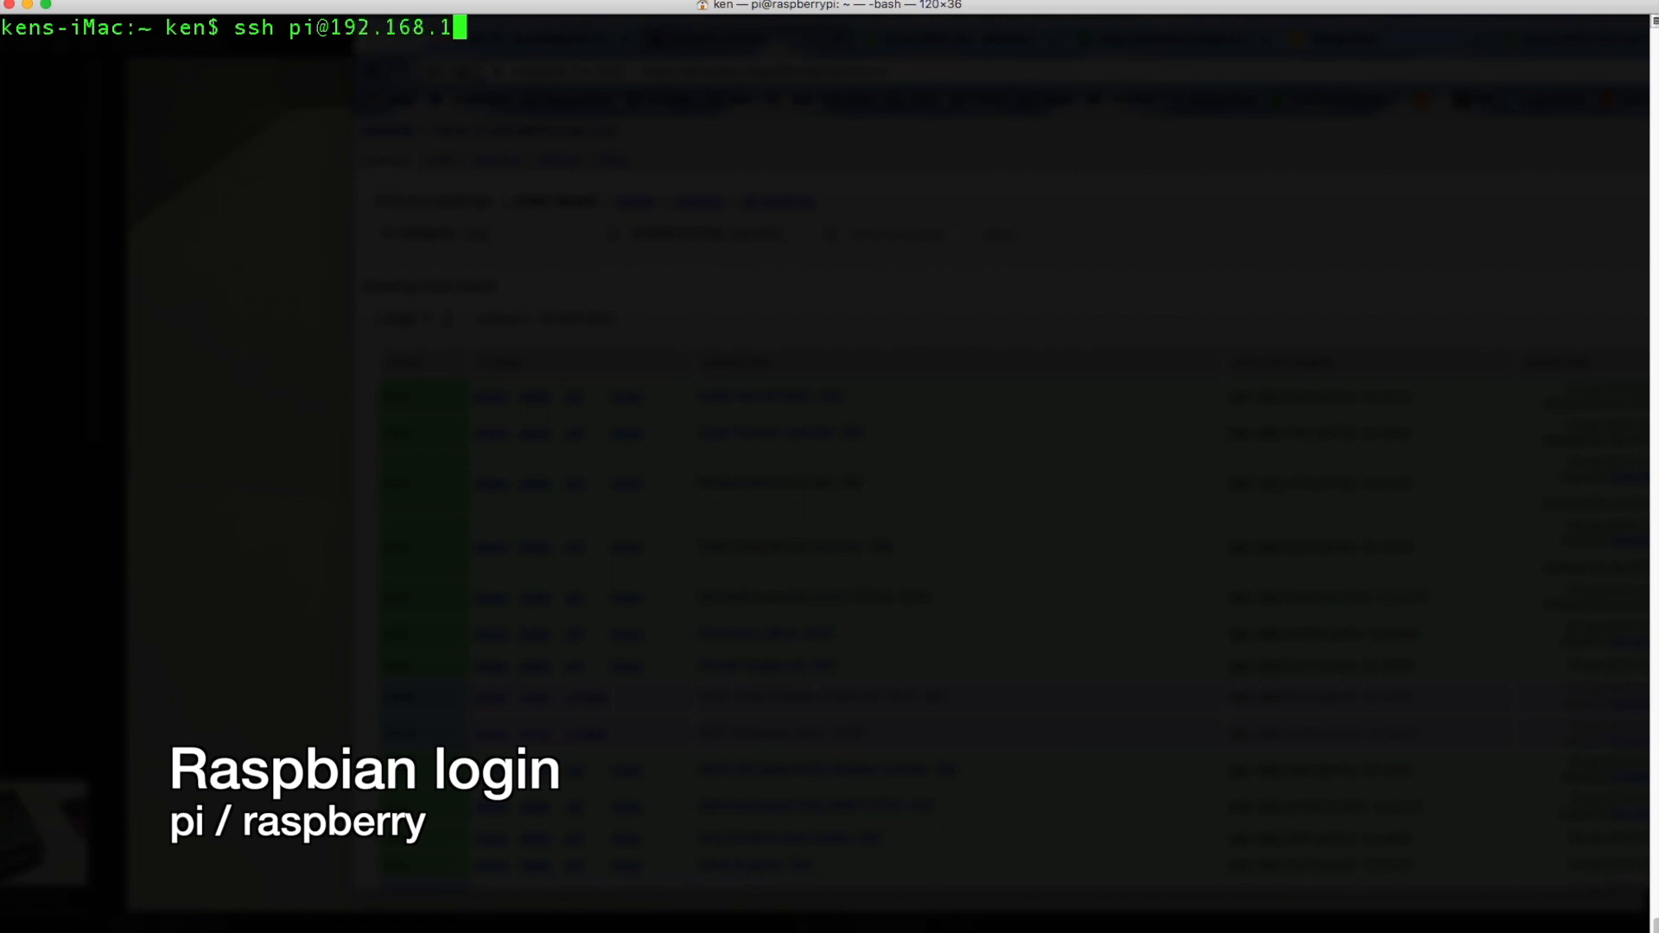
text(68.216)
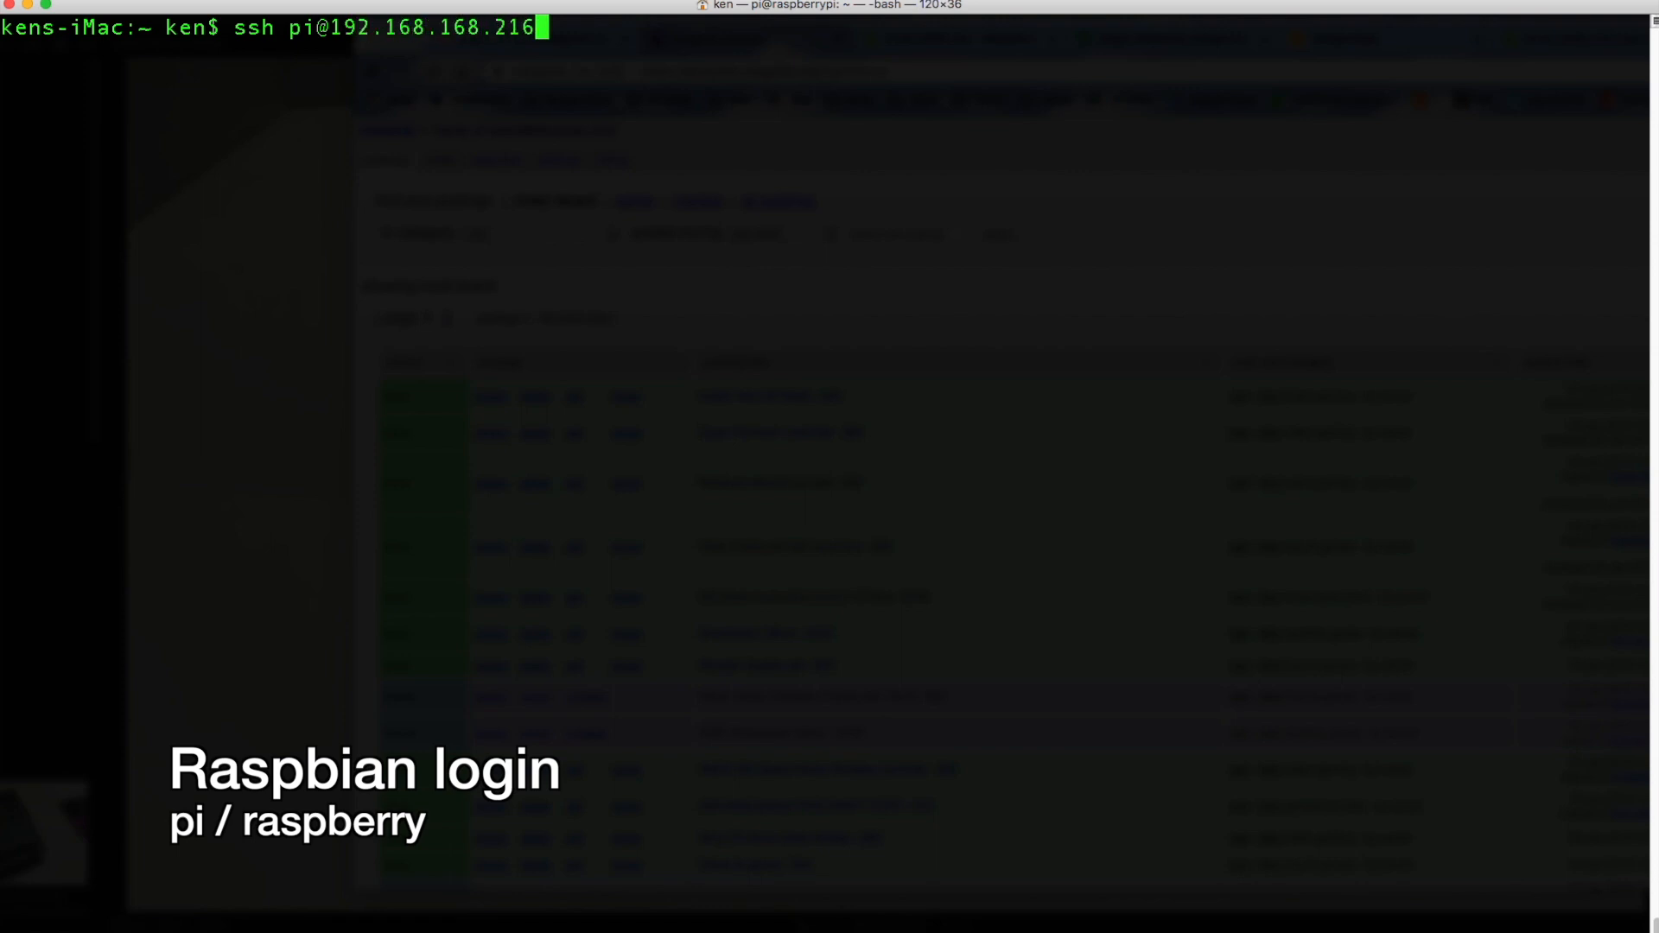
text(yes/no)? yes)
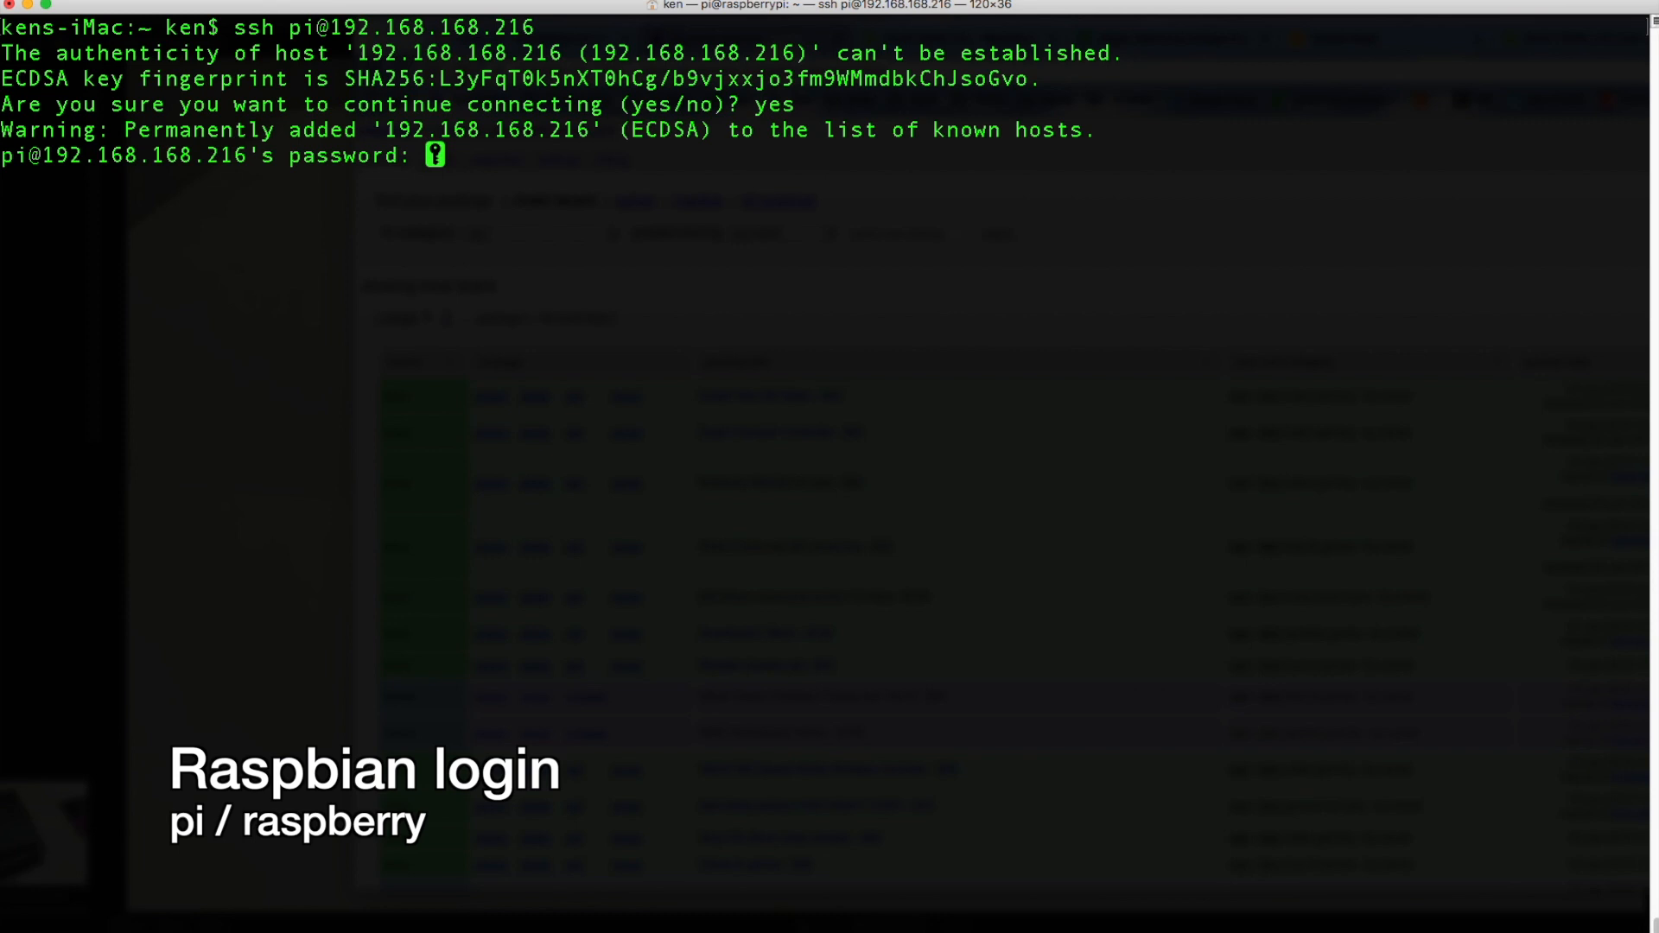
key(Return)
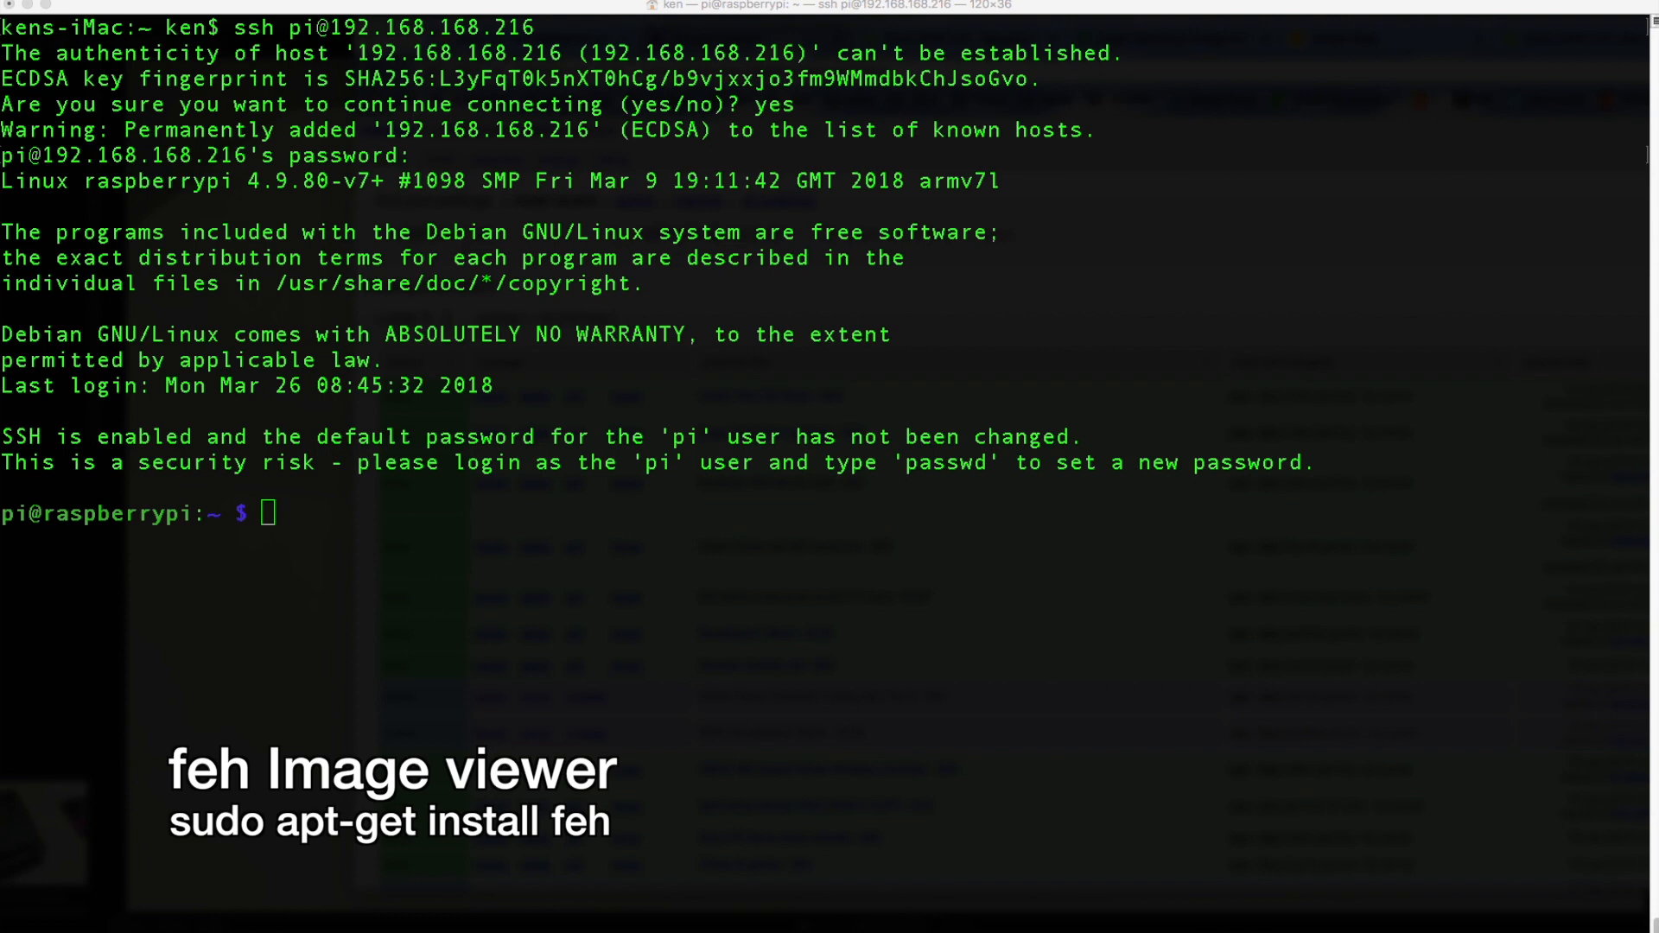
Step: Install feh and unclutter with apt-get, confirming with y
text(sudo apt-get install feh)
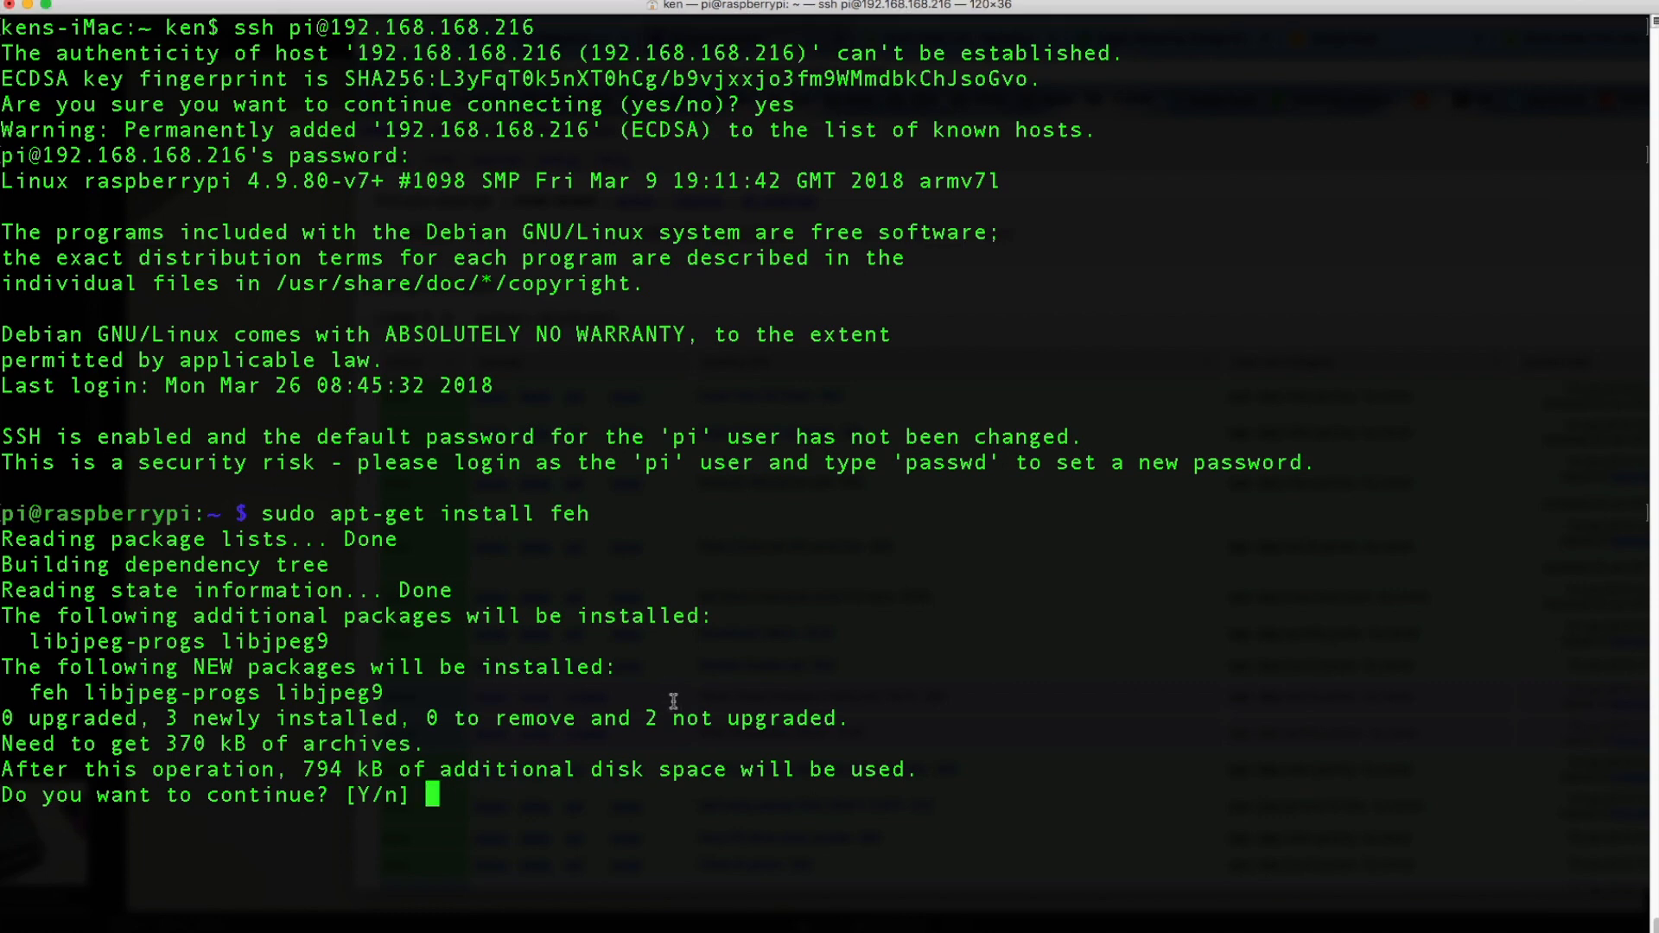
text(y)
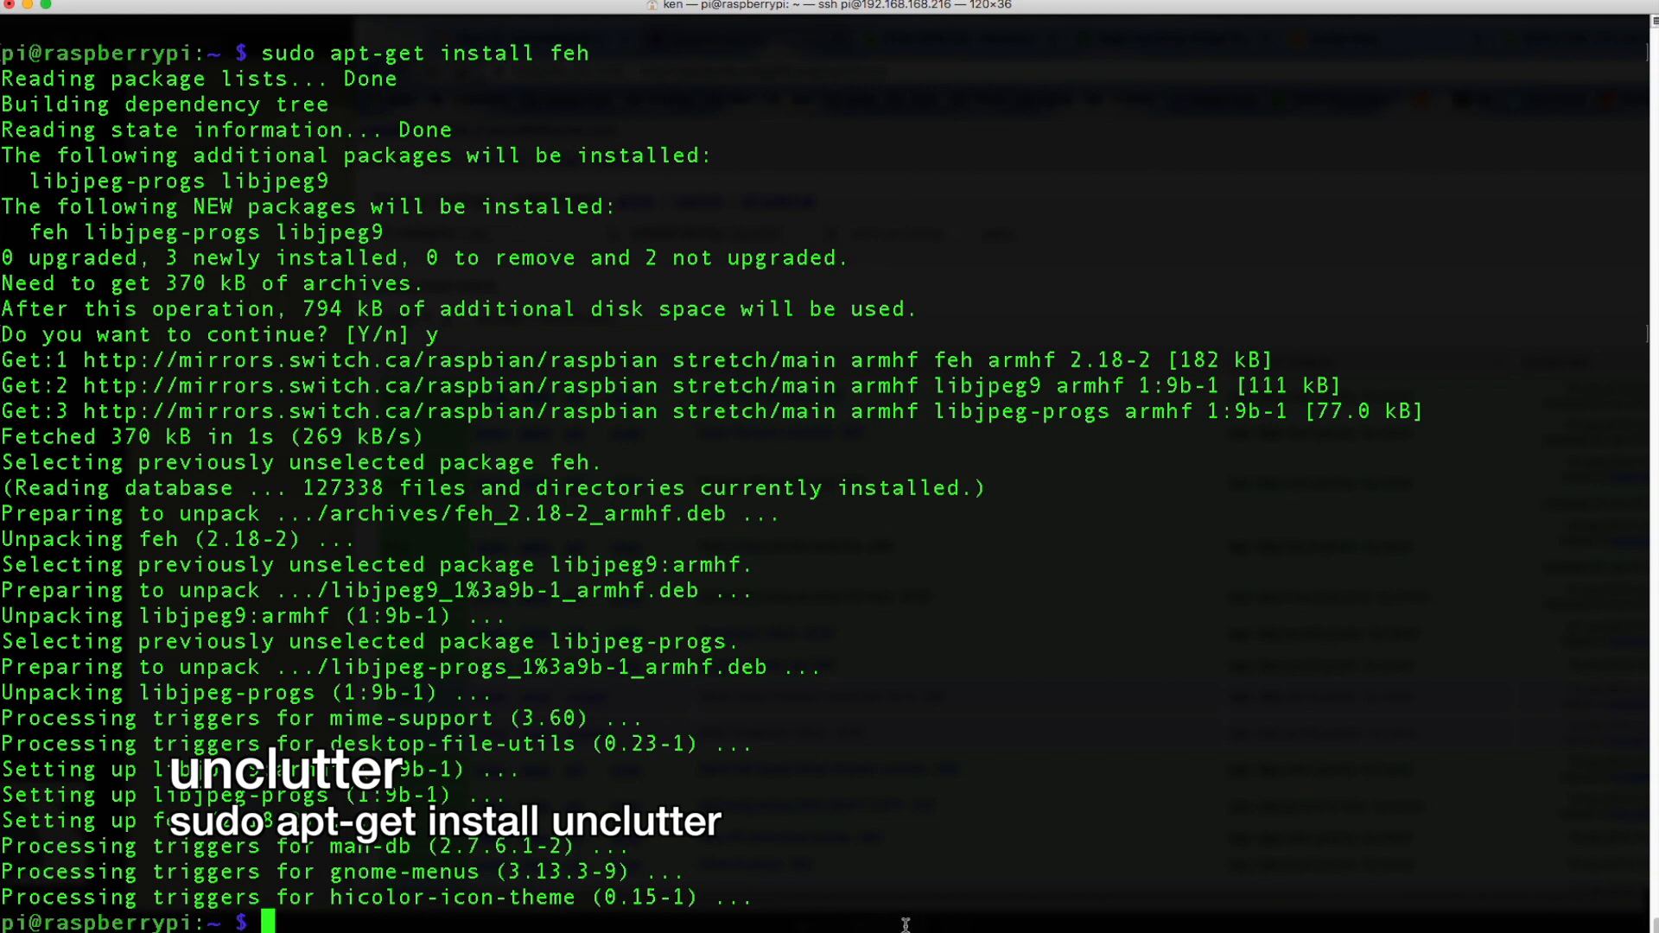
key(Return)
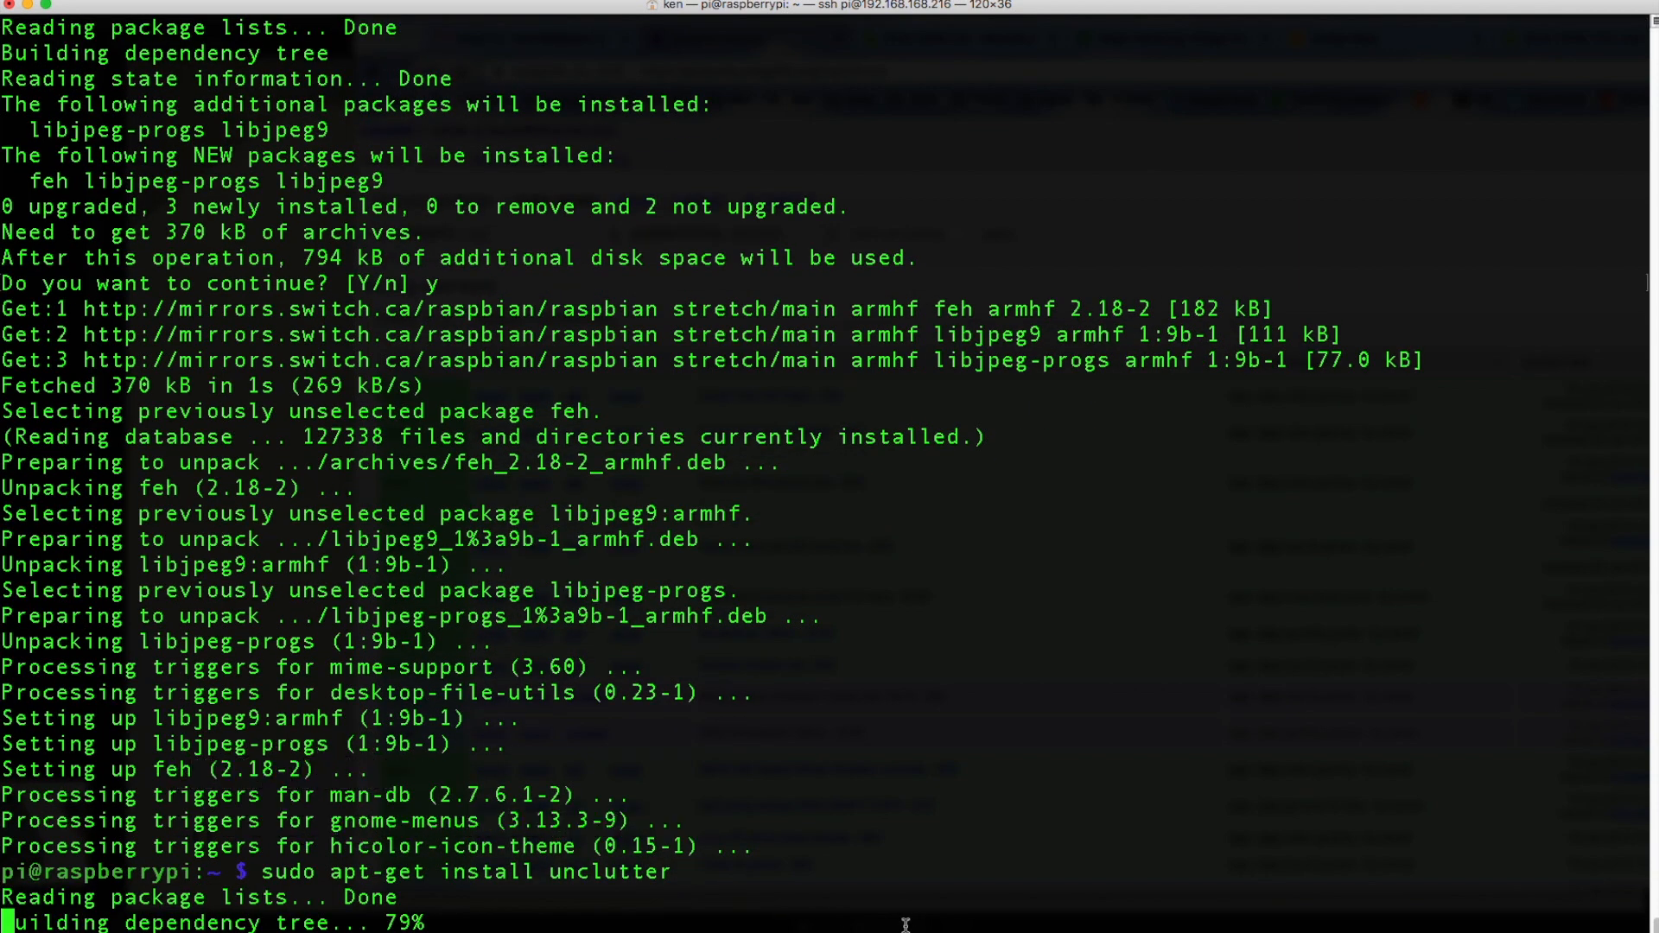
scroll(down, 3)
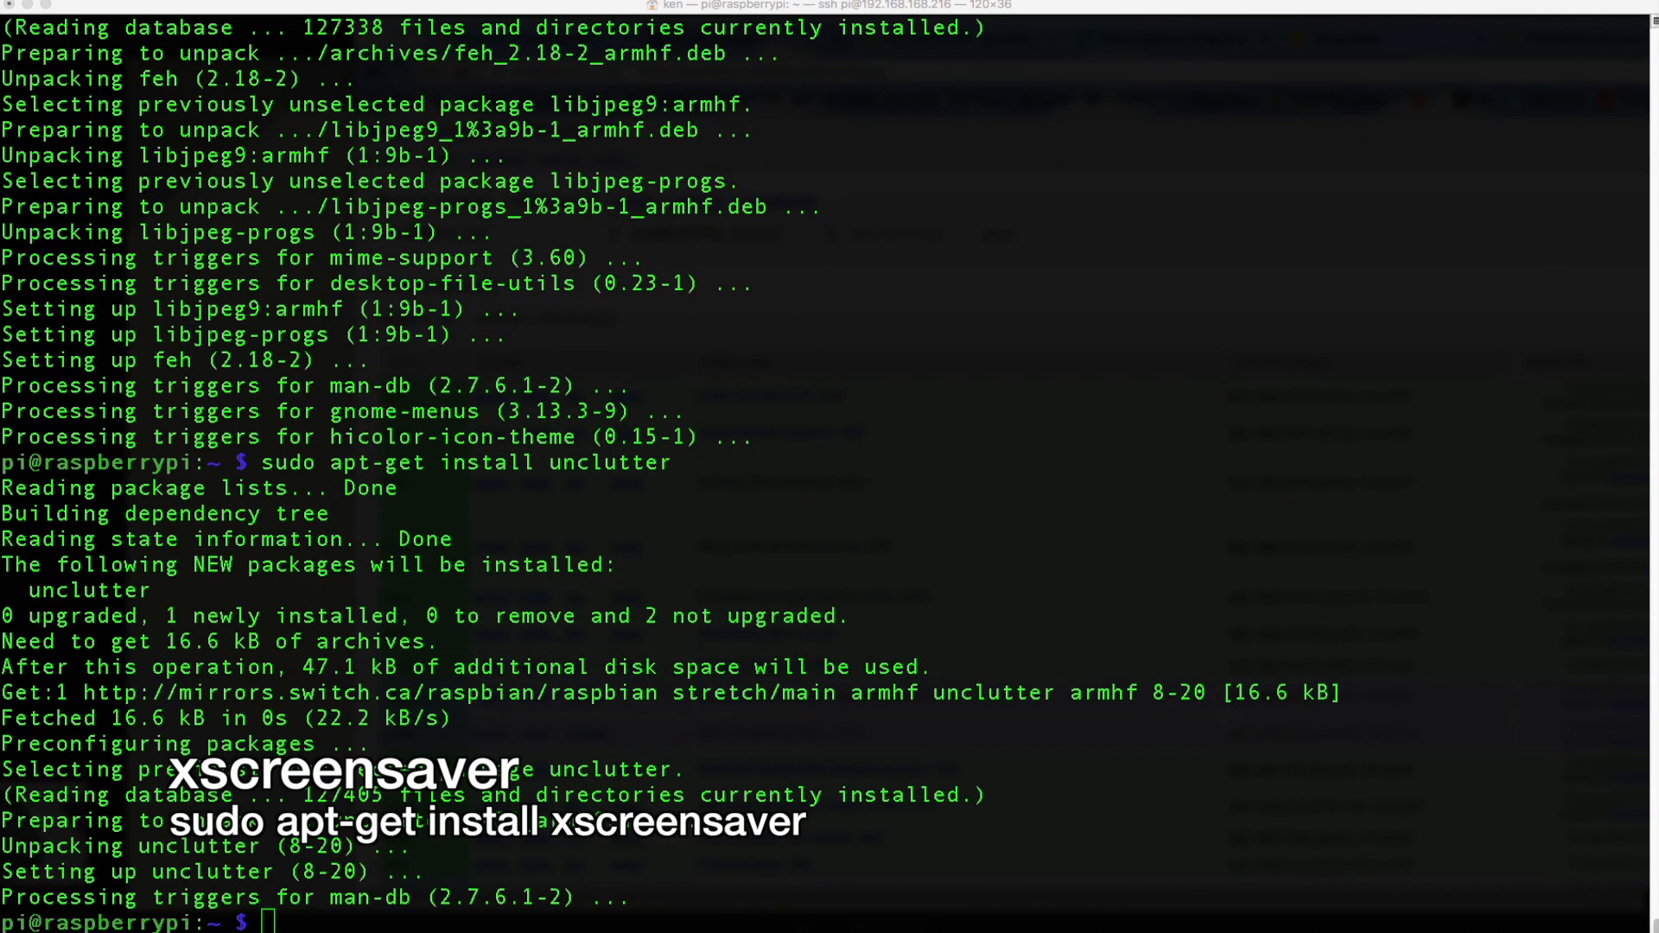
mouse_move(782, 927)
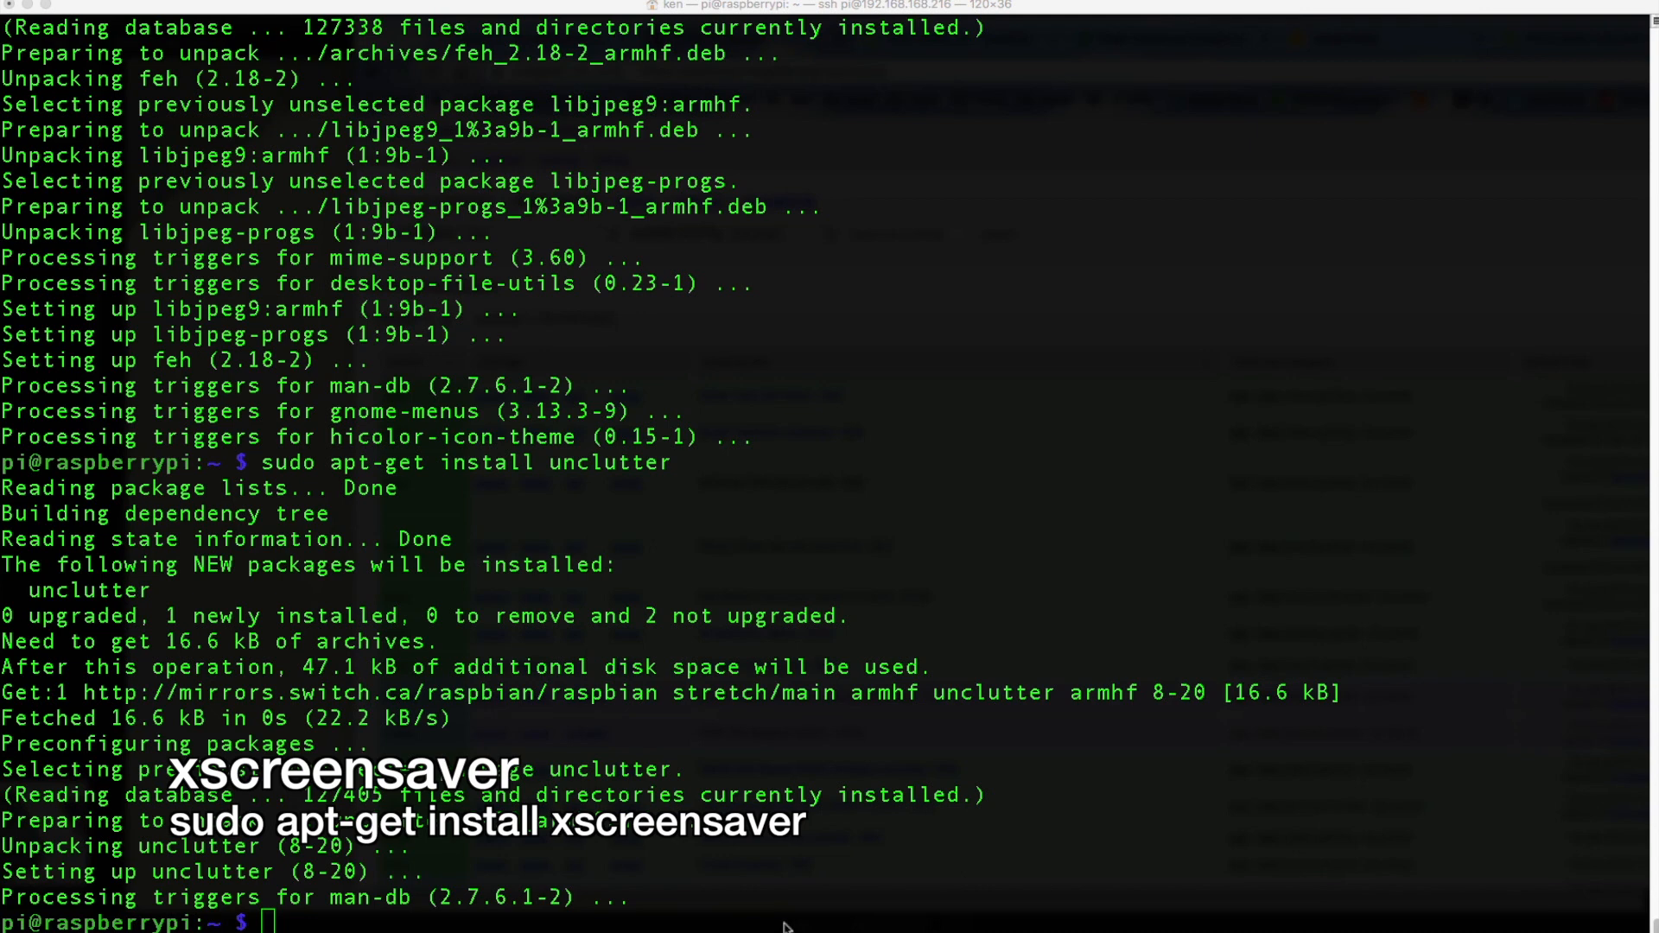
Step: Install xscreensaver with apt-get, confirming with y, and let setup finish
text(sudo apt-get install xscreensaver)
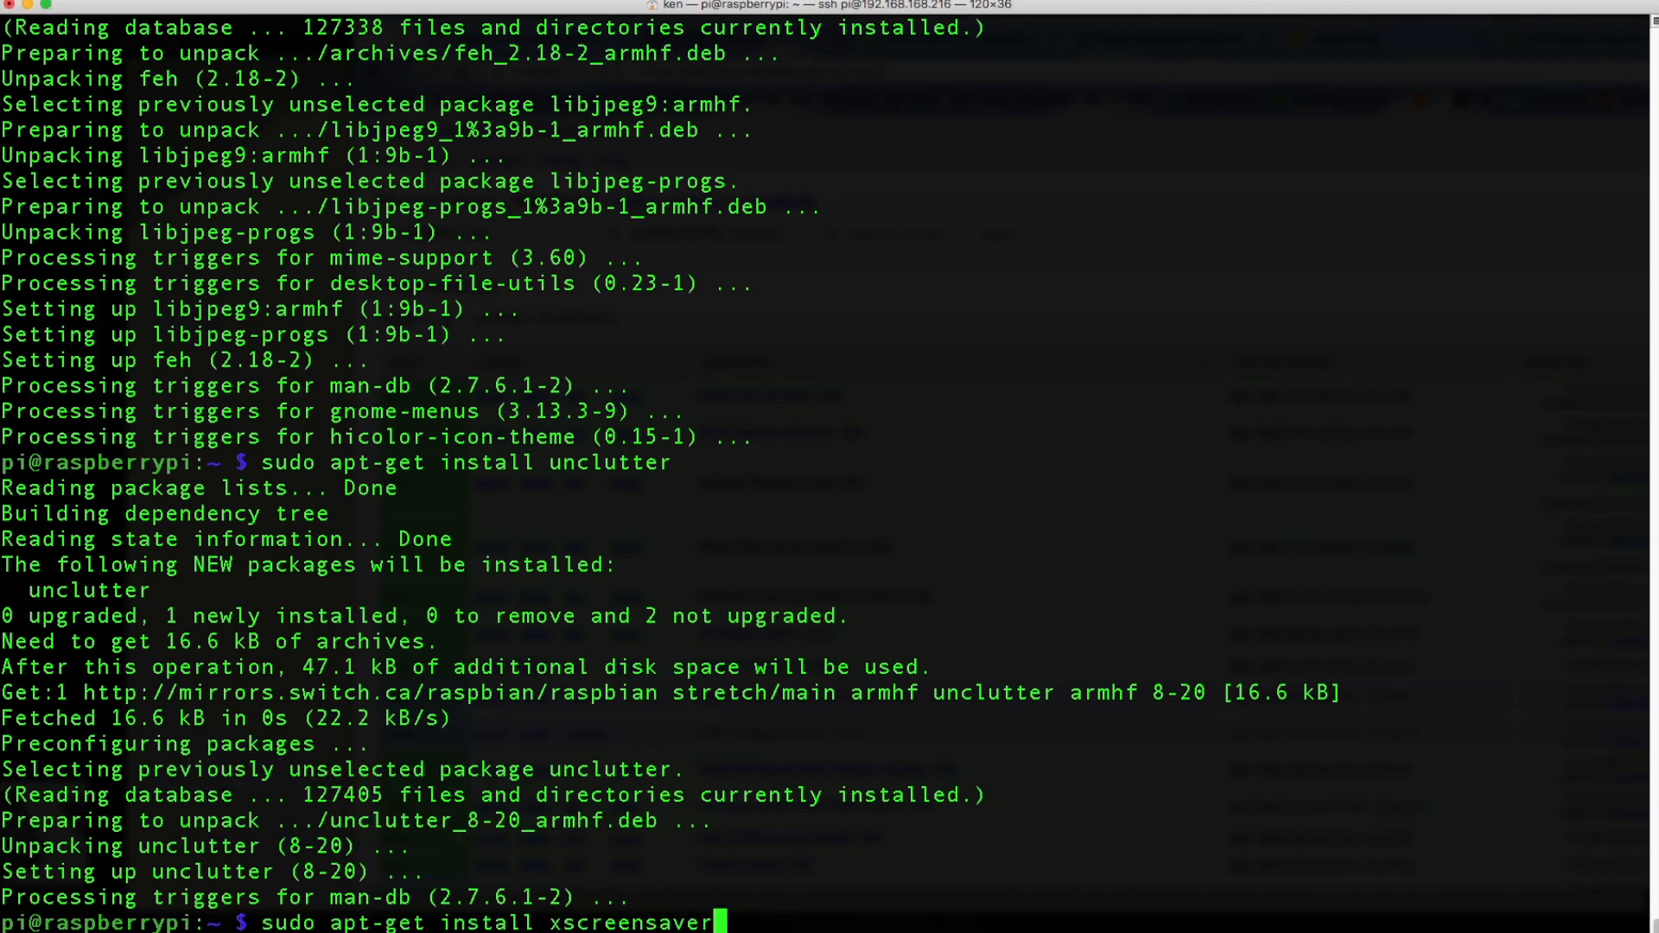
key(Return)
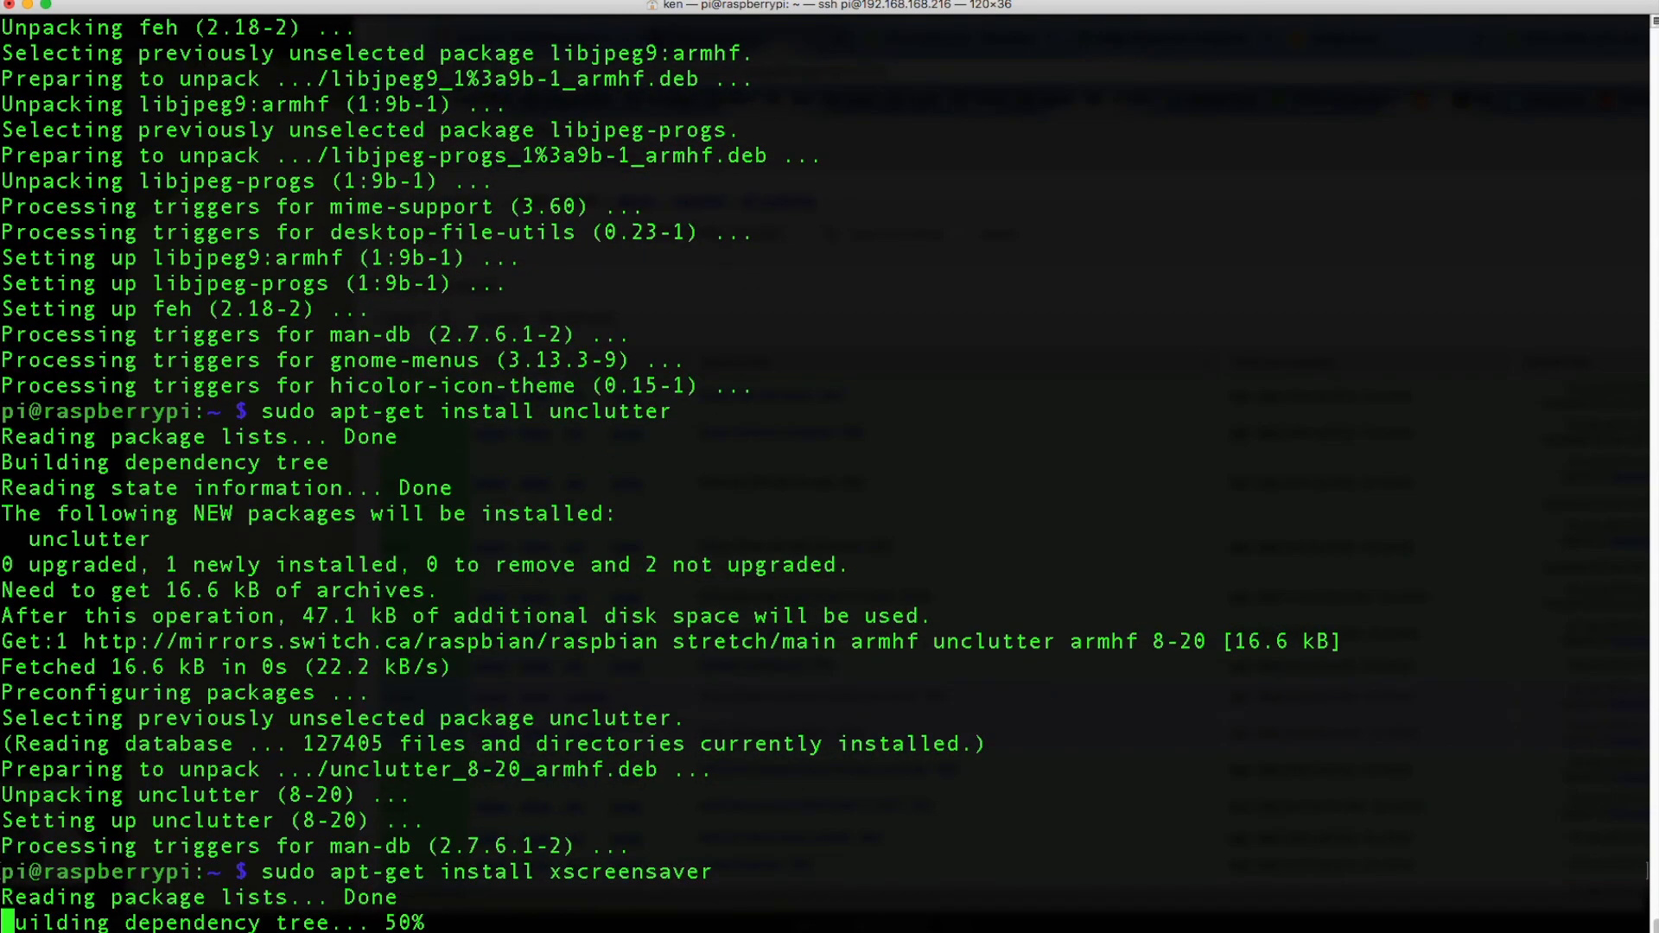
text(y)
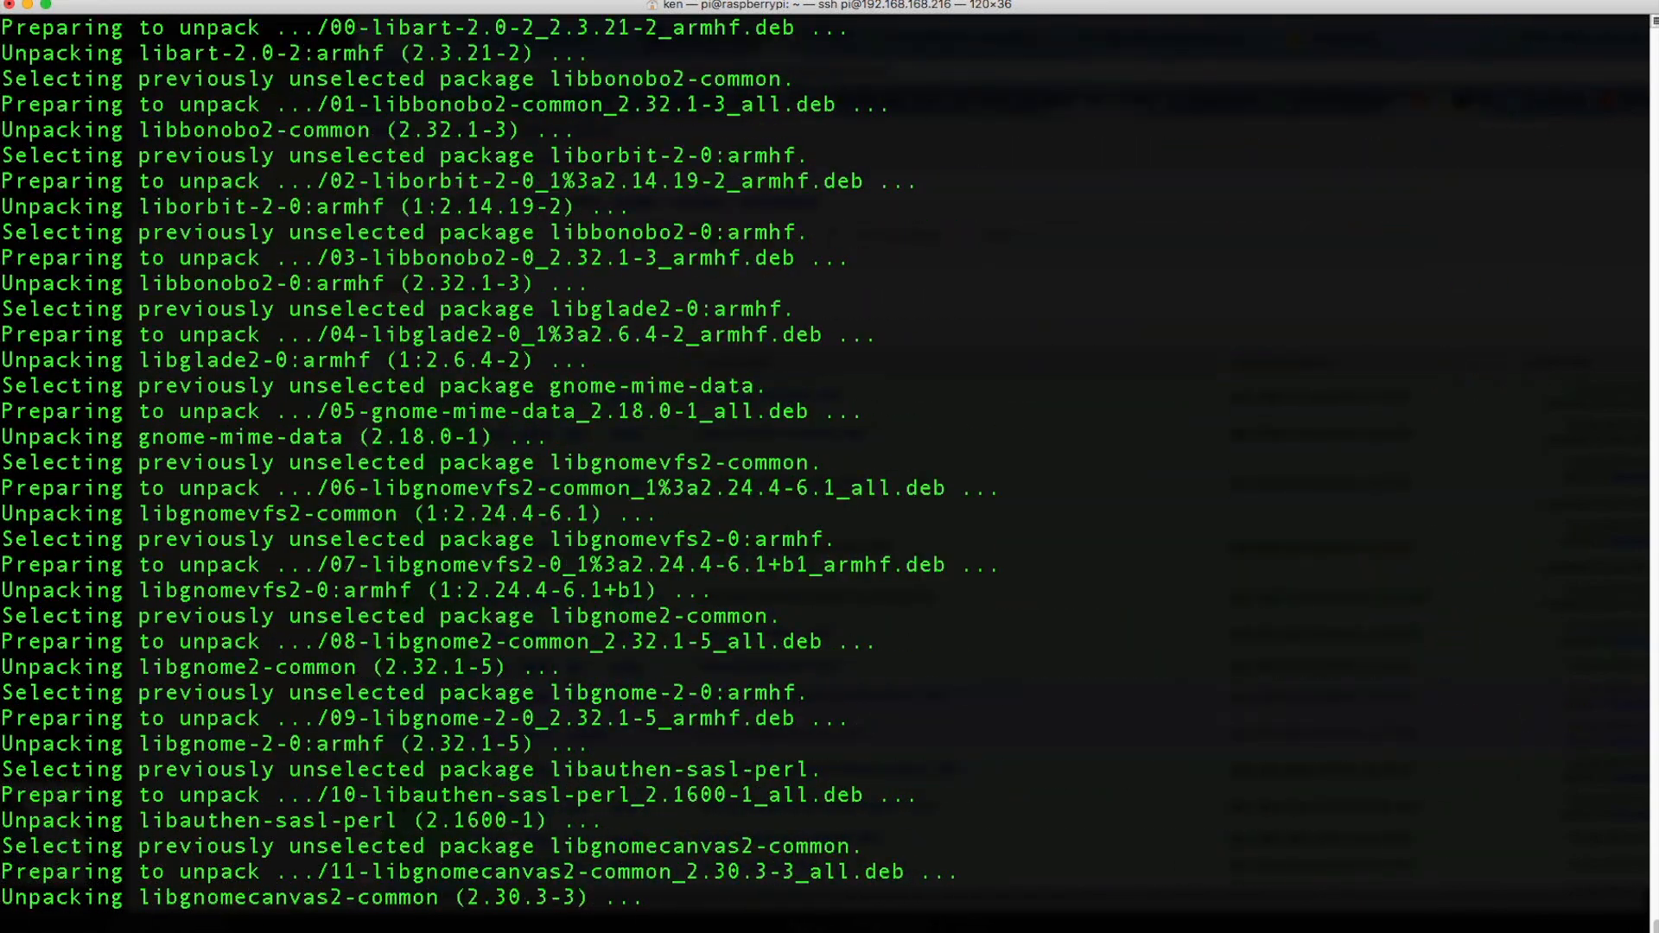
scroll(down, 3)
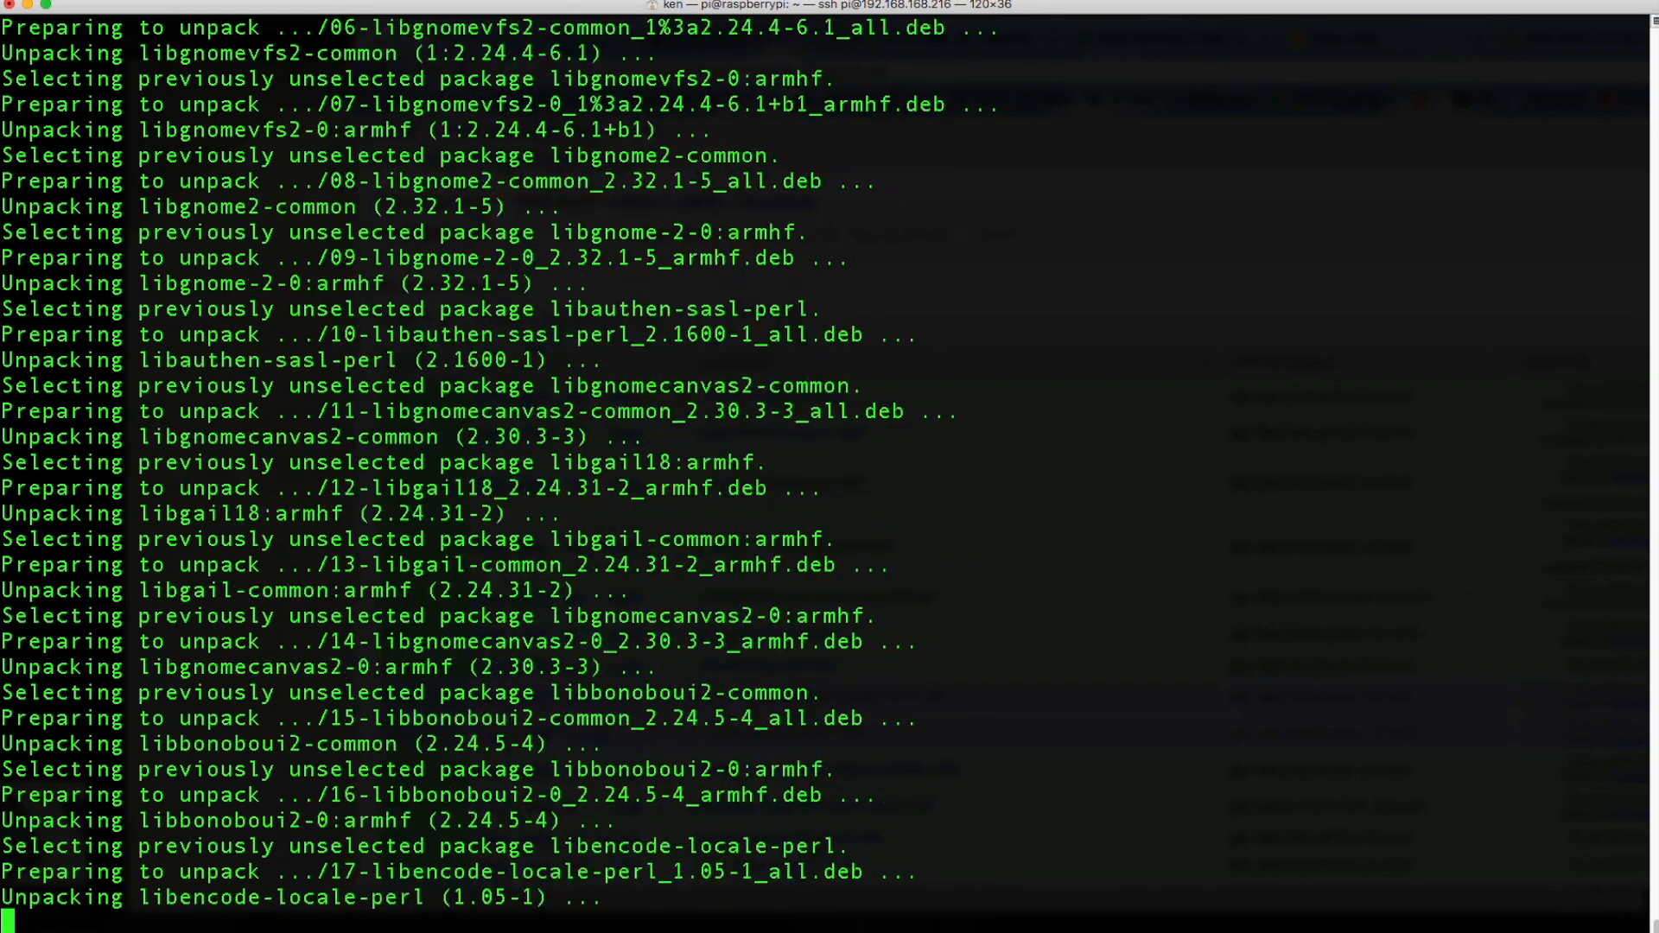
scroll(down, 3)
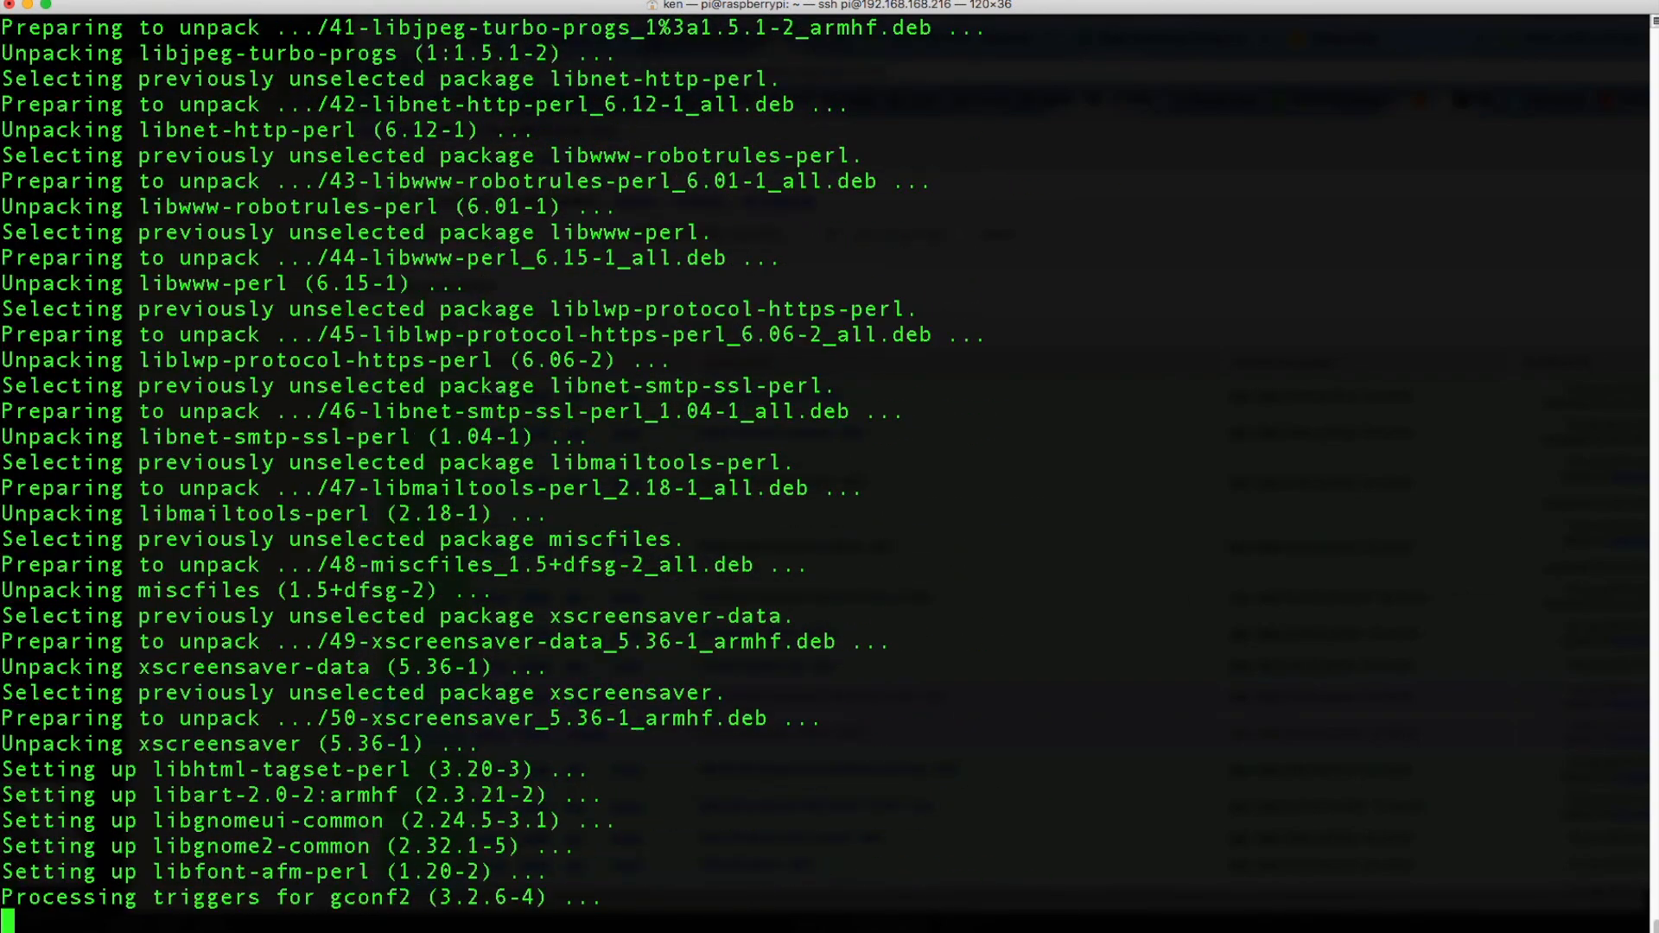
scroll(down, 3)
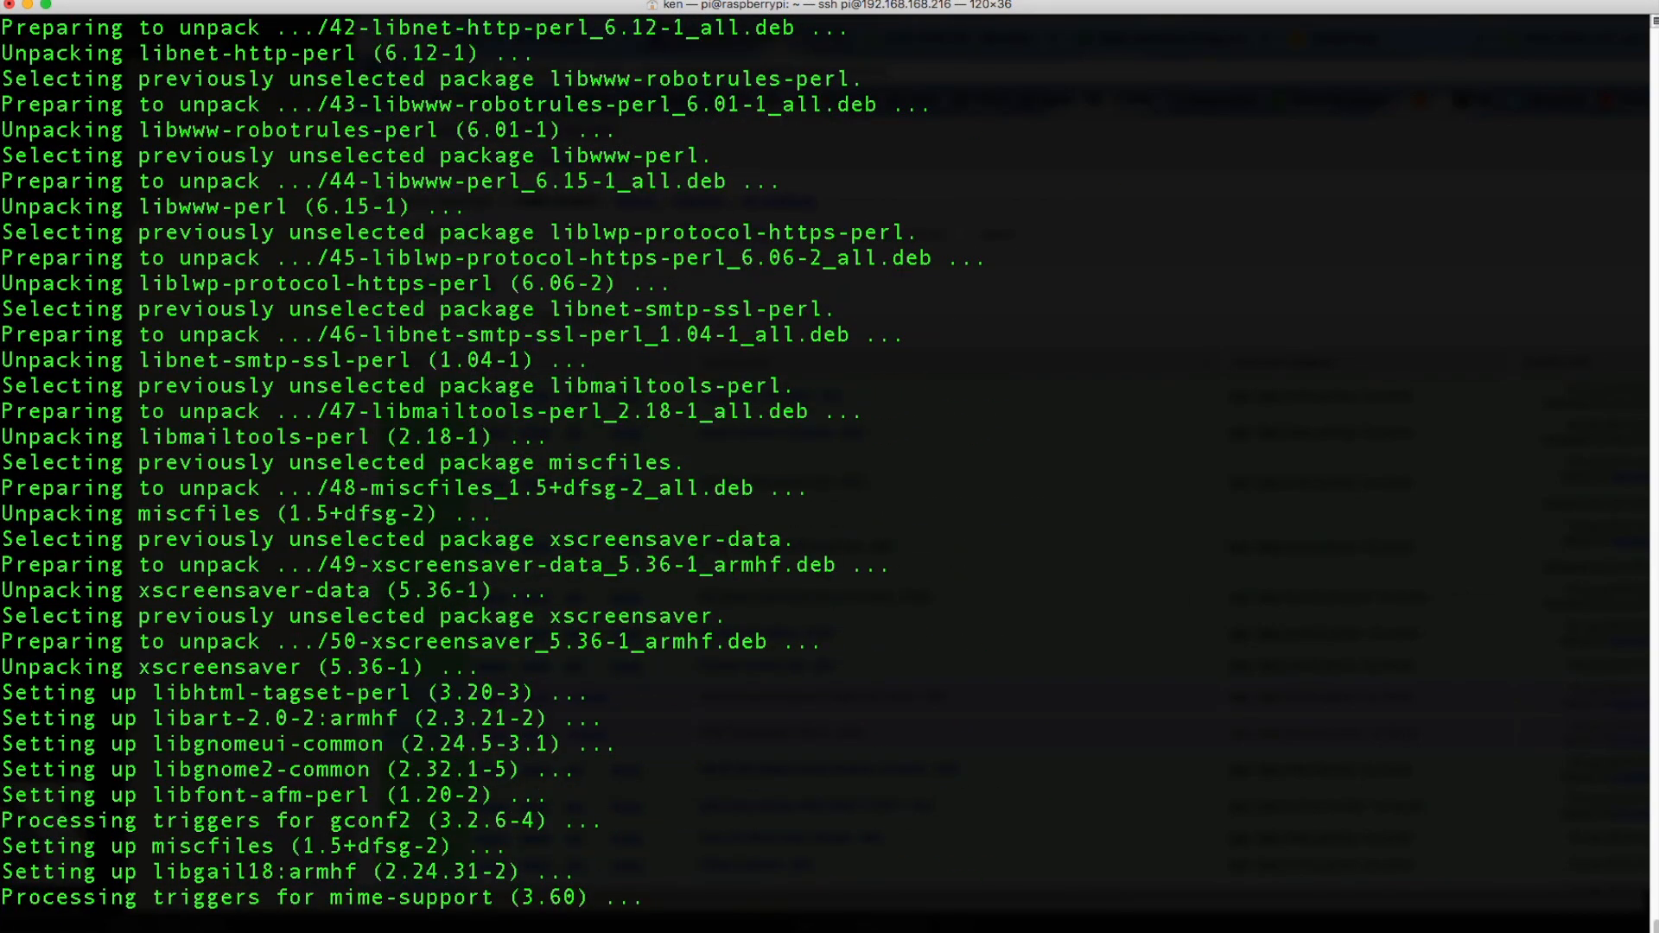
scroll(down, 3)
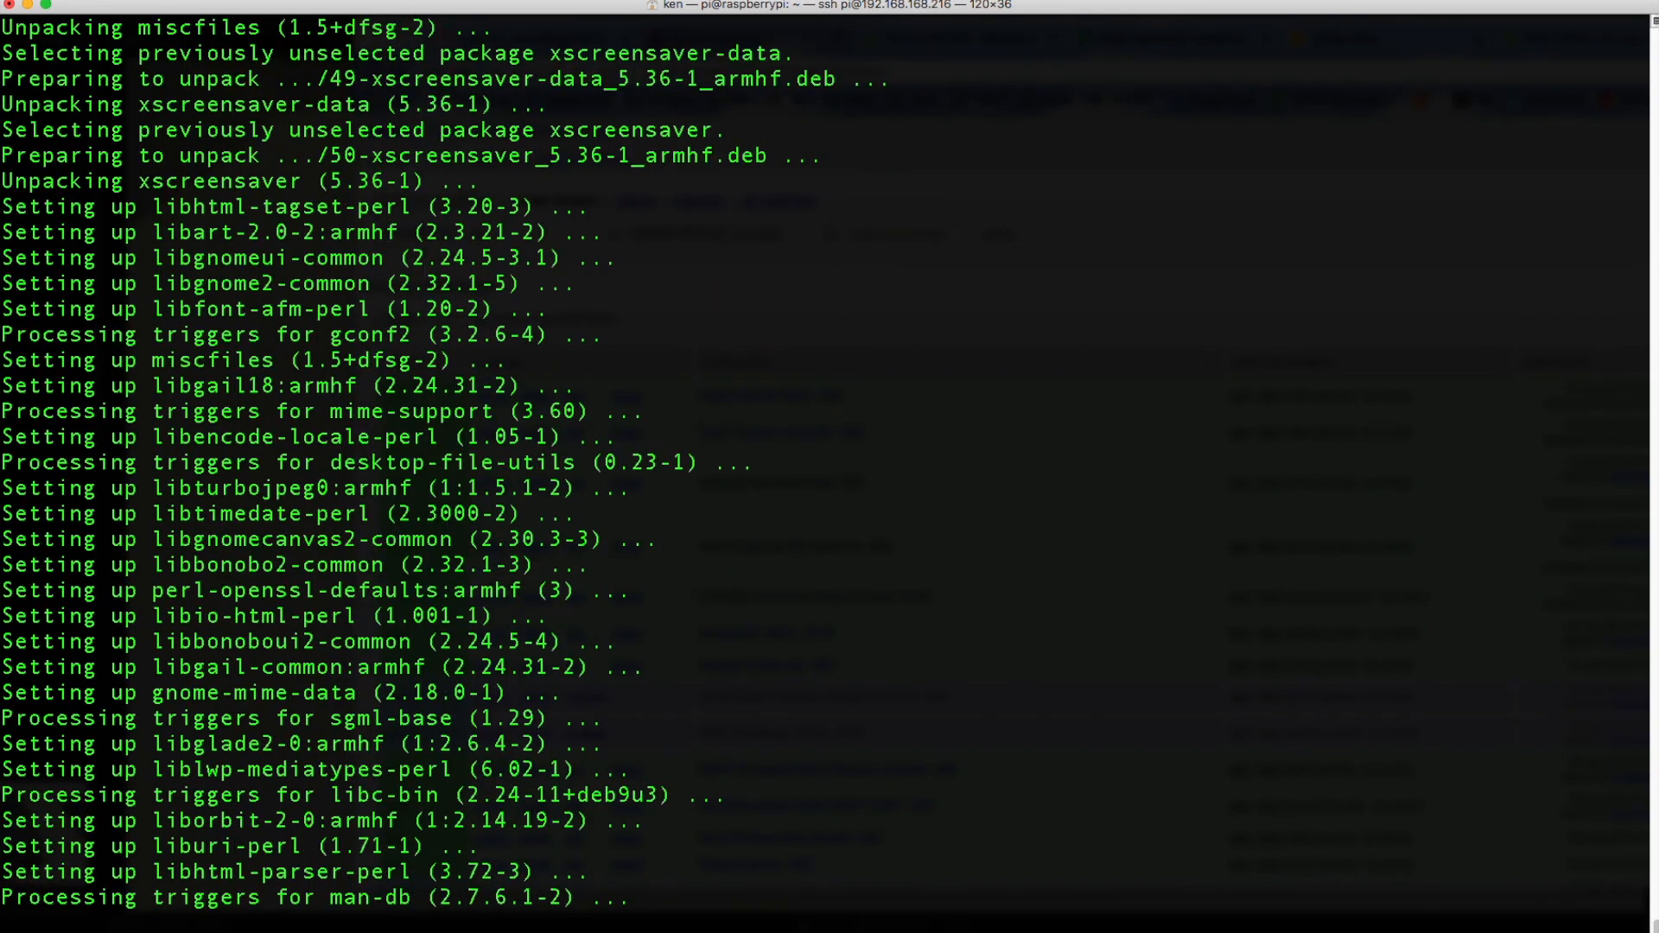
scroll(down, 3)
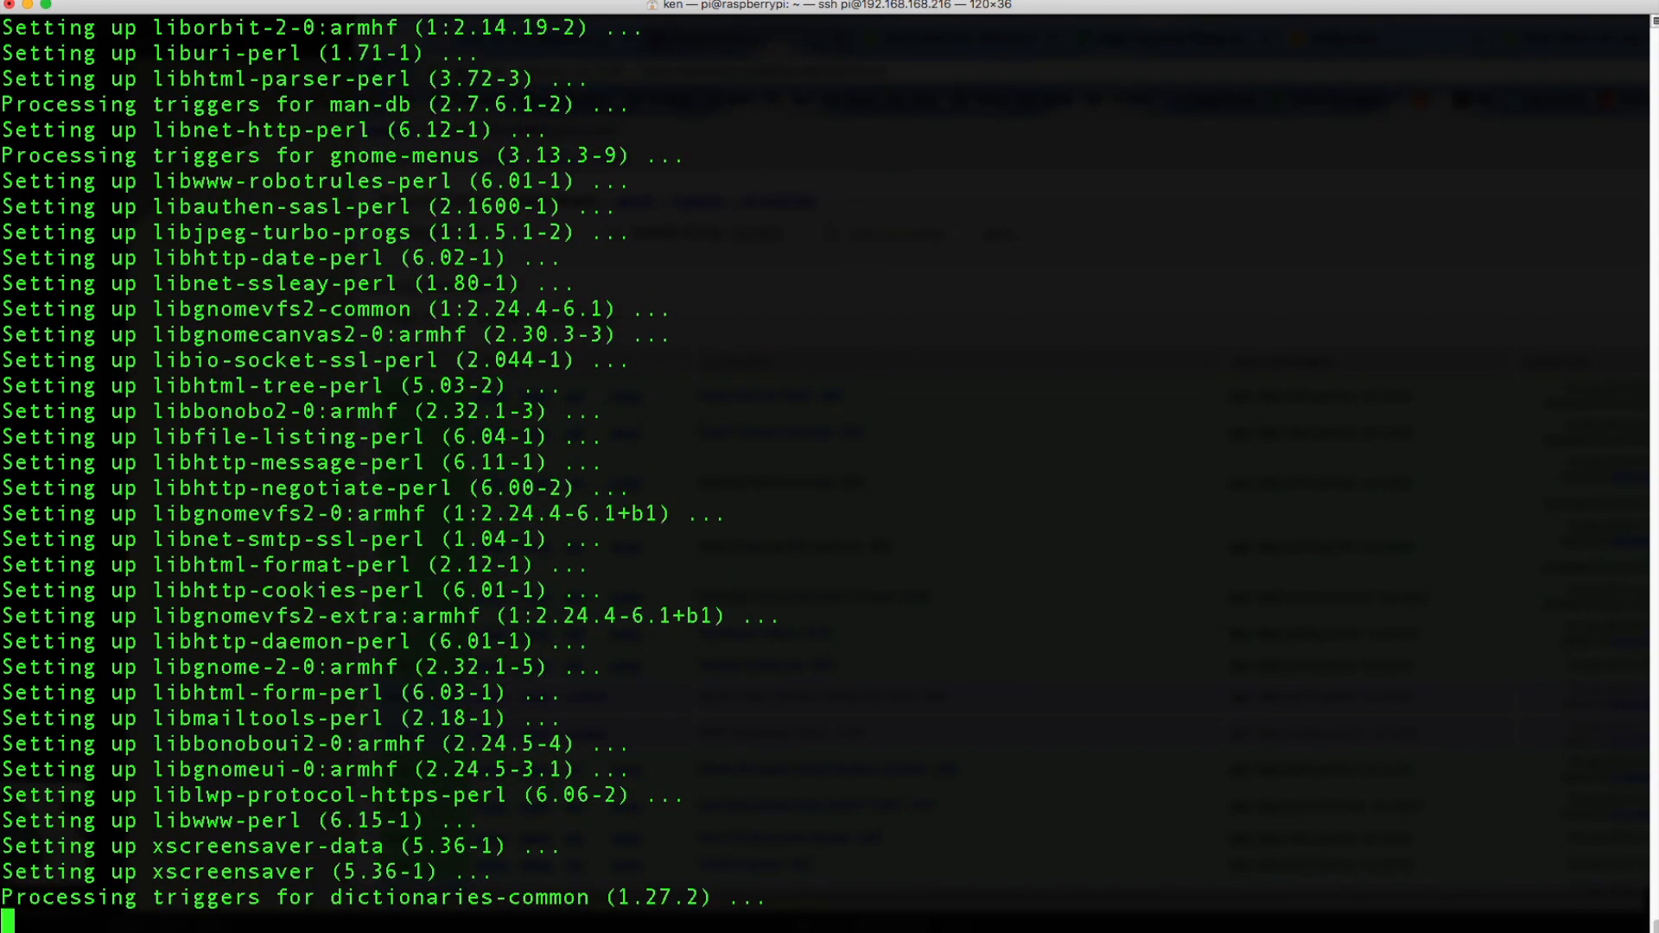
scroll(down, 3)
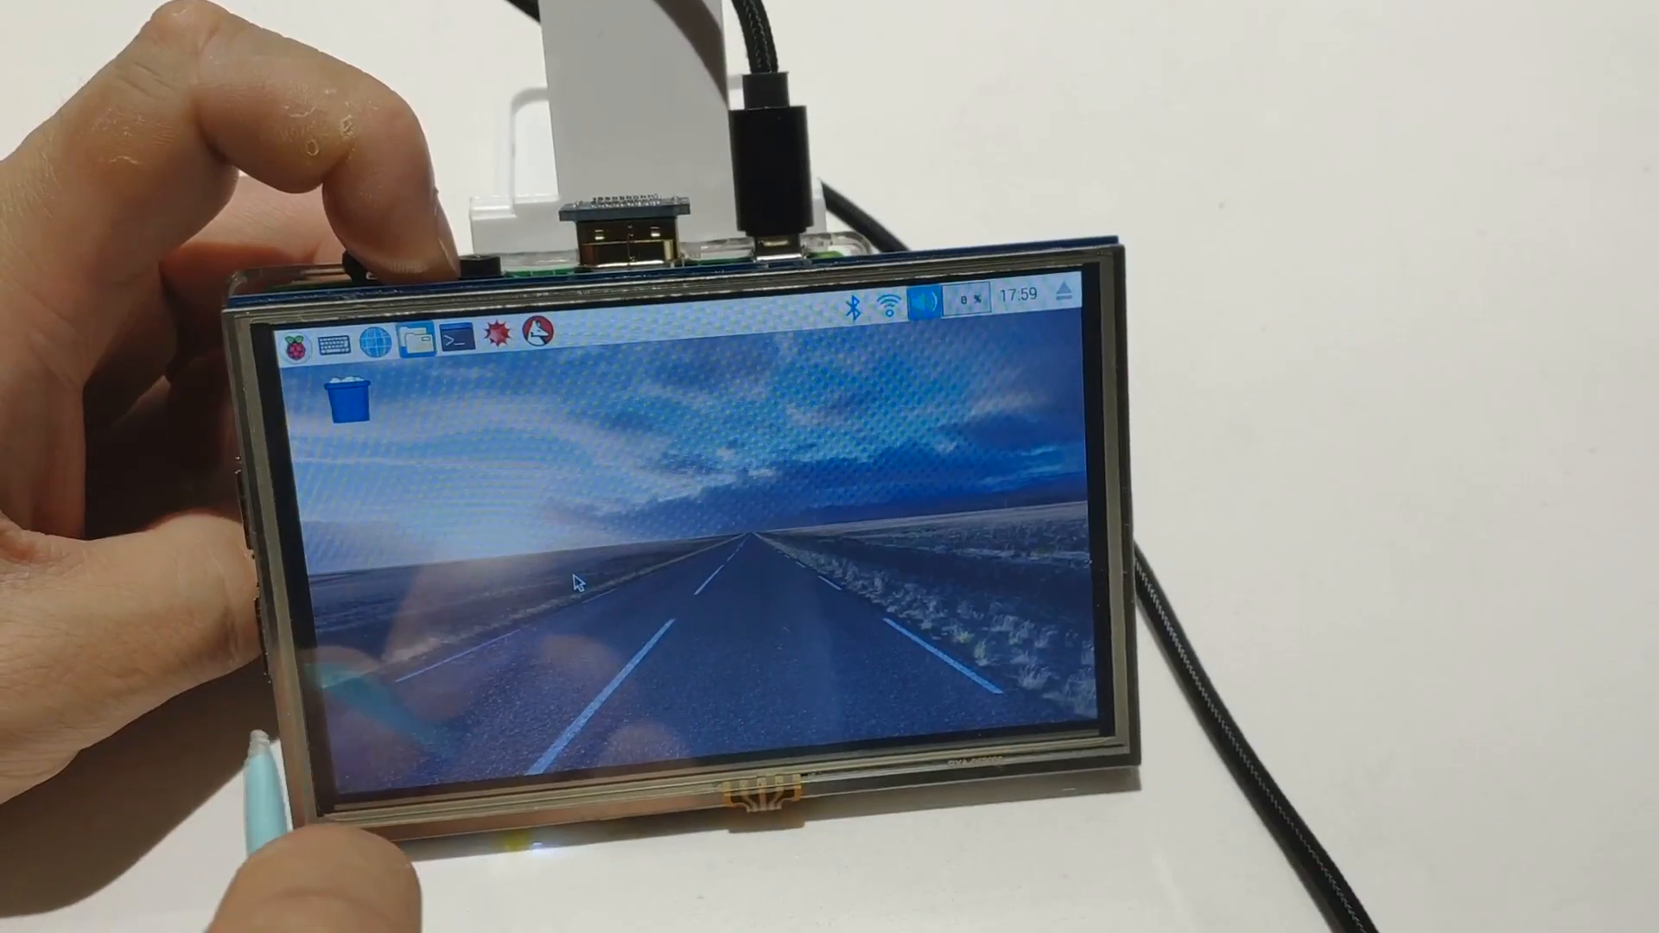
Step: Open Preferences > Screensaver from the Raspberry menu on the LCD touchscreen
click(297, 339)
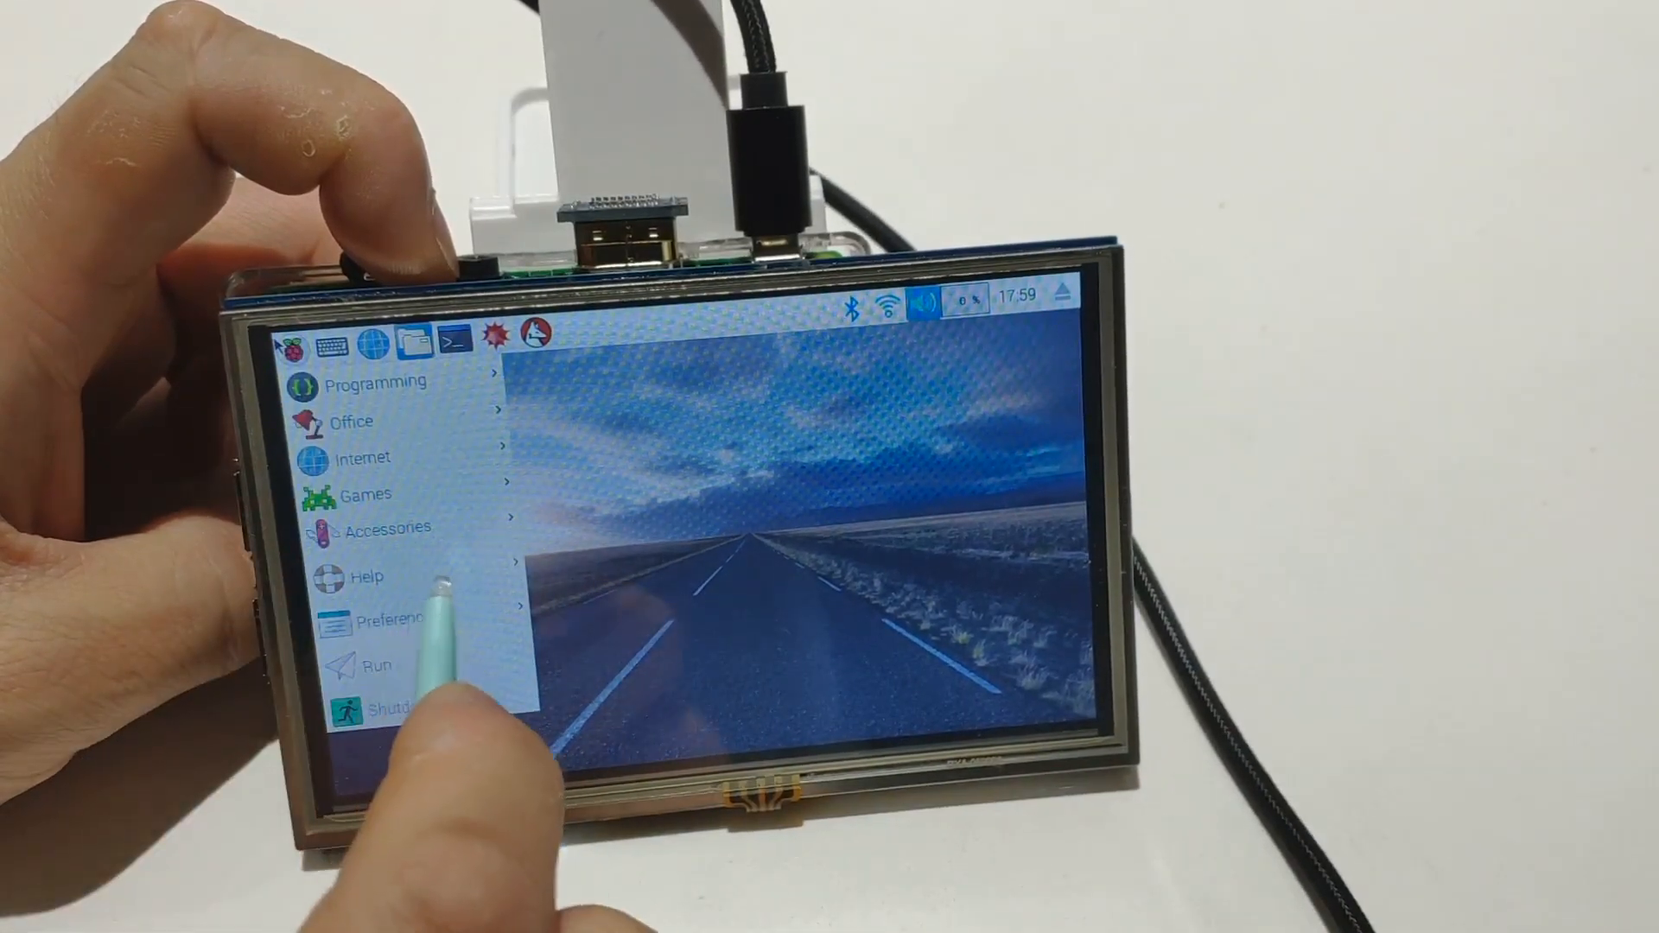
click(397, 622)
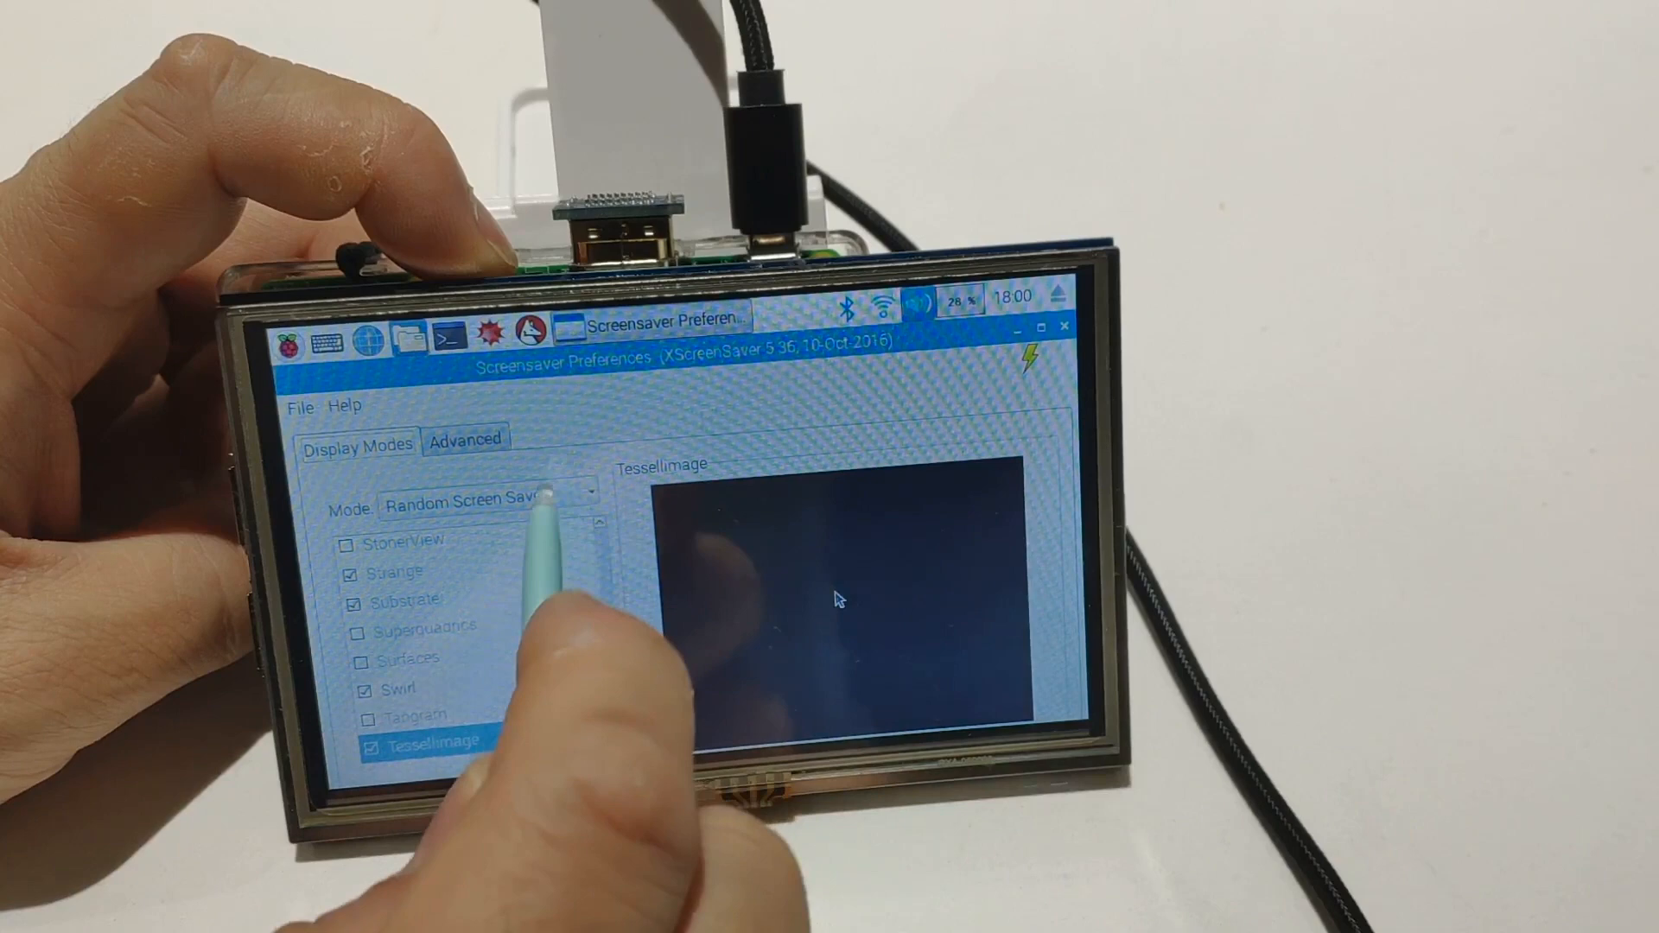
click(486, 499)
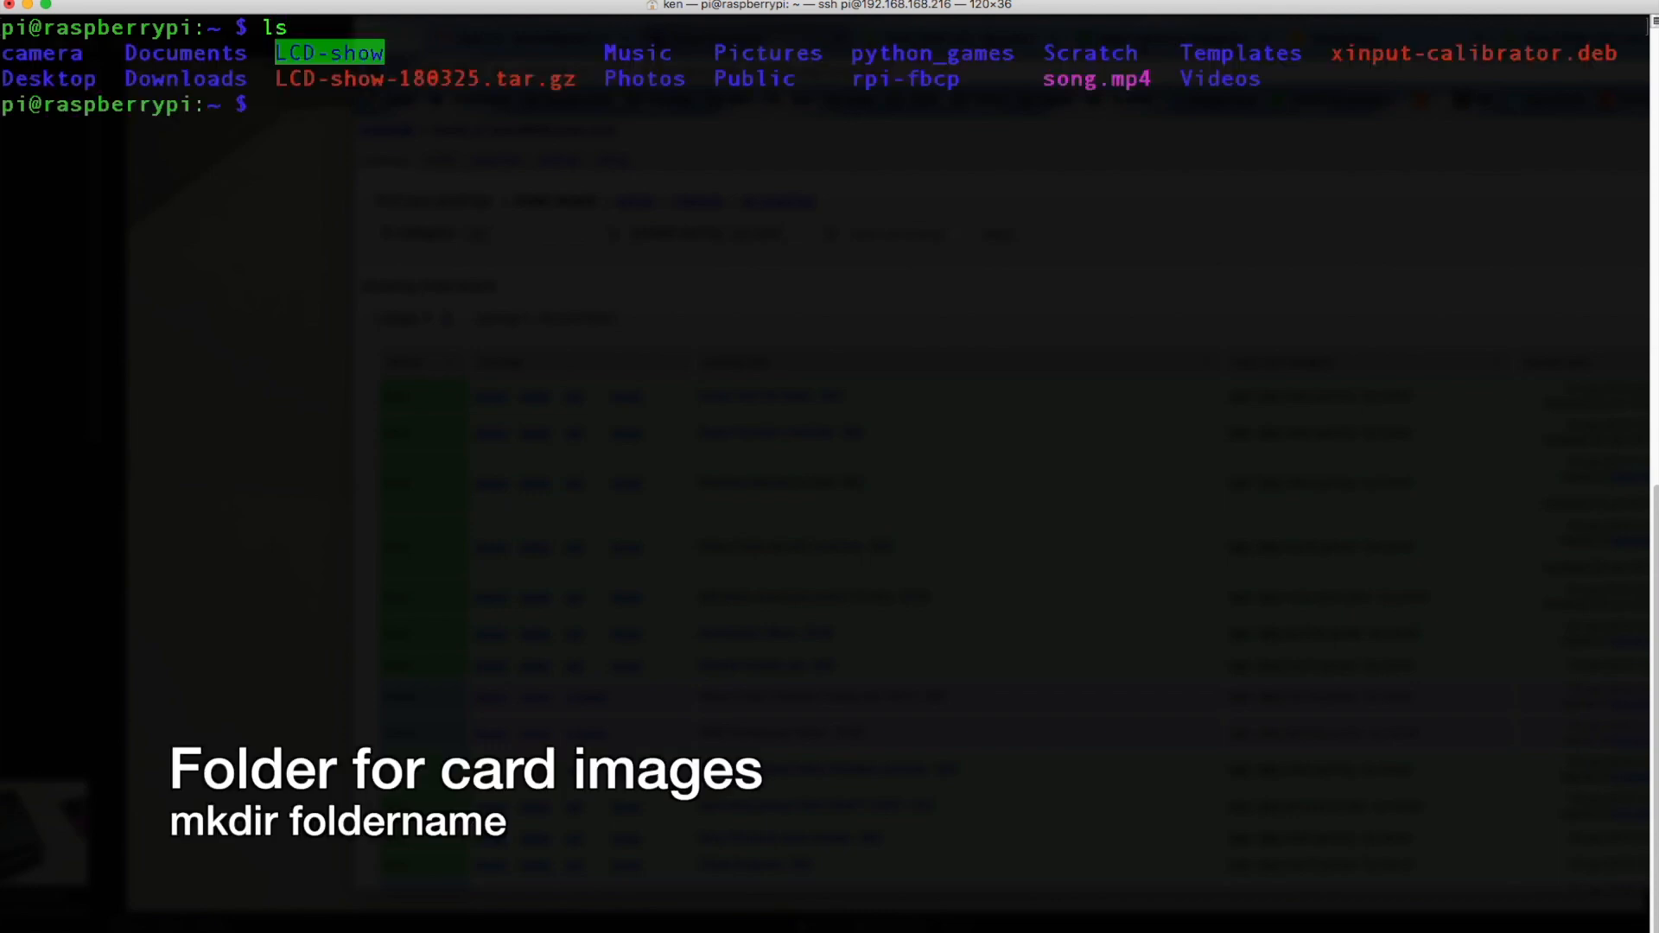
Step: Create a cards folder in the Pi's home directory
text(cd)
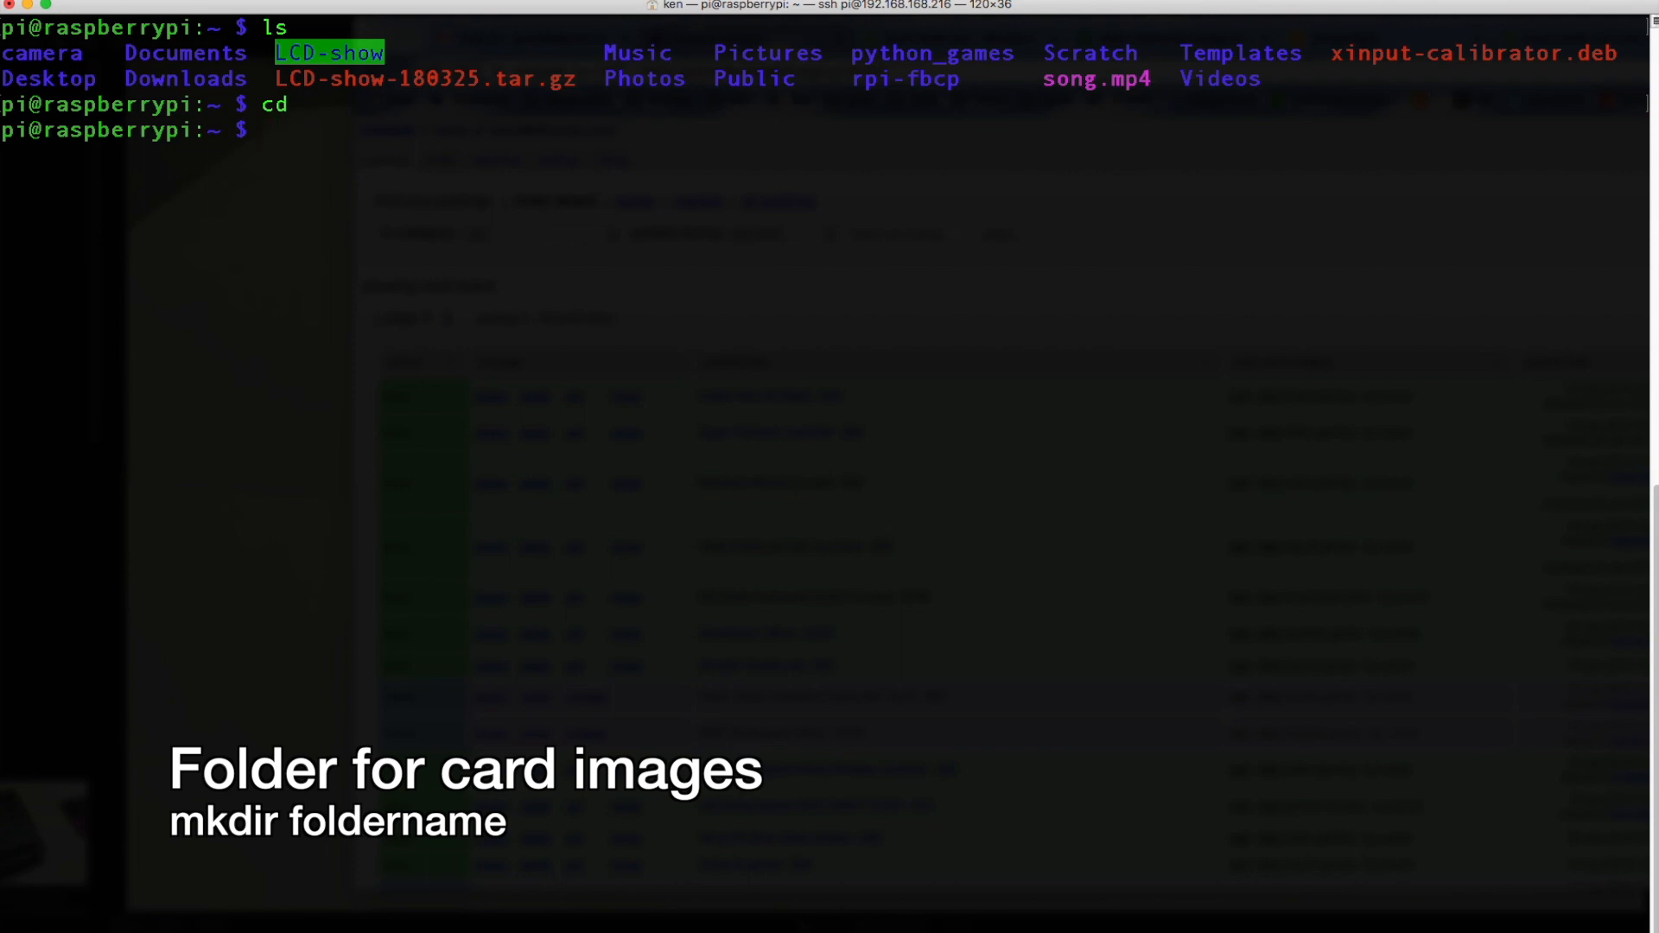
text(ls)
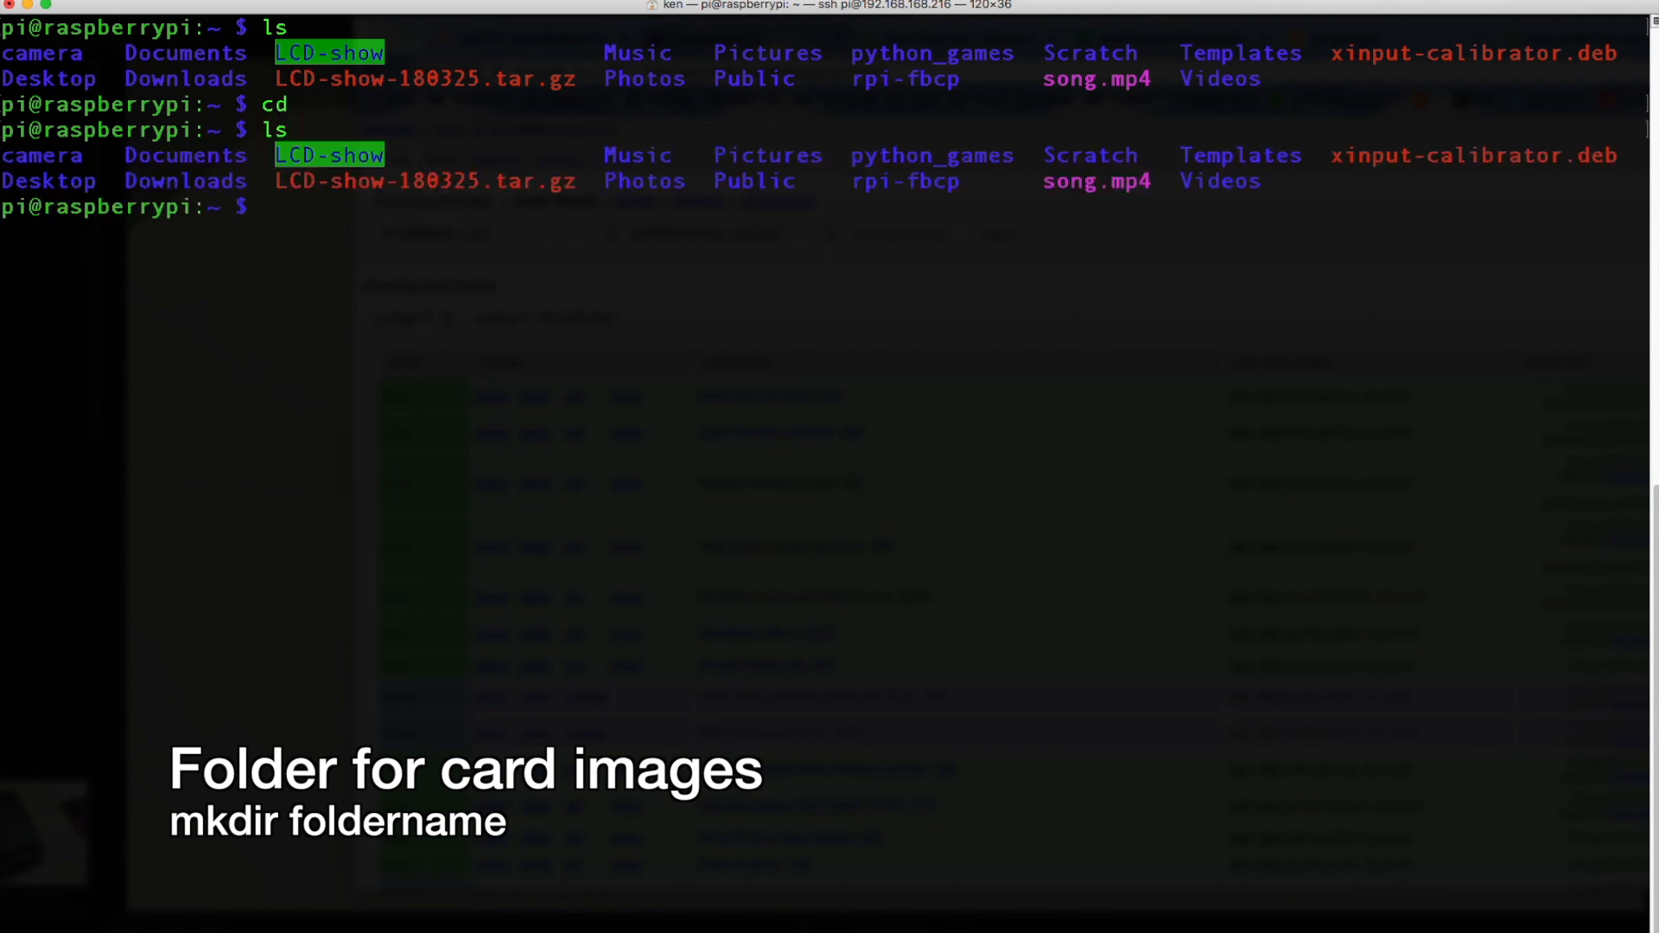
text(mkdir)
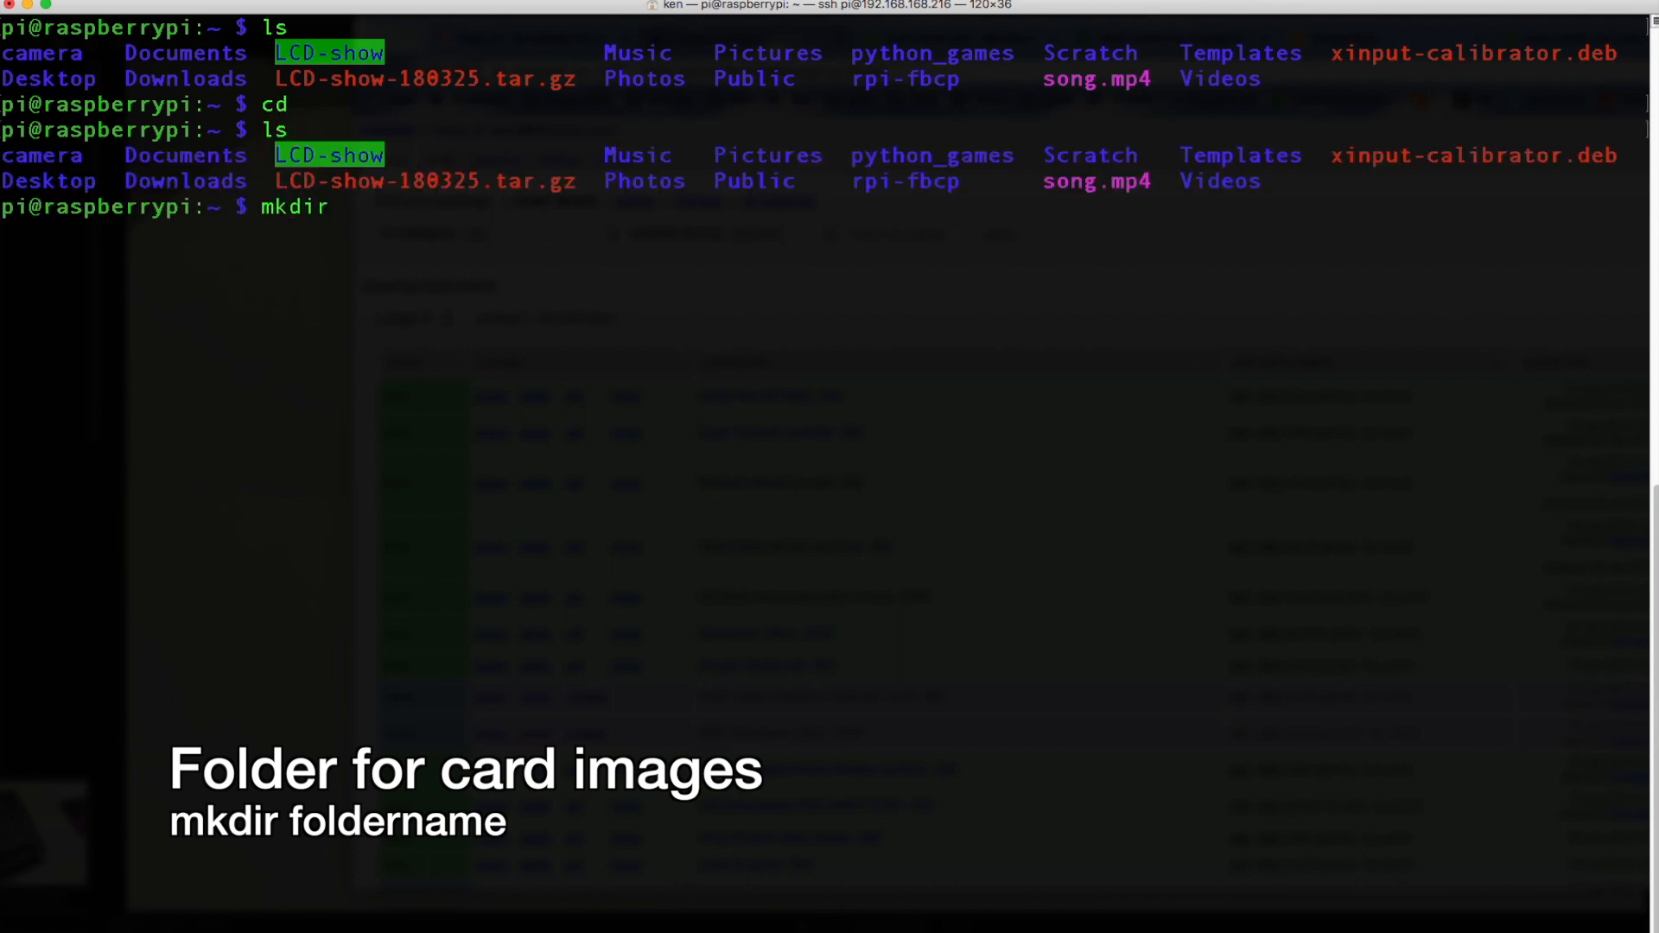
text(cards)
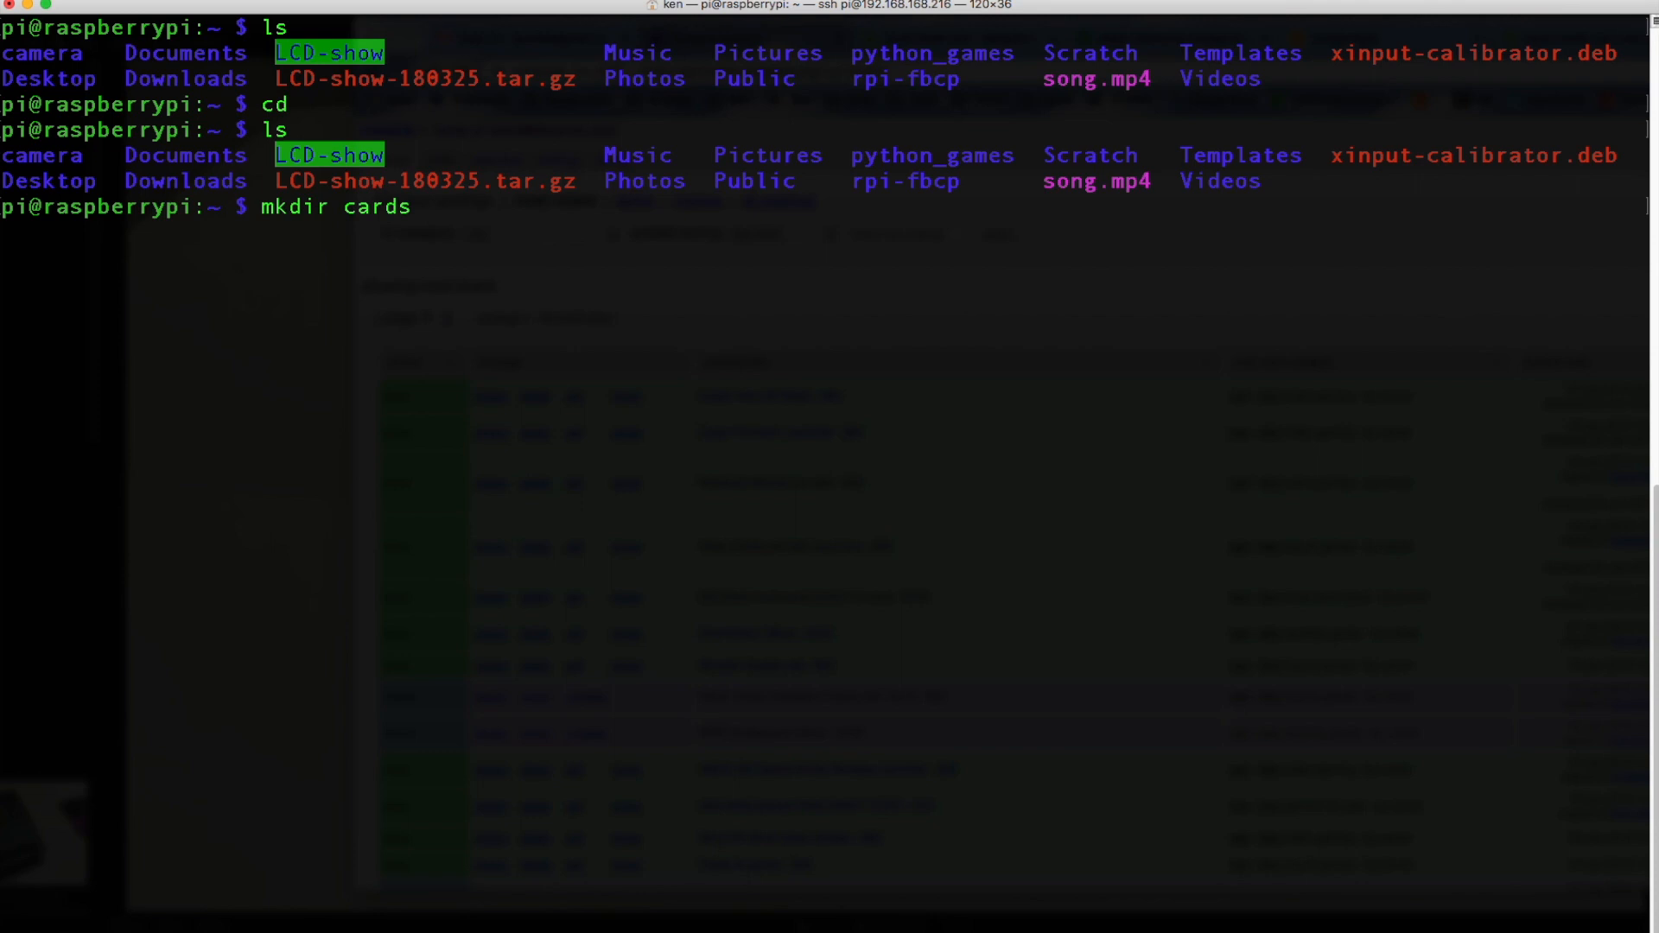
Step: Inside cards, make pokemon, mtg, hs, baseball, hockey, football and favorites subfolders
text(cd cards)
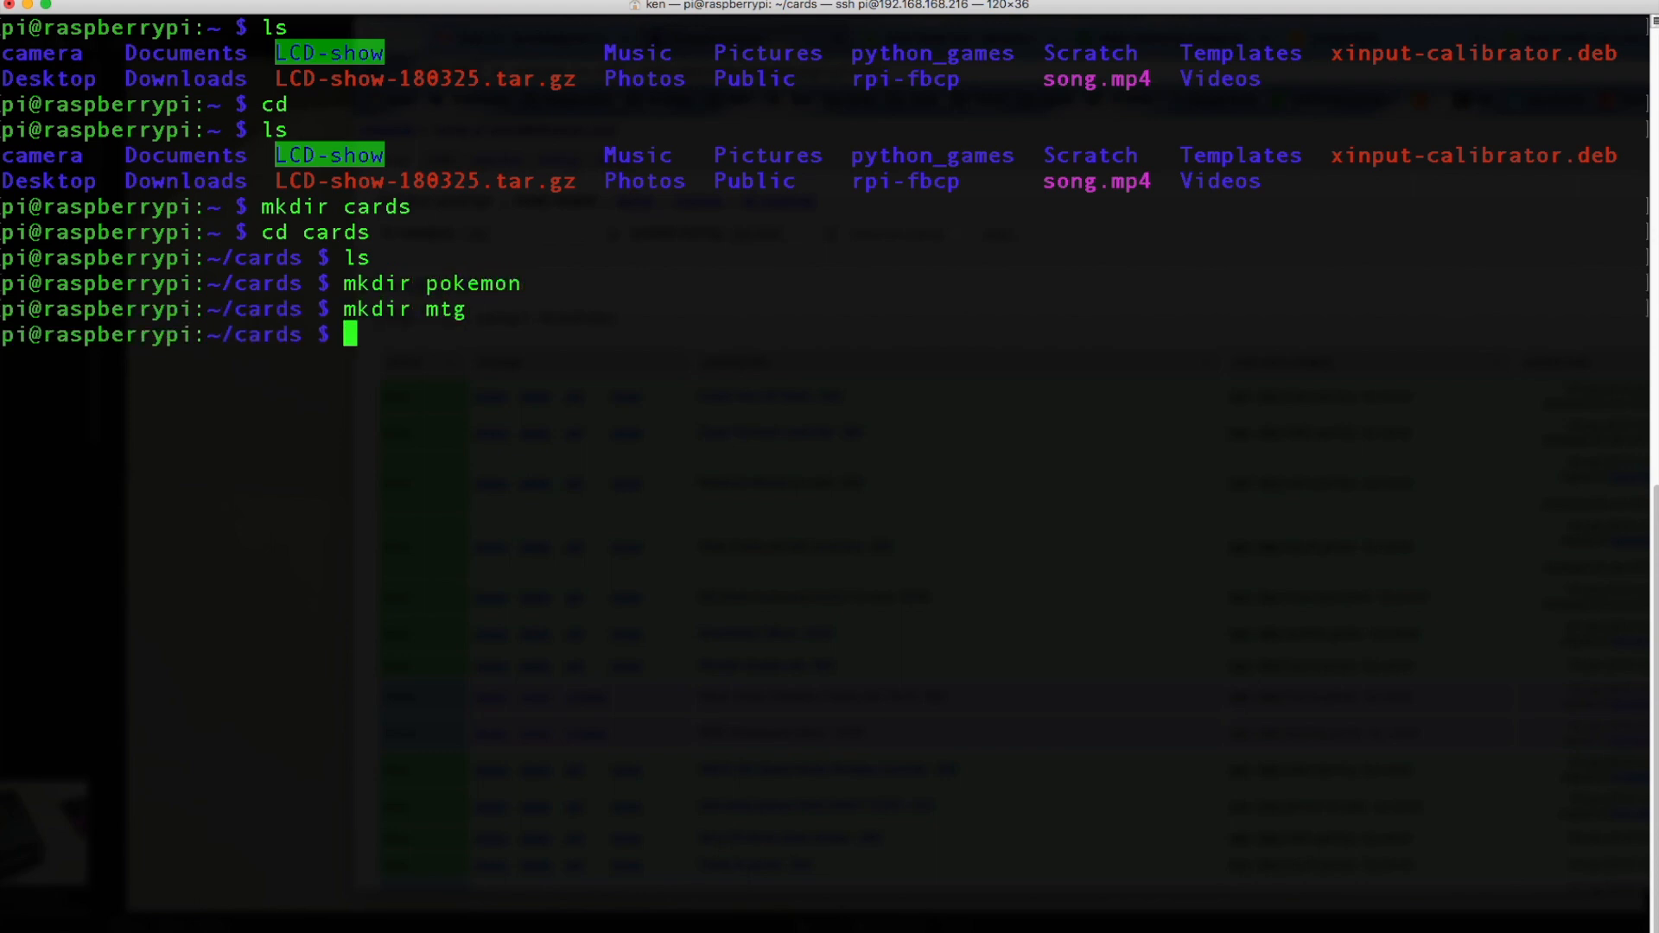
text(mkdir hs)
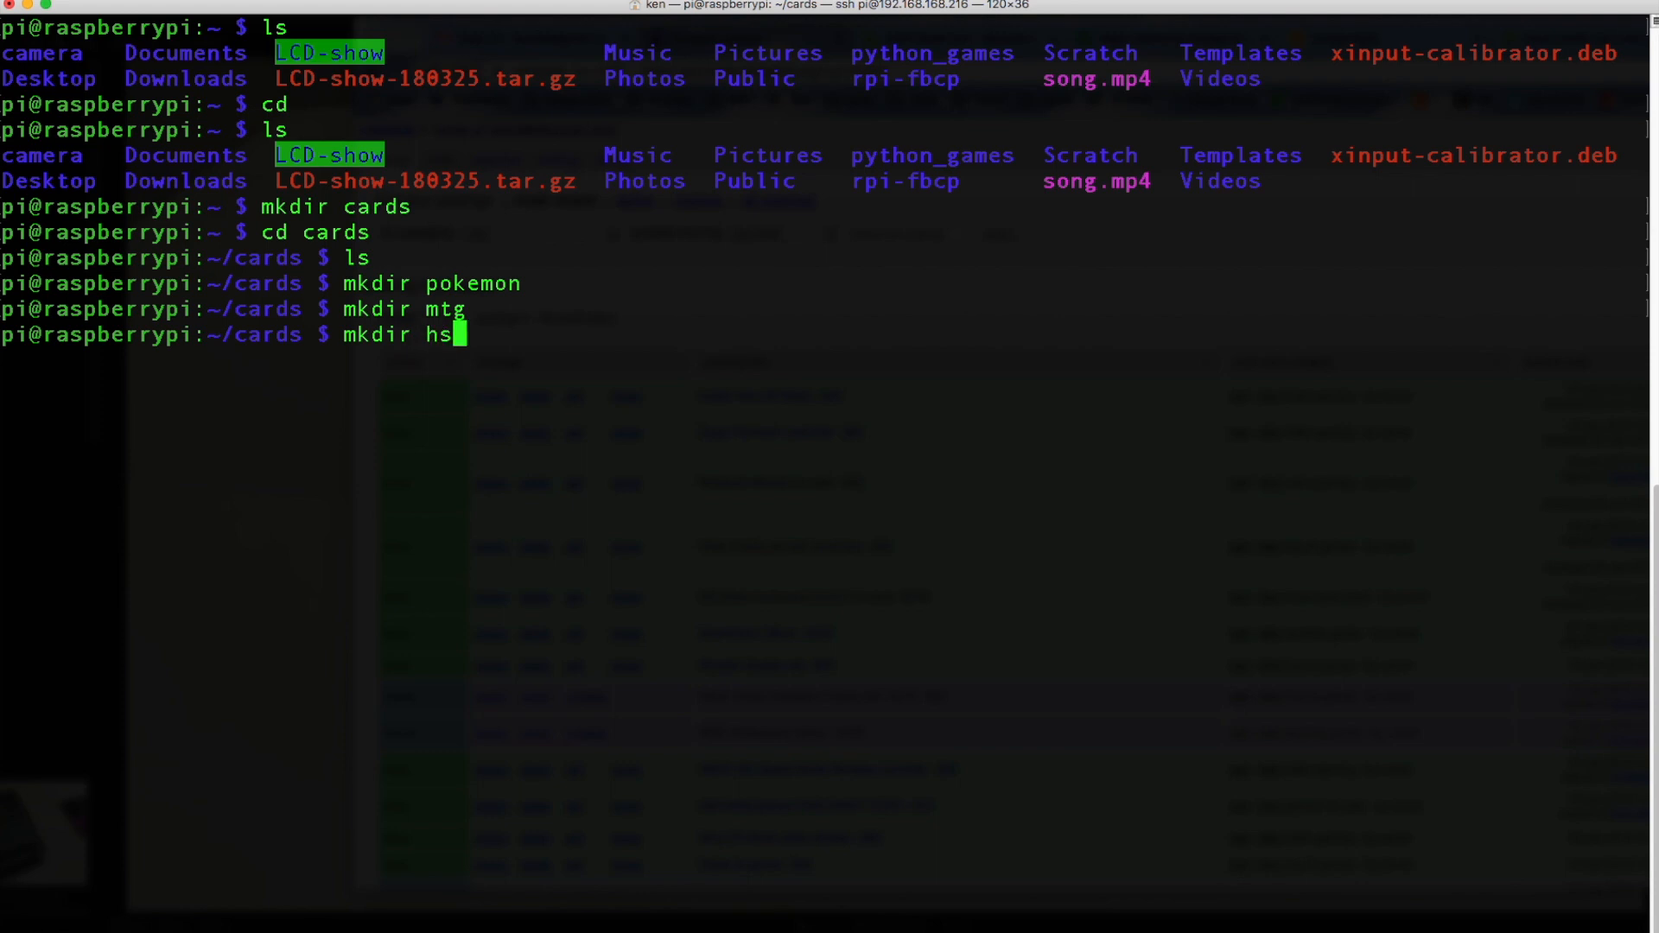
text(mkd)
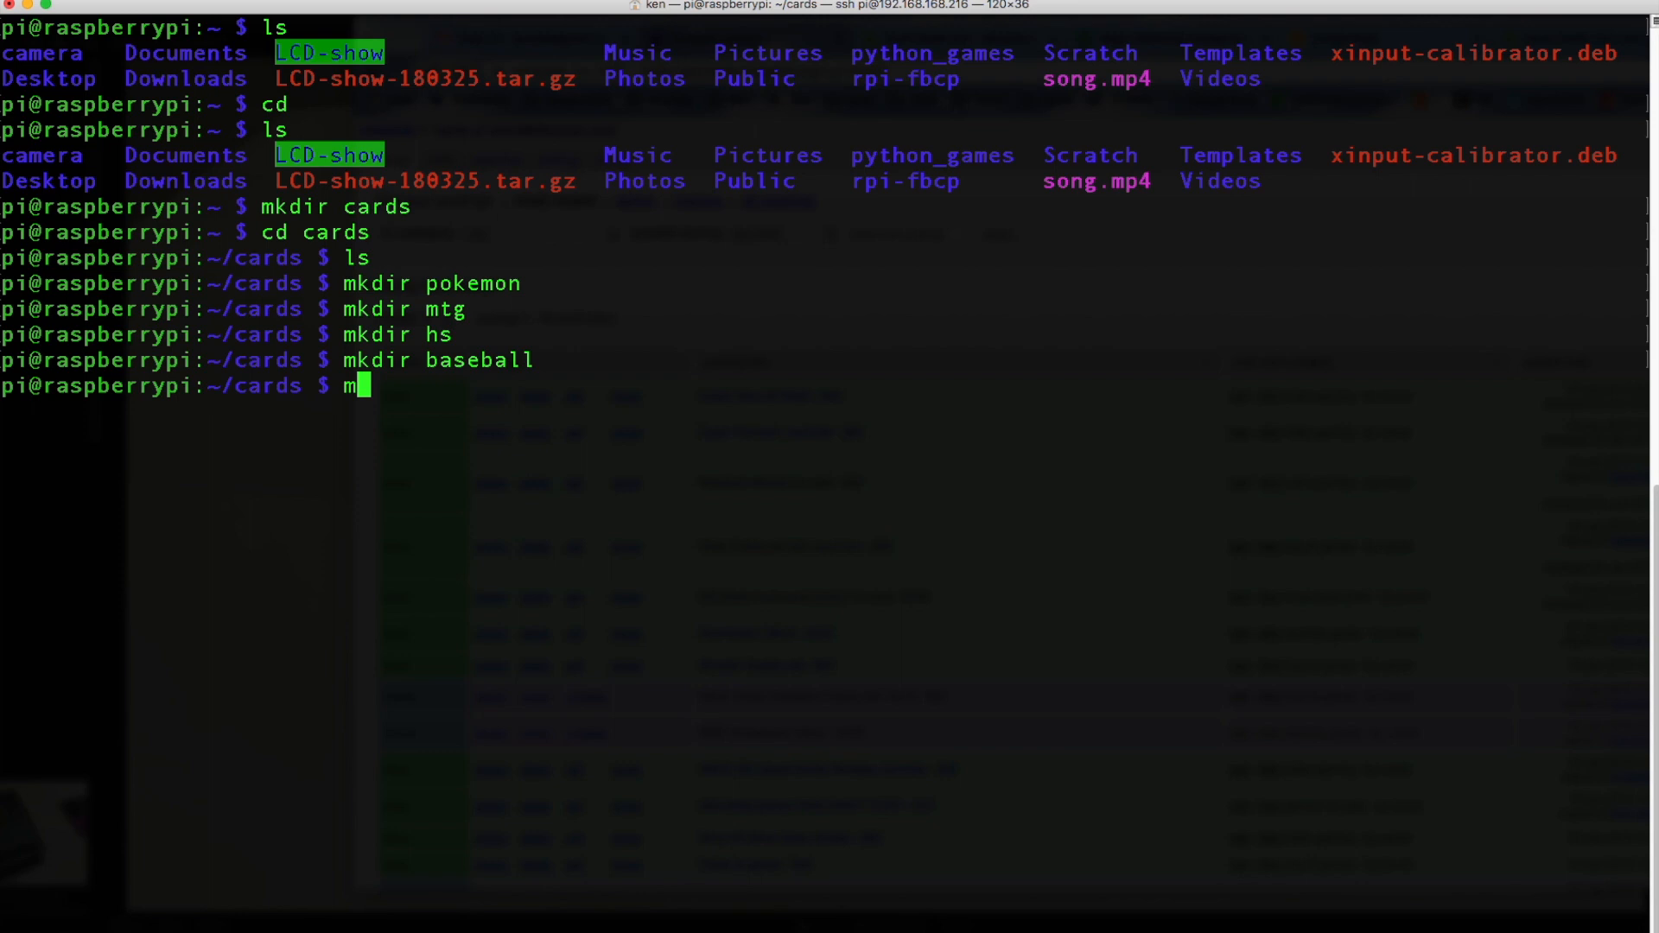
text(kdir hockey)
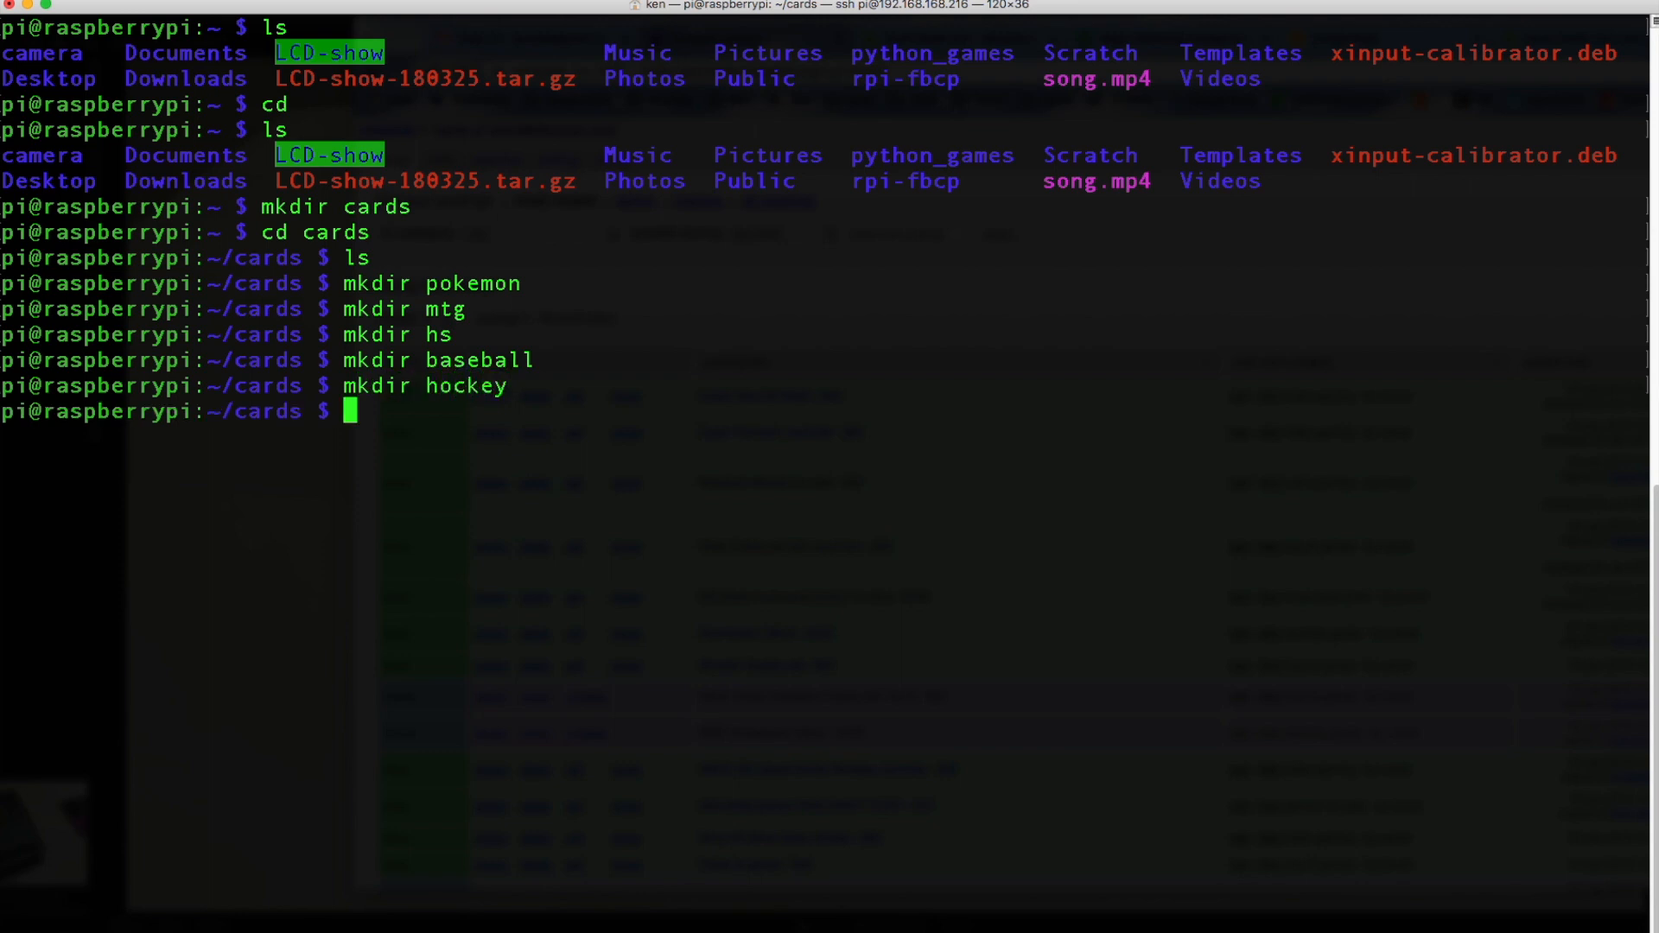
text(mkdir footob)
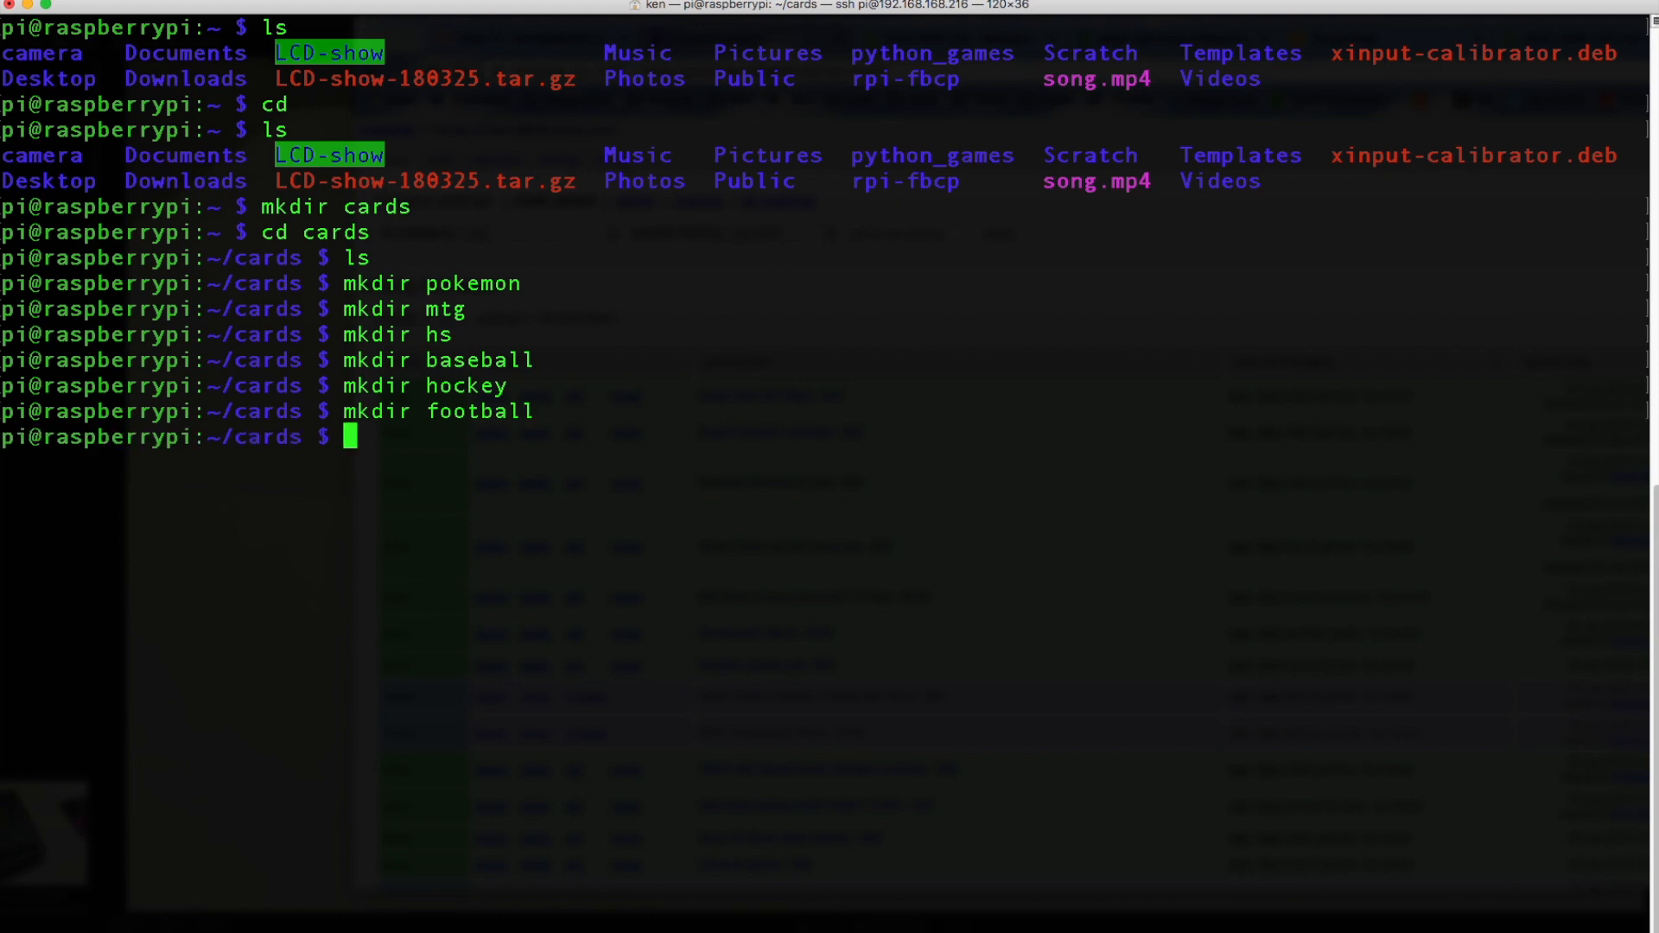
text(mkdir favorites)
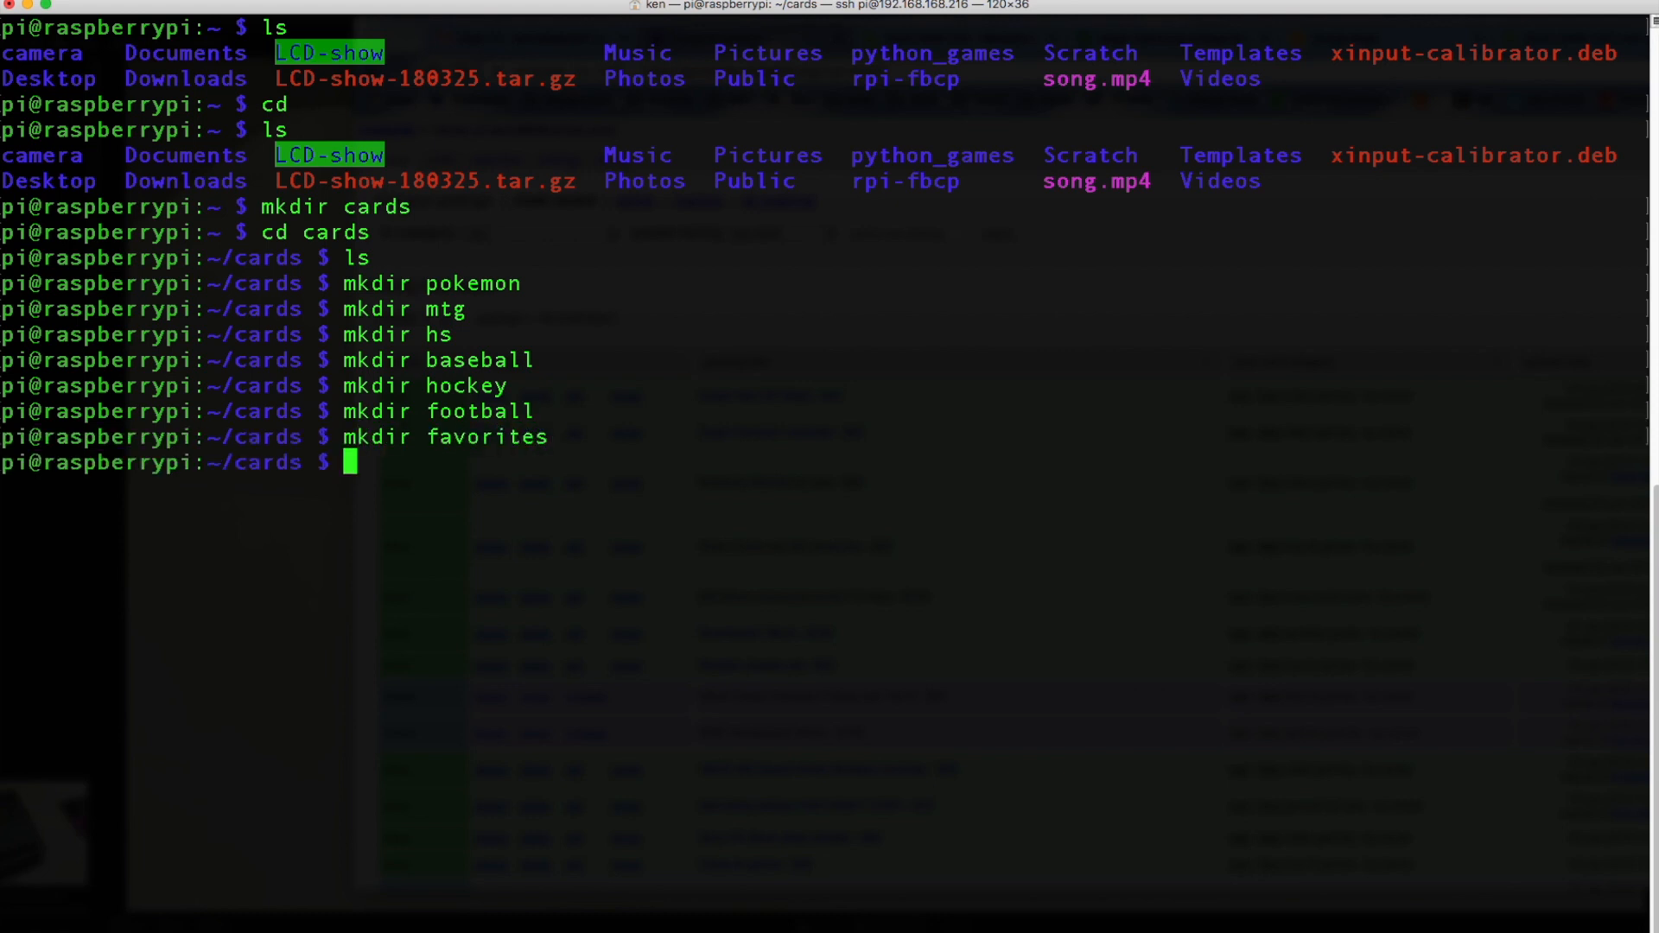
text(ls)
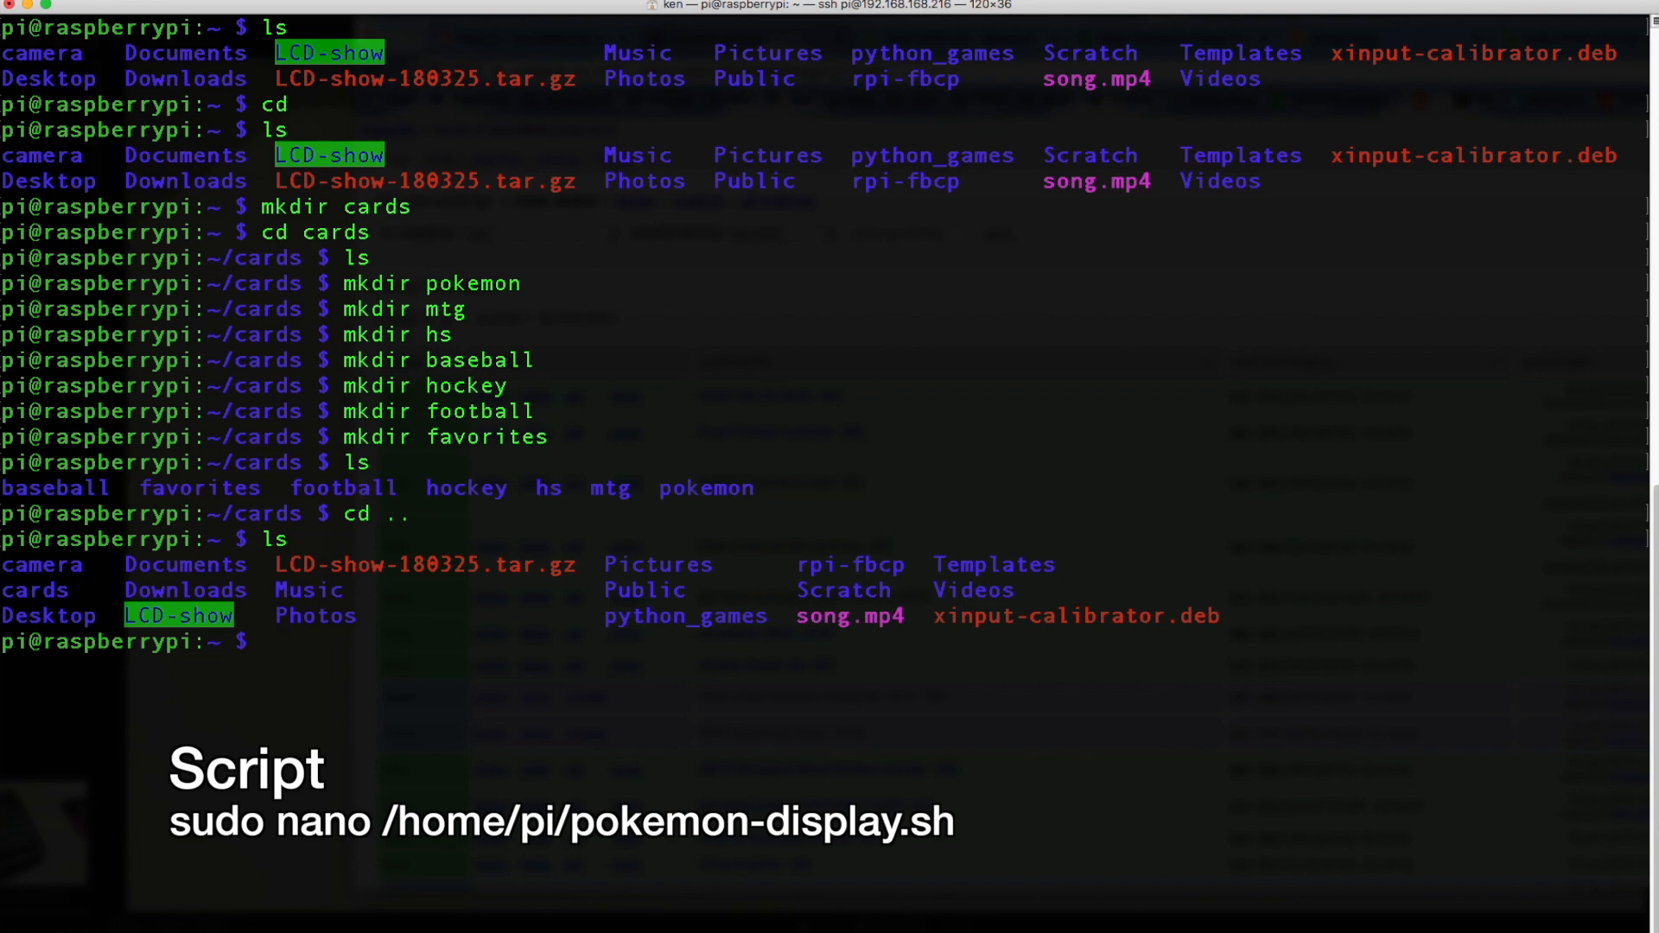
mouse_move(29, 590)
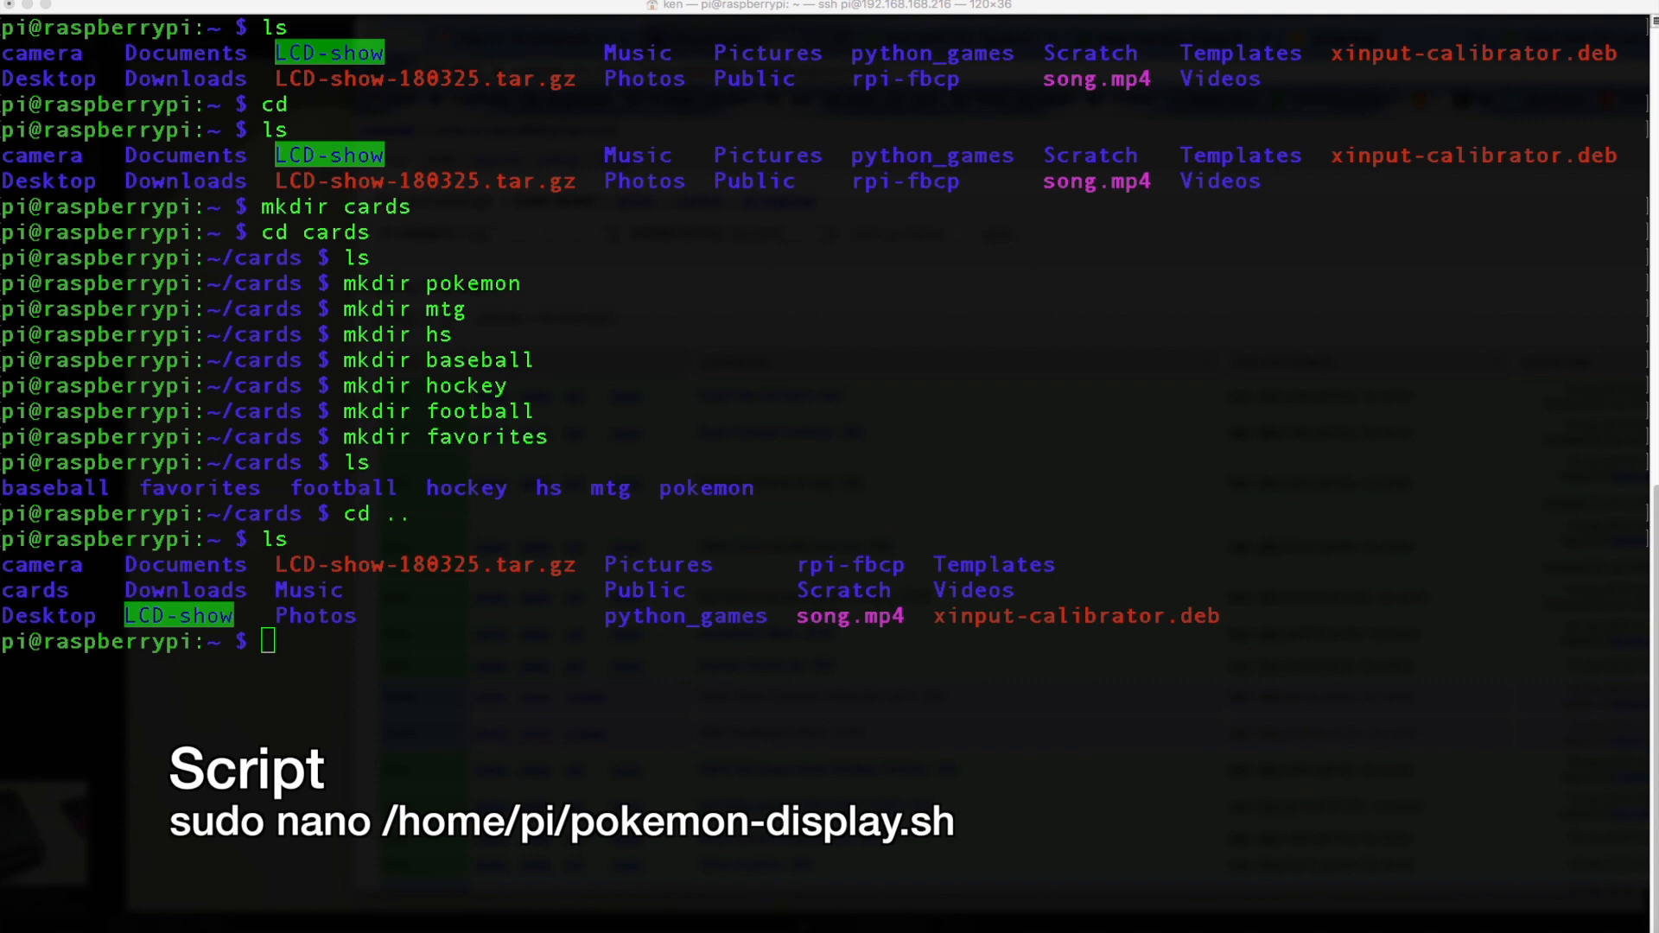
mouse_move(382, 696)
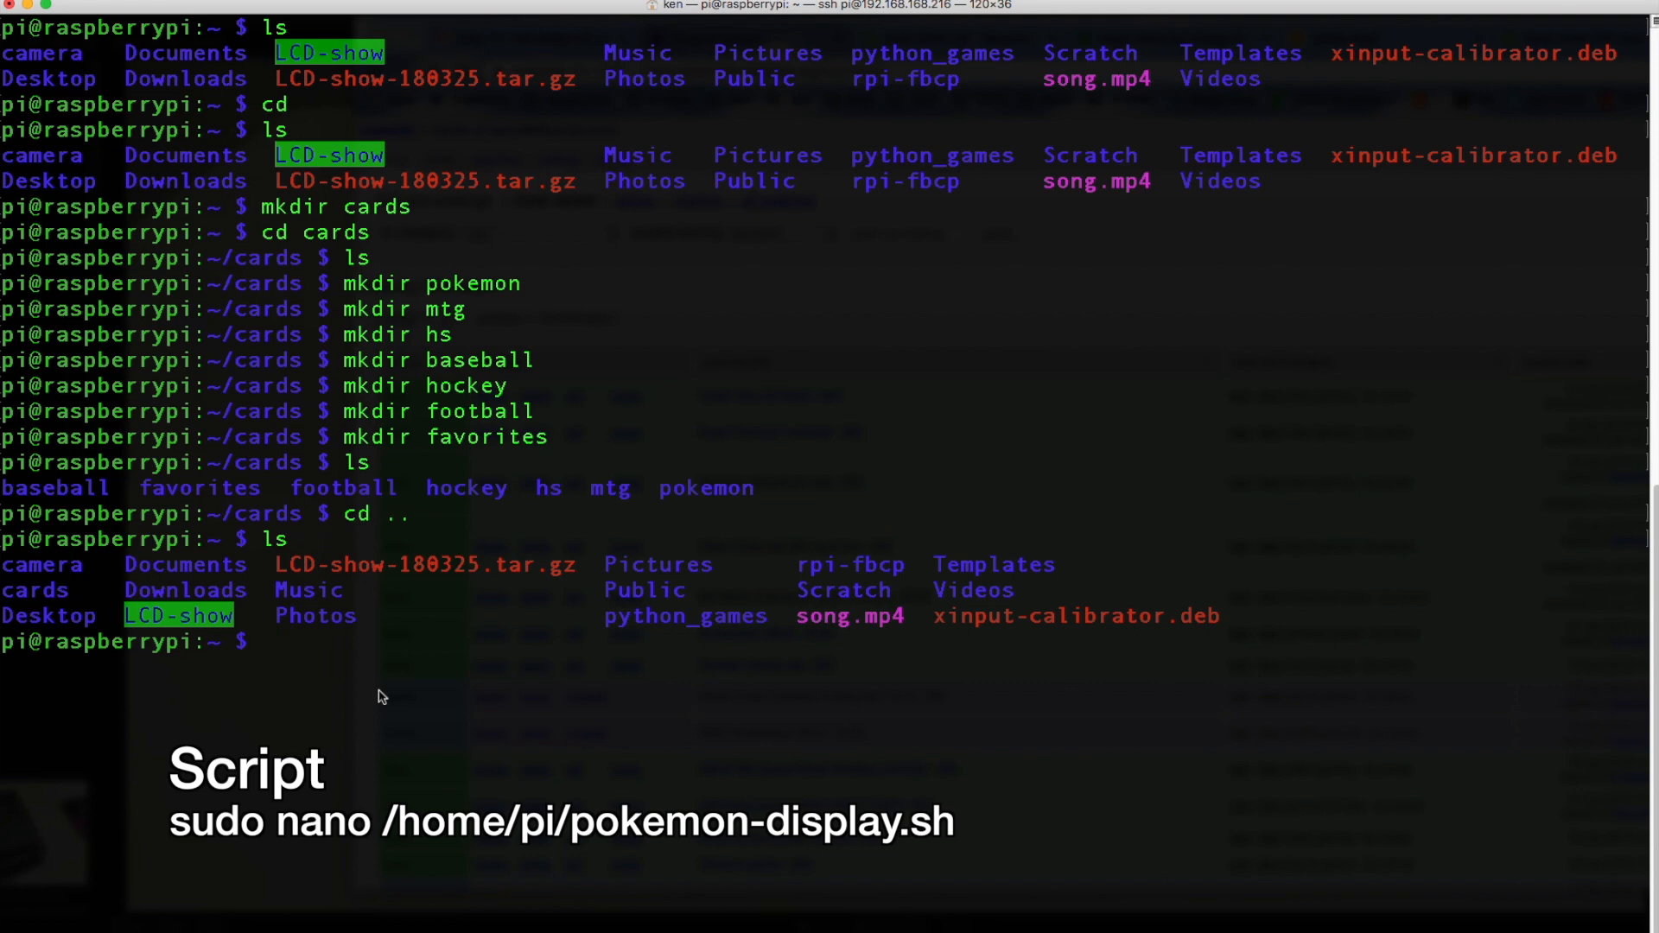
Step: Paste the sudo nano /home/pi/pokemon-display.sh command into Terminal
right_click(355, 679)
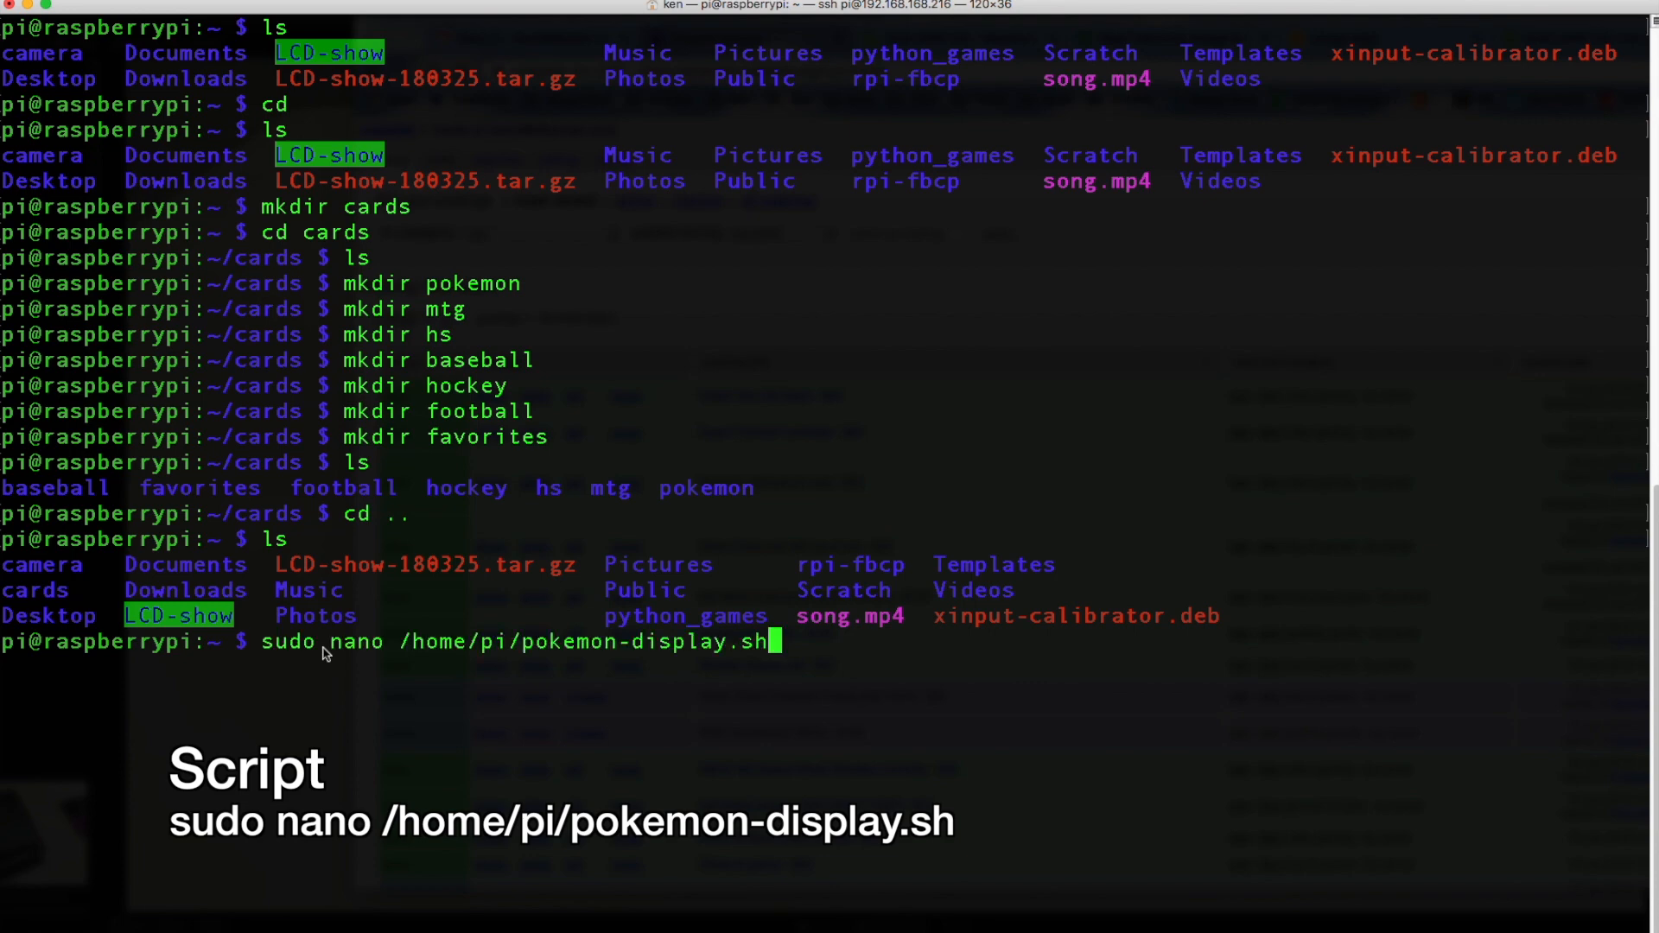
mouse_move(371, 656)
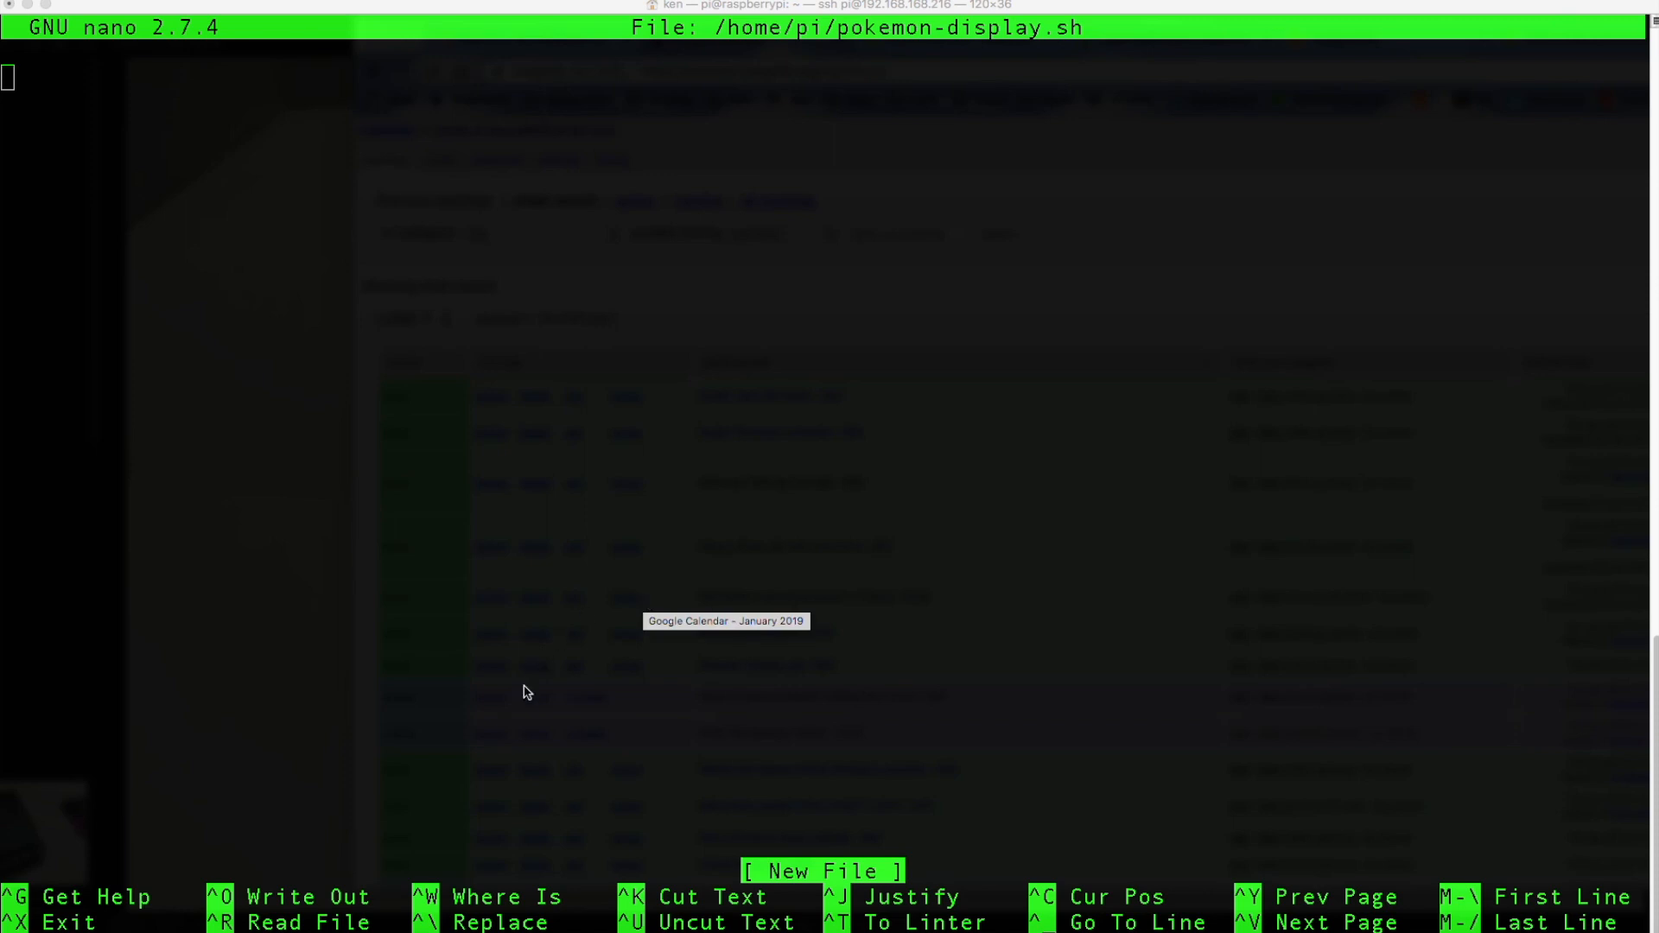
Step: Write a bash feh slideshow script for ~/cards/pokemon, then save and exit nano
text(#!/bin/bash)
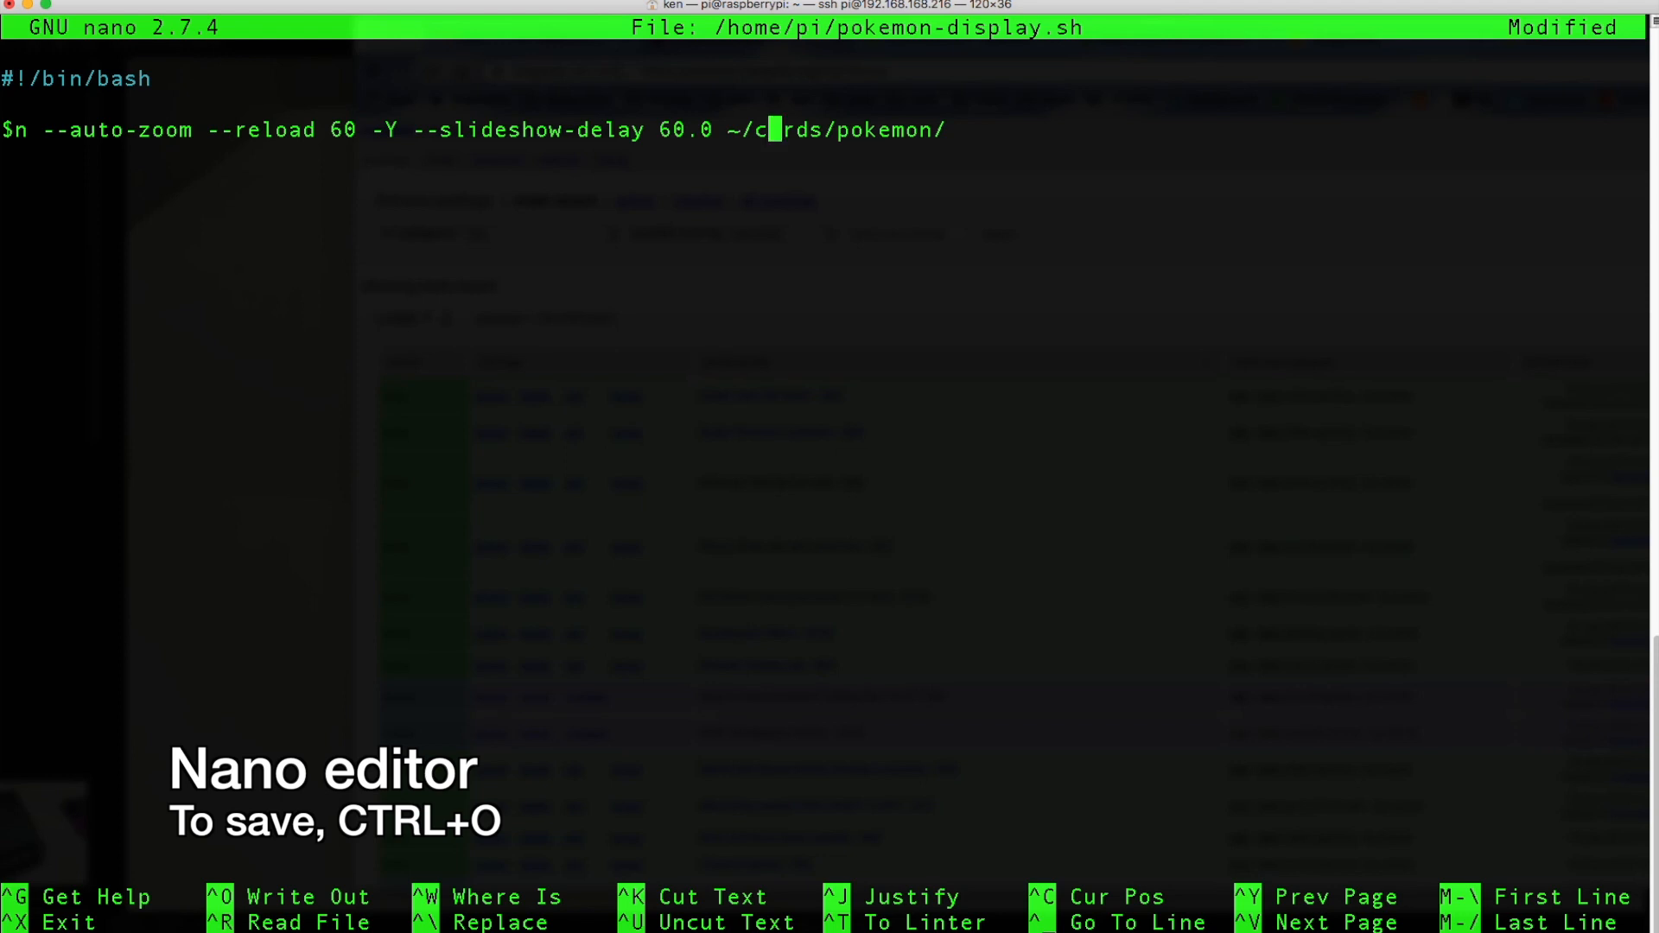
key(ctrl+o)
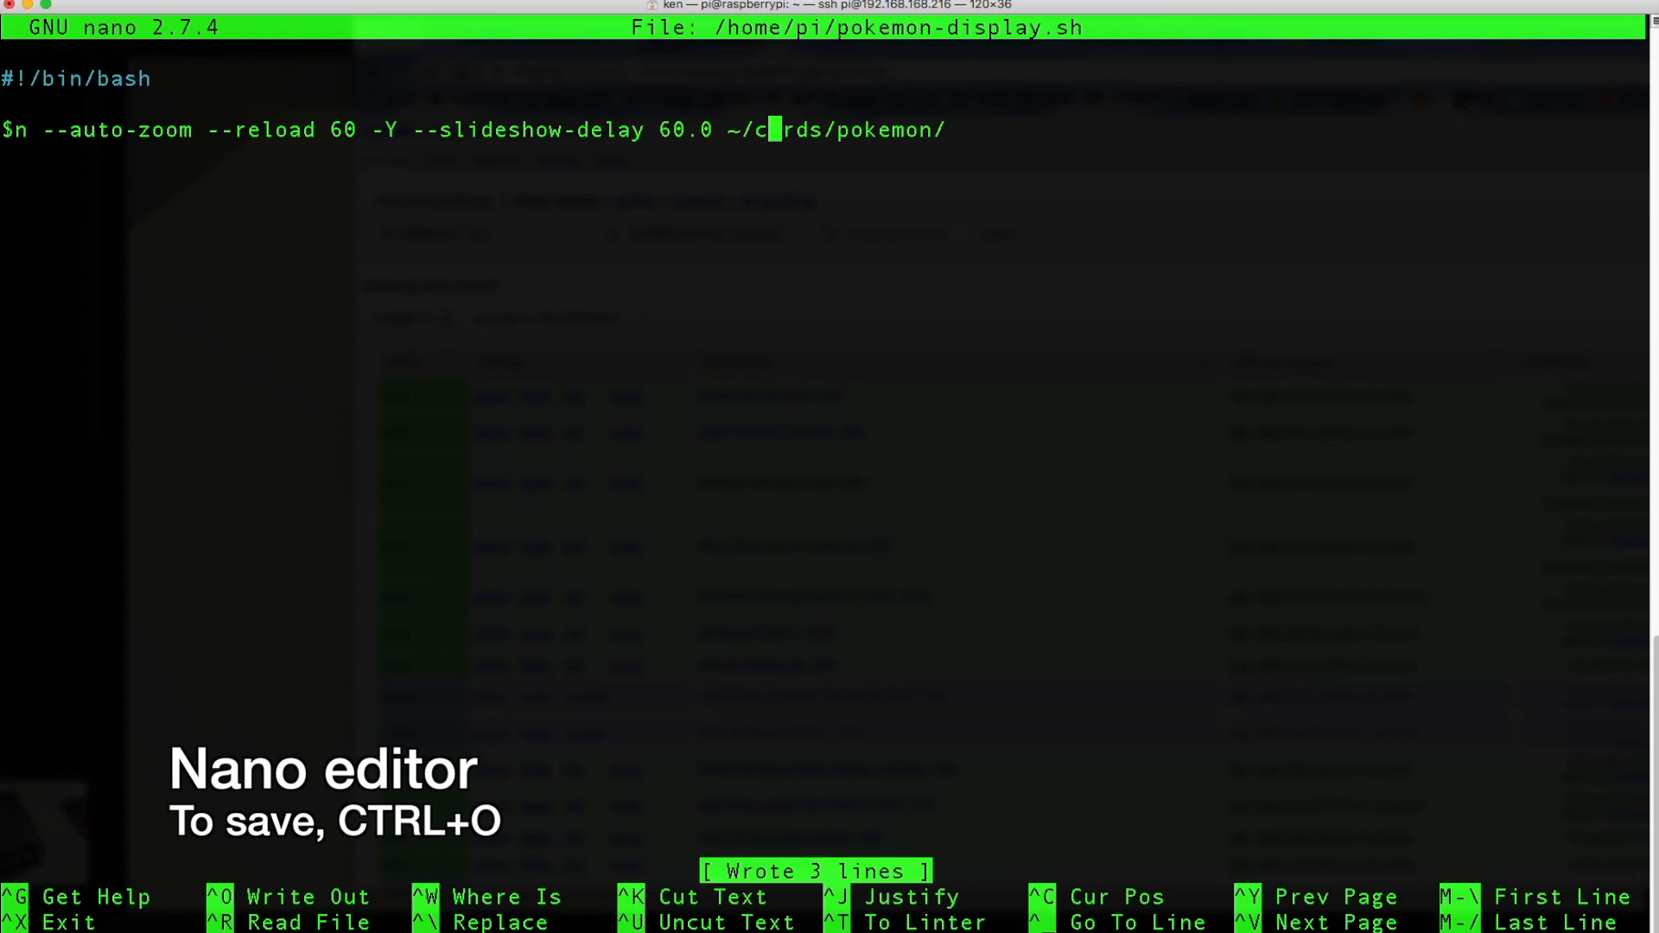
key(ctrl+x)
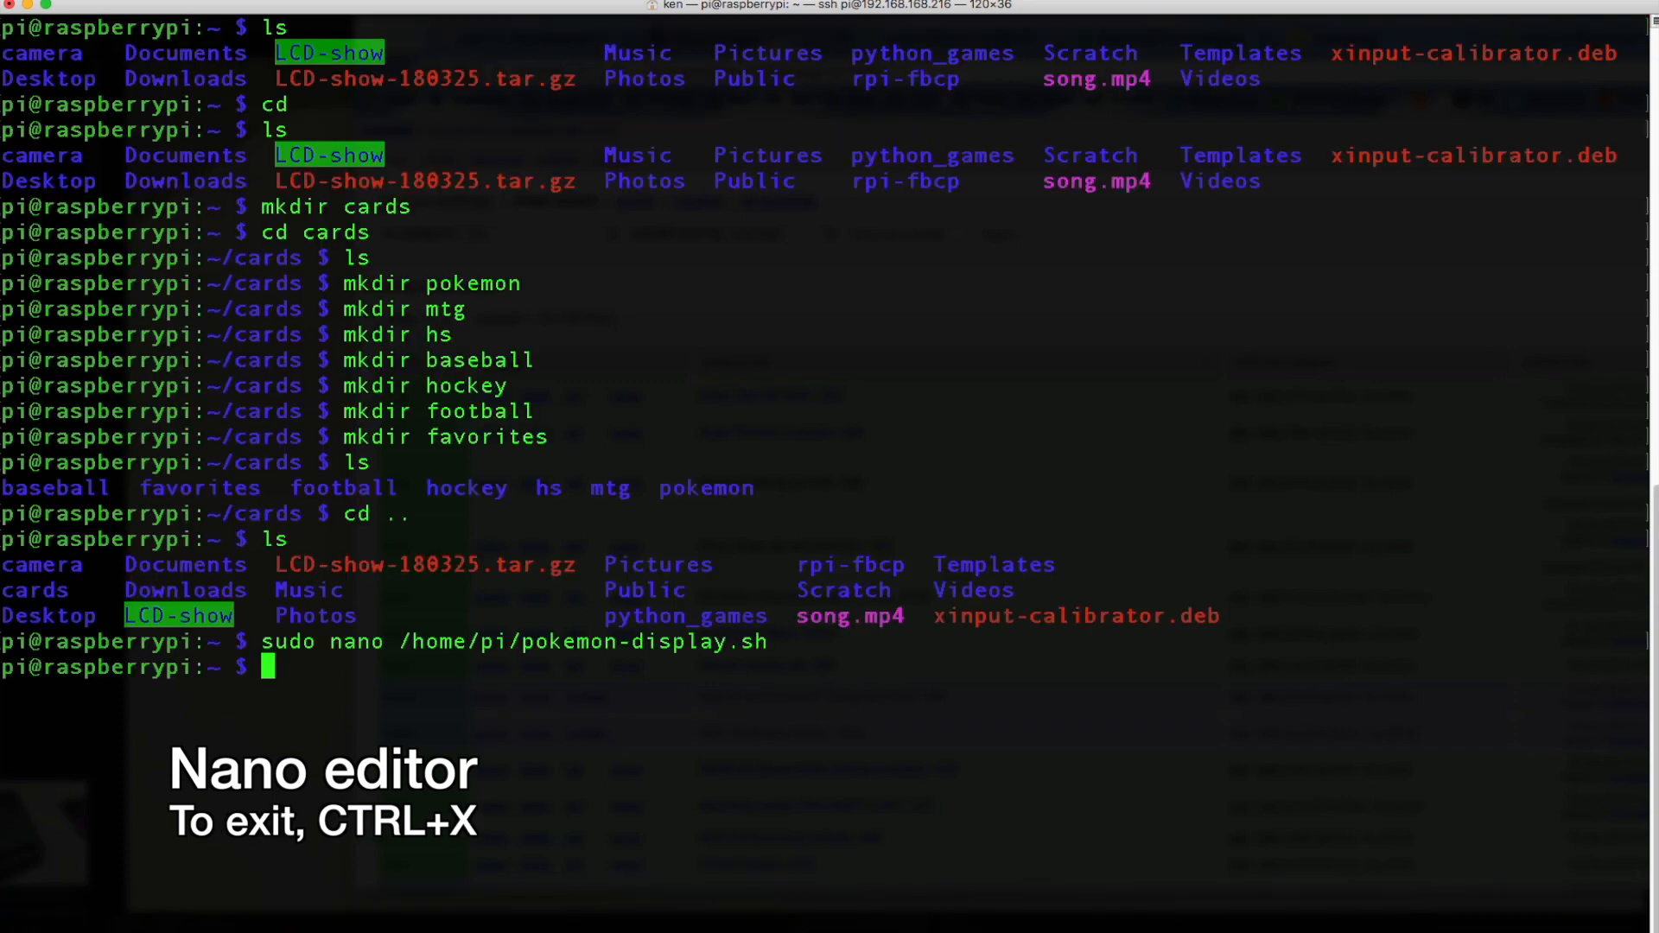
Step: Make pokemon-display.sh executable with sudo chmod +x and verify with ls
text(ls)
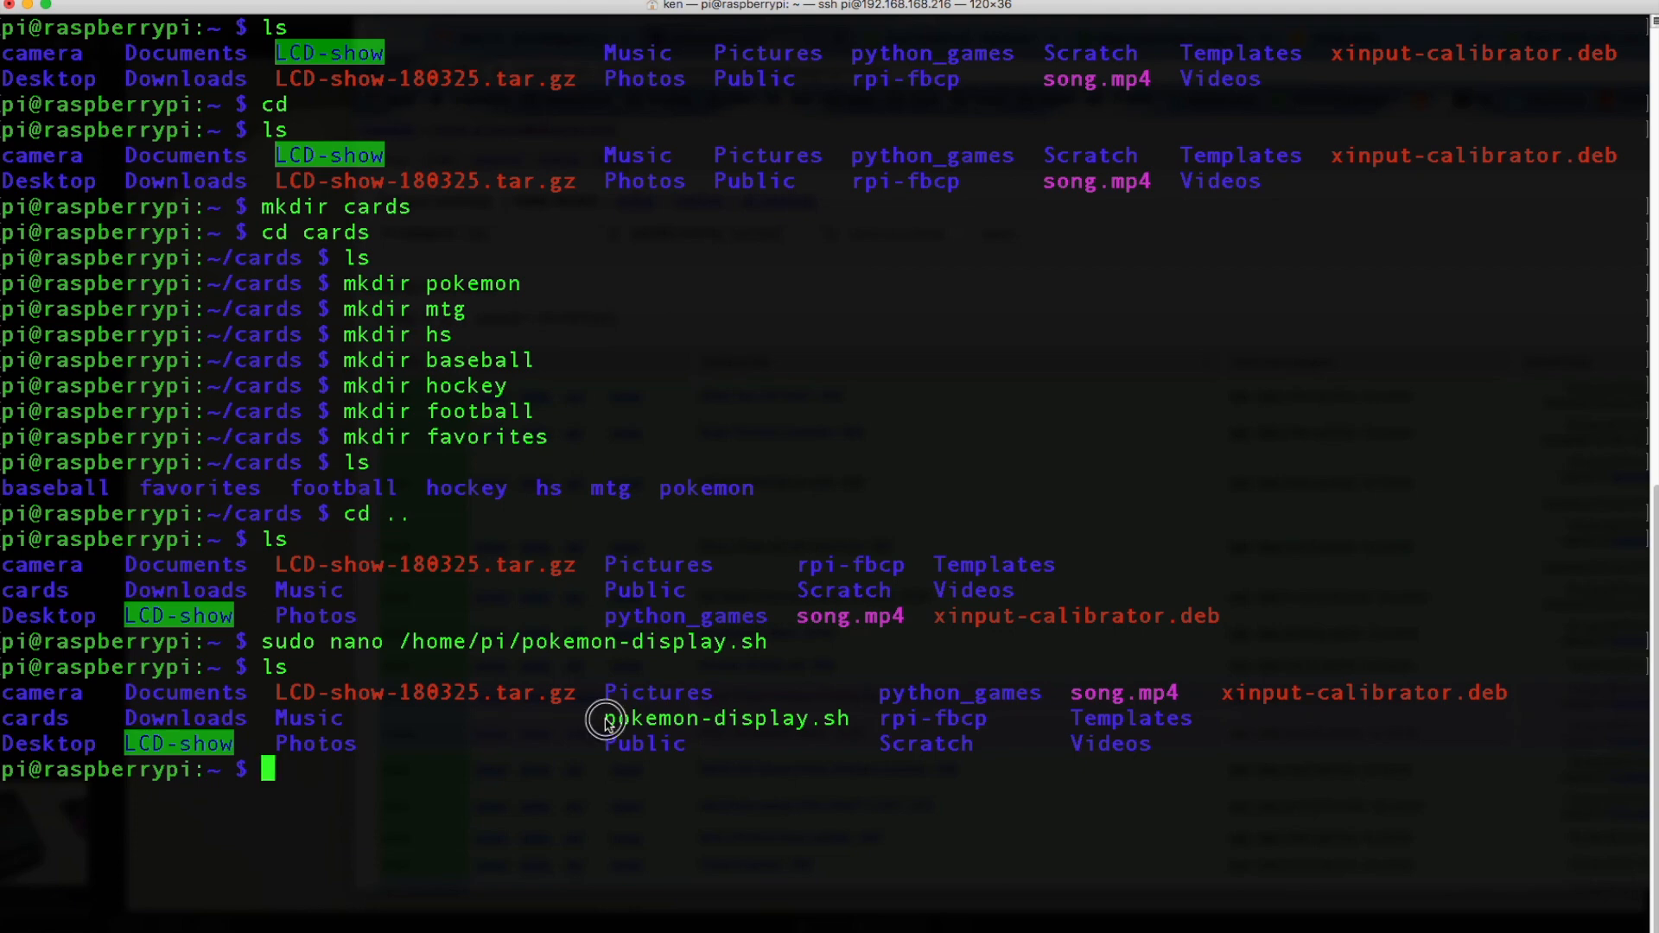
drag(605, 717, 844, 717)
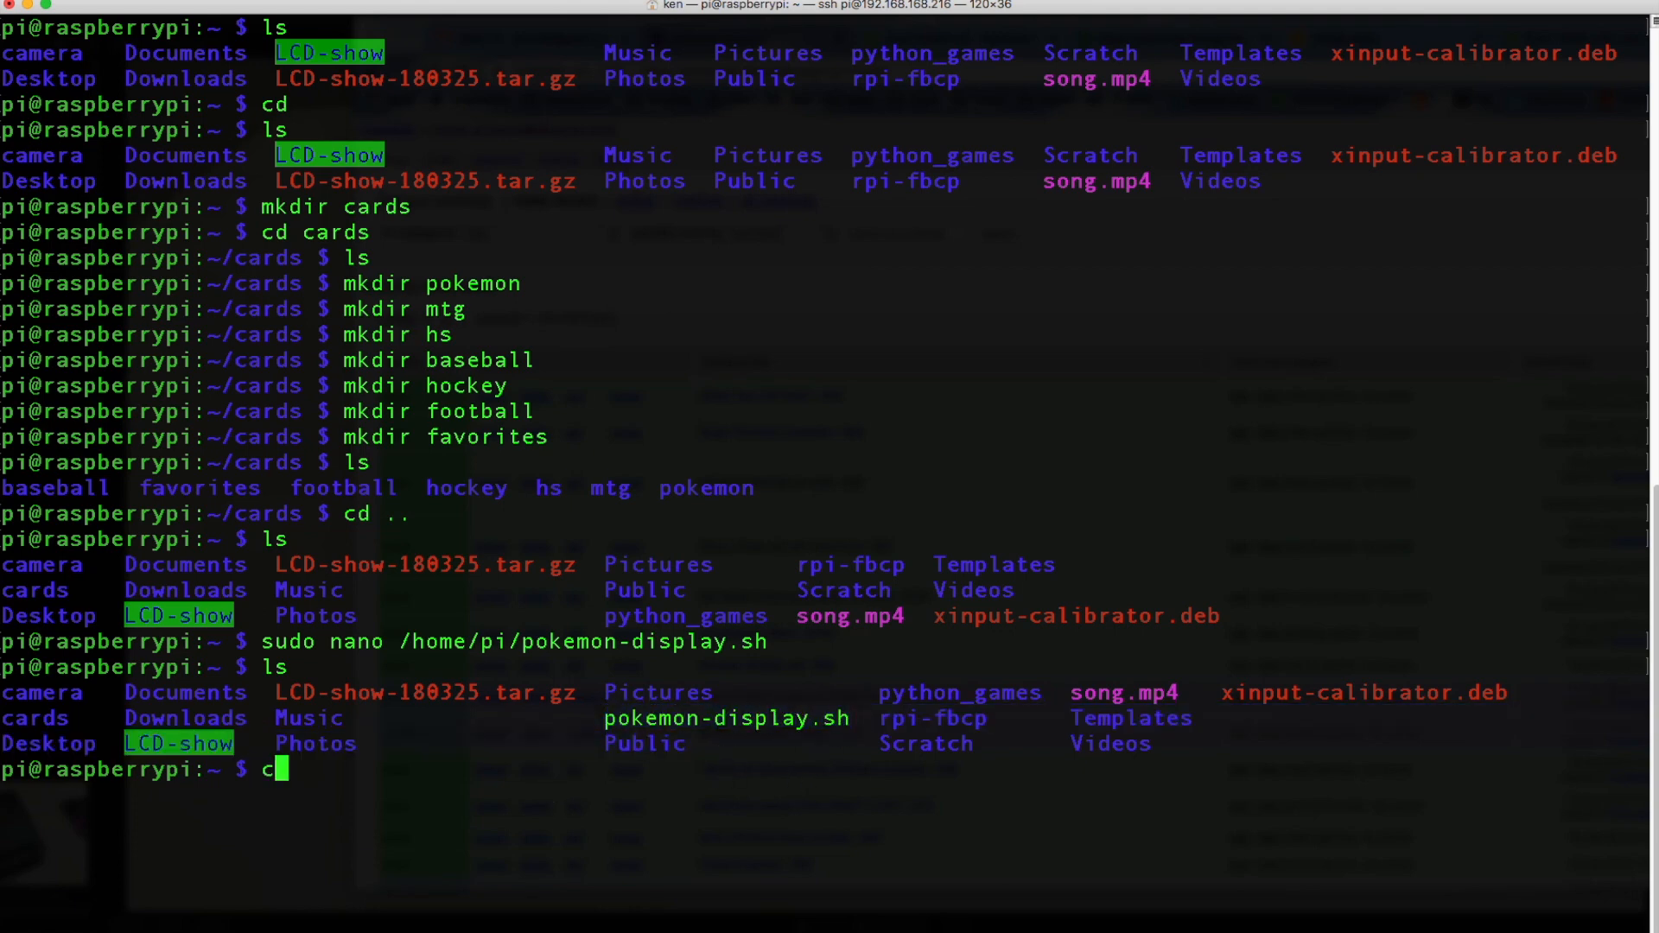
text(hmod +x pokemon-display.sh)
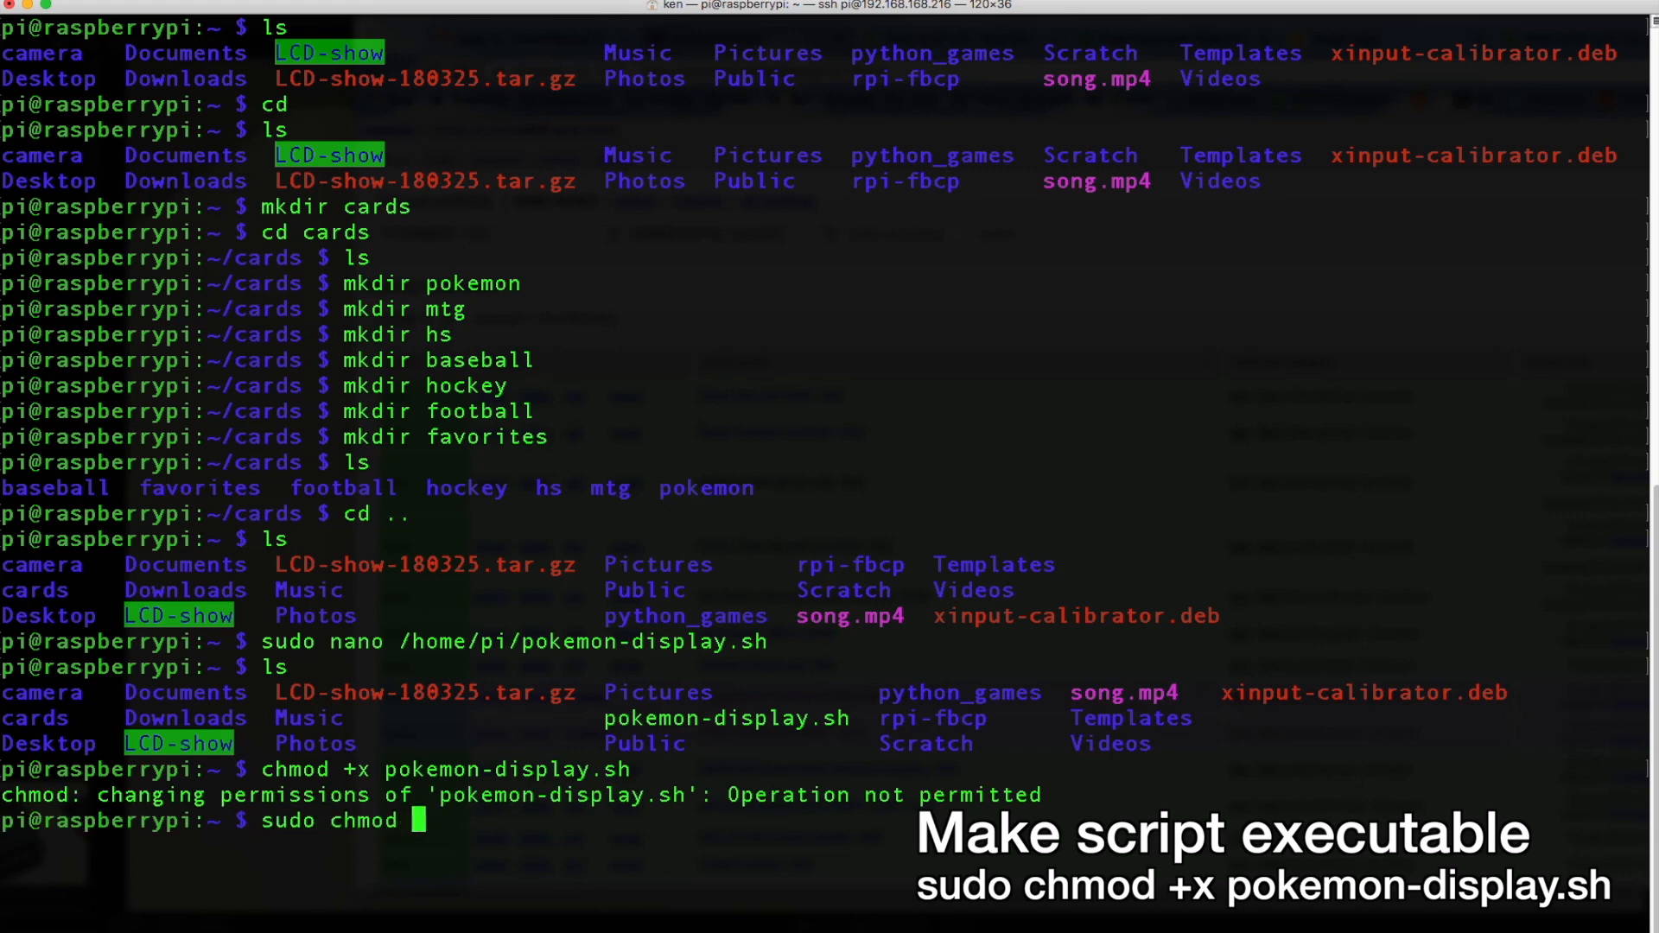
text(+x pokemon-display.sh)
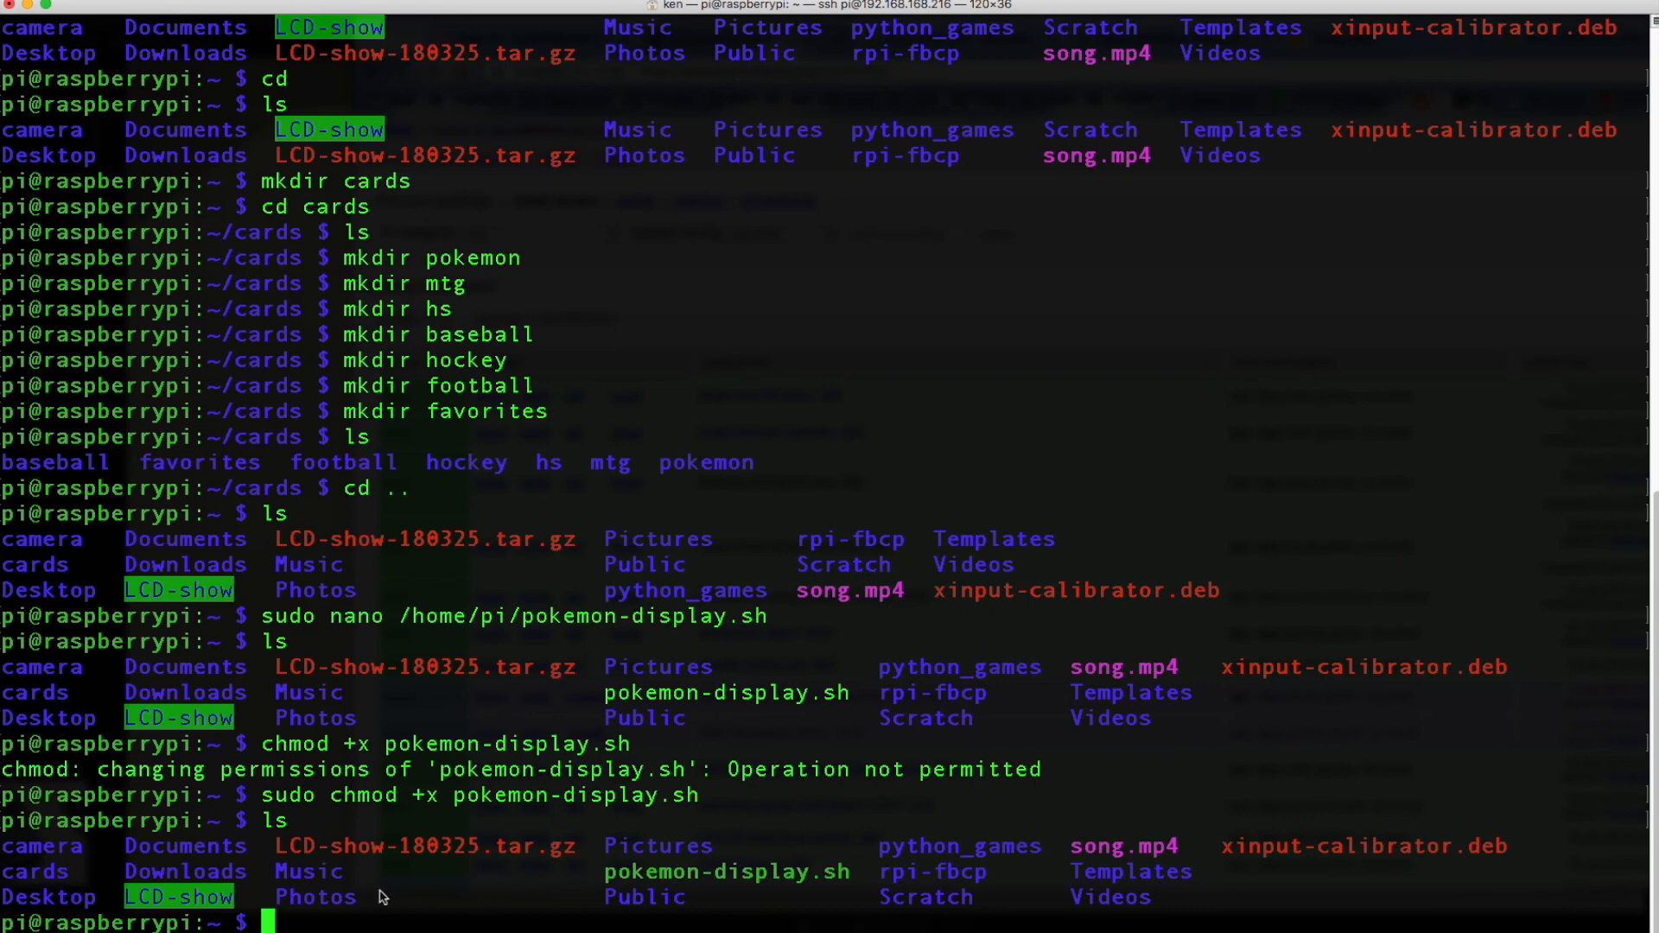
text(c)
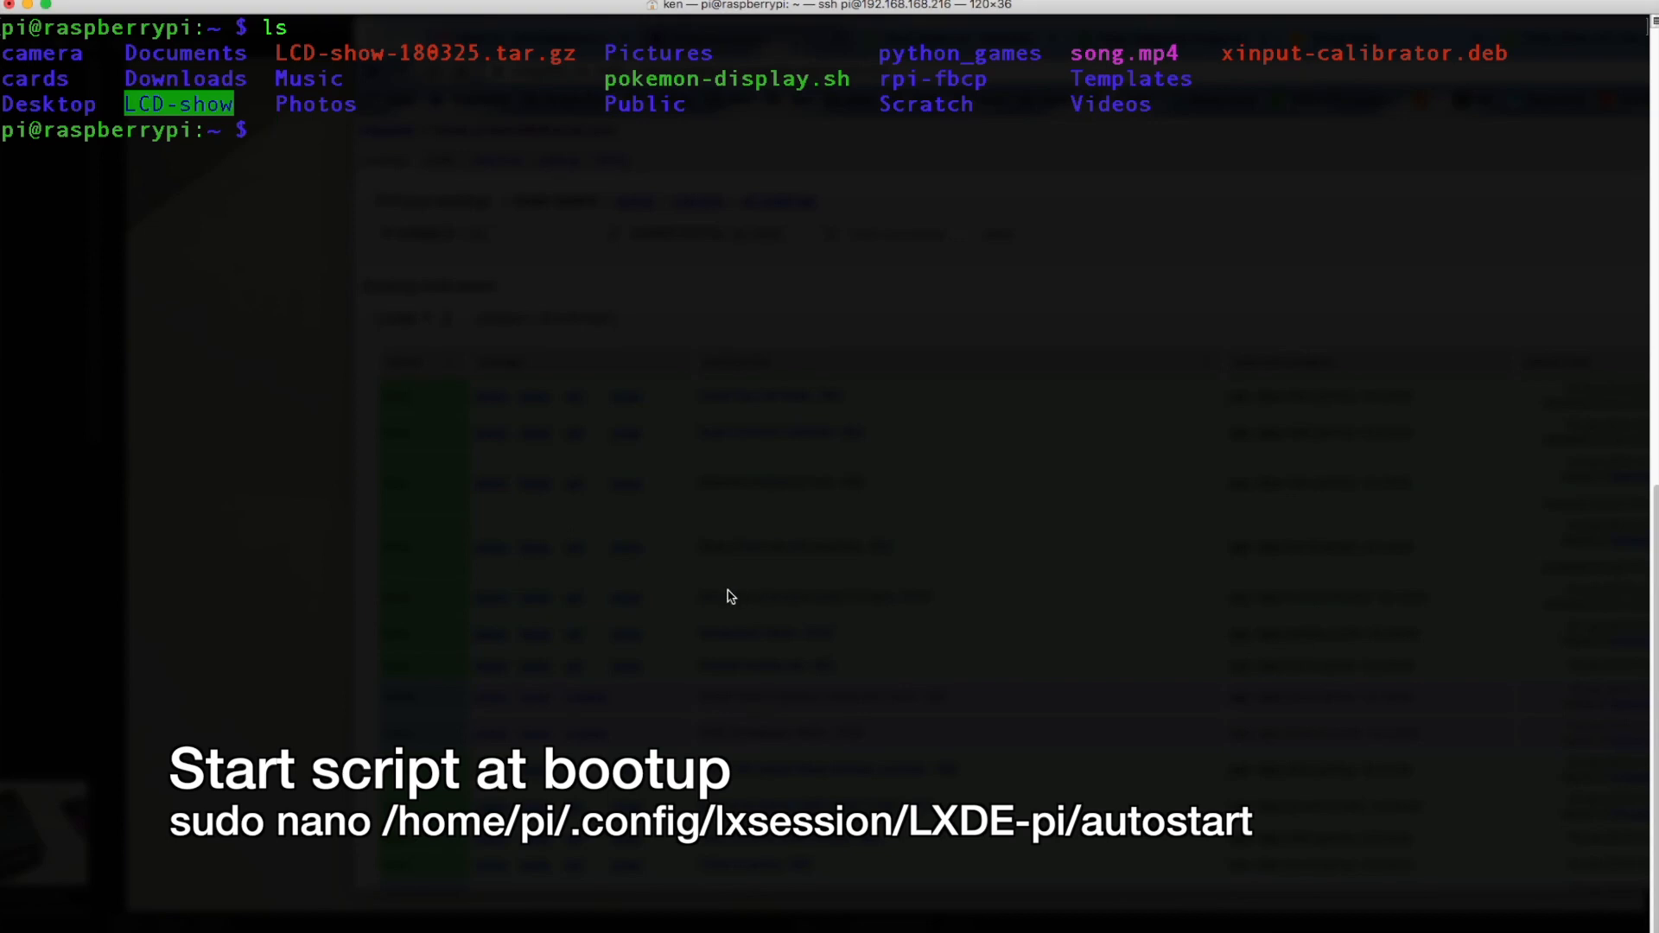
Step: Append @/home/pi/pokemon-display.sh to the LXDE-pi autostart file in nano and save
text(sudo nano /home/pi/.config/lxsession/LXDE-pi/autostart)
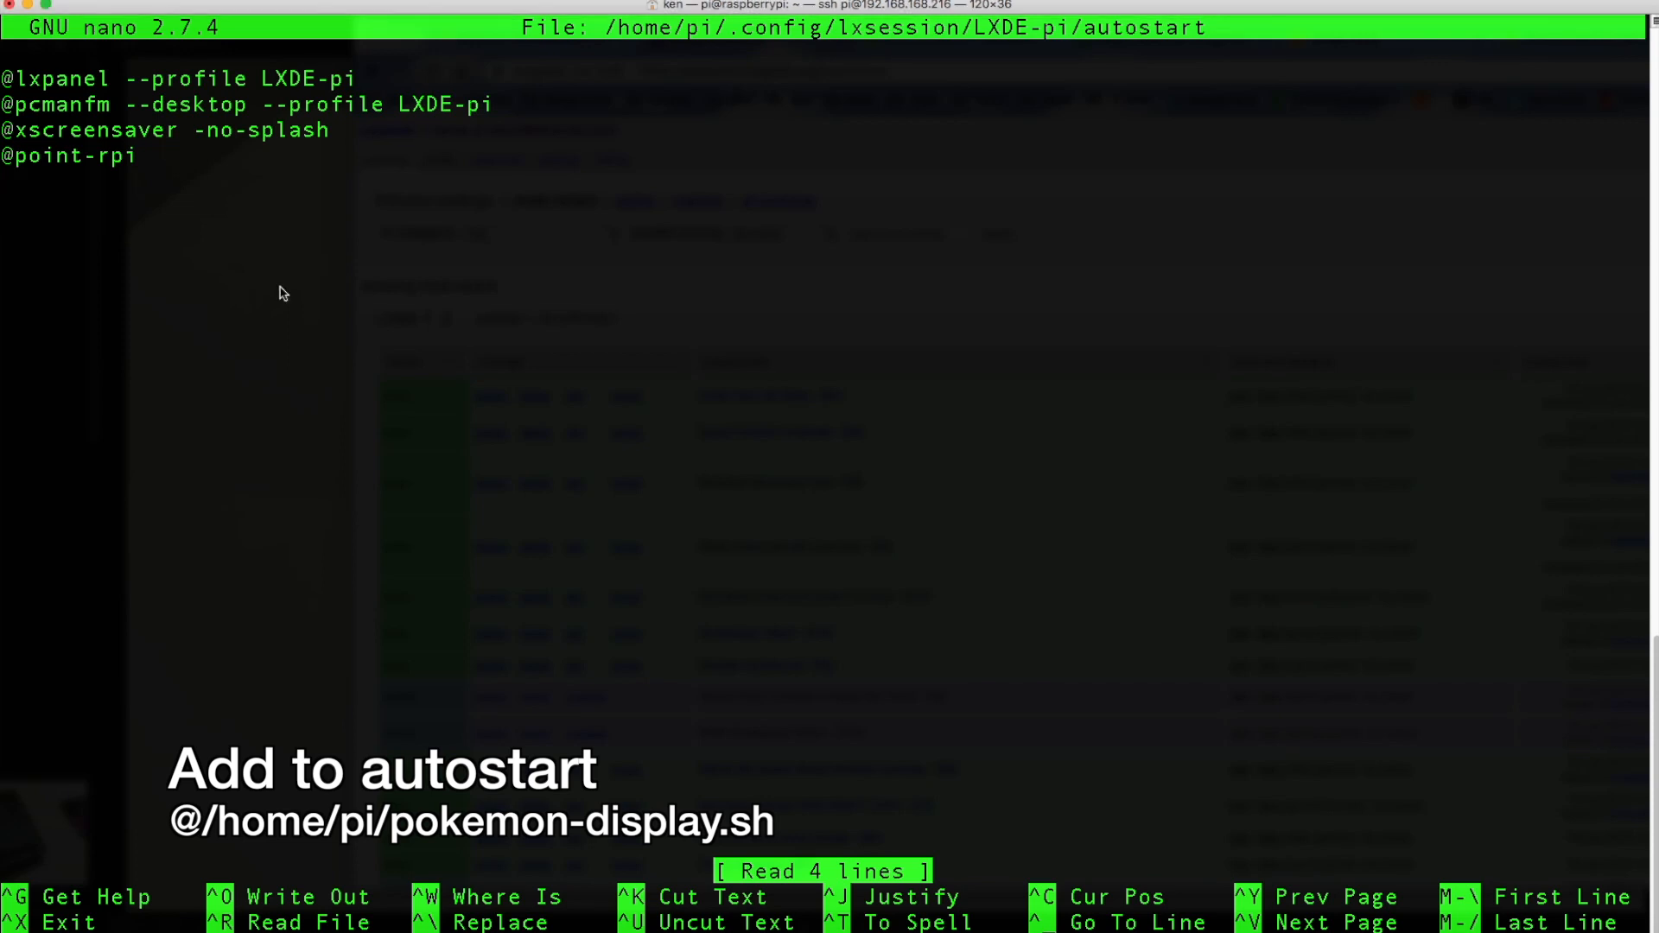
text(@/home/pi)
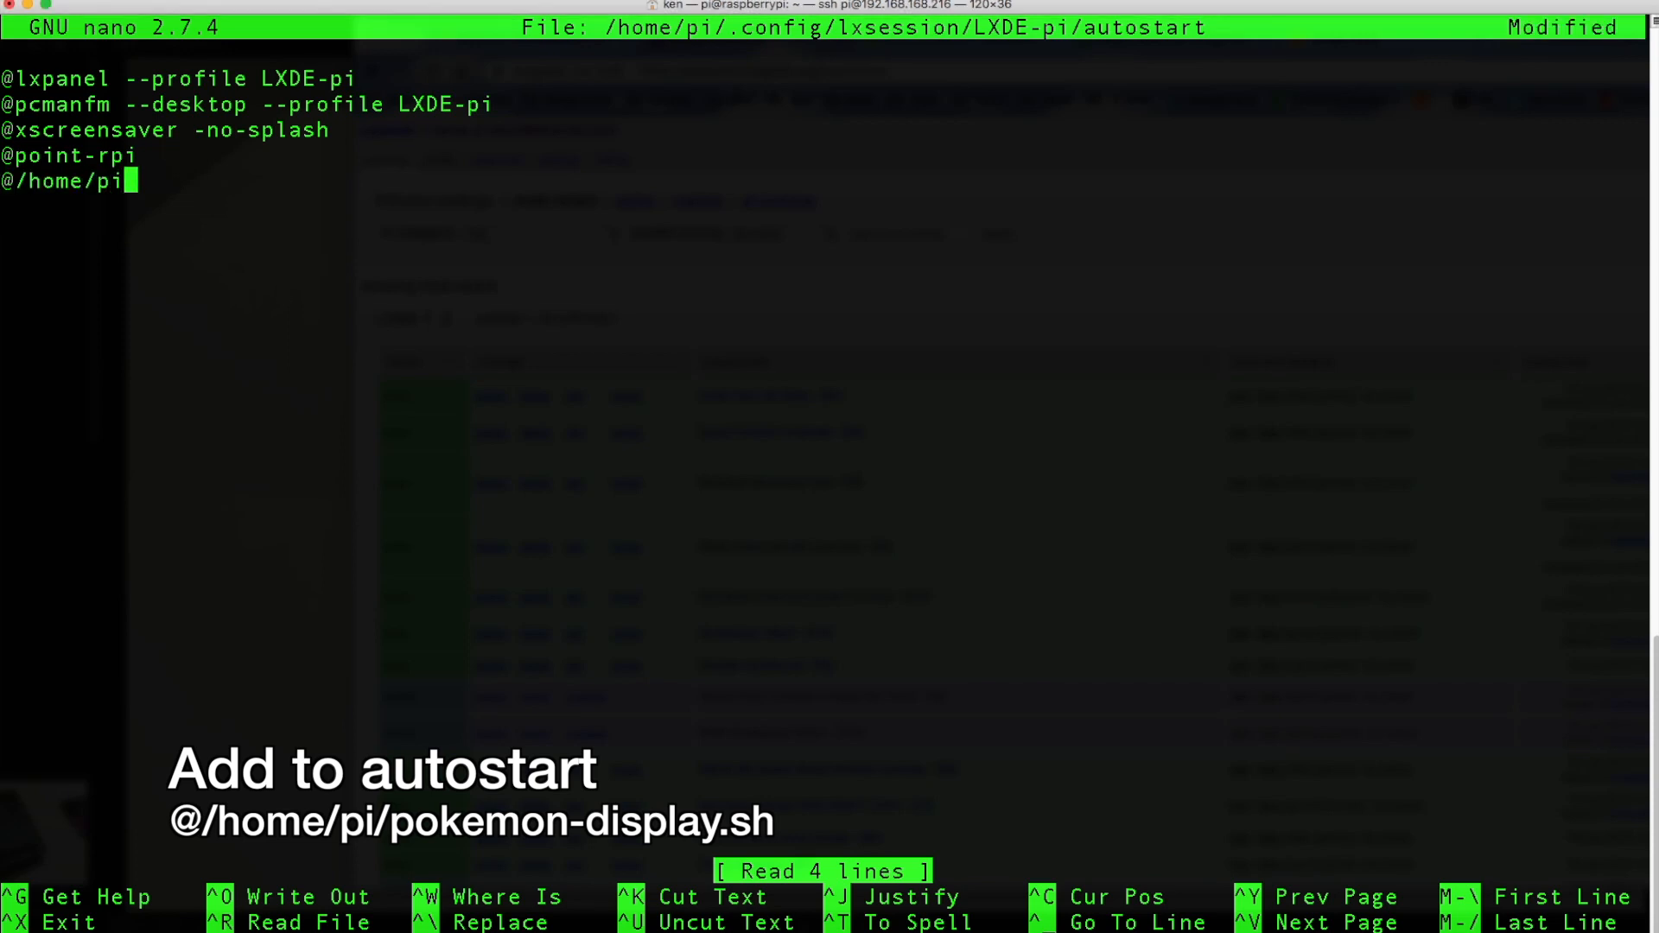
text(/pokemon-displa)
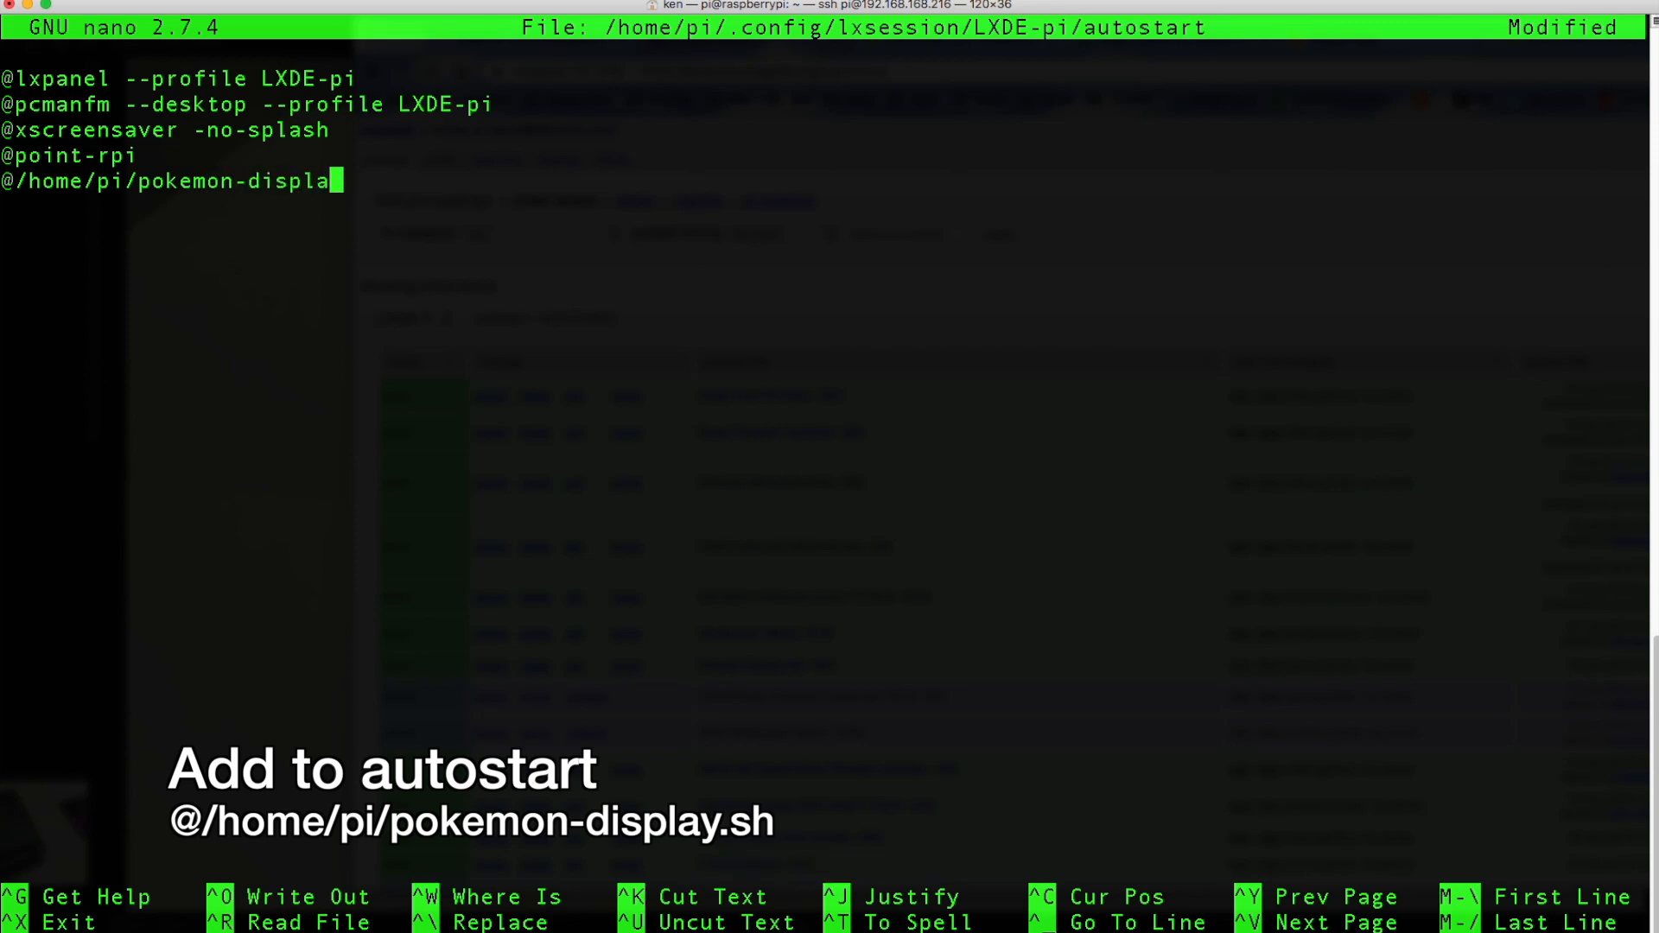
key(ctrl+o)
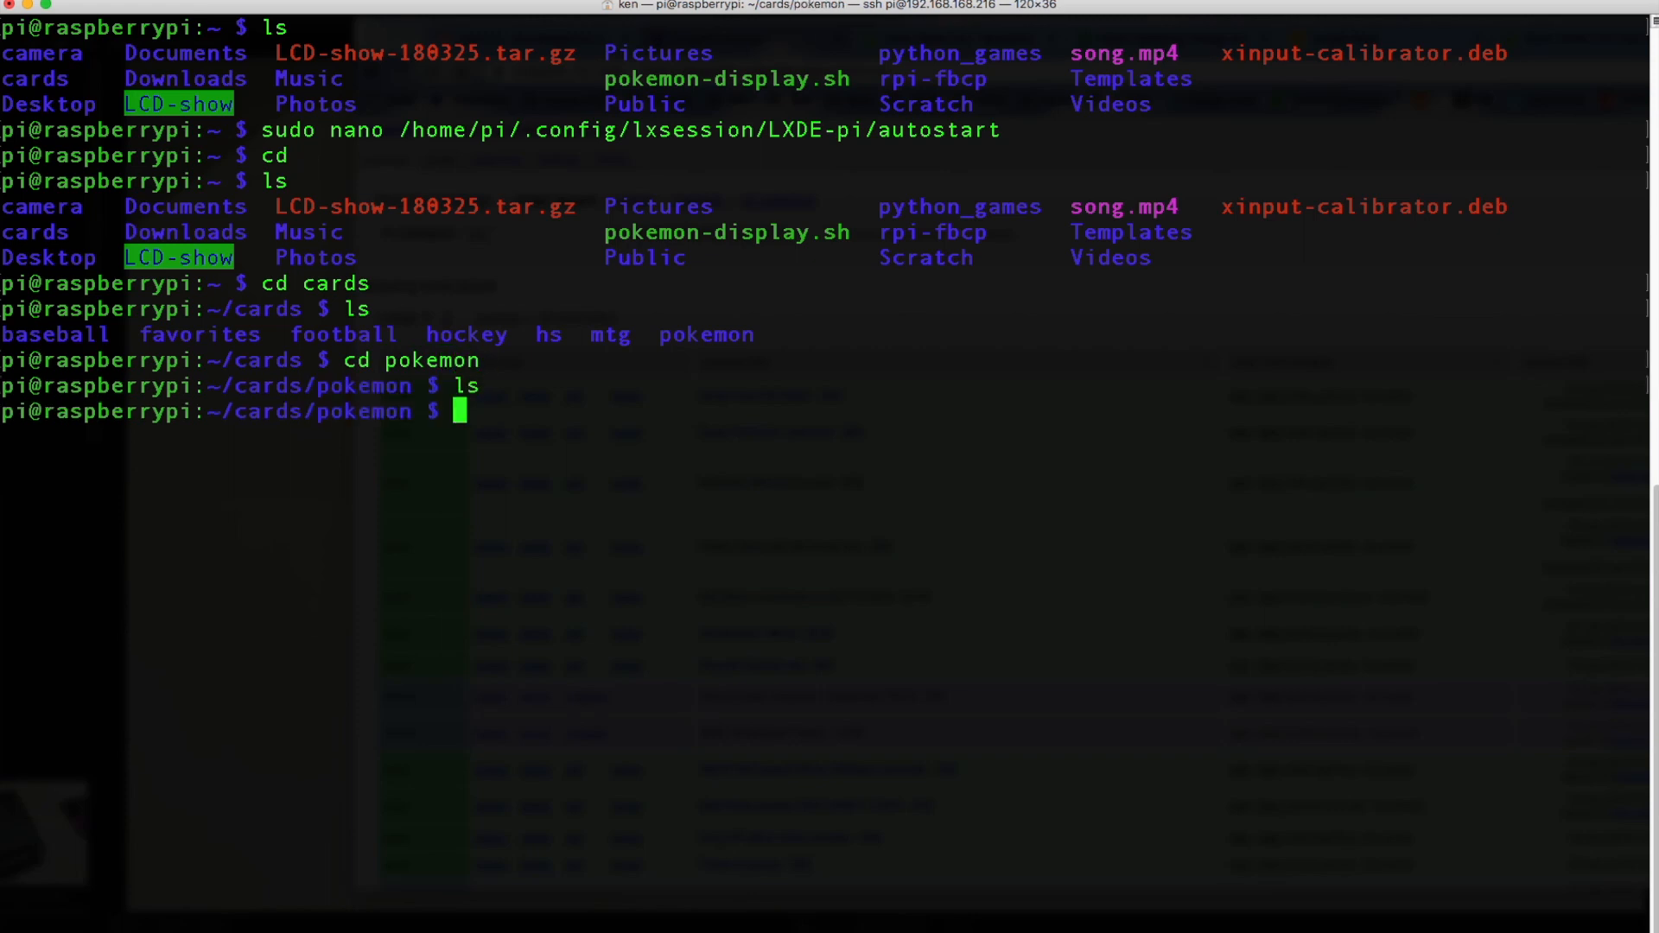
mouse_move(584, 762)
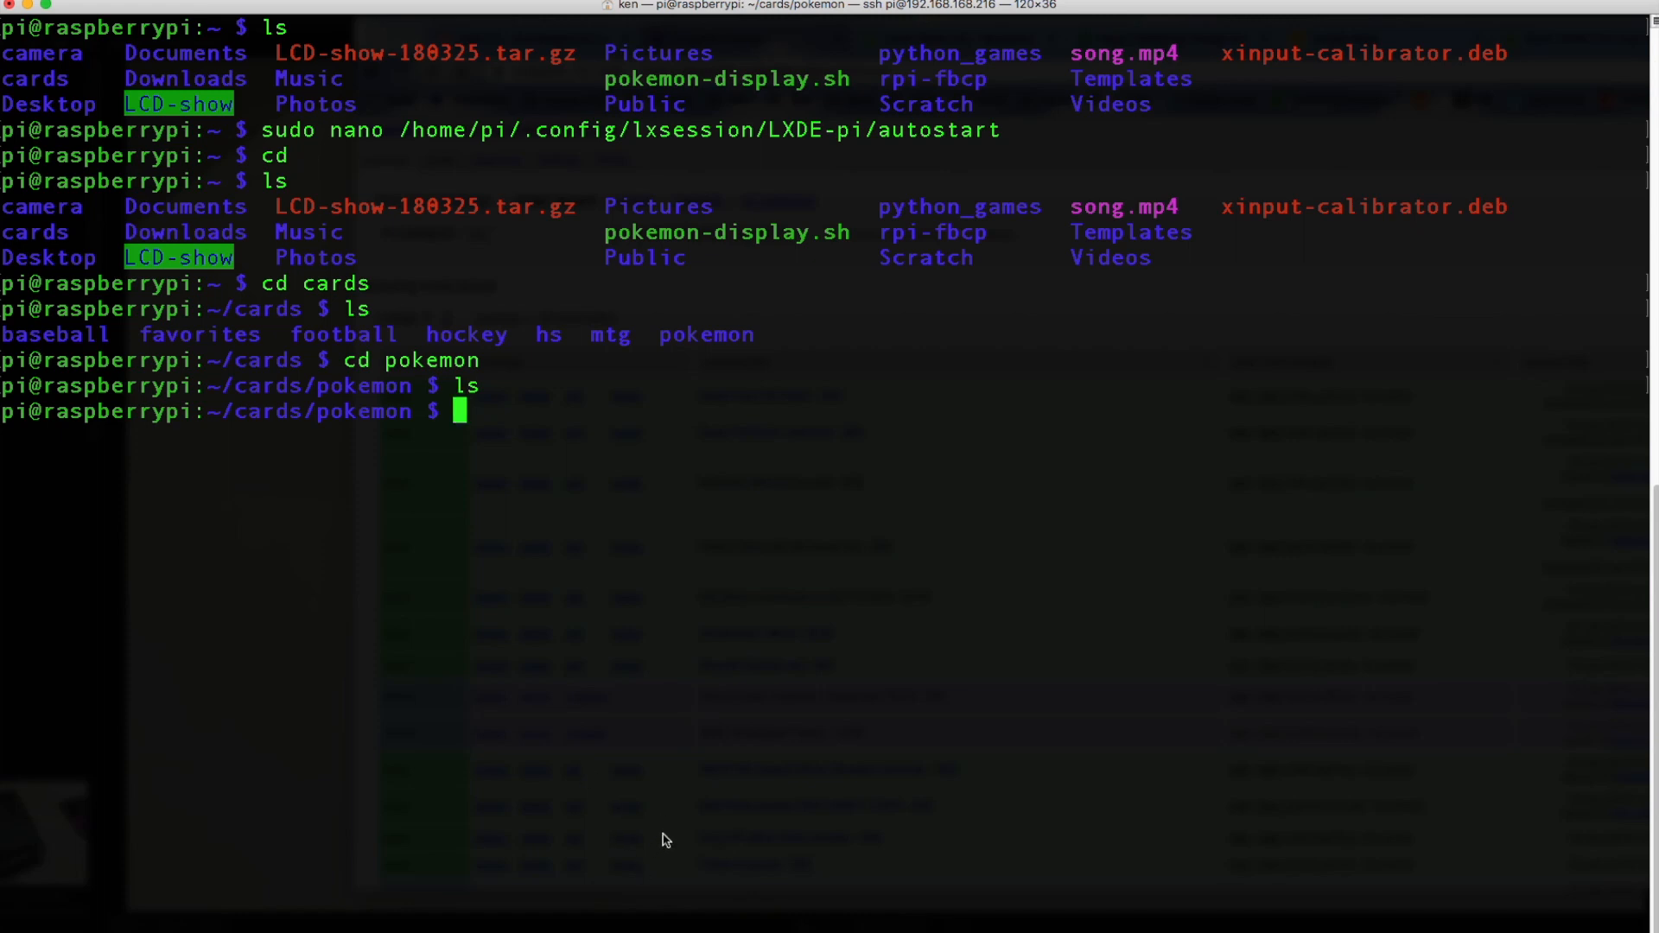
mouse_move(678, 744)
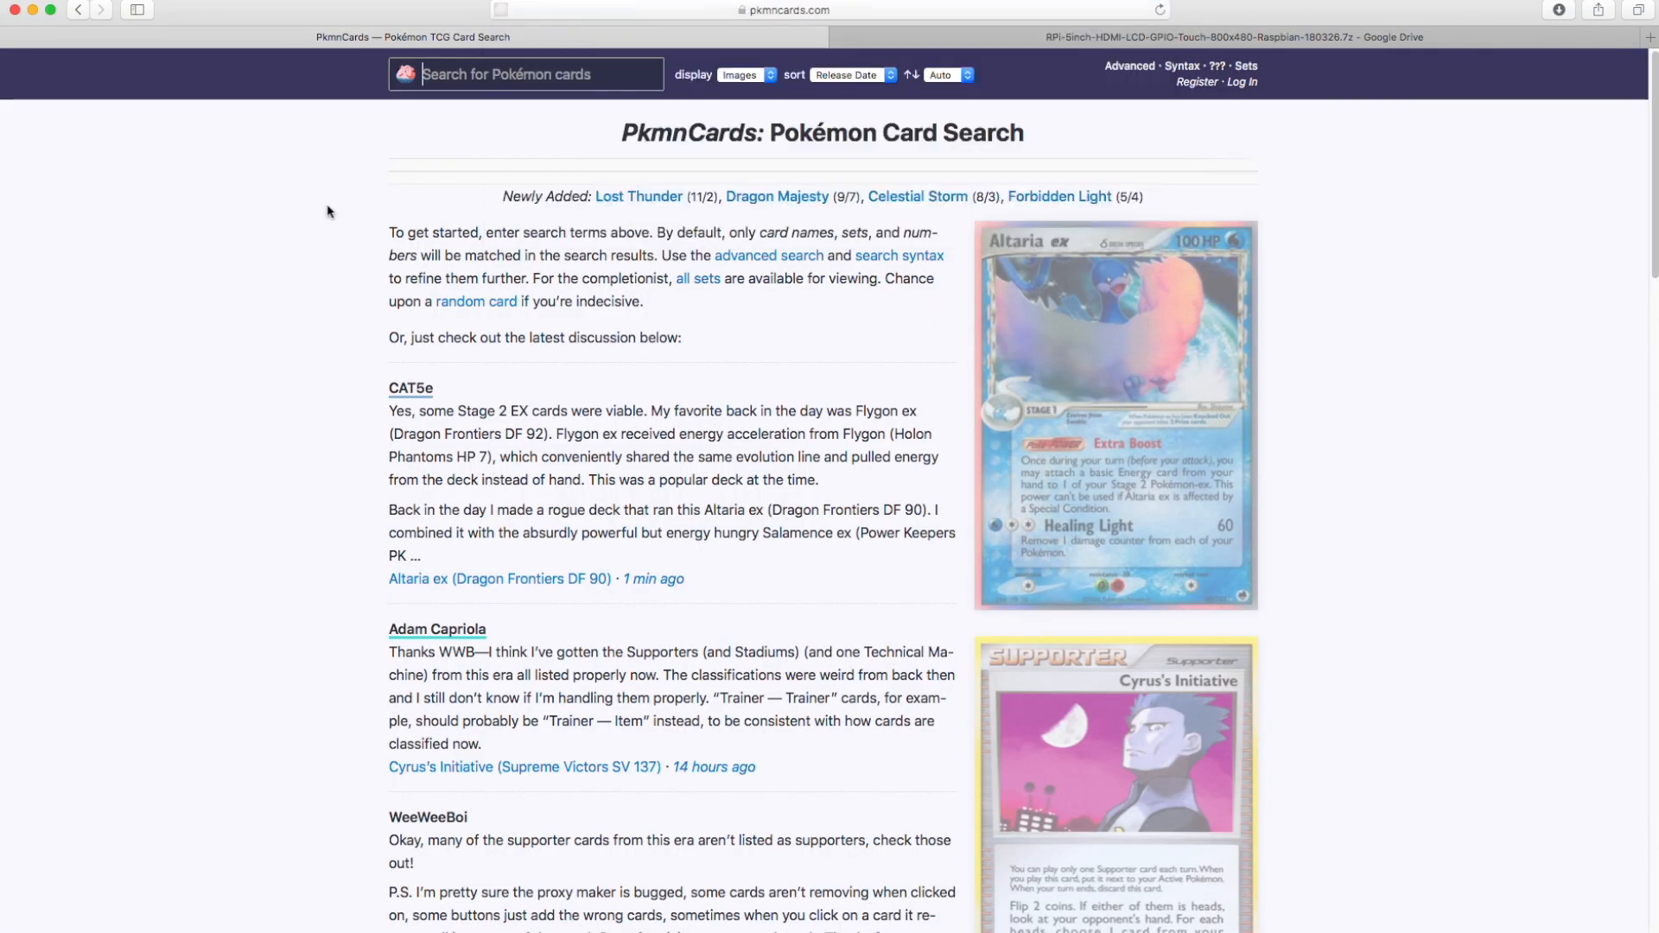
mouse_move(211, 424)
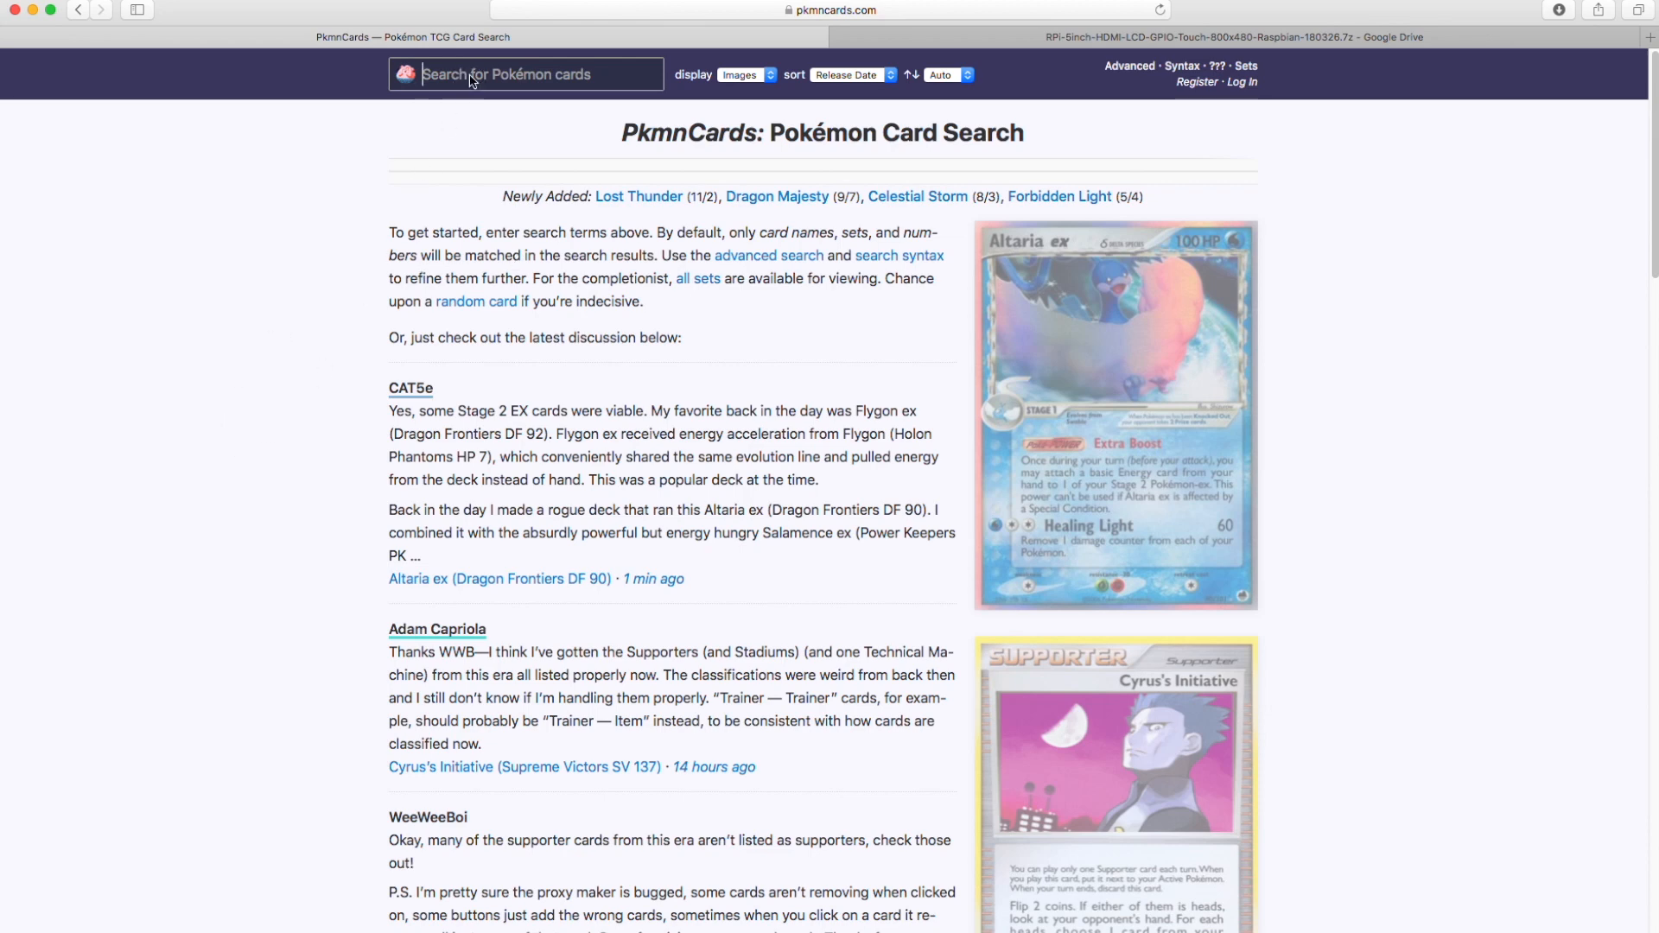
Step: Search PkmnCards for the Gyarados-GX card
text(gy)
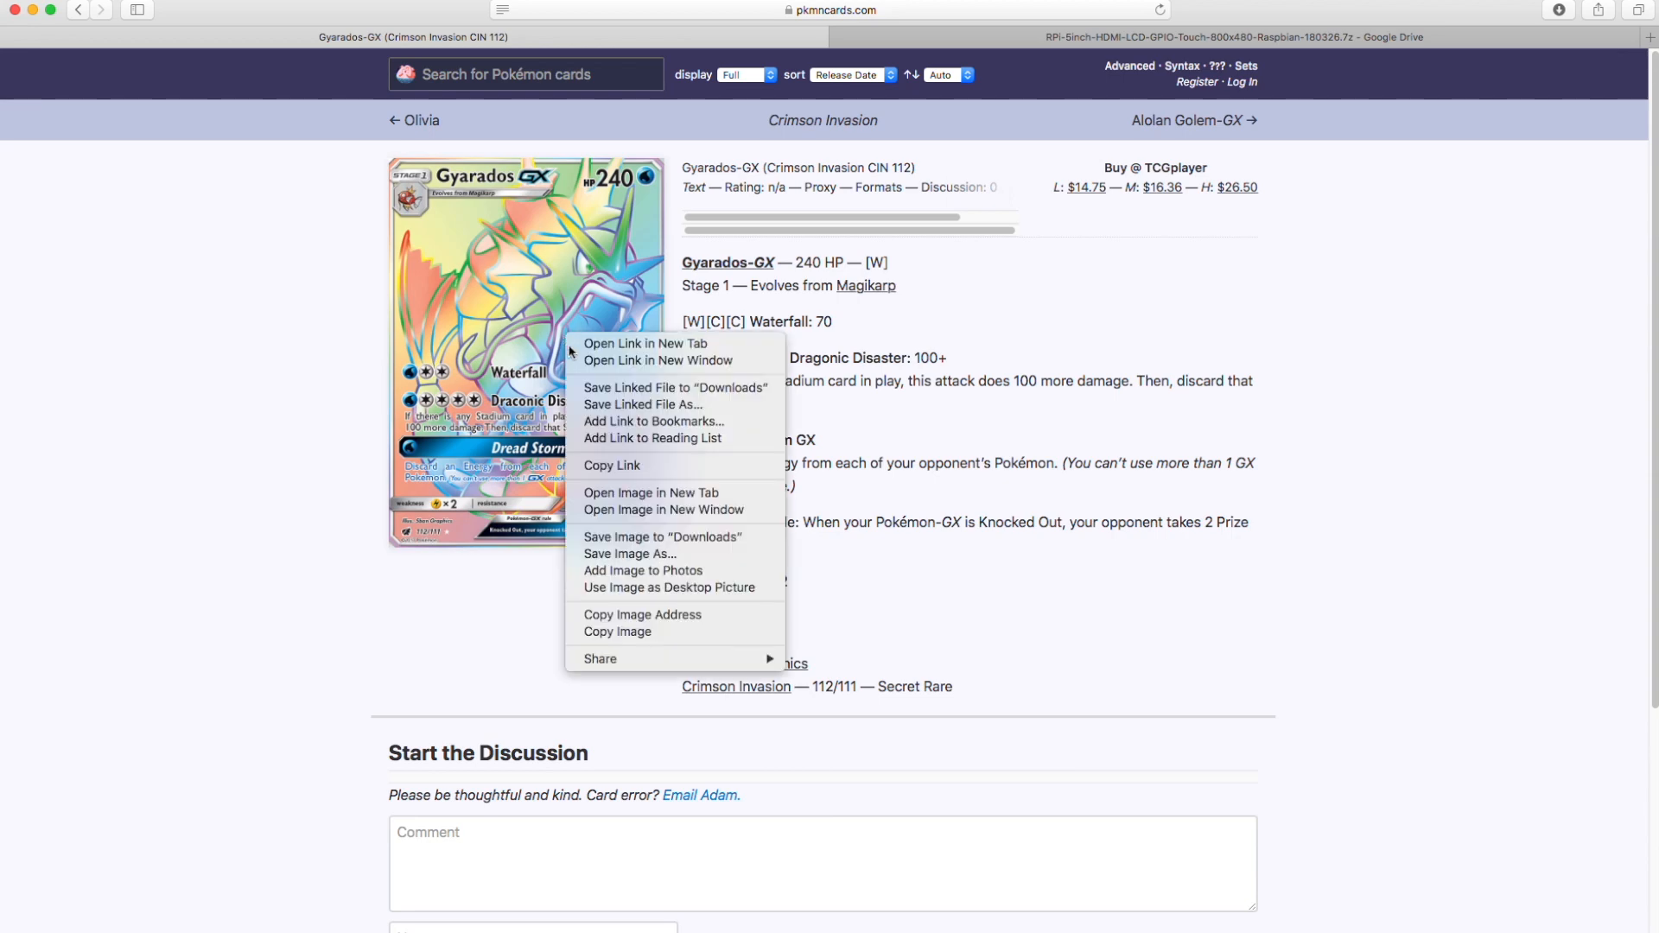
mouse_move(663, 536)
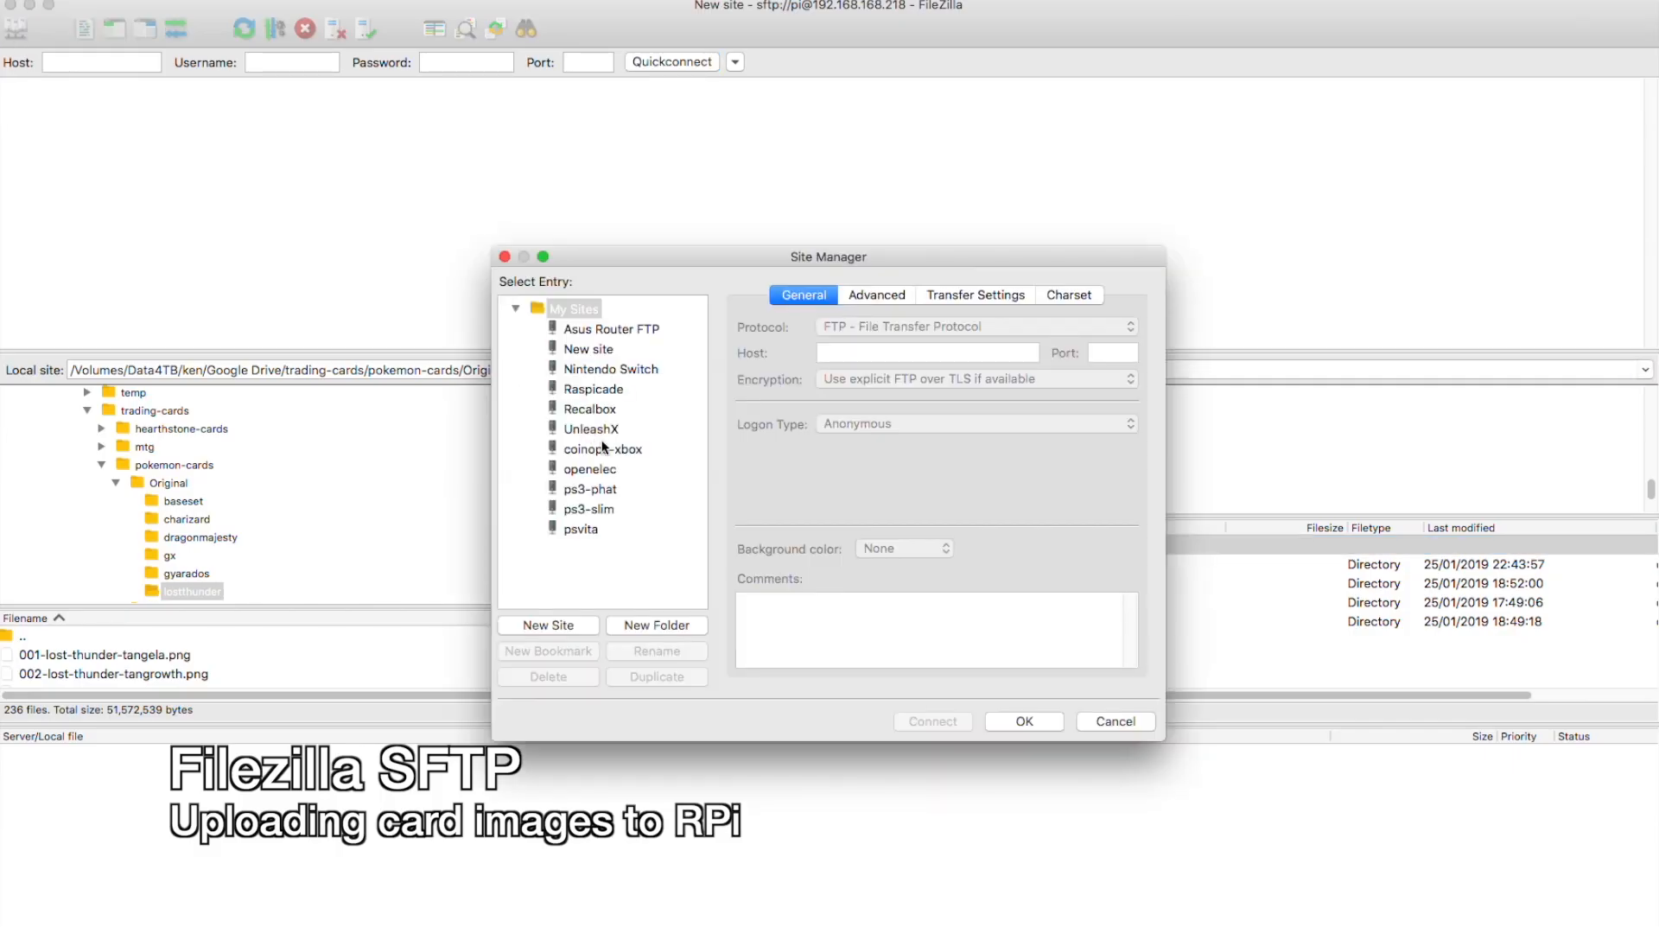
mouse_move(590, 633)
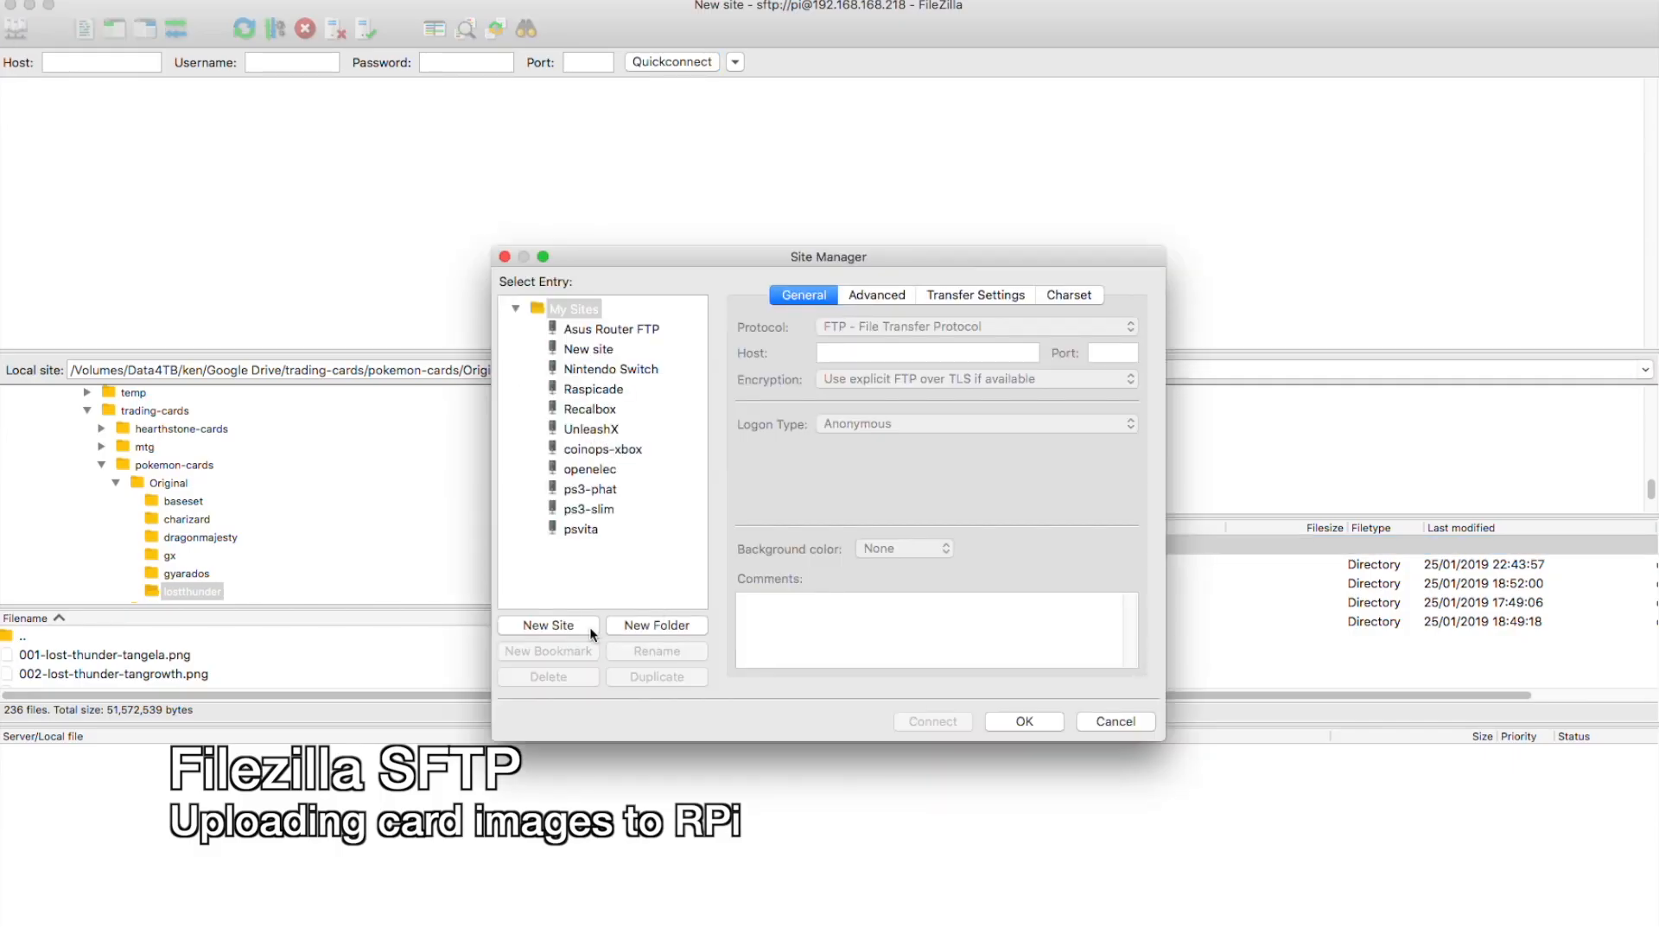
Step: Create a 'carddisplay' SFTP site with host 192.168.168.216, port 22
click(547, 624)
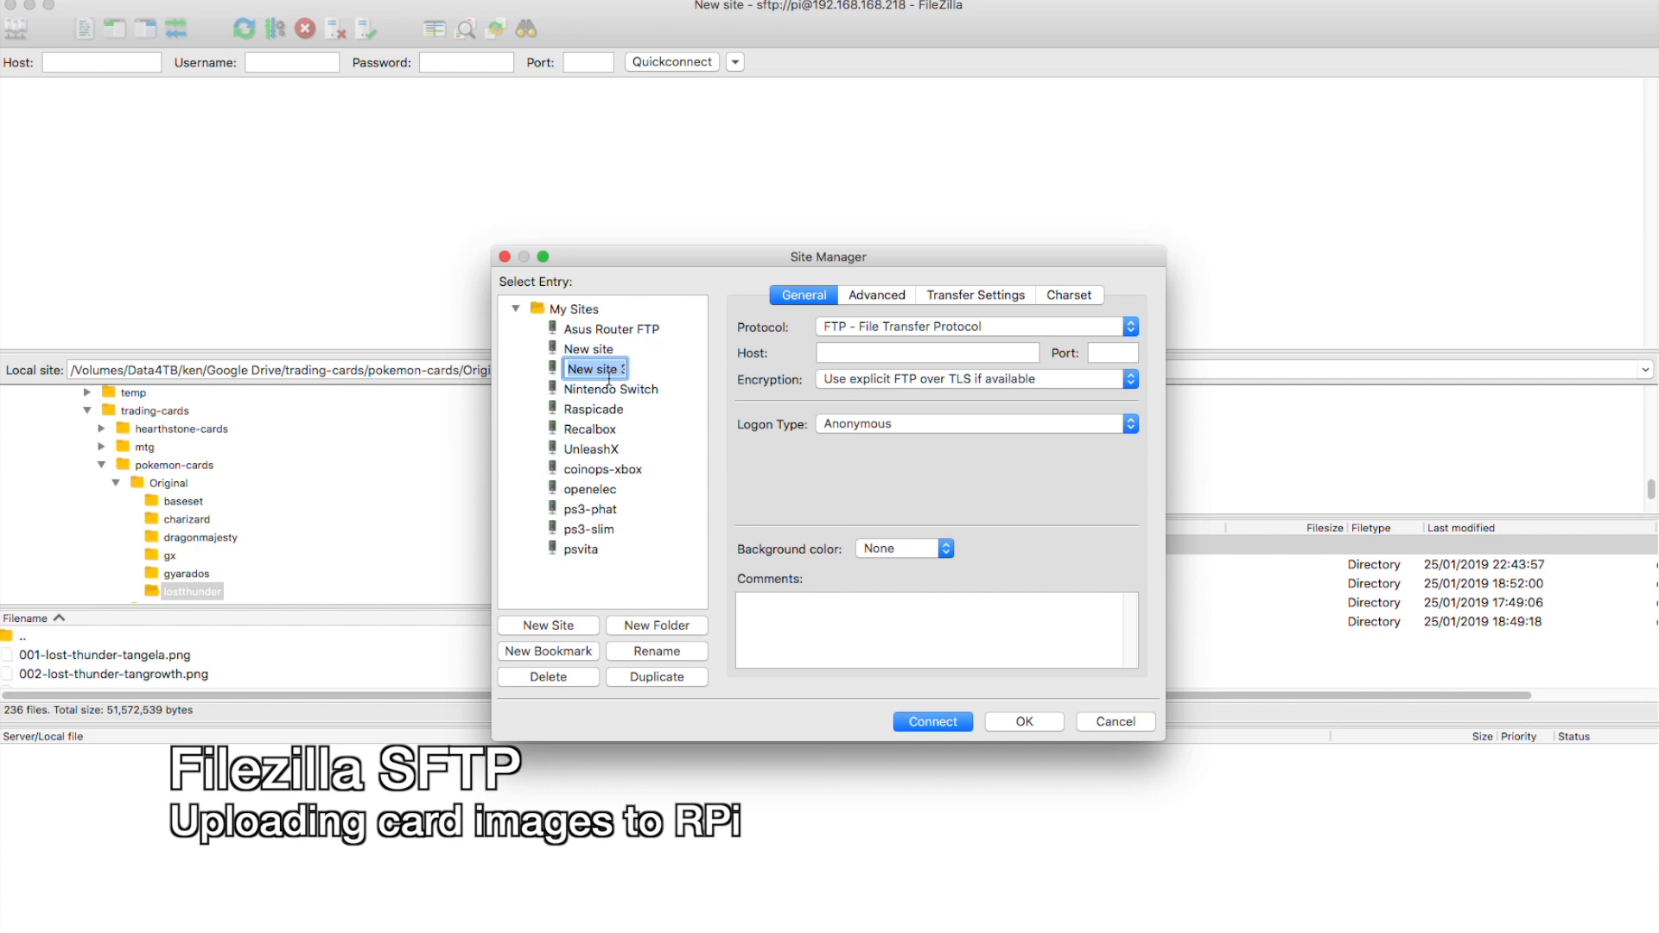
text(cardd)
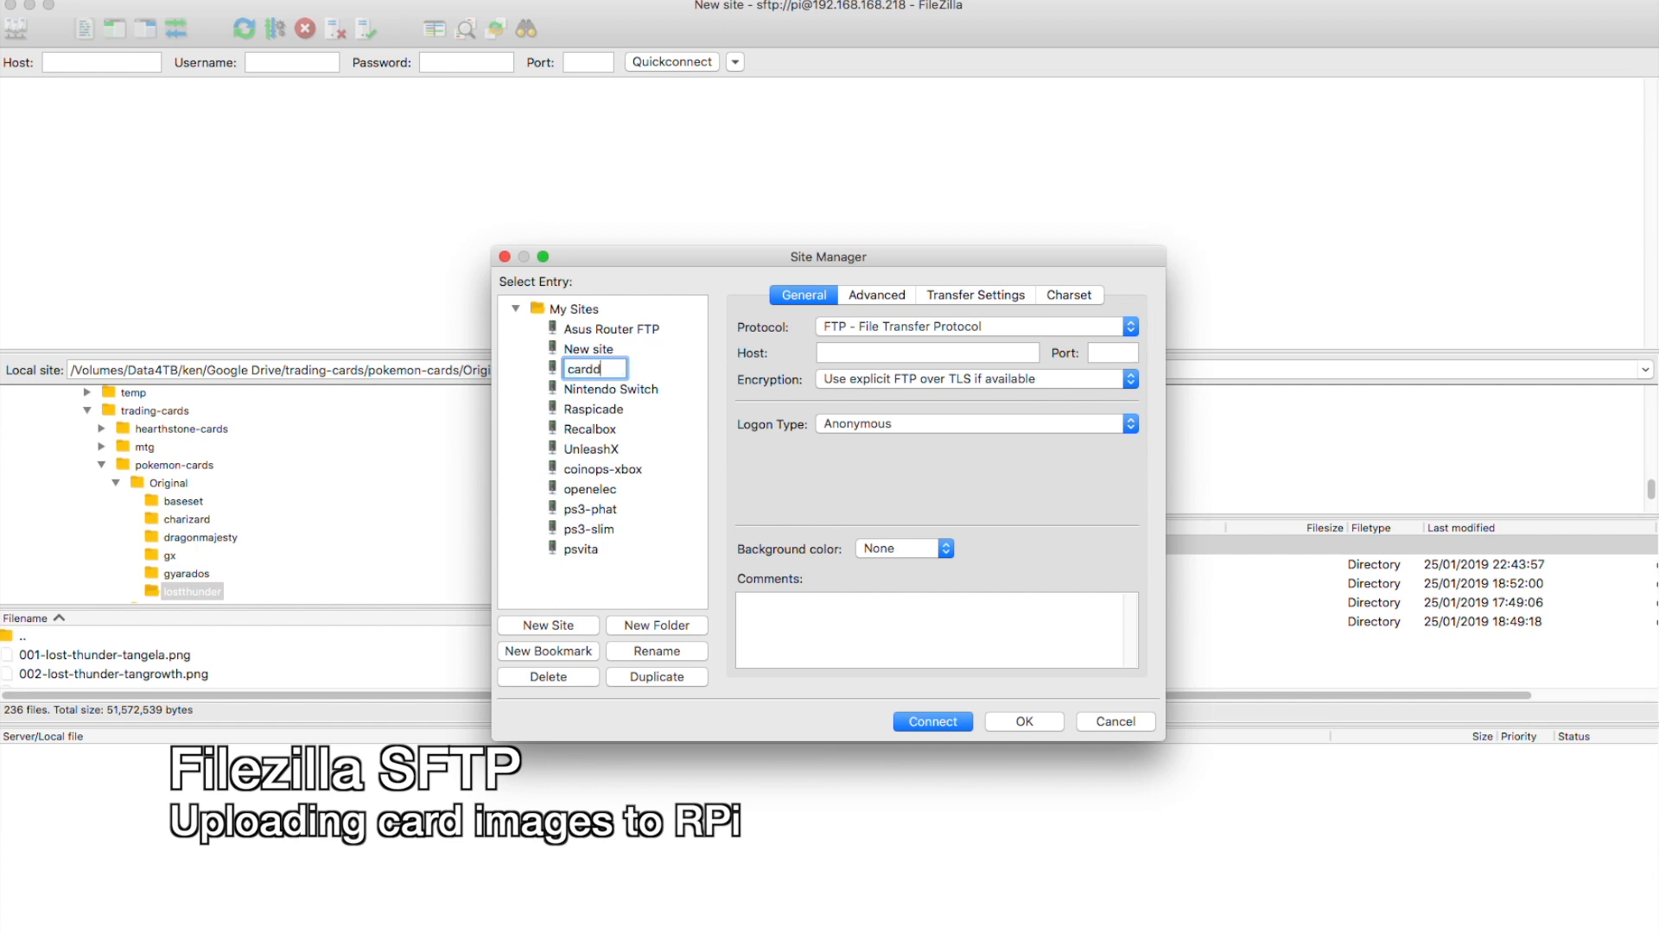
text(isplay)
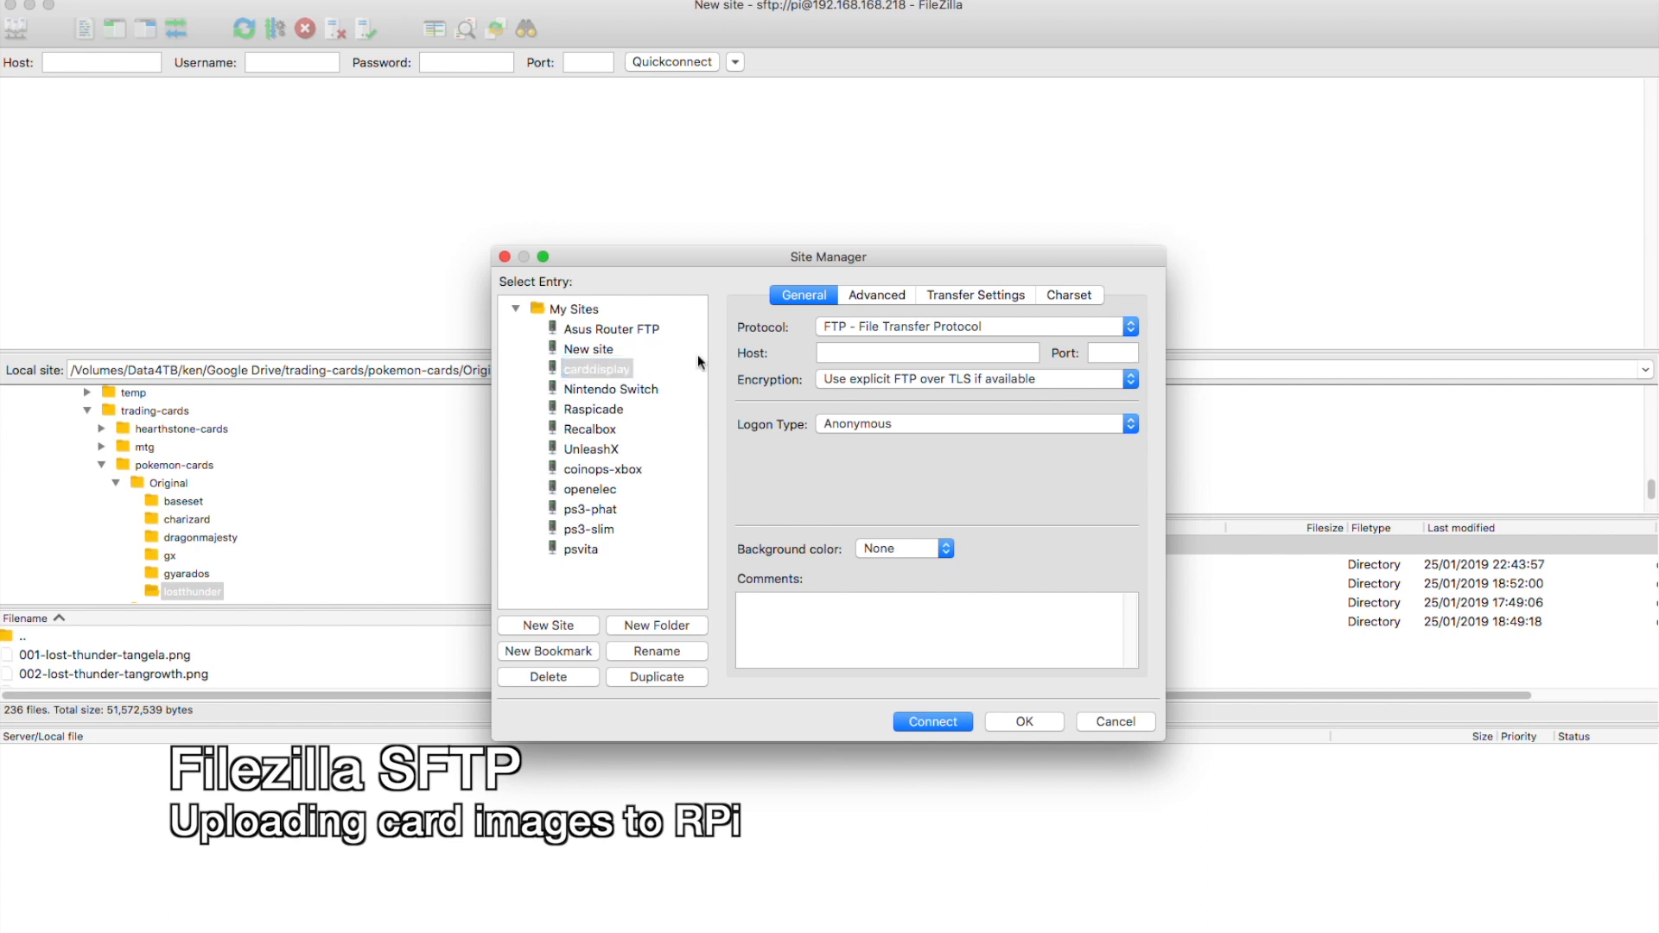
click(972, 326)
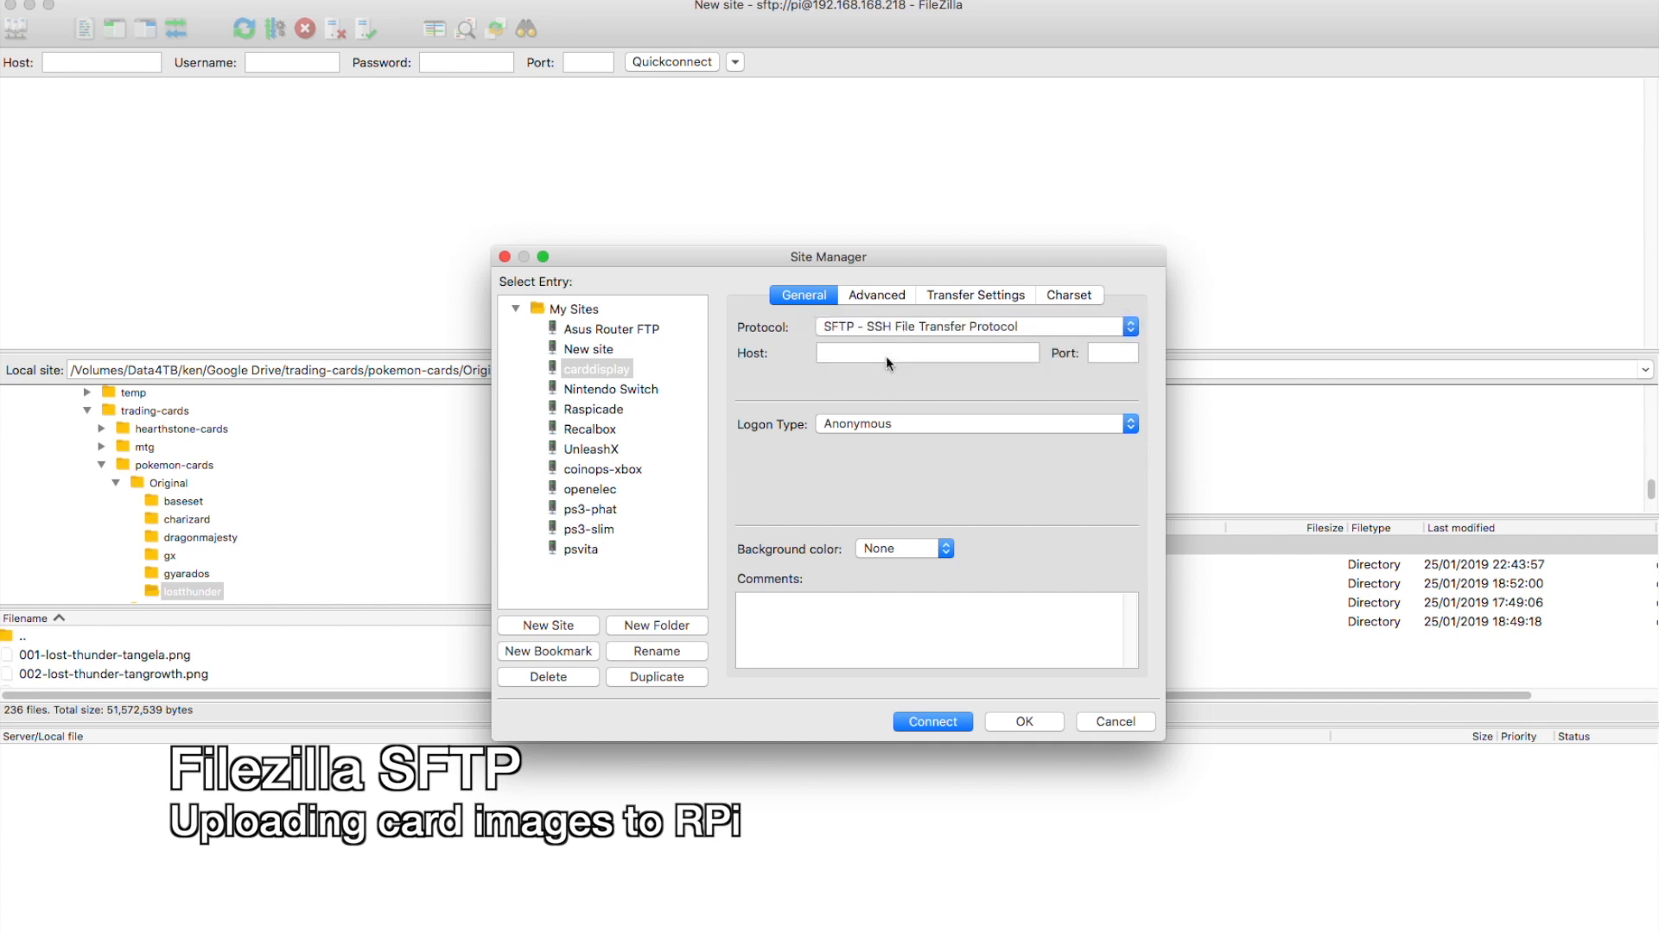
text(192.168.168.)
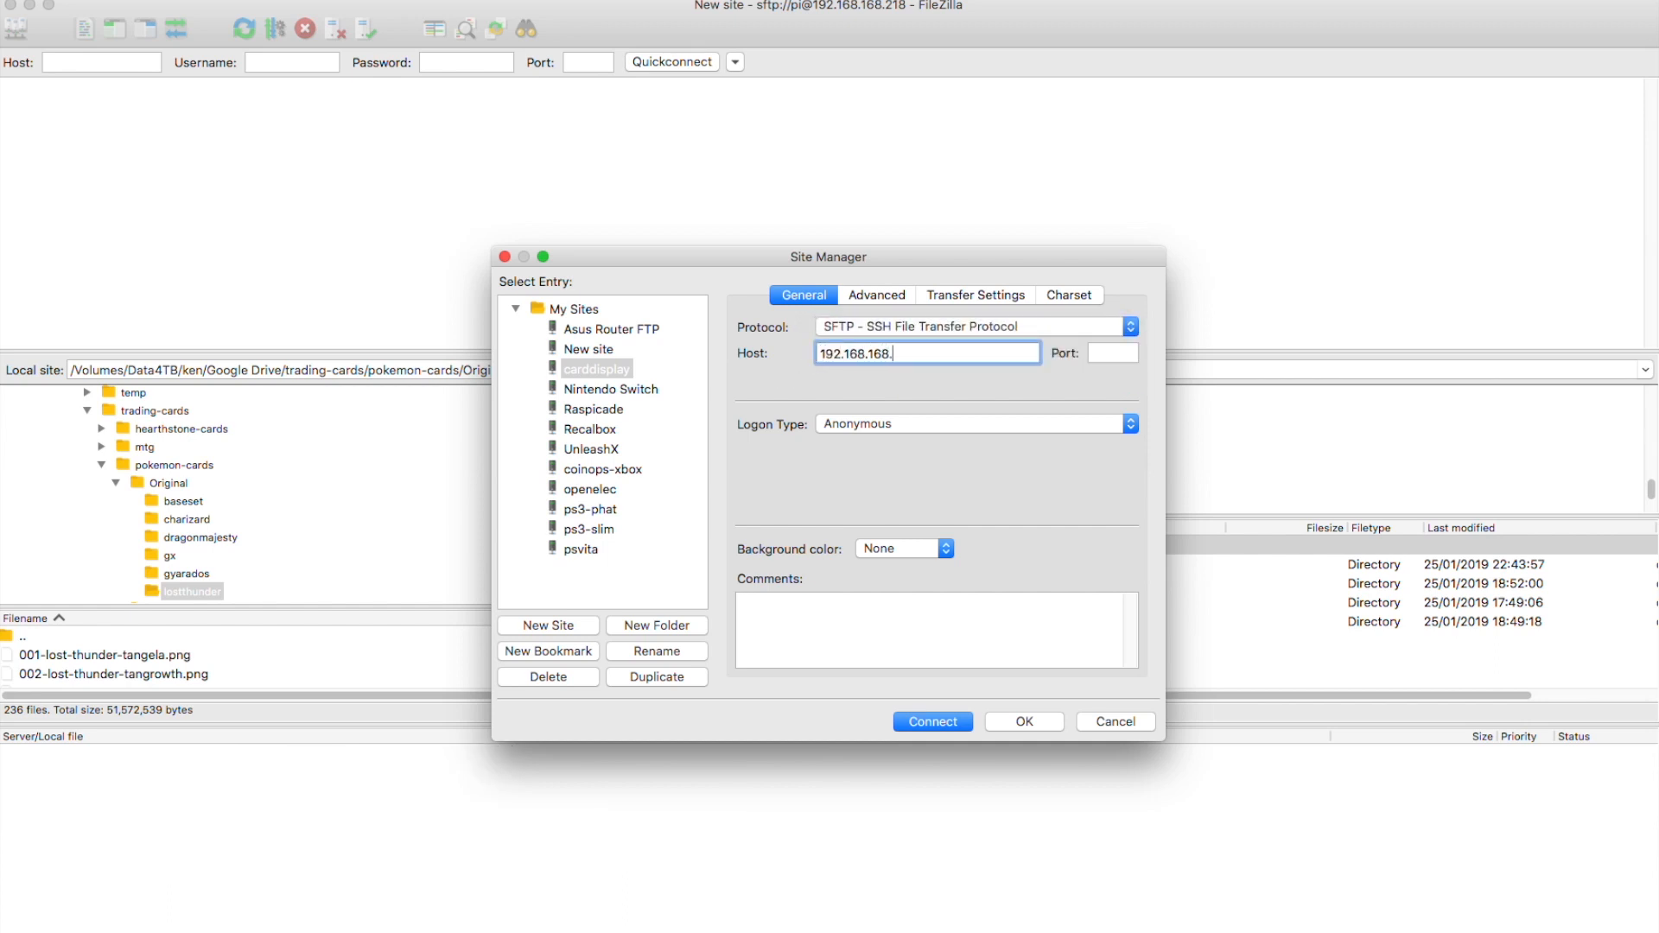
text(216)
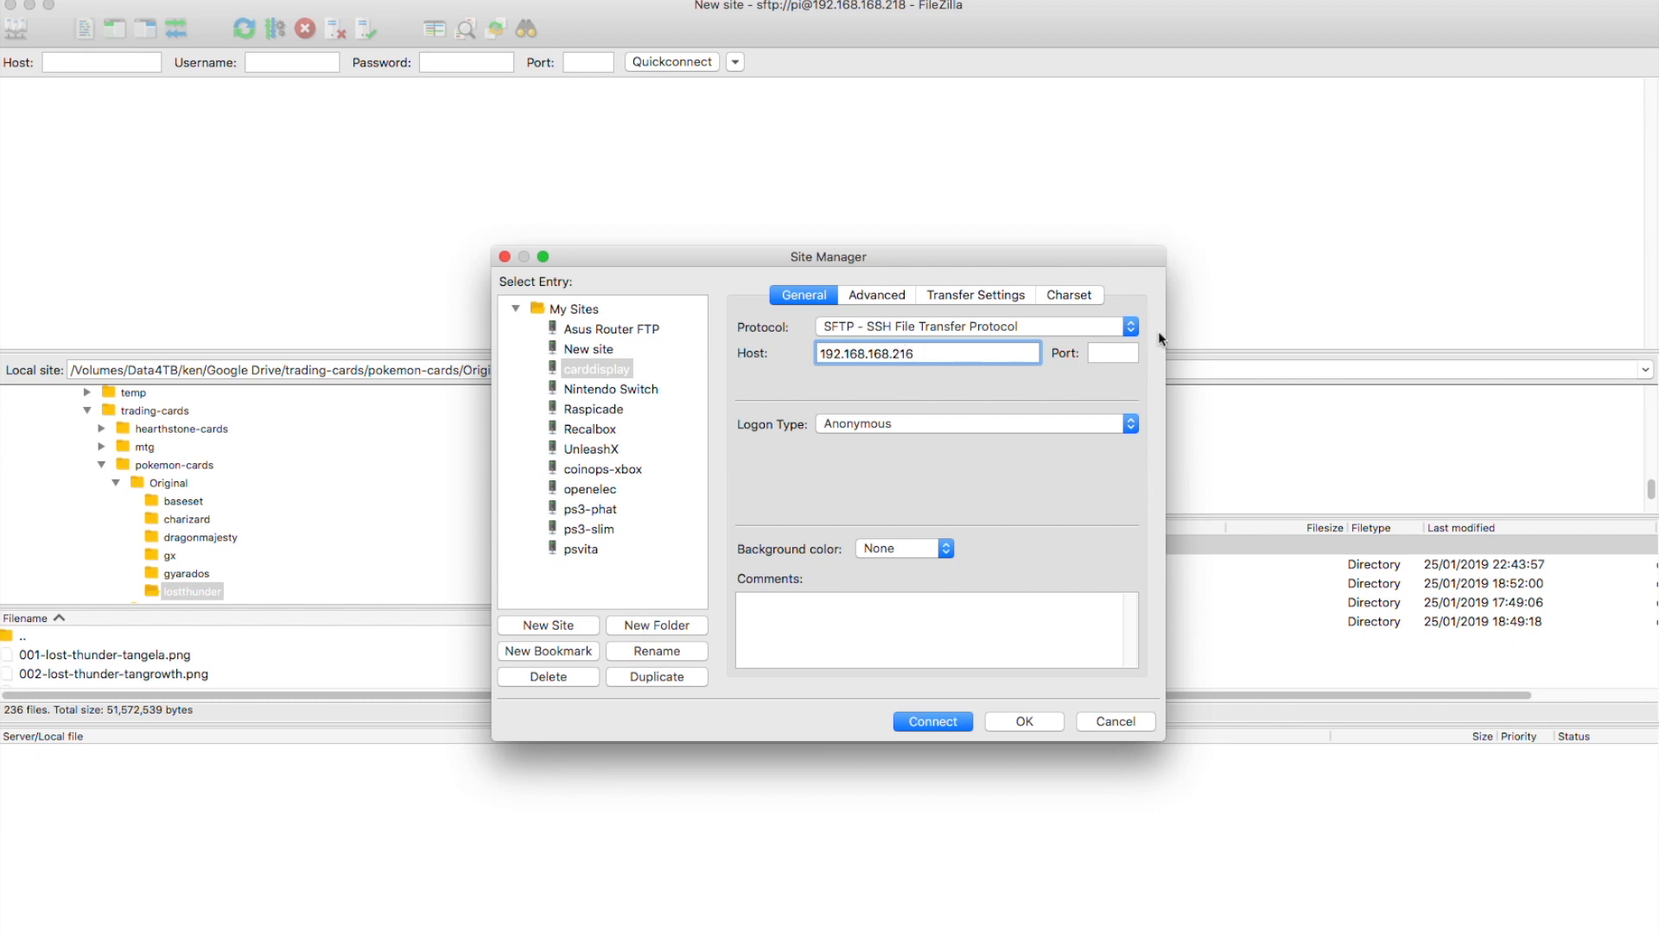
text(22)
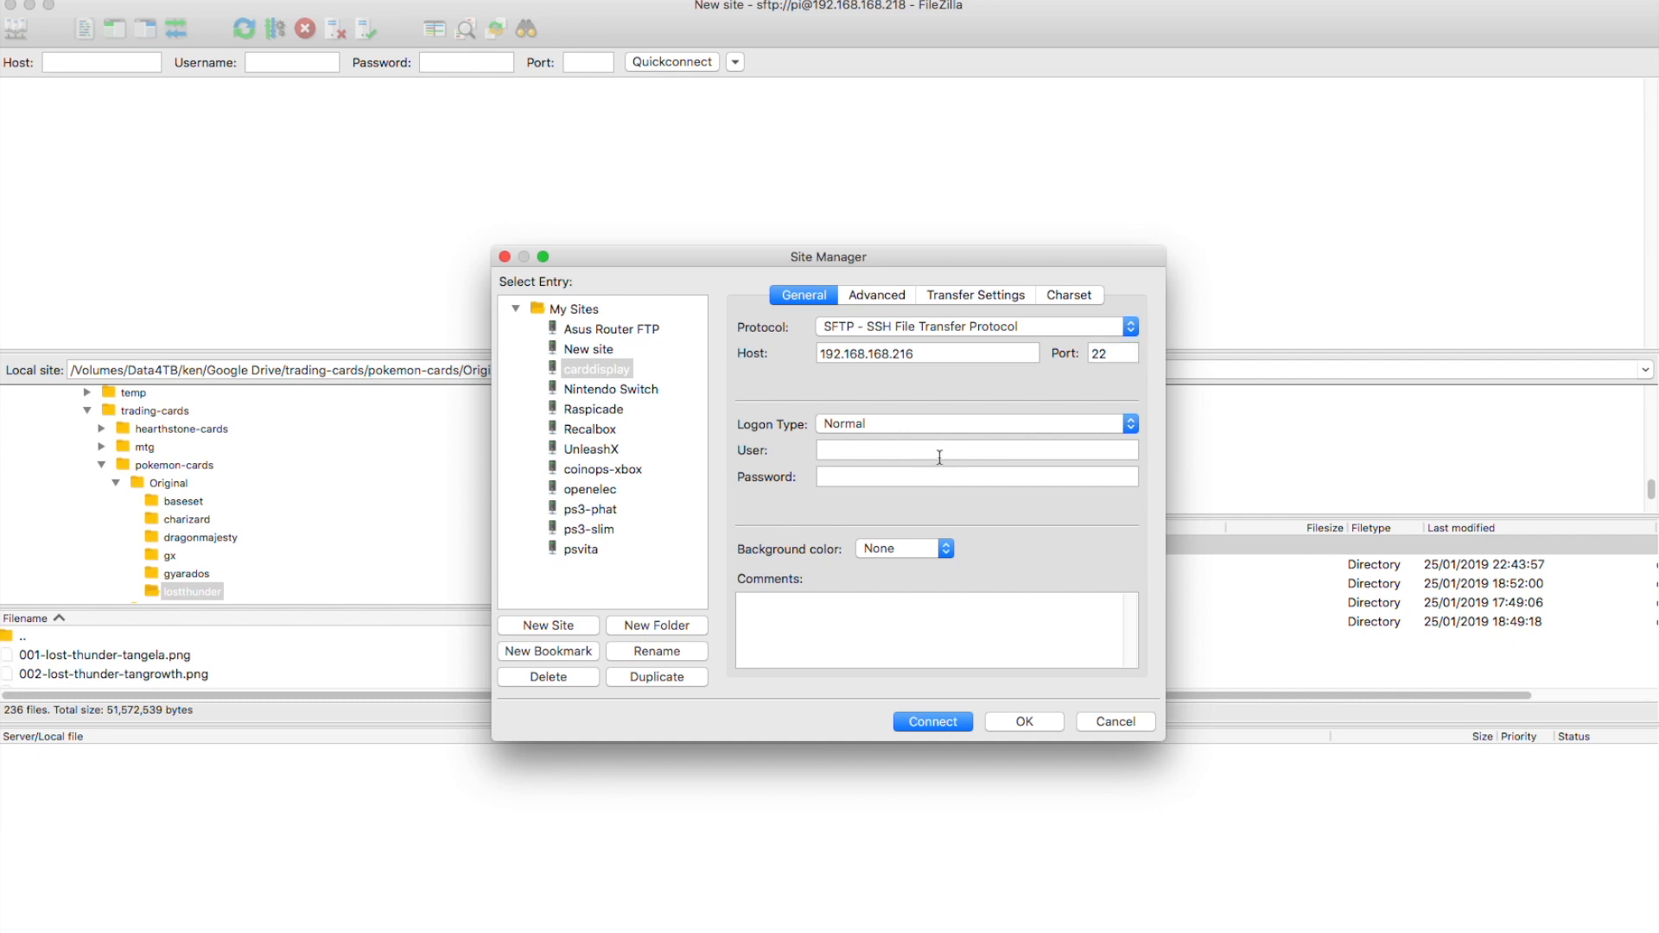
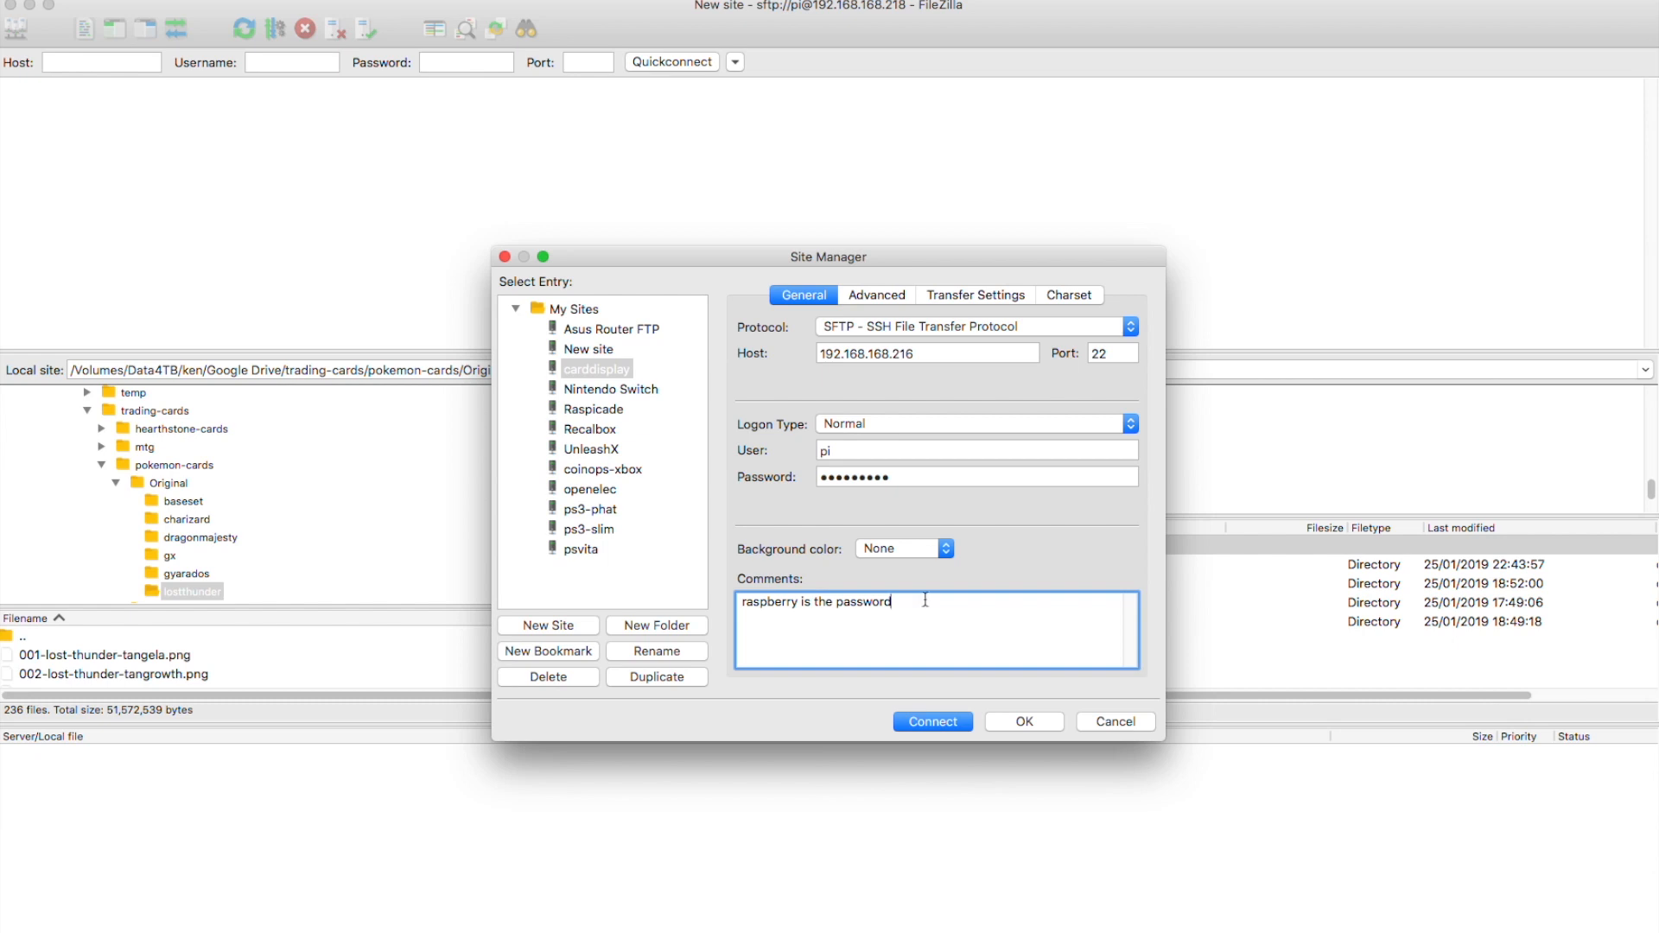
Step: Enter user pi, the password and a password comment, then connect
mouse_move(939, 565)
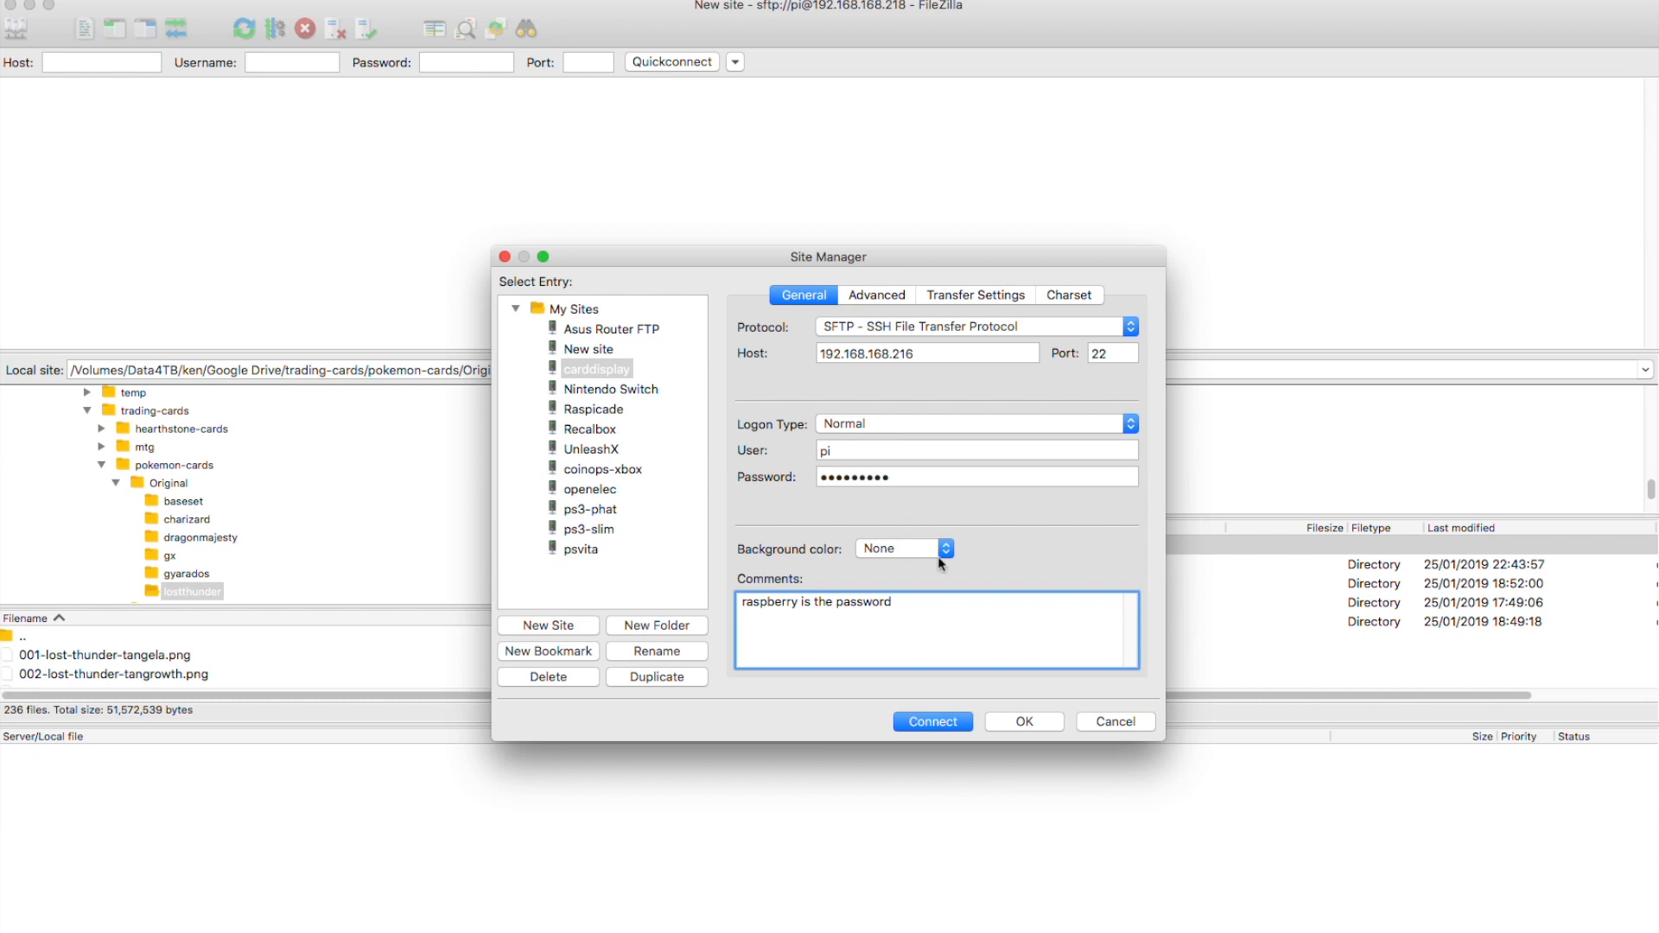
click(932, 721)
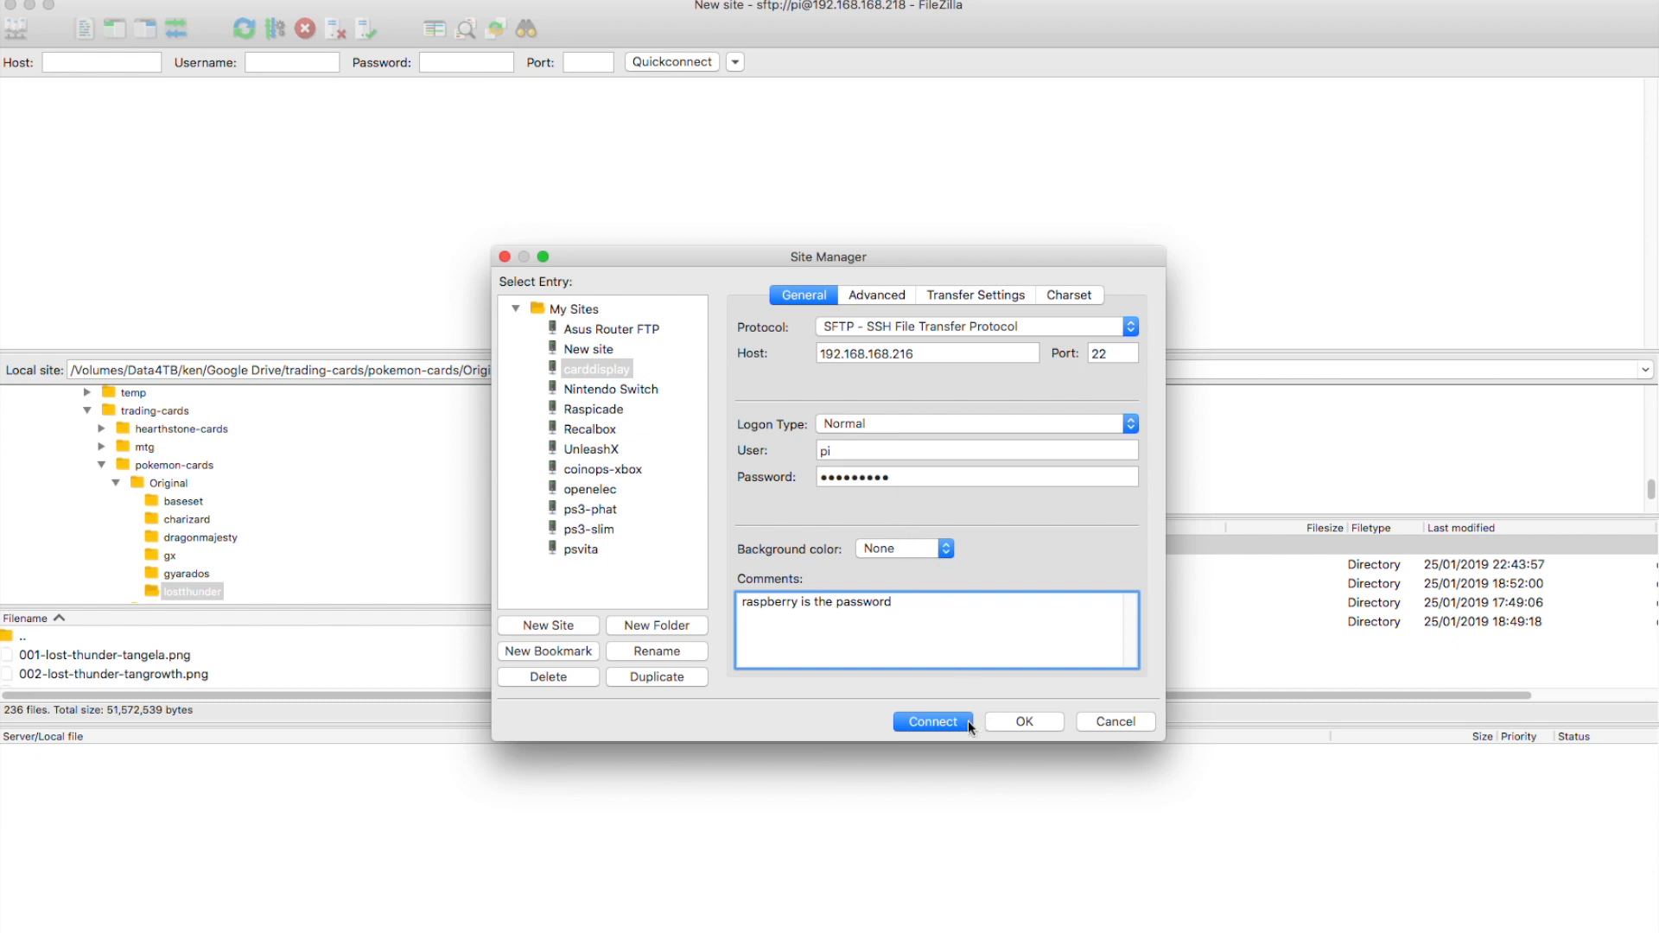
Step: Reconnect to the Pi and always trust its host key
click(931, 721)
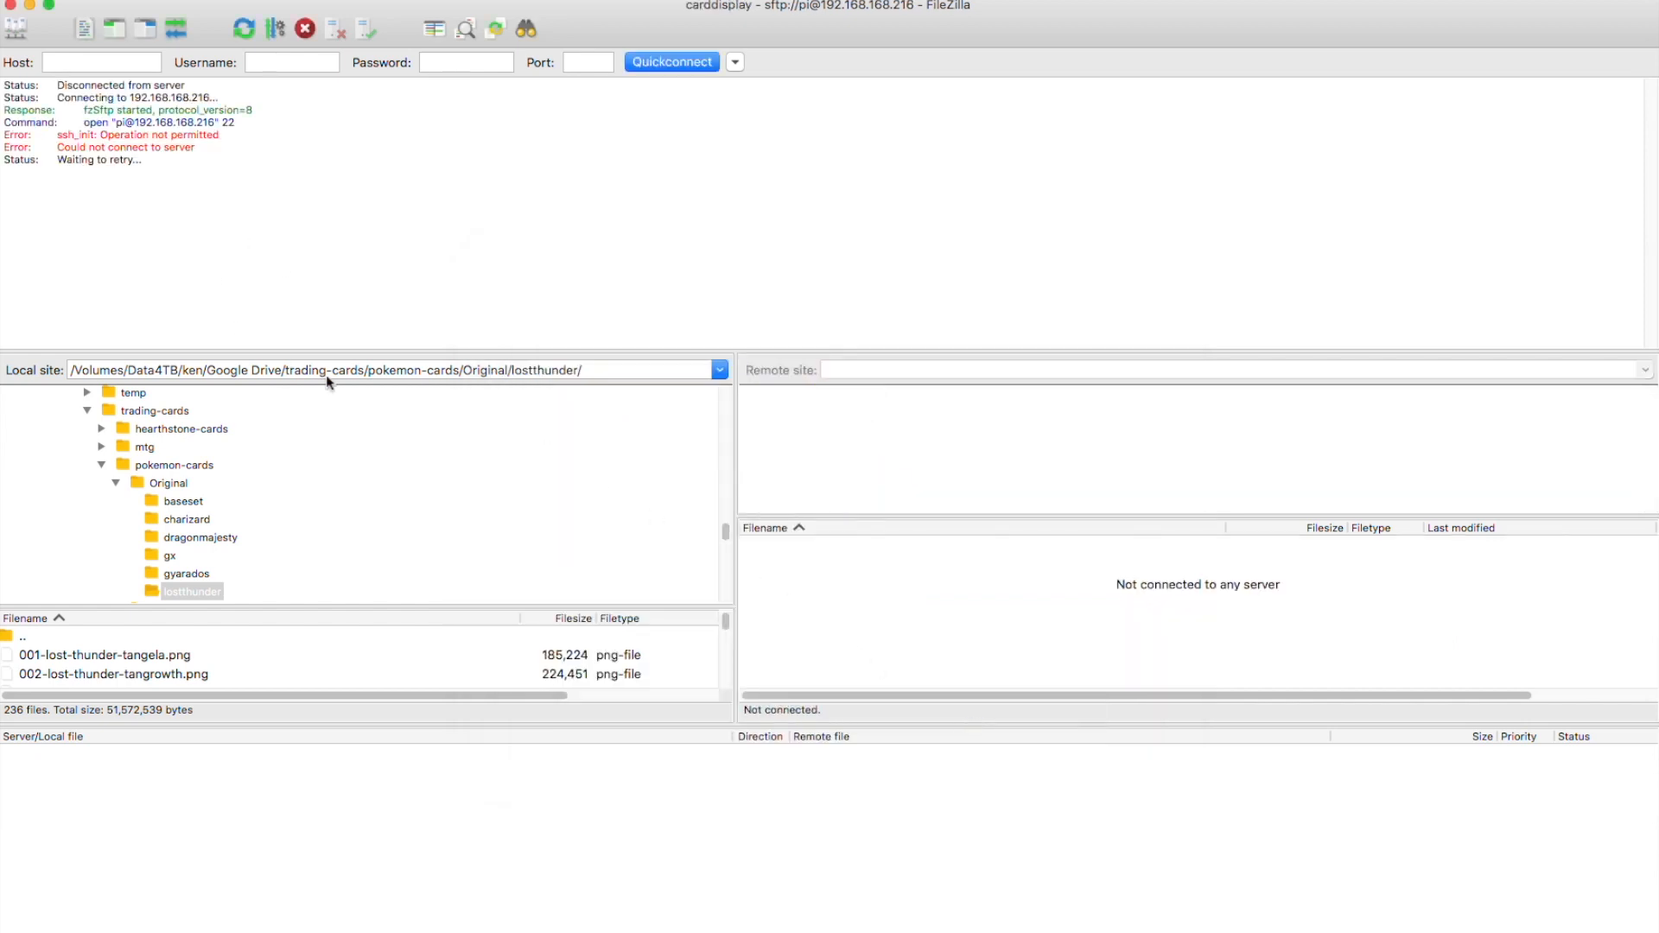
mouse_move(19, 37)
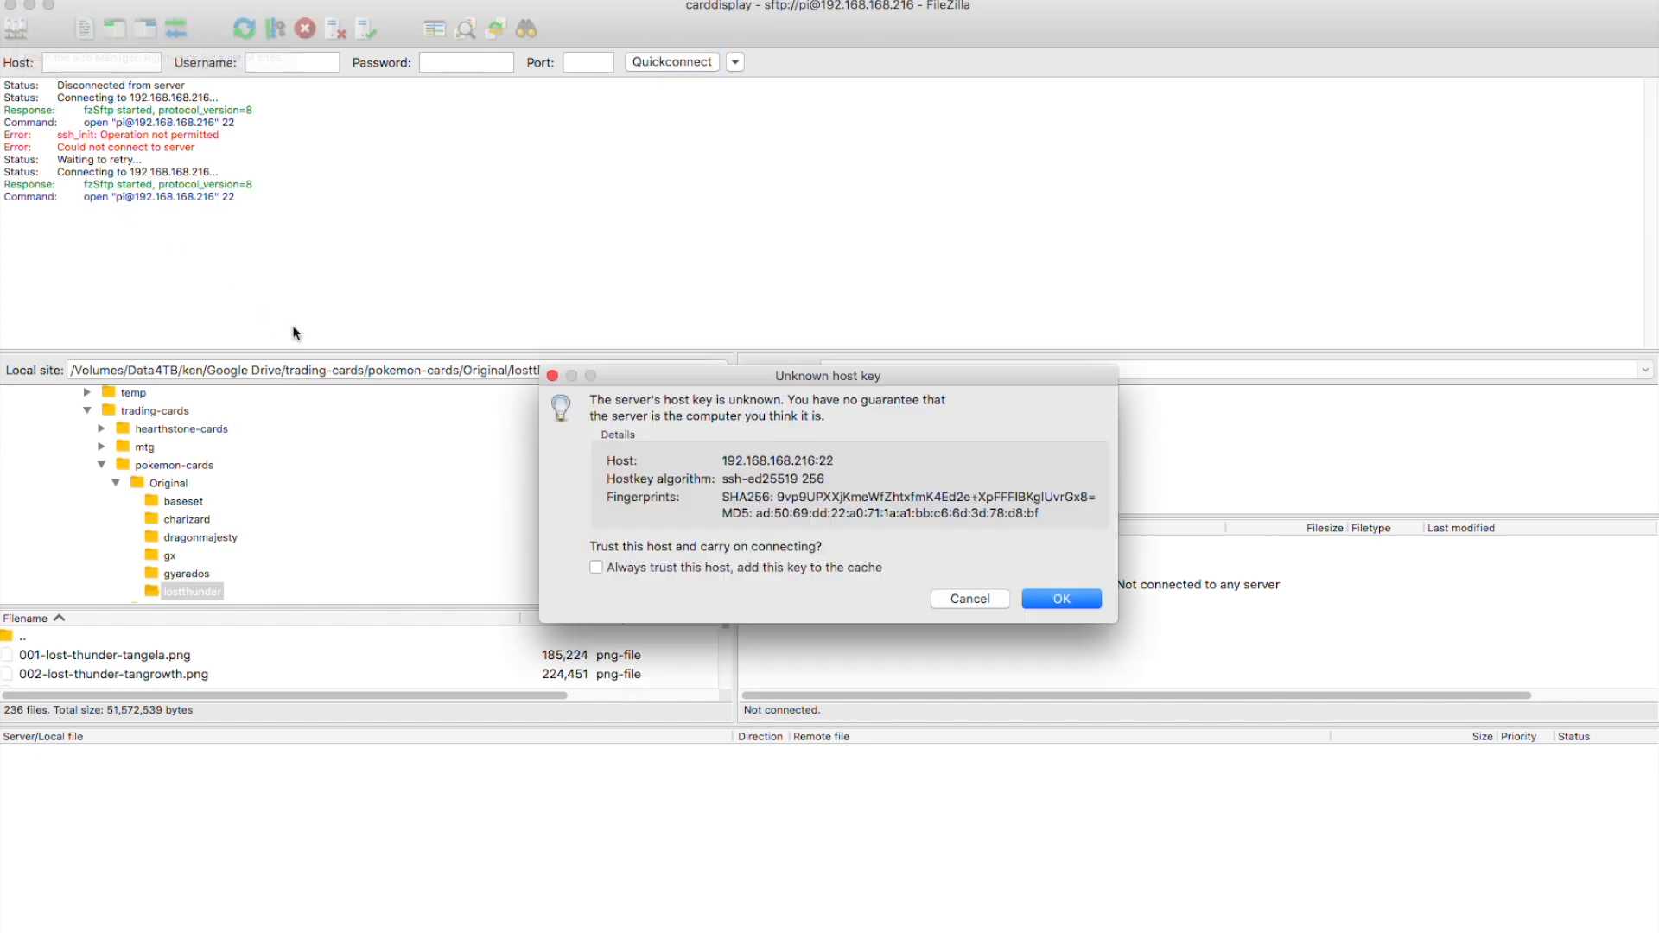
mouse_move(773, 581)
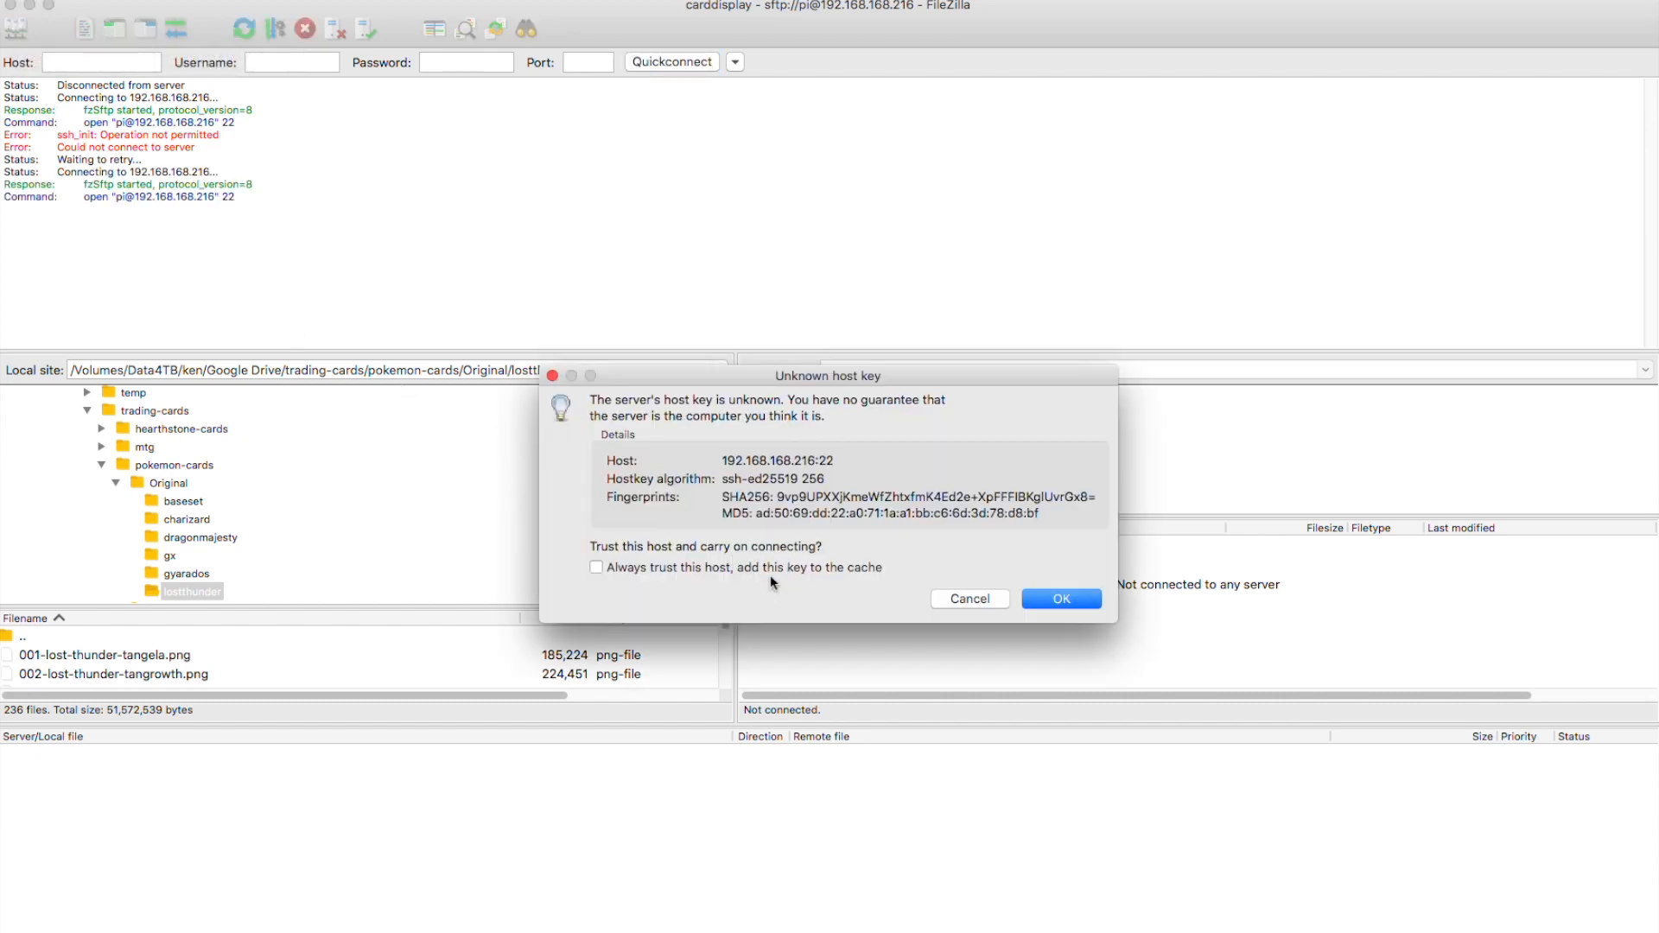
click(595, 567)
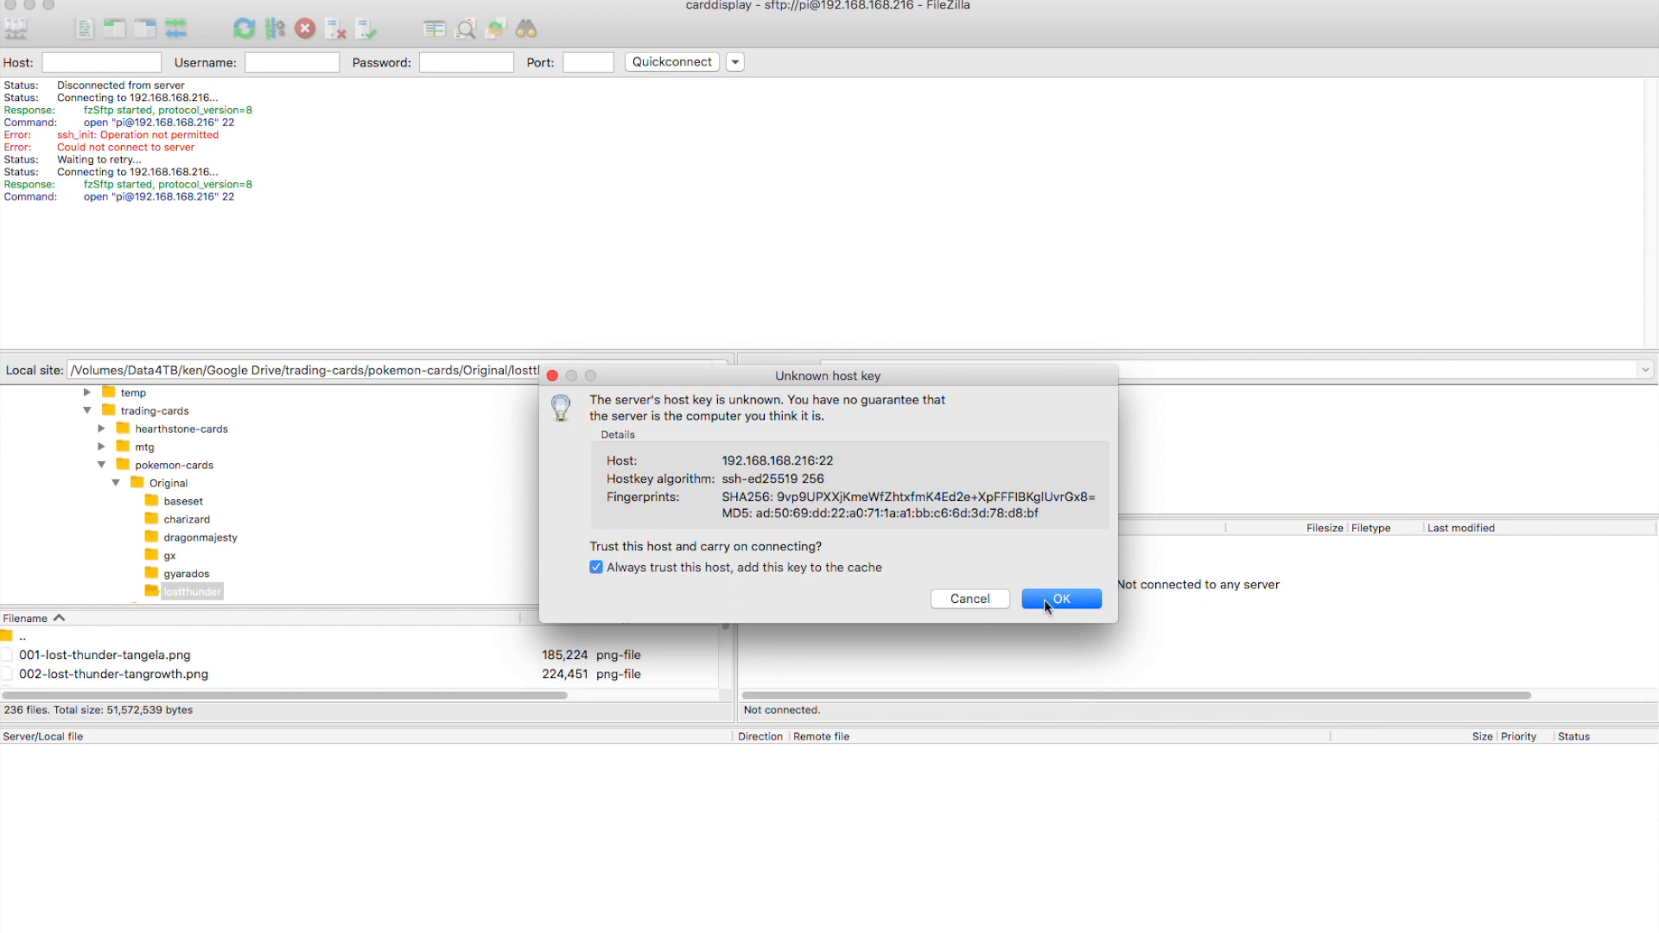
click(1060, 598)
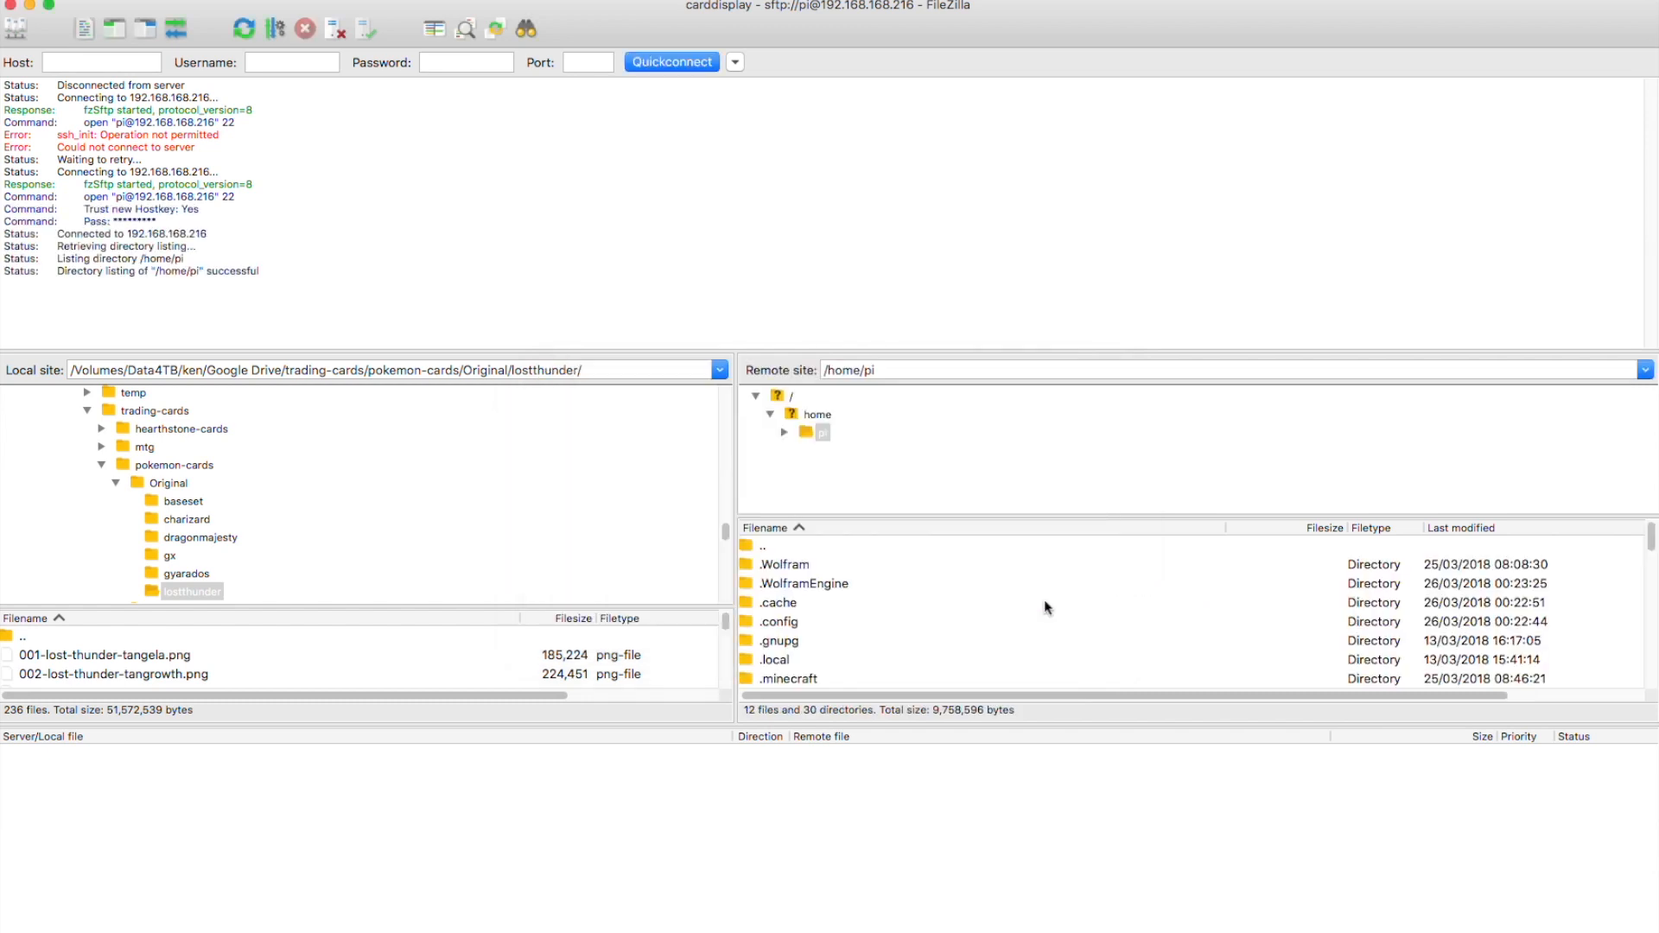
mouse_move(841, 637)
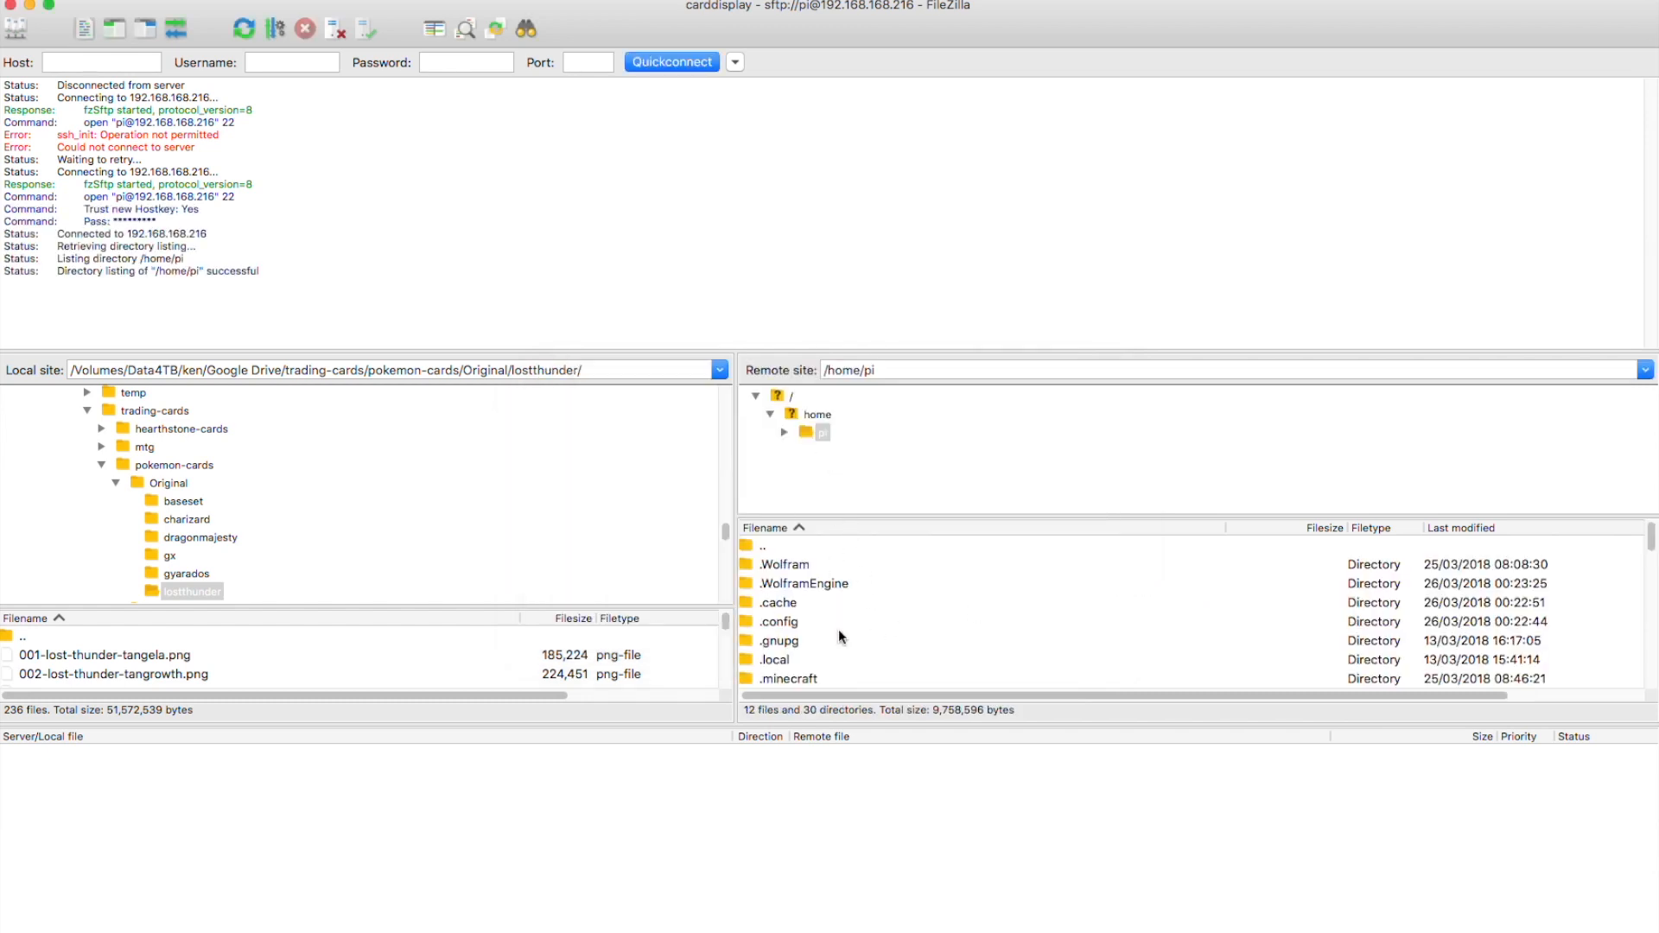
Step: Navigate the Pi's remote listing into cards, then the pokemon folder
click(779, 603)
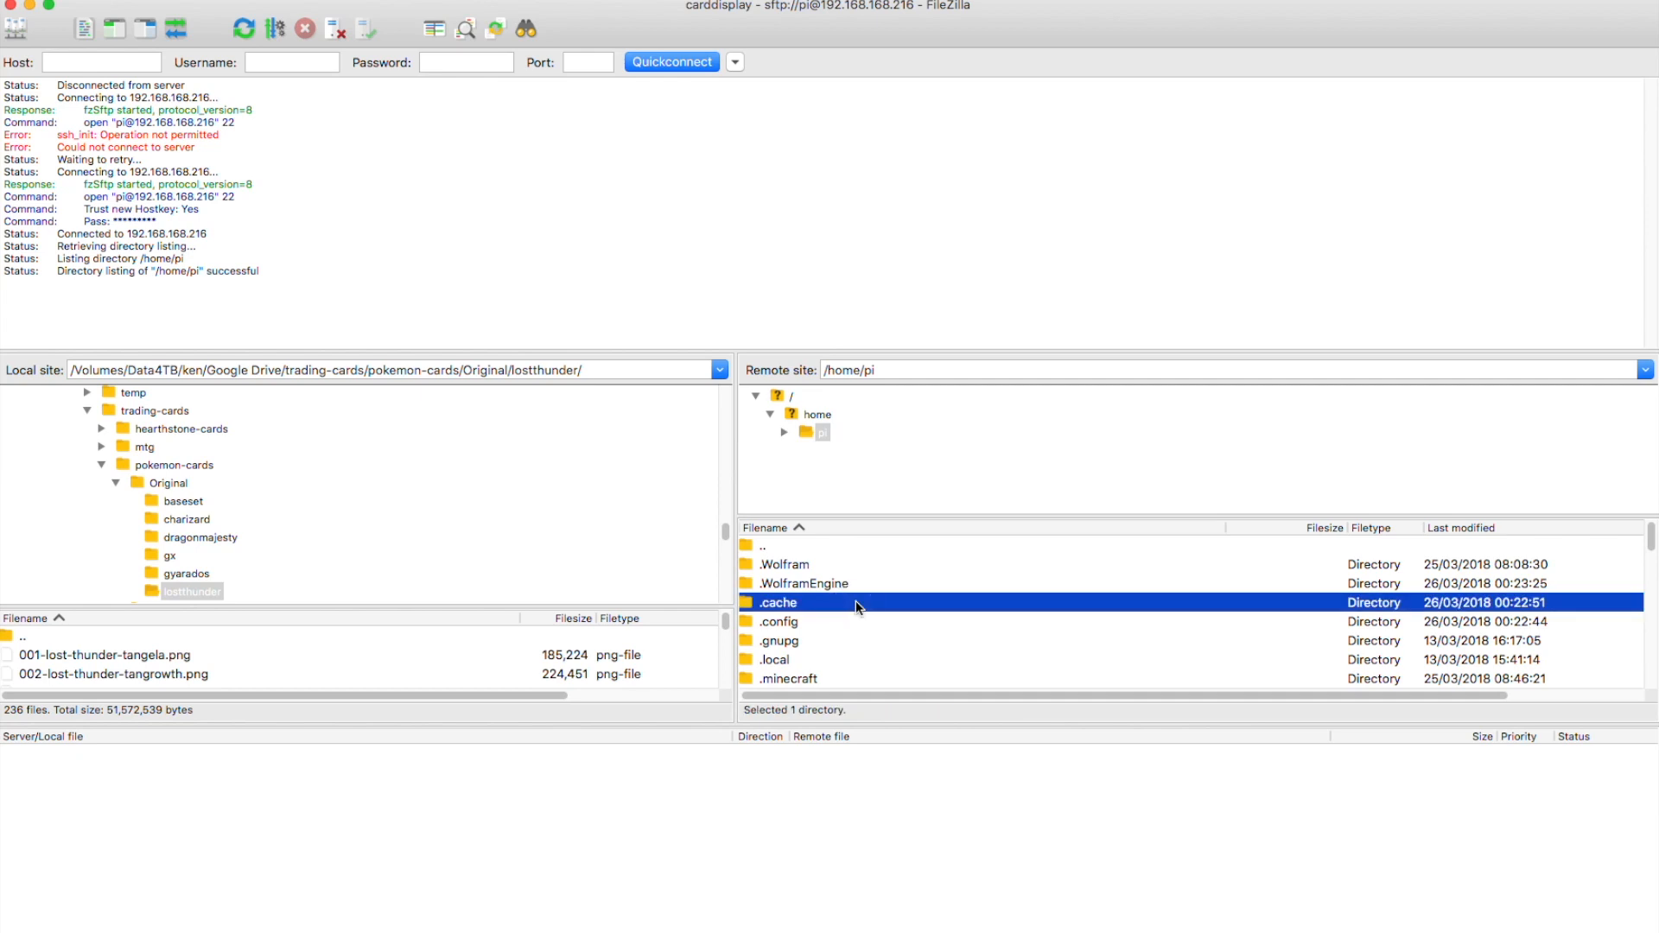
scroll(down, 3)
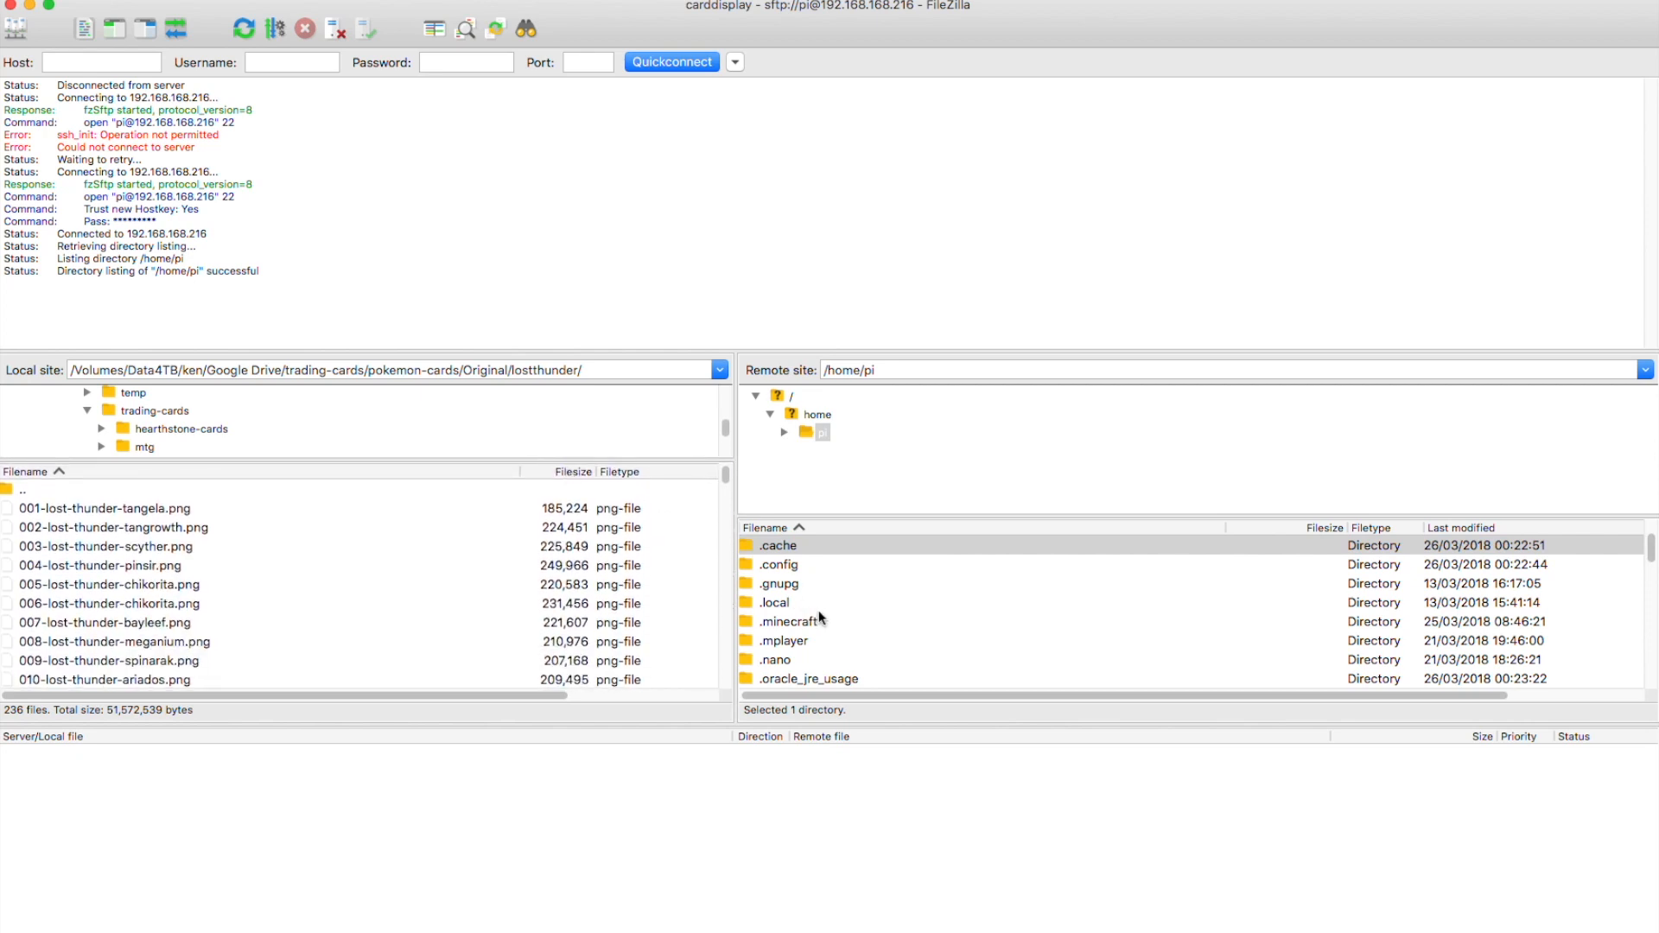
scroll(down, 3)
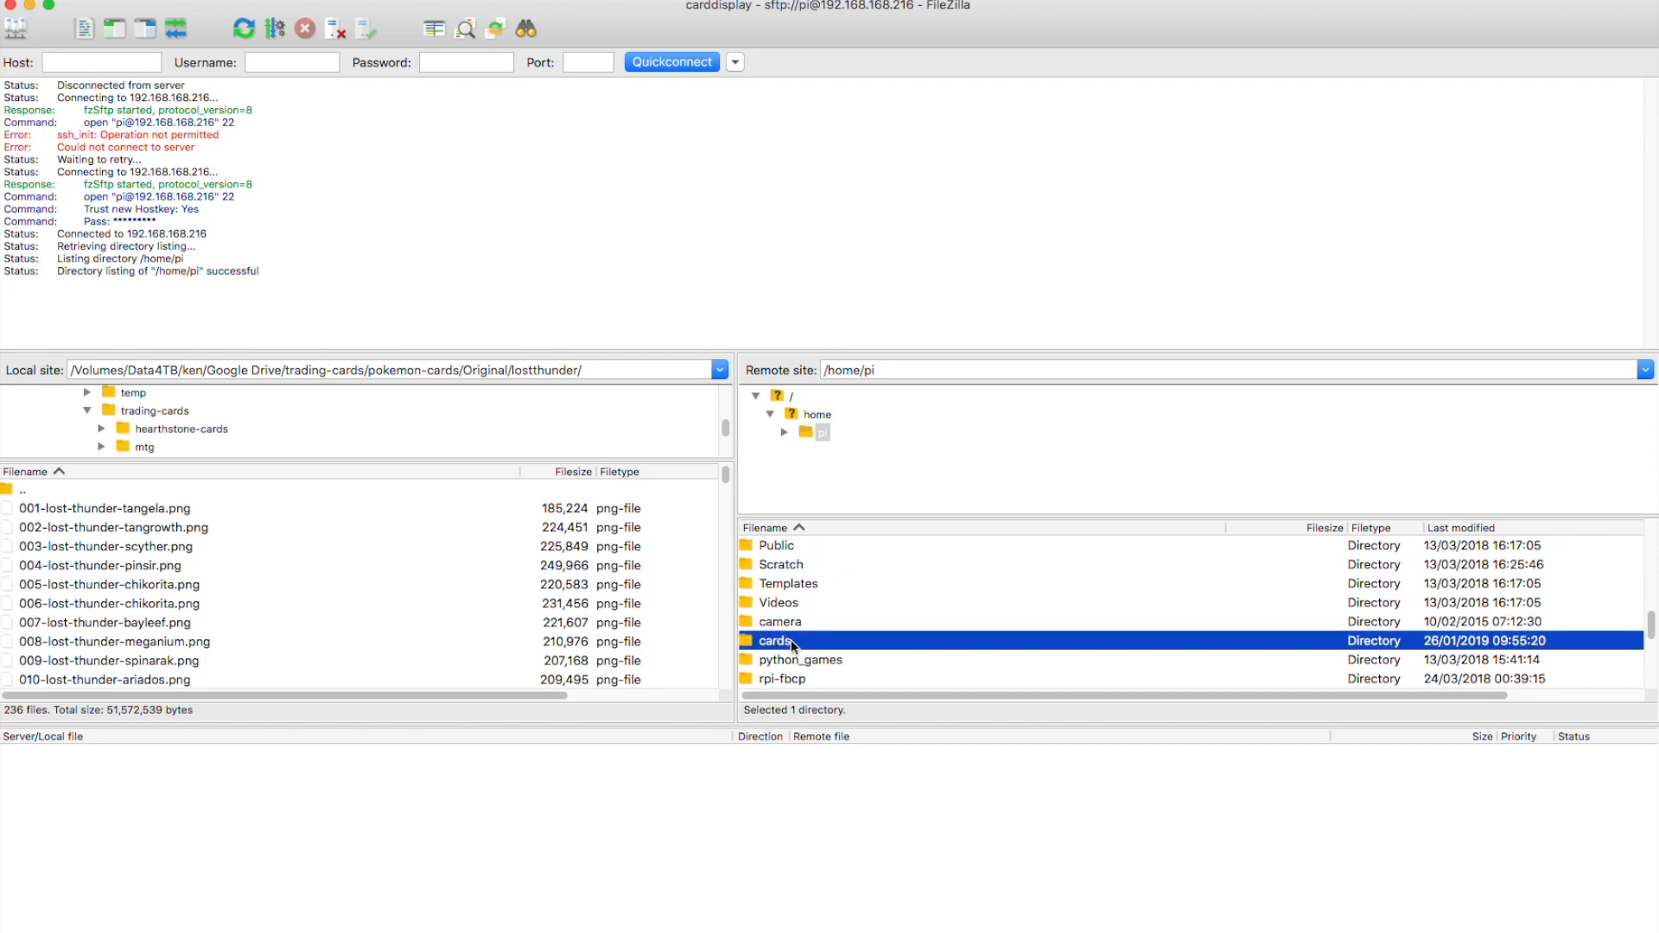
double_click(775, 640)
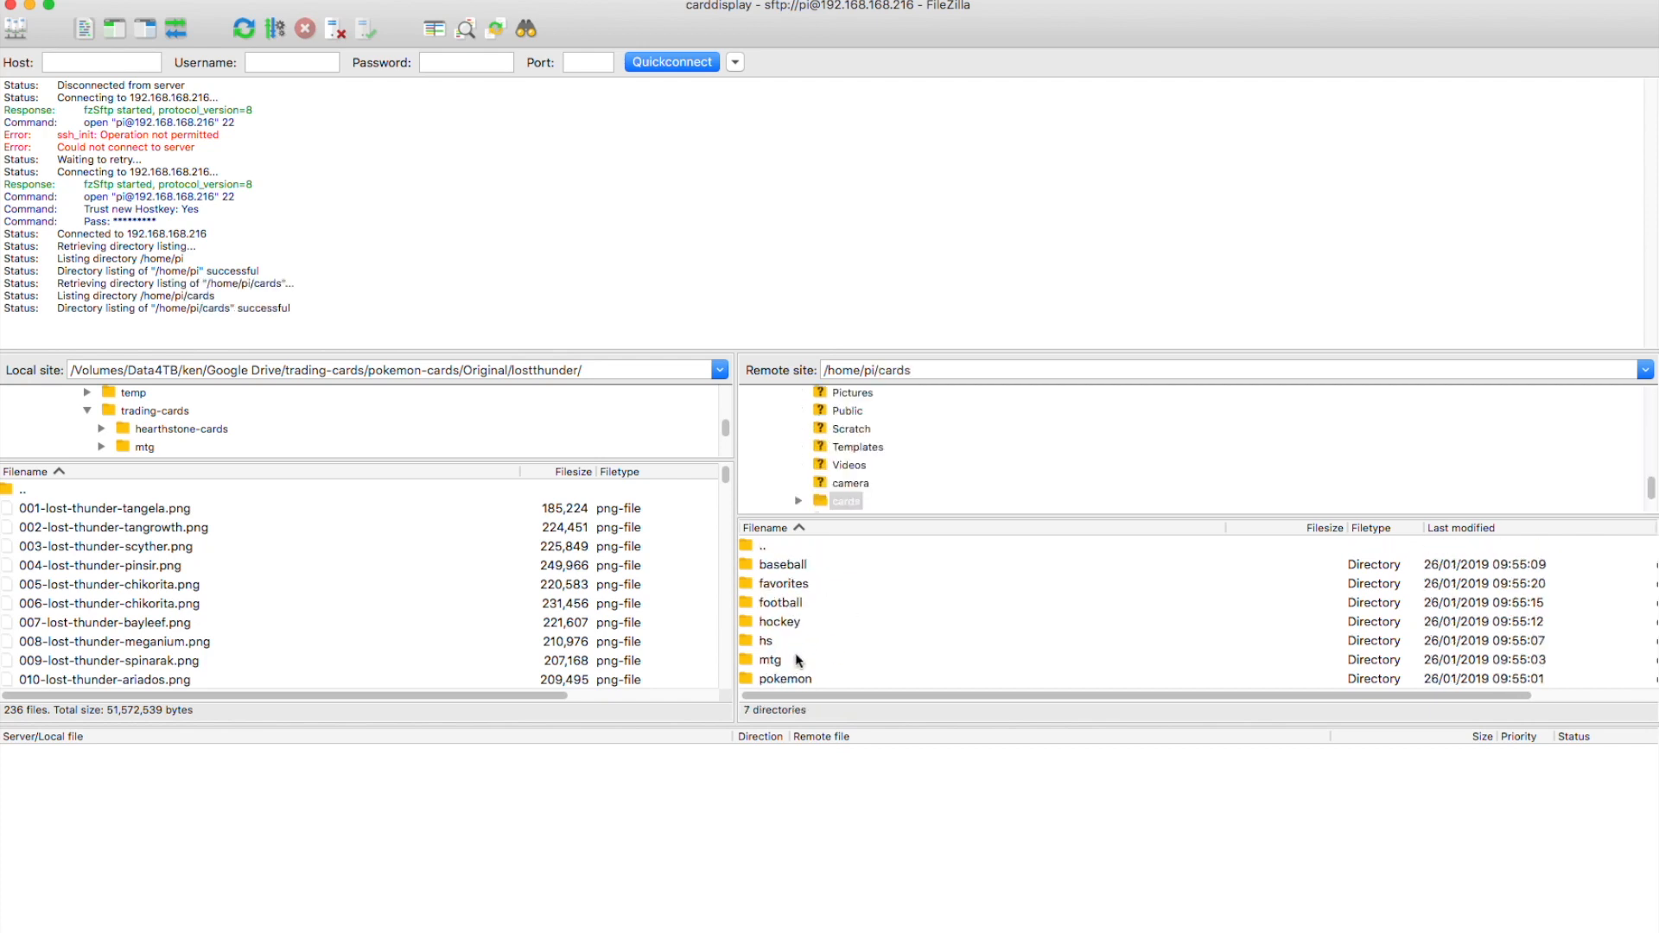
click(783, 679)
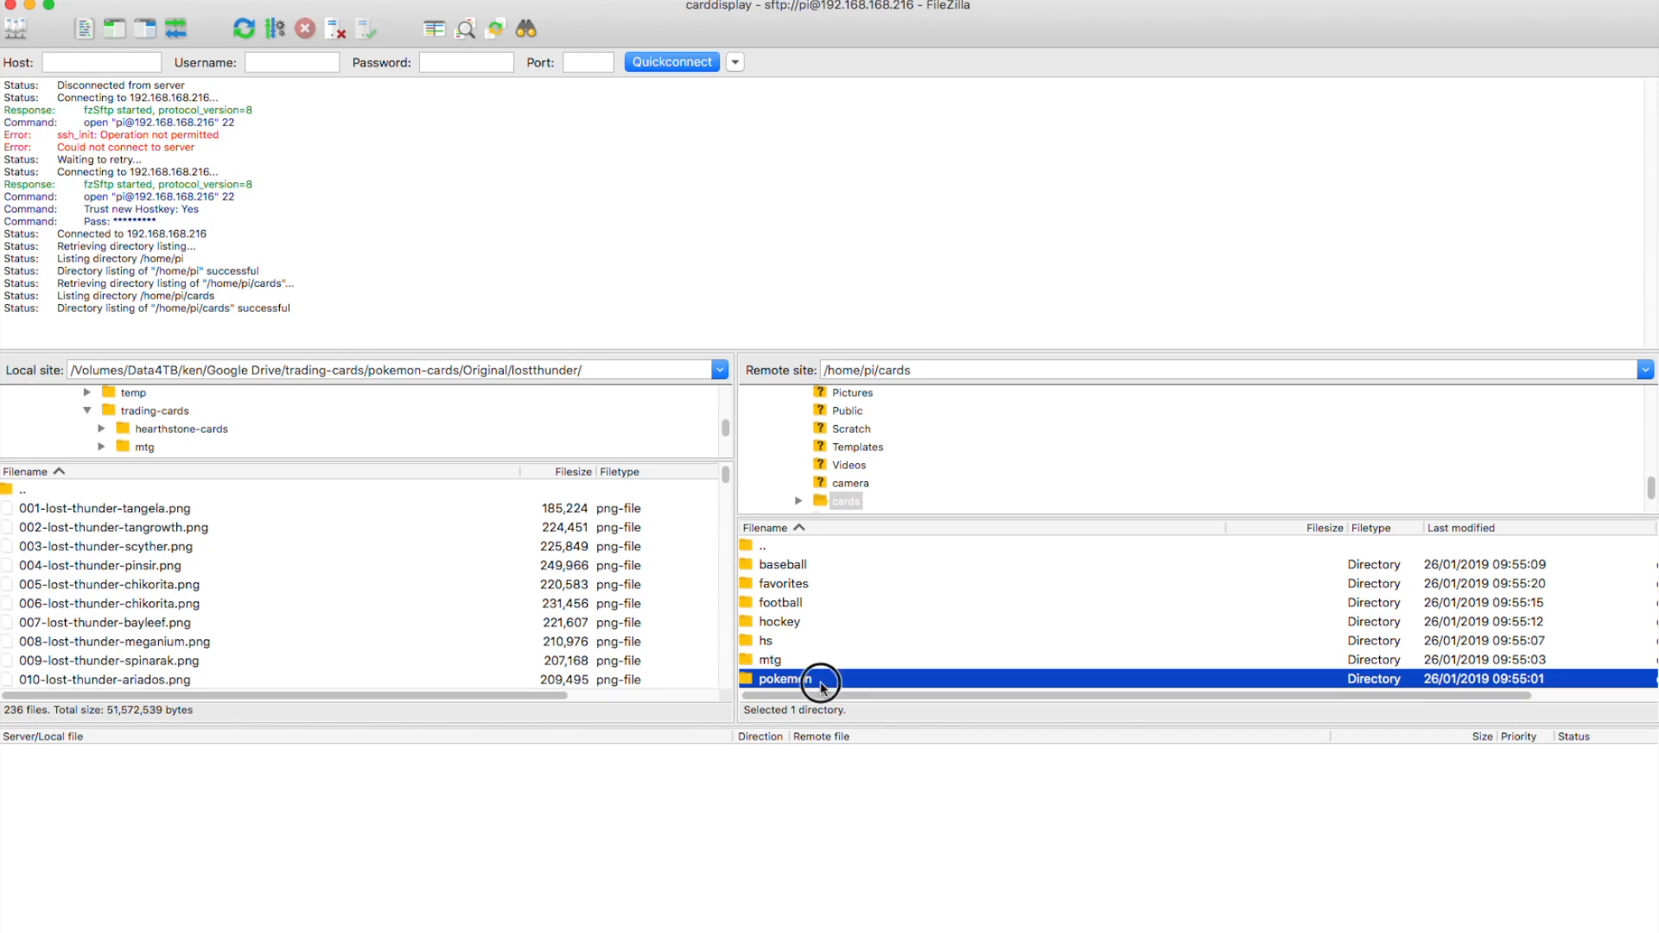
double_click(788, 678)
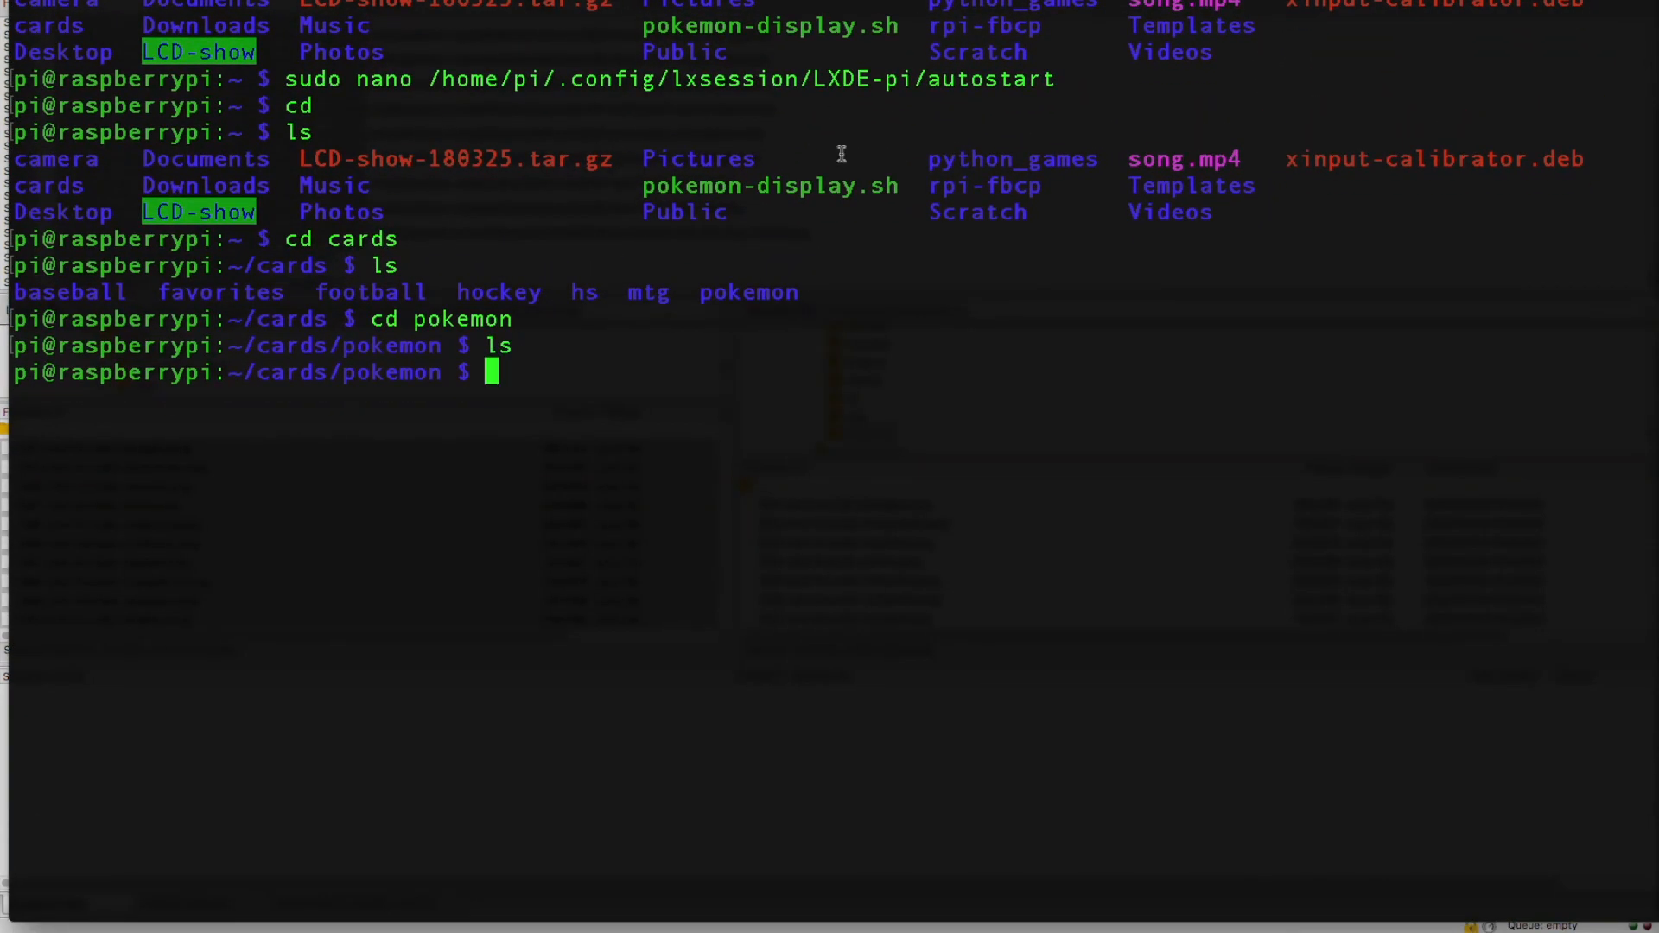
Step: List cards/pokemon to confirm the 236 Lost Thunder images, then cd home
text(l)
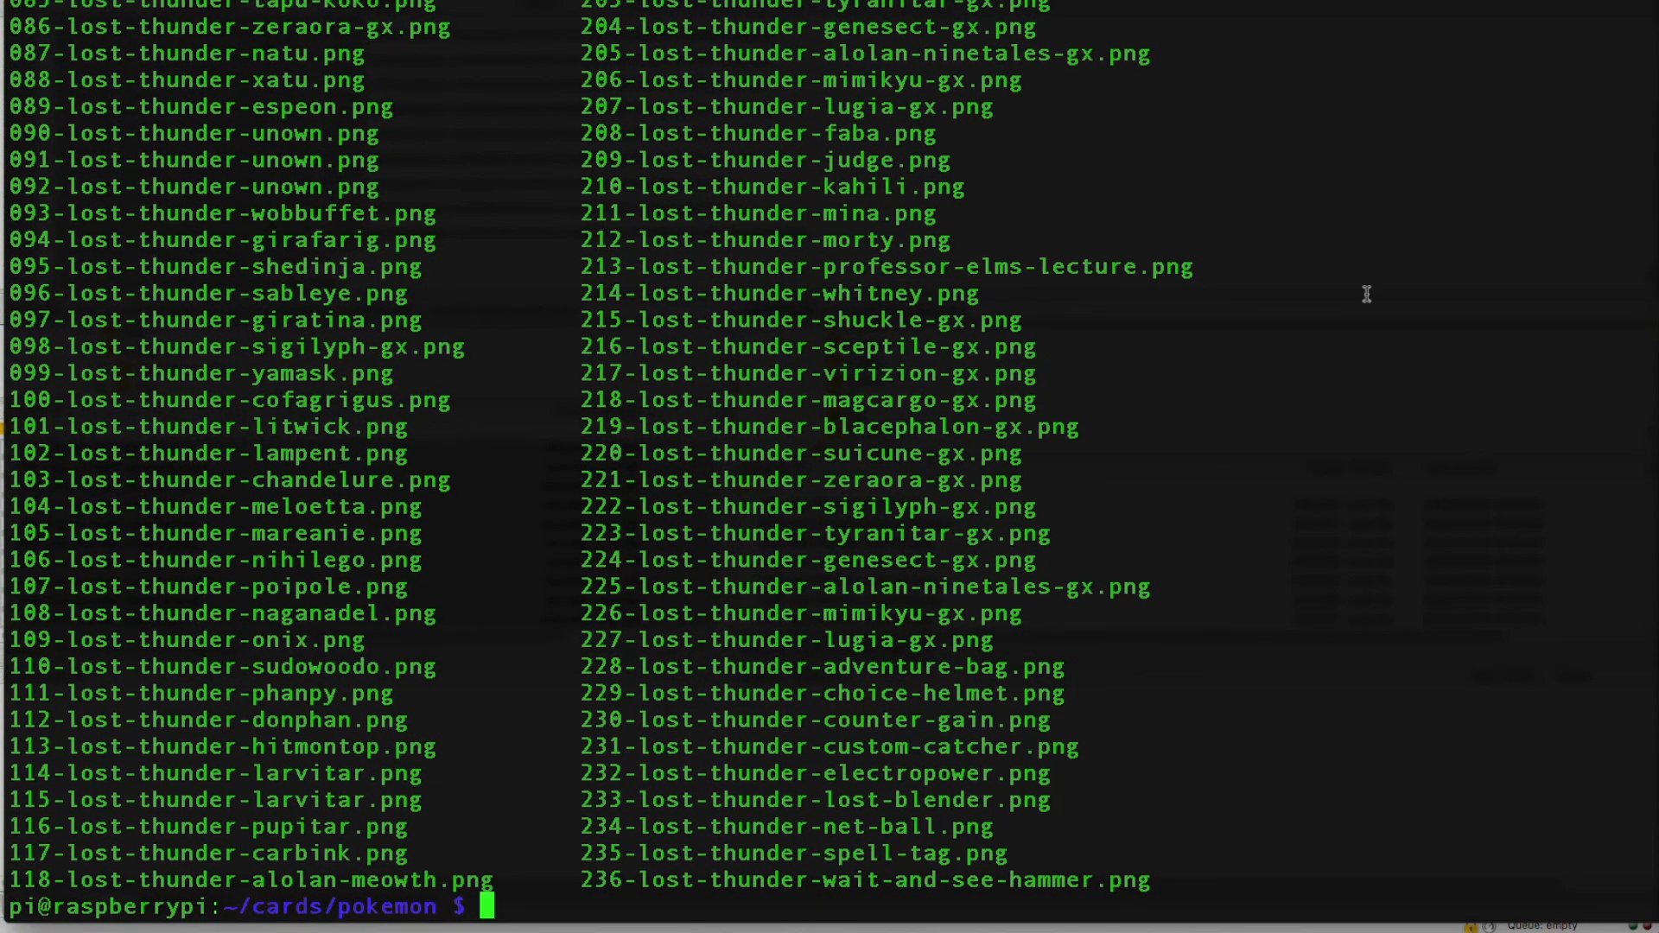
text(cd)
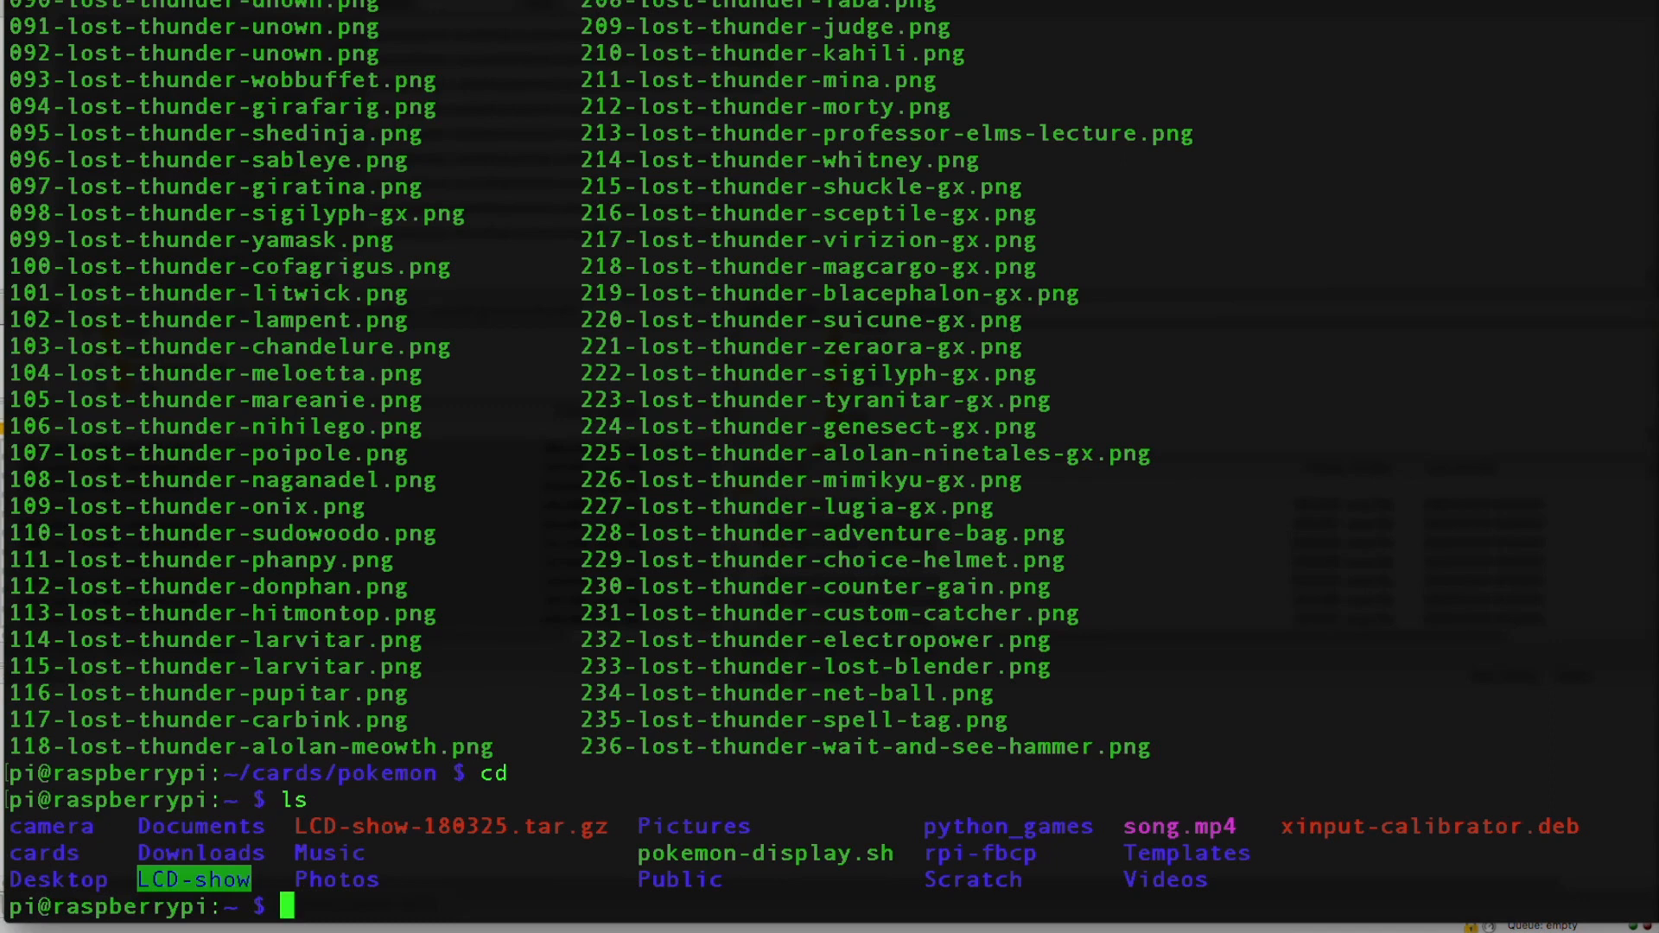
Step: Run ./pokemon-display.sh to test the slideshow, then stop it with Ctrl+C
text(./pokemon-display.sh)
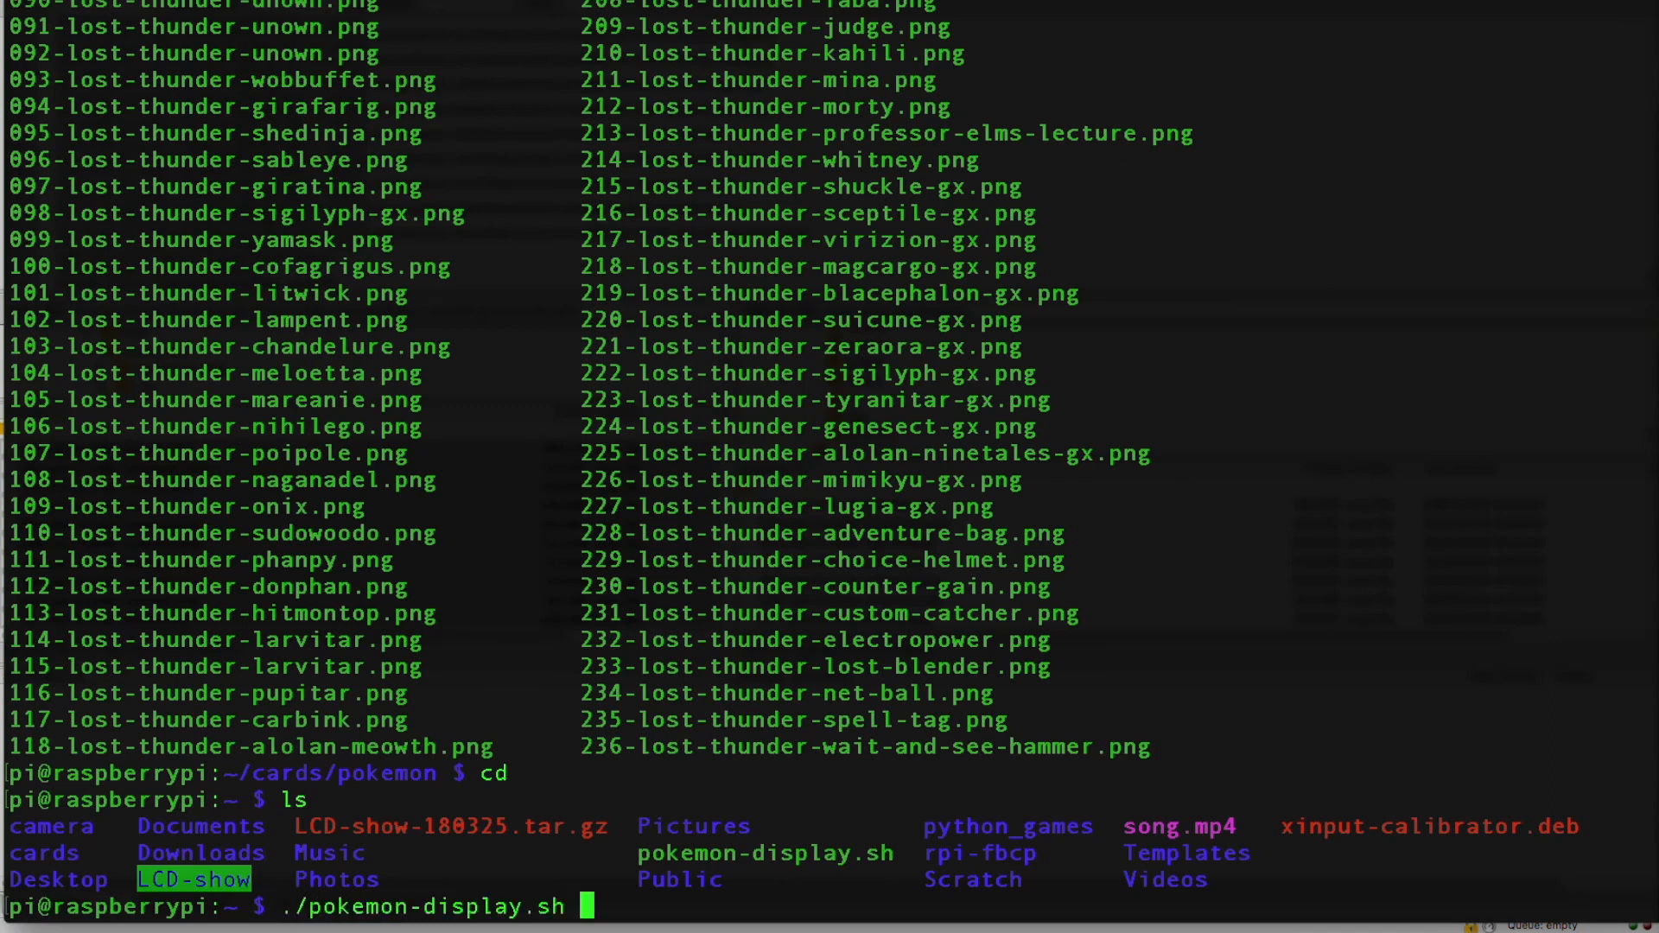
key(Return)
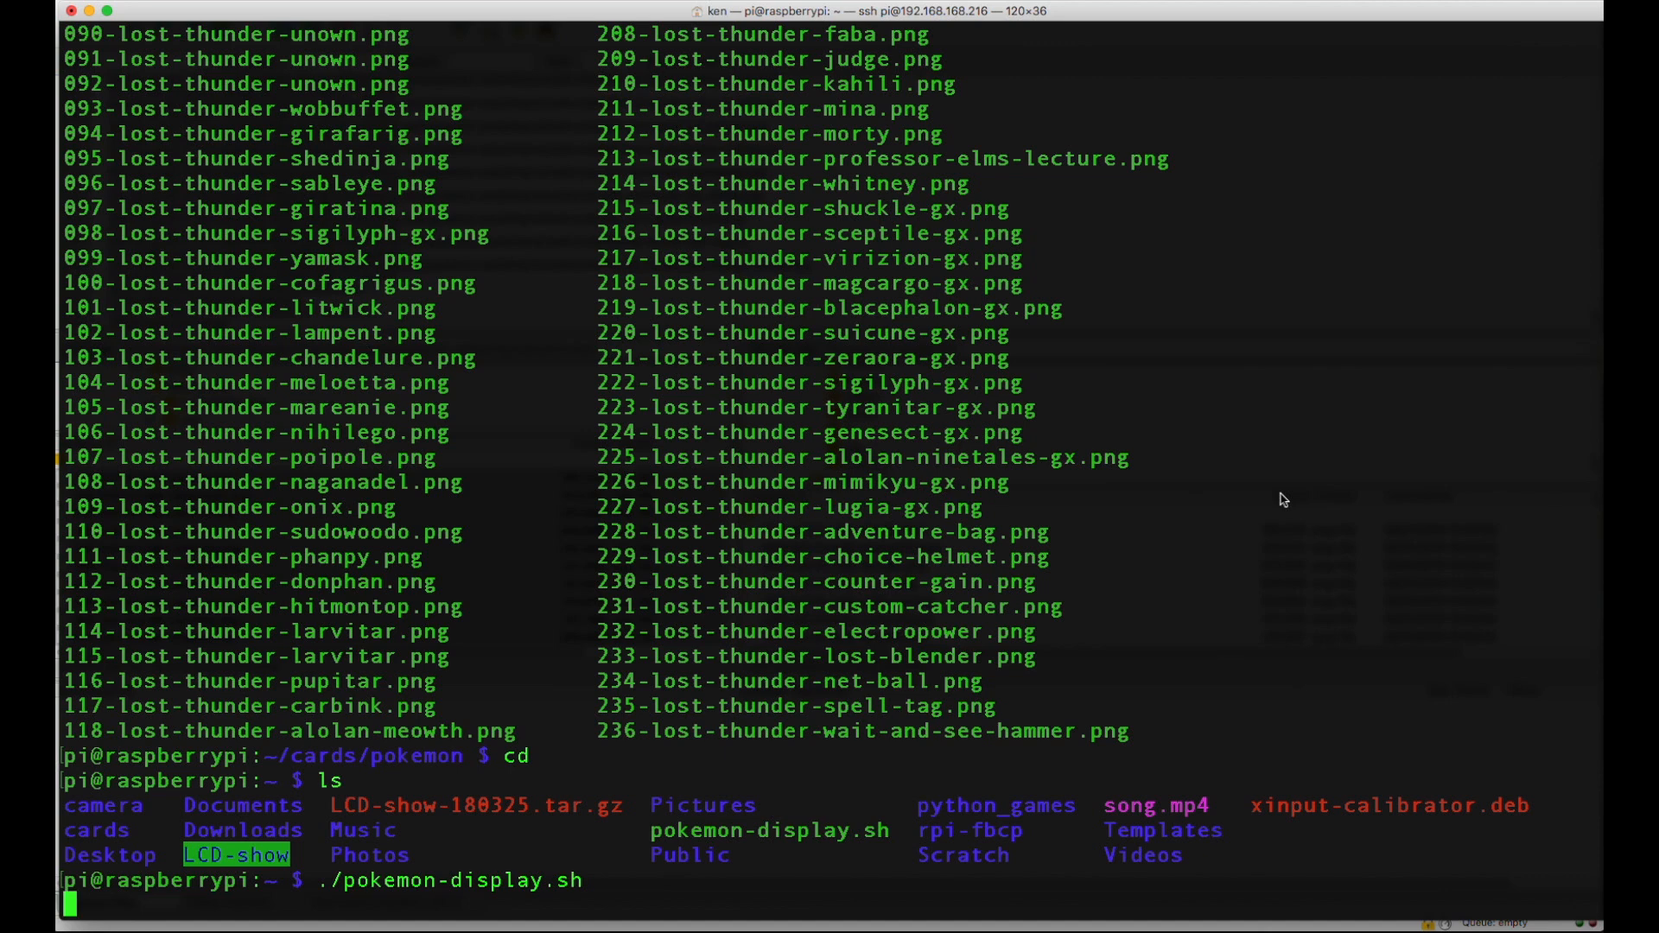
key(ctrl+c)
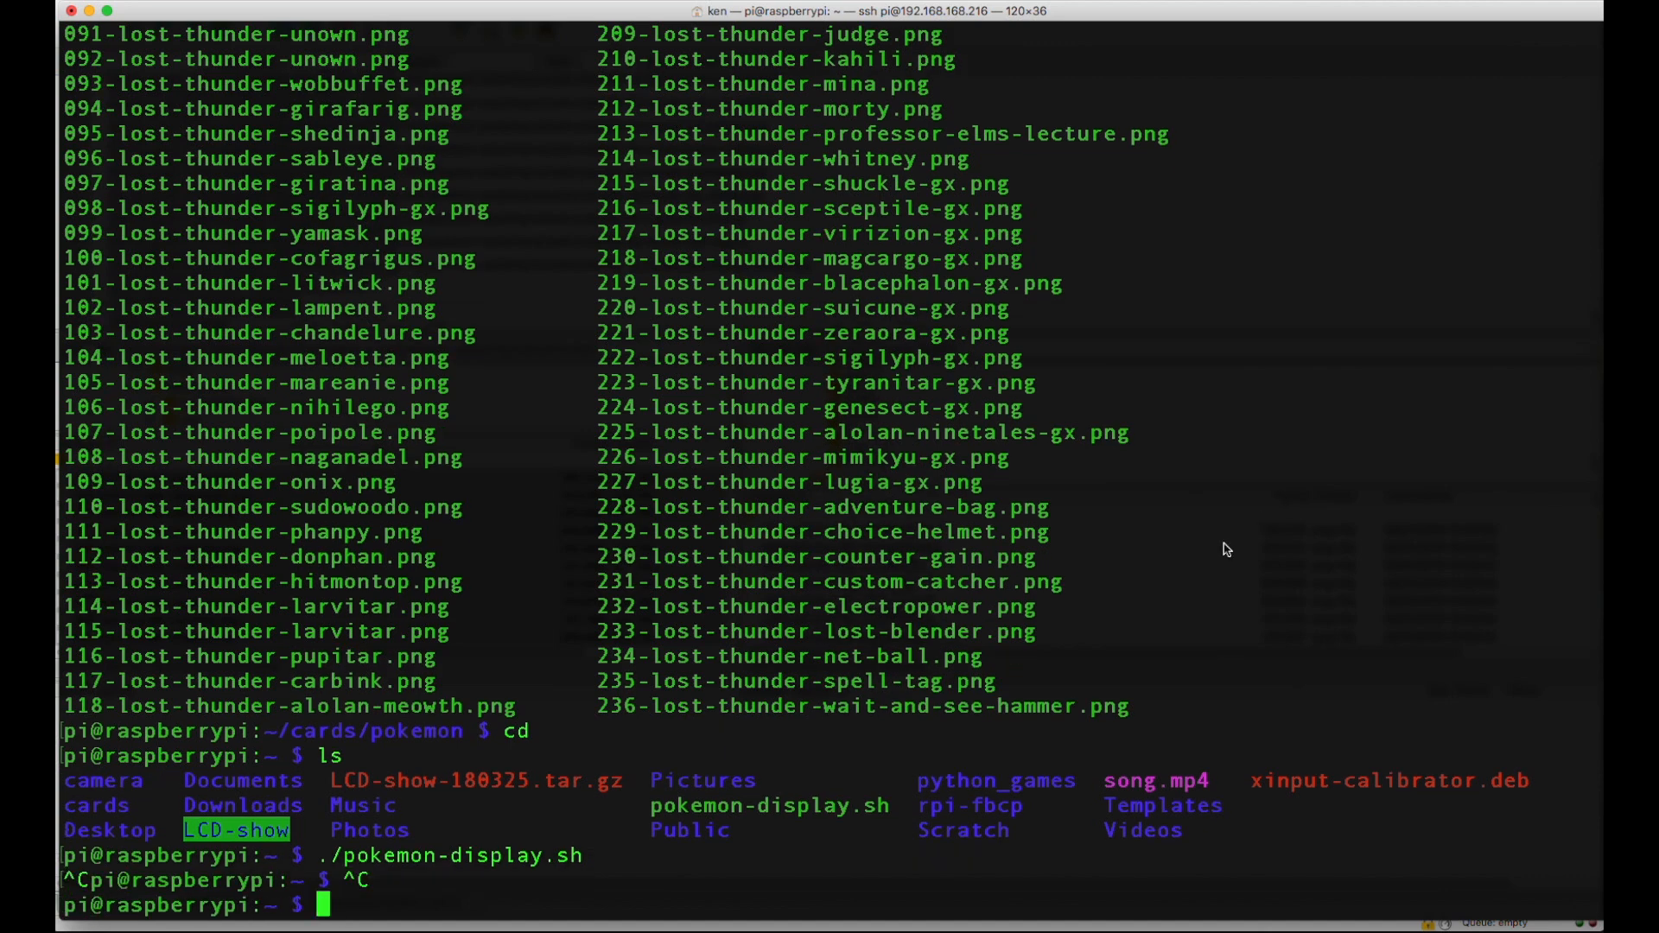
Step: Enter the LCD-show folder and type ./LCD5-show 90 without running it
text(cd LCD-show/)
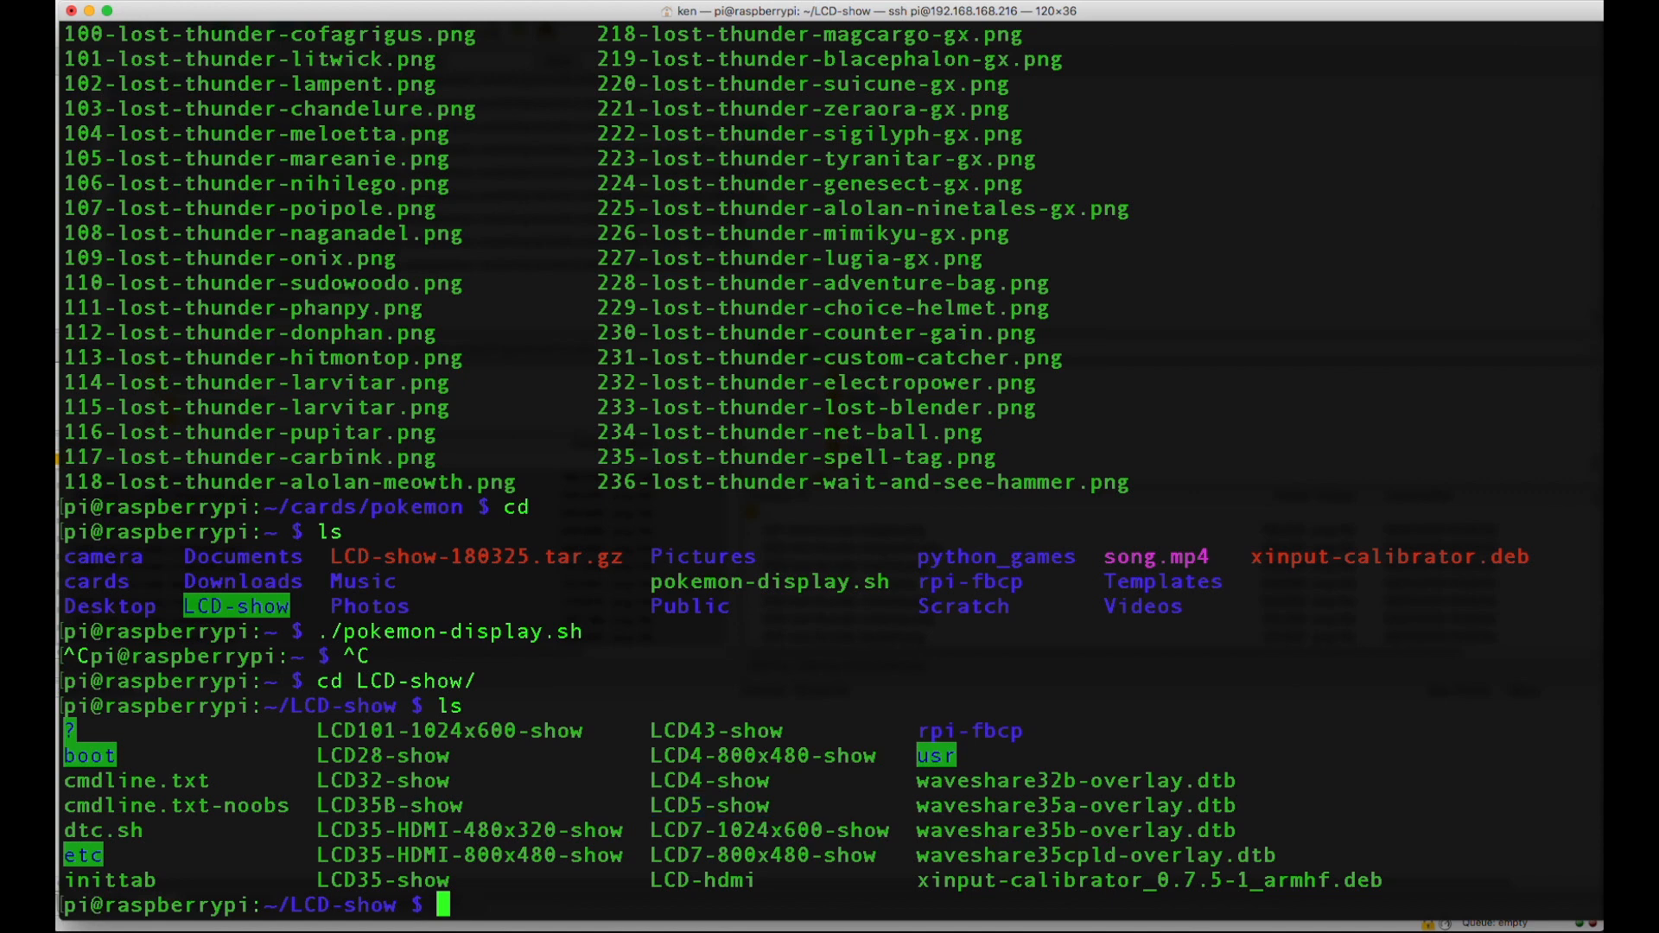
text(./LCD5-show)
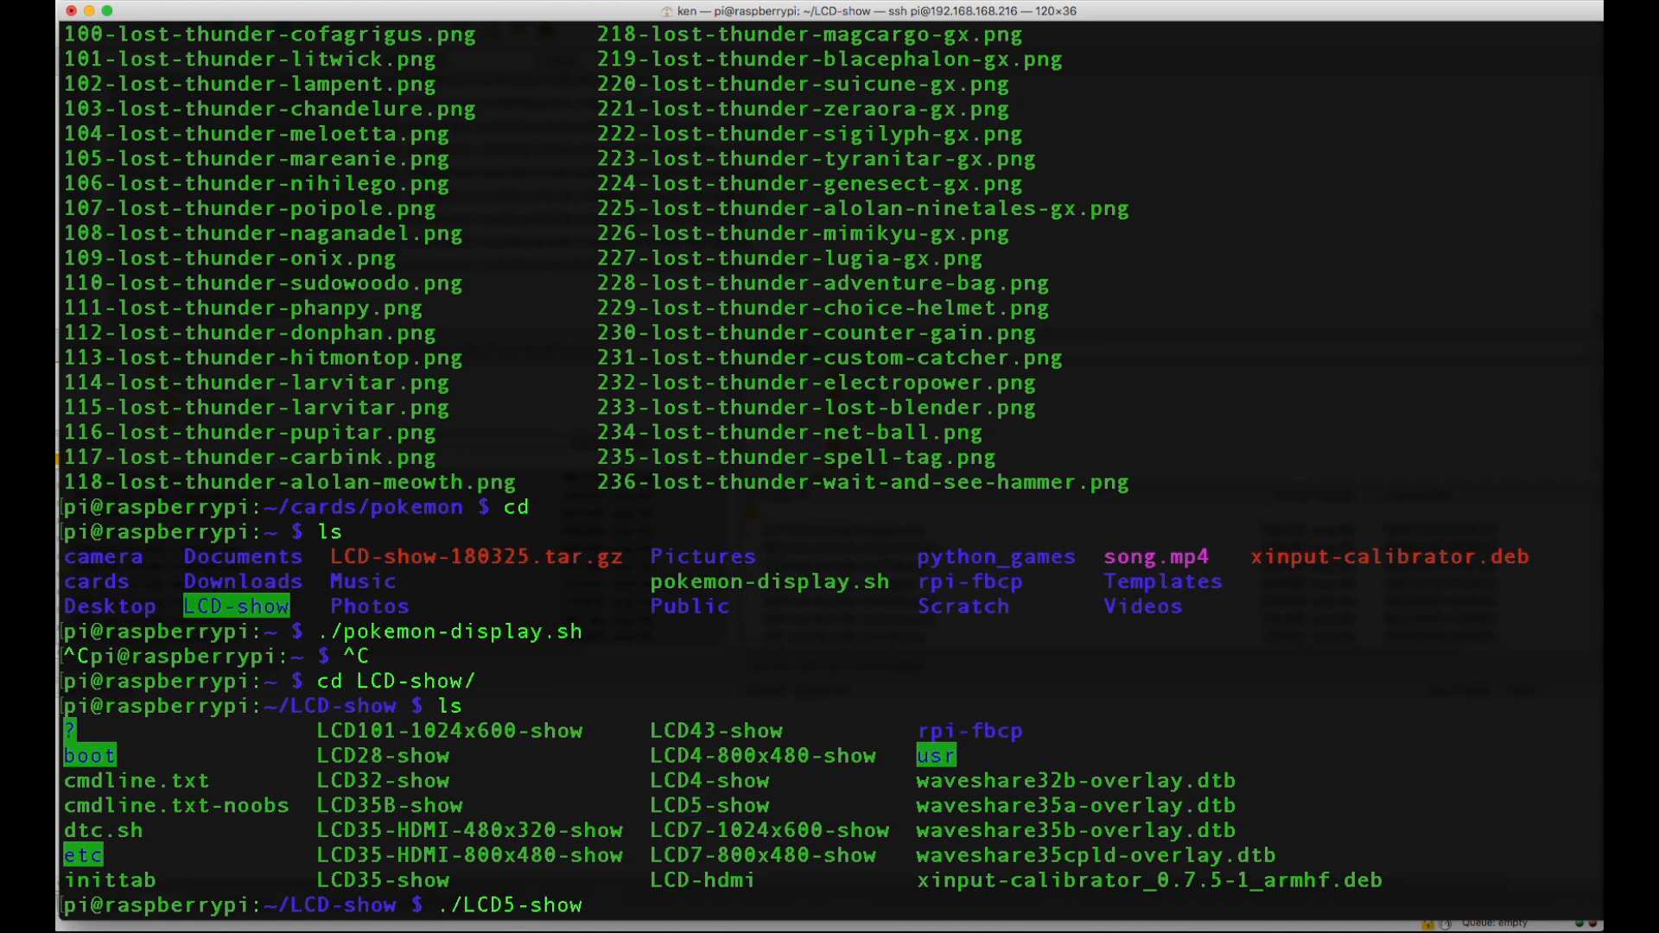
text(90)
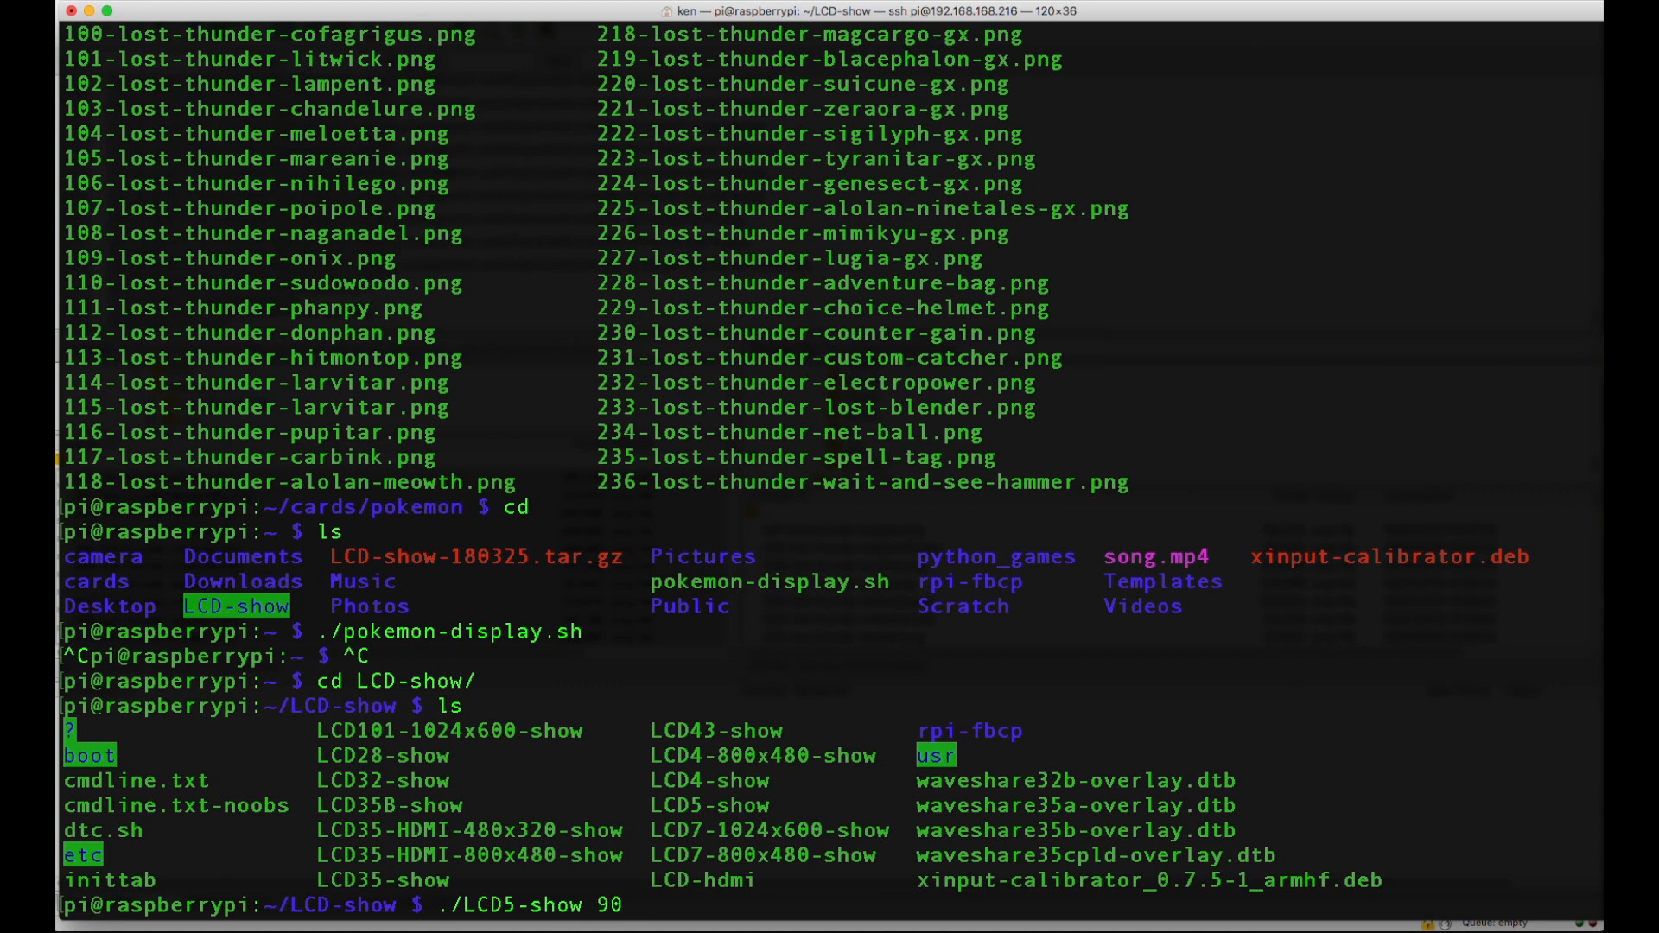